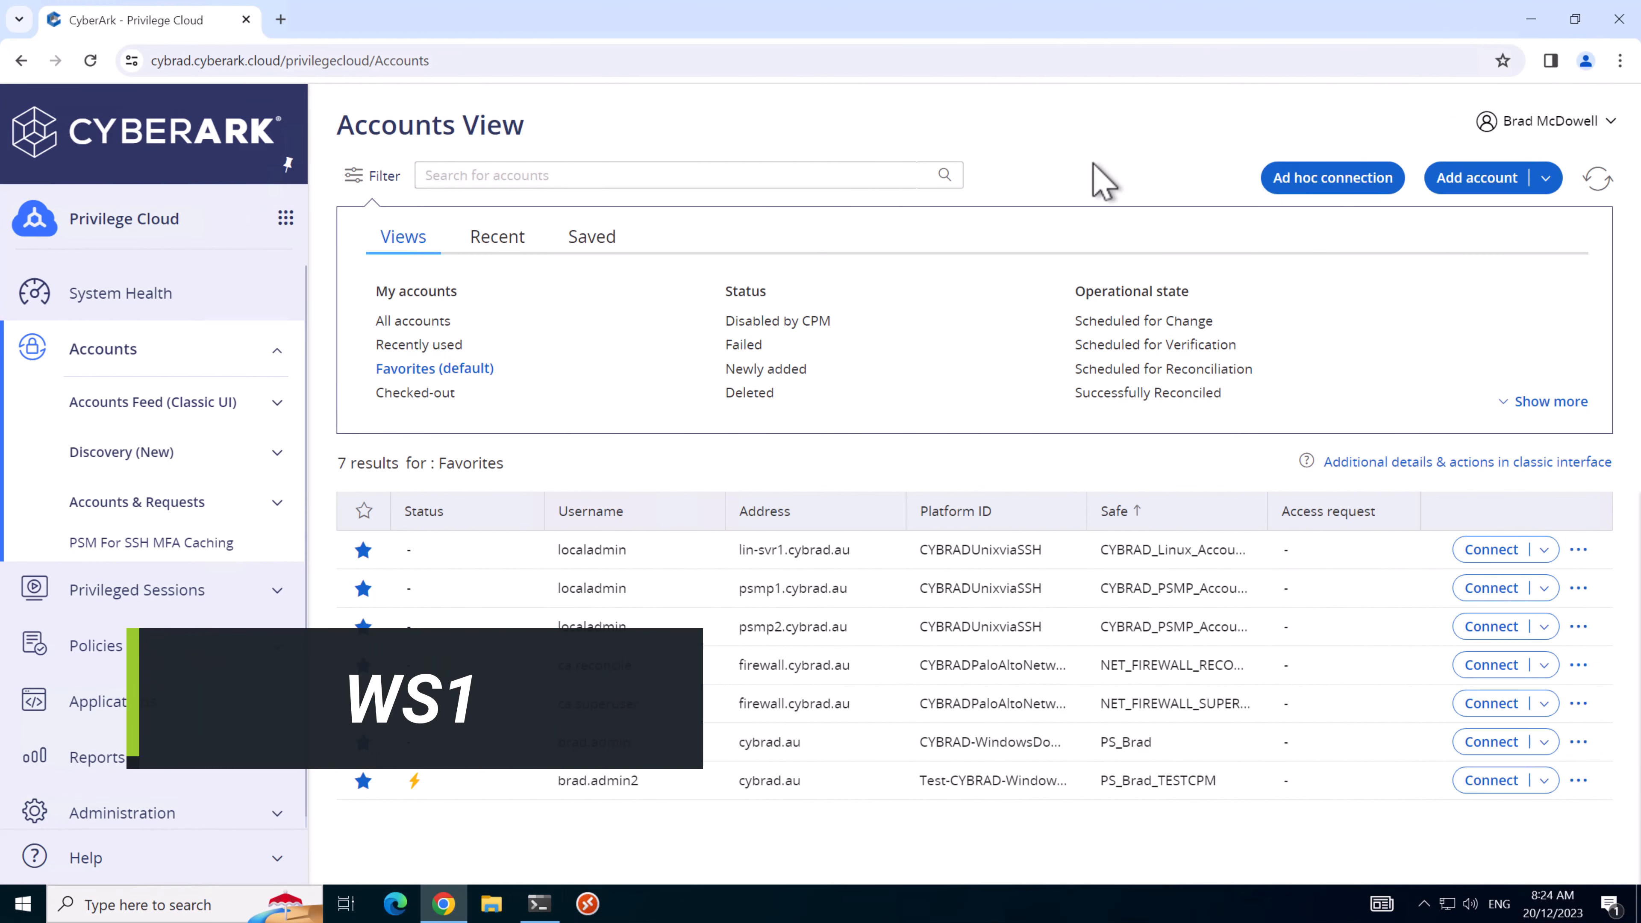
mouse_move(1059, 188)
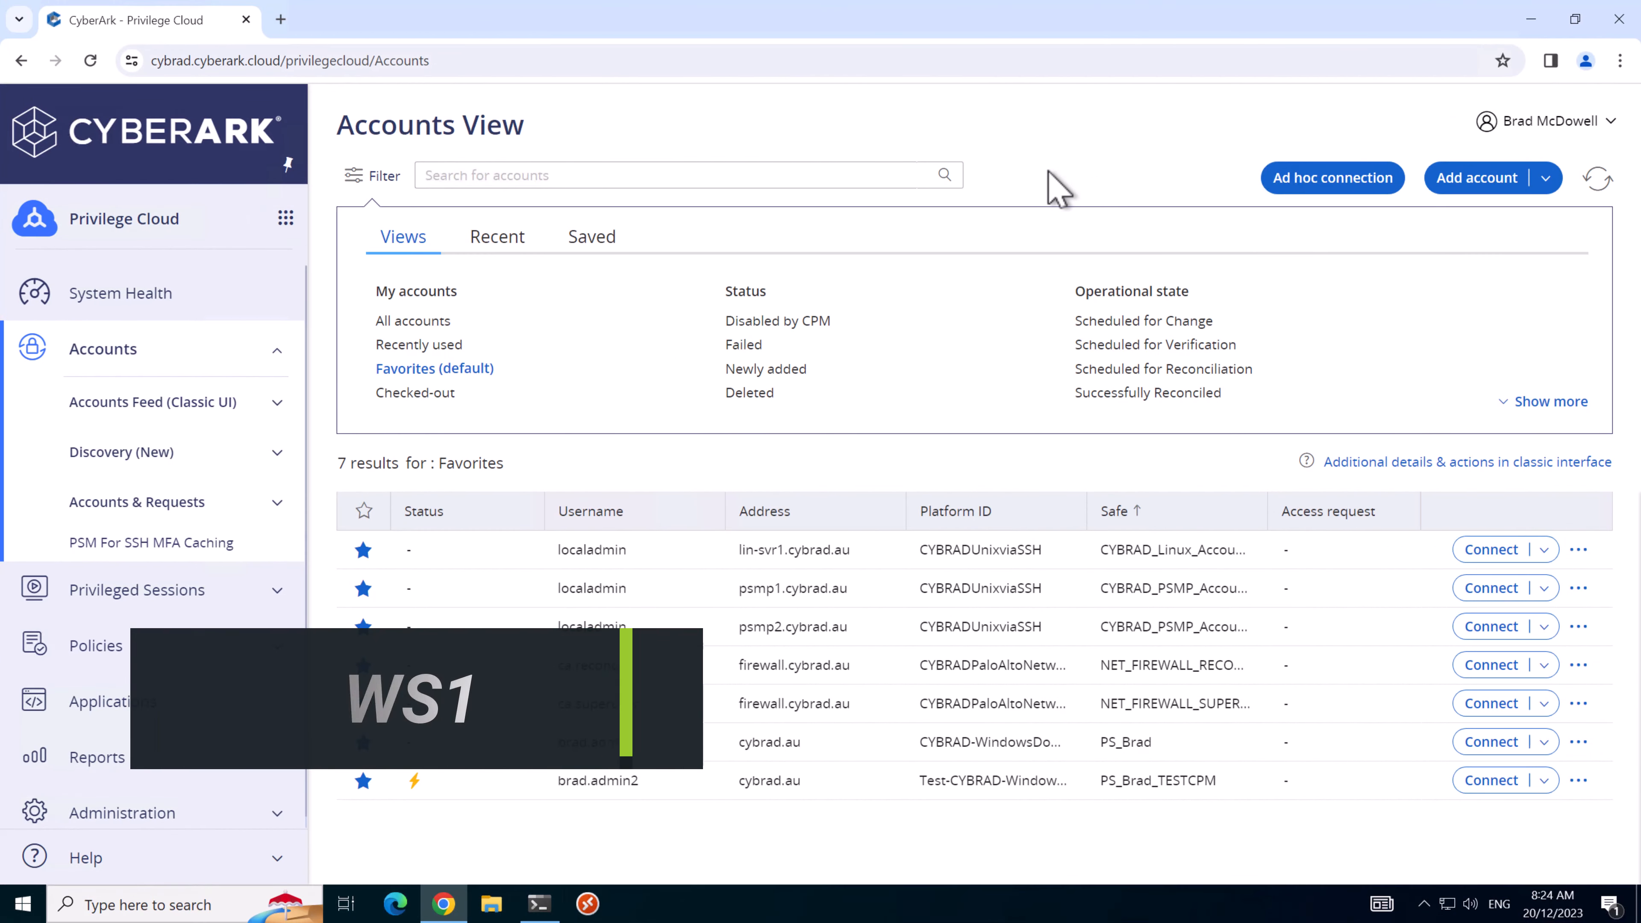
Launch Identity Administration from the CyberArk services menu in a new tab
click(284, 218)
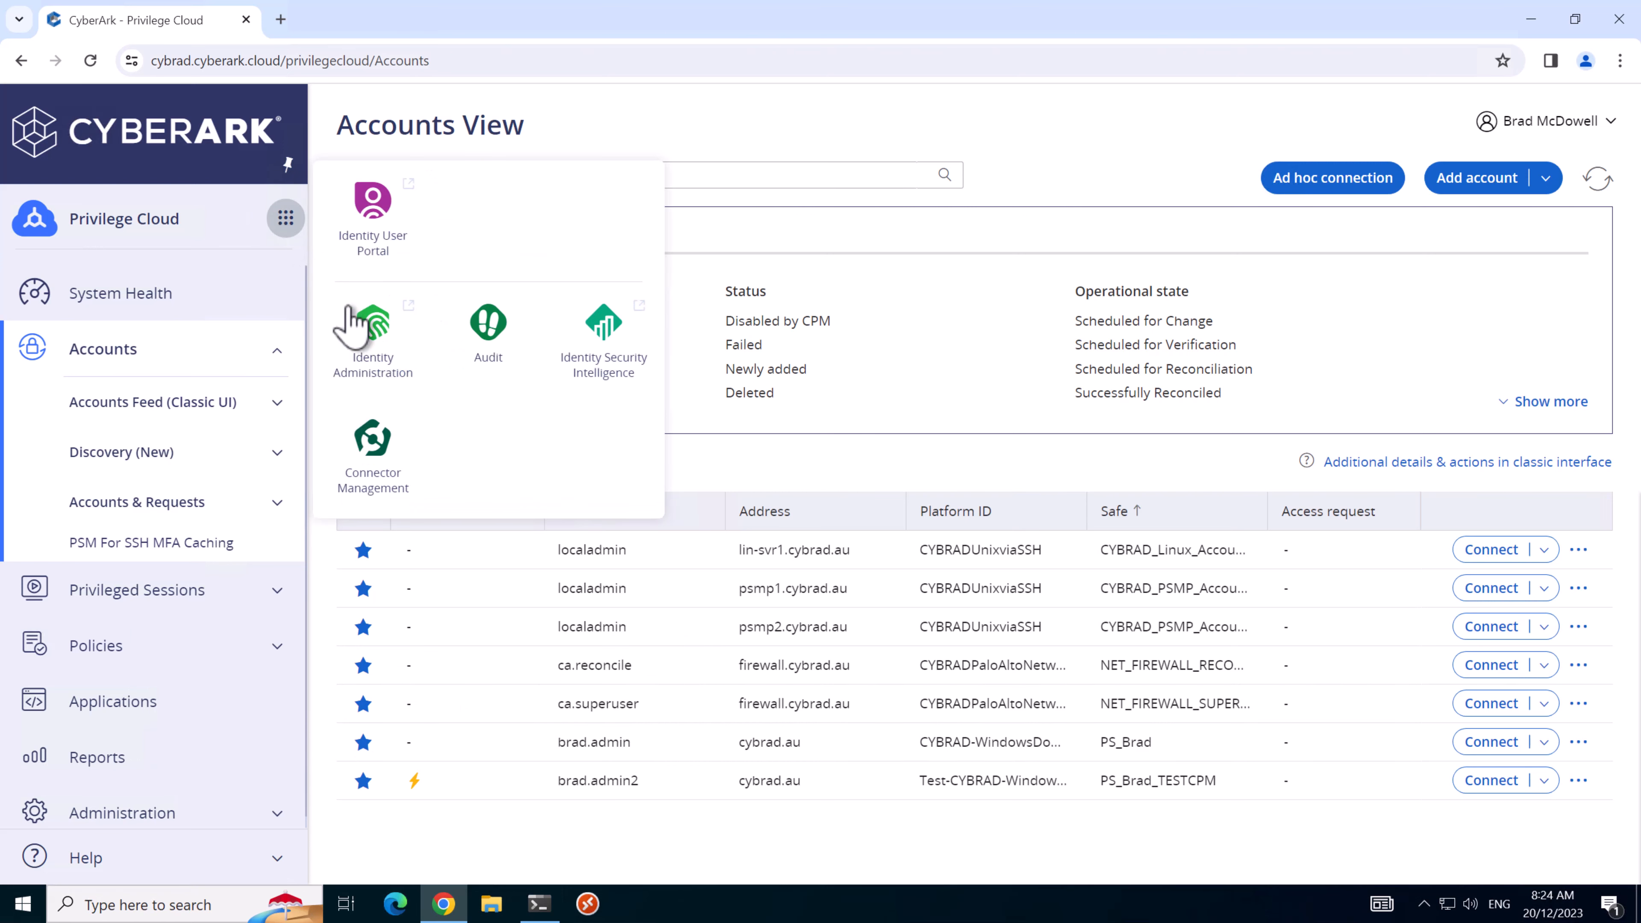
click(373, 340)
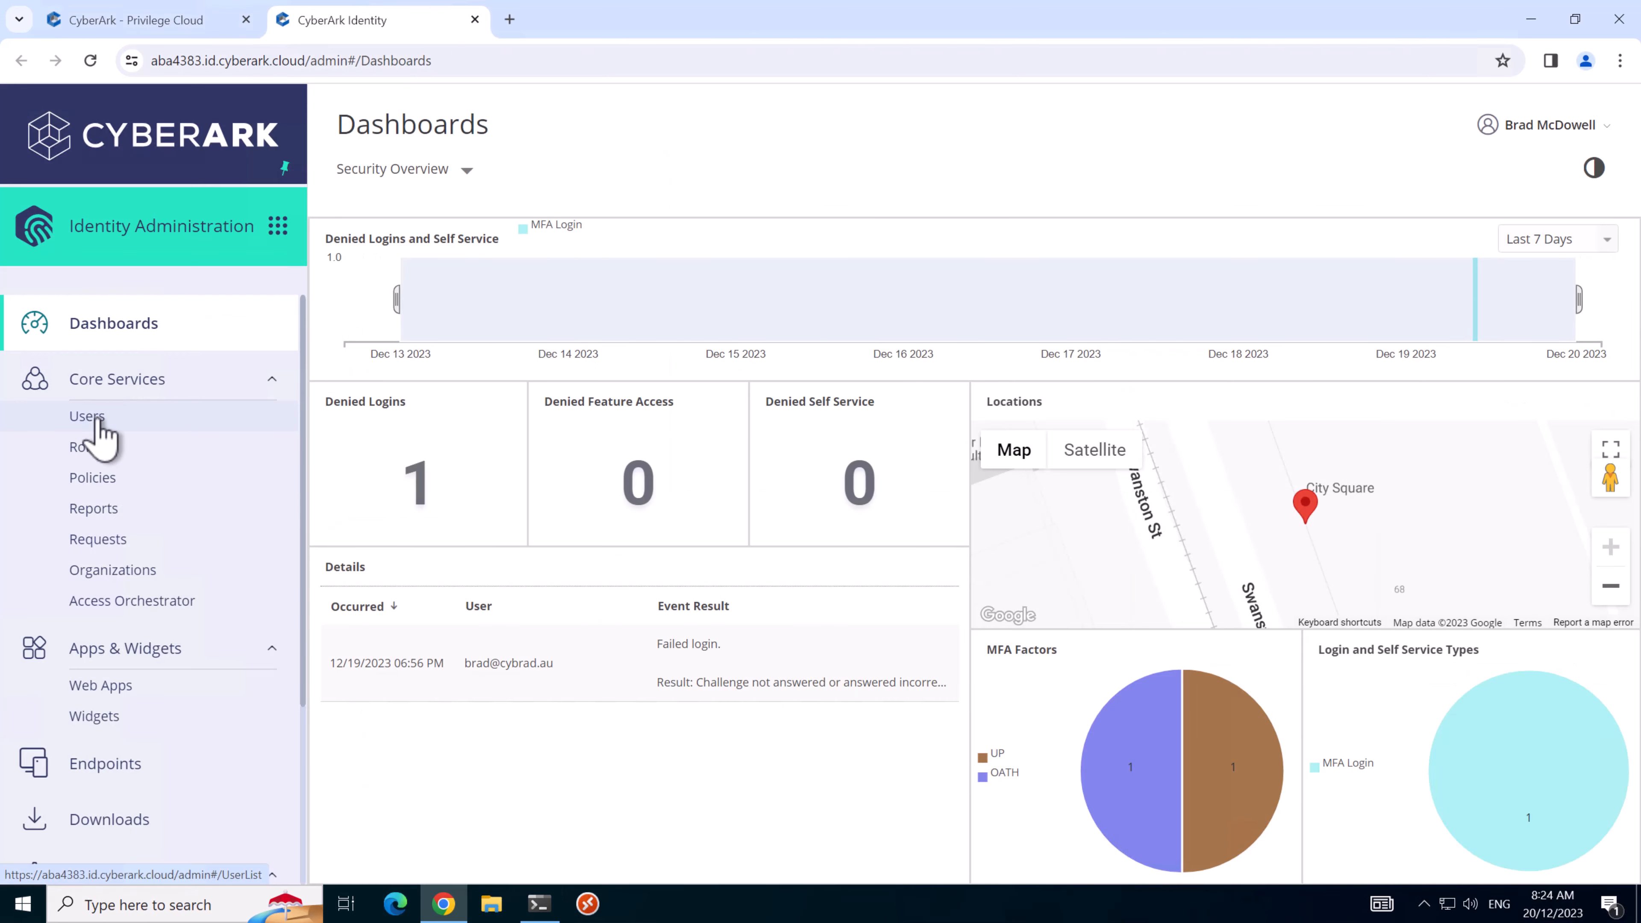
Set and save a new password for installeruser via Users > Actions > Set Password, then return to Privilege Cloud
click(87, 416)
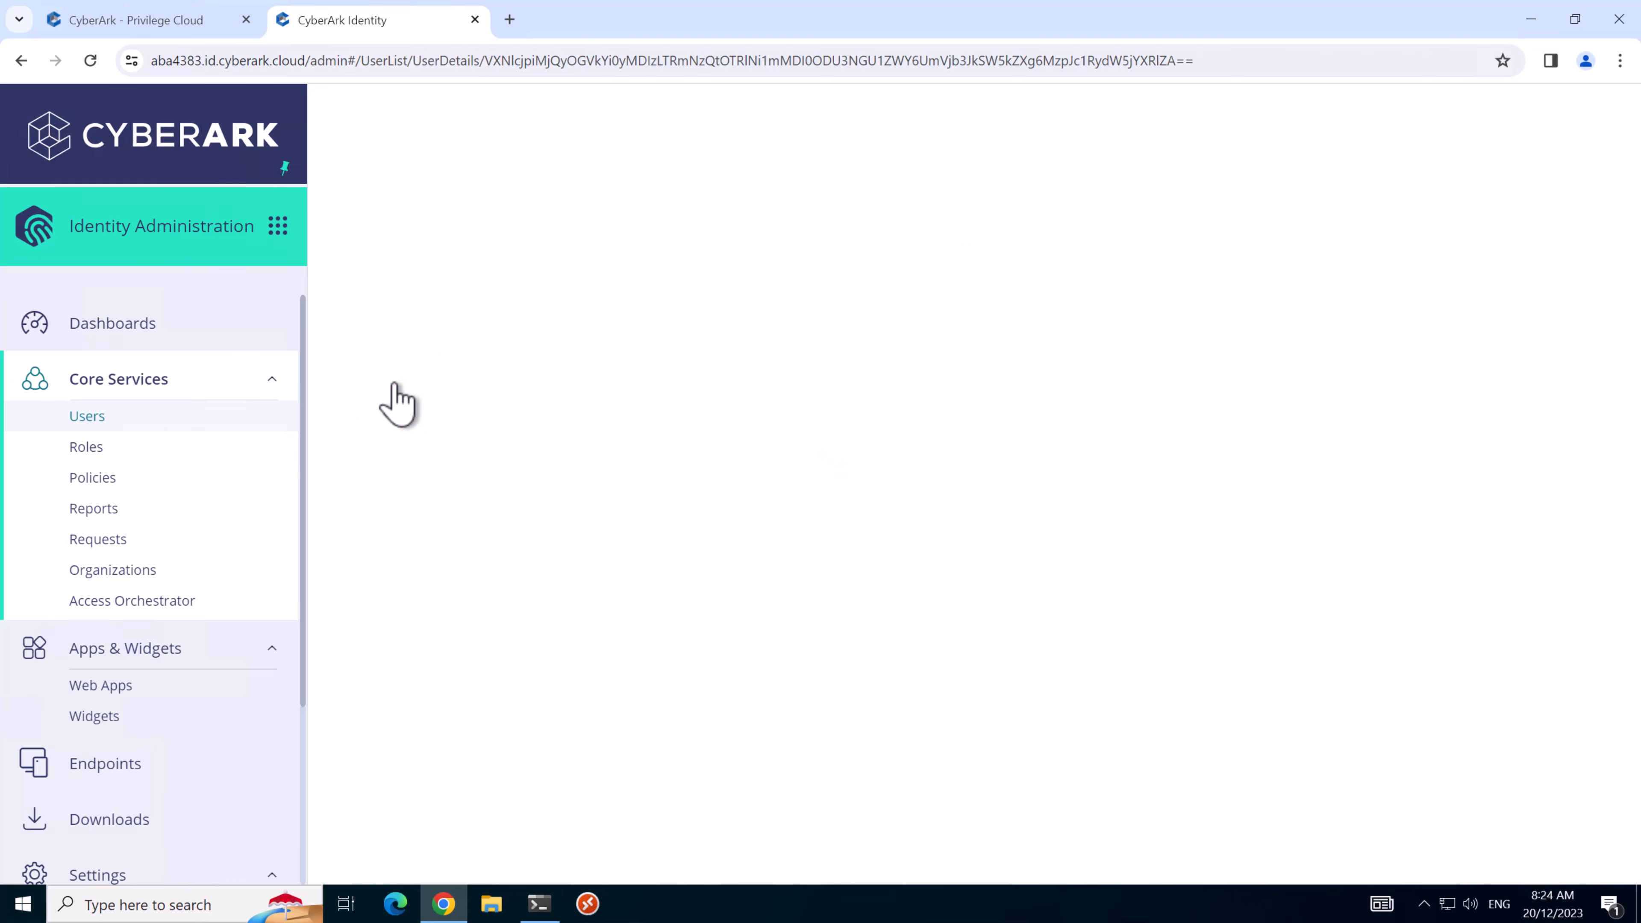
click(1547, 228)
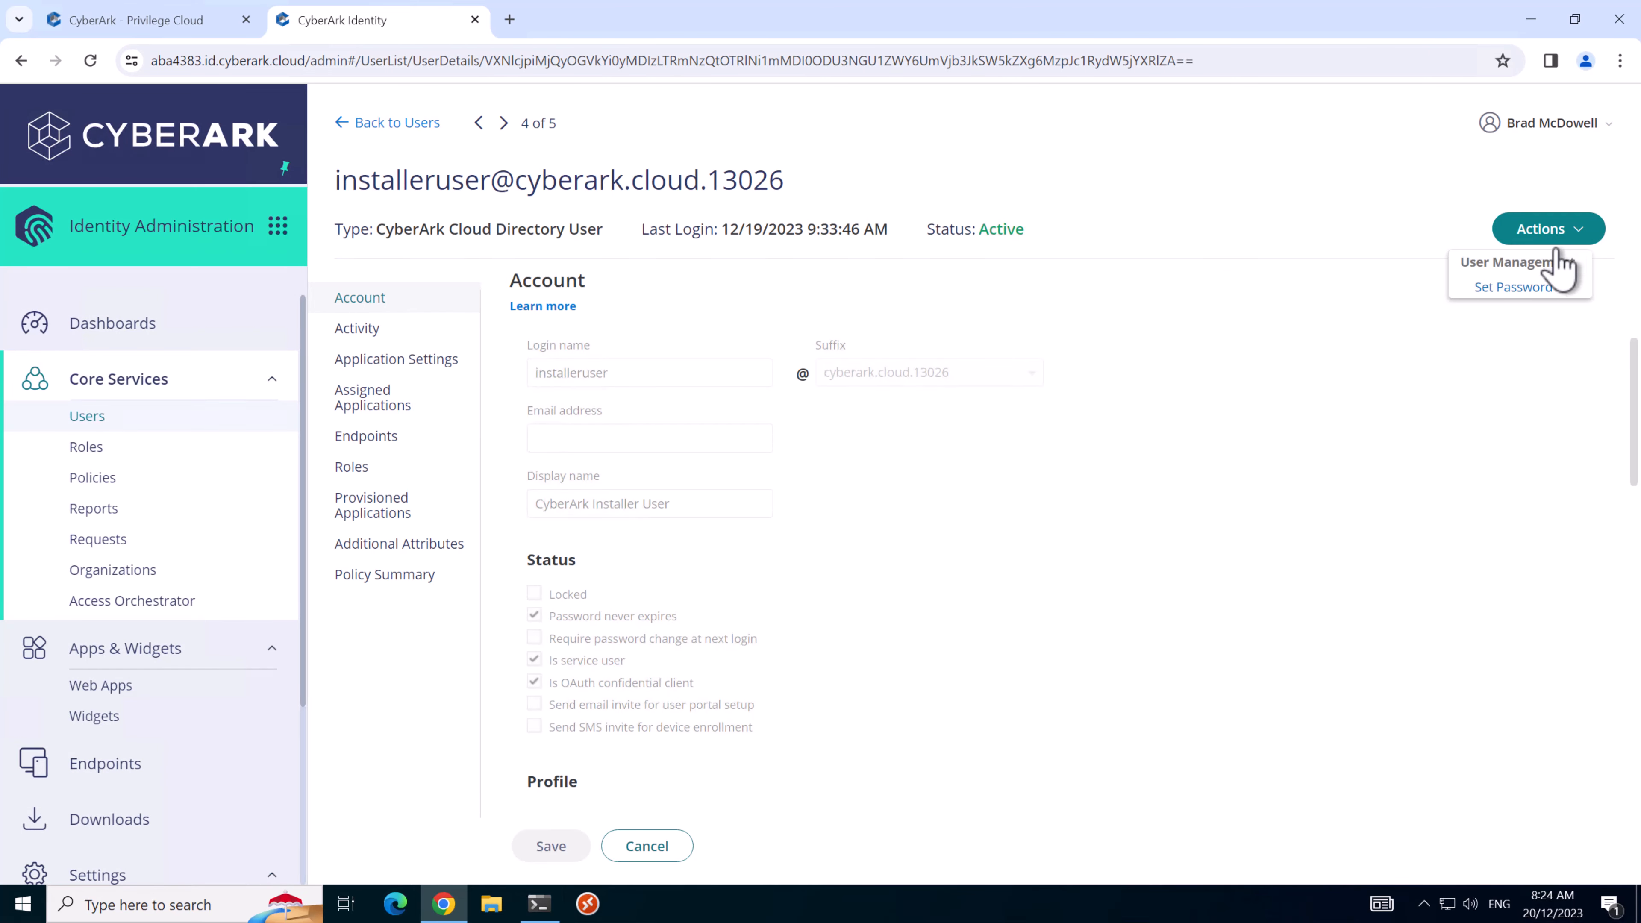
click(1511, 287)
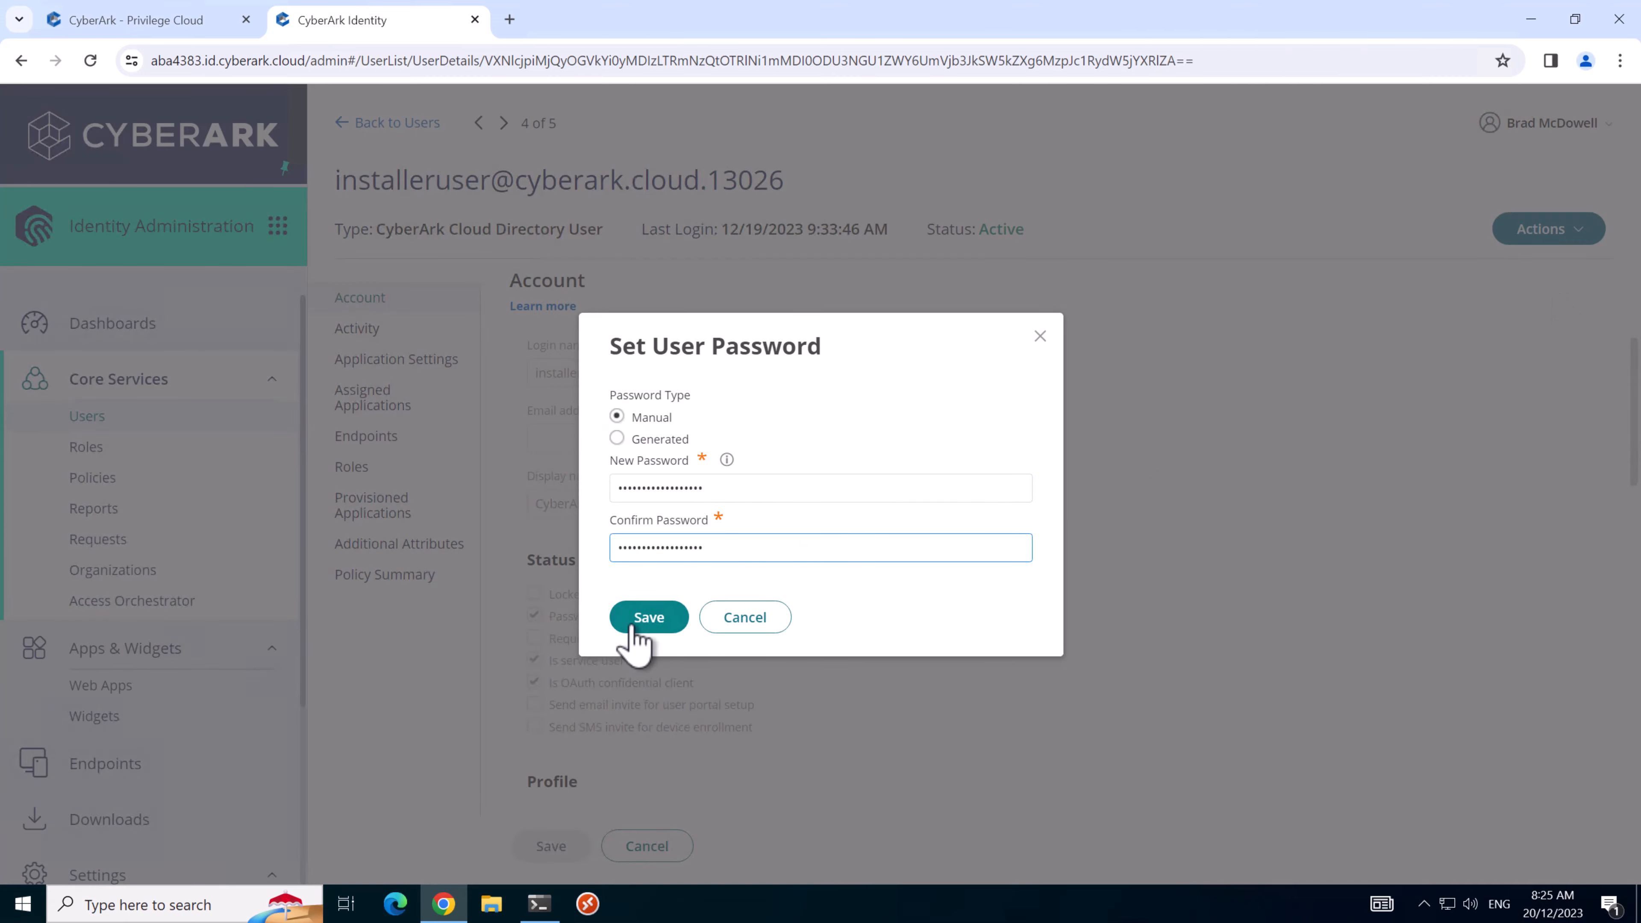
click(646, 616)
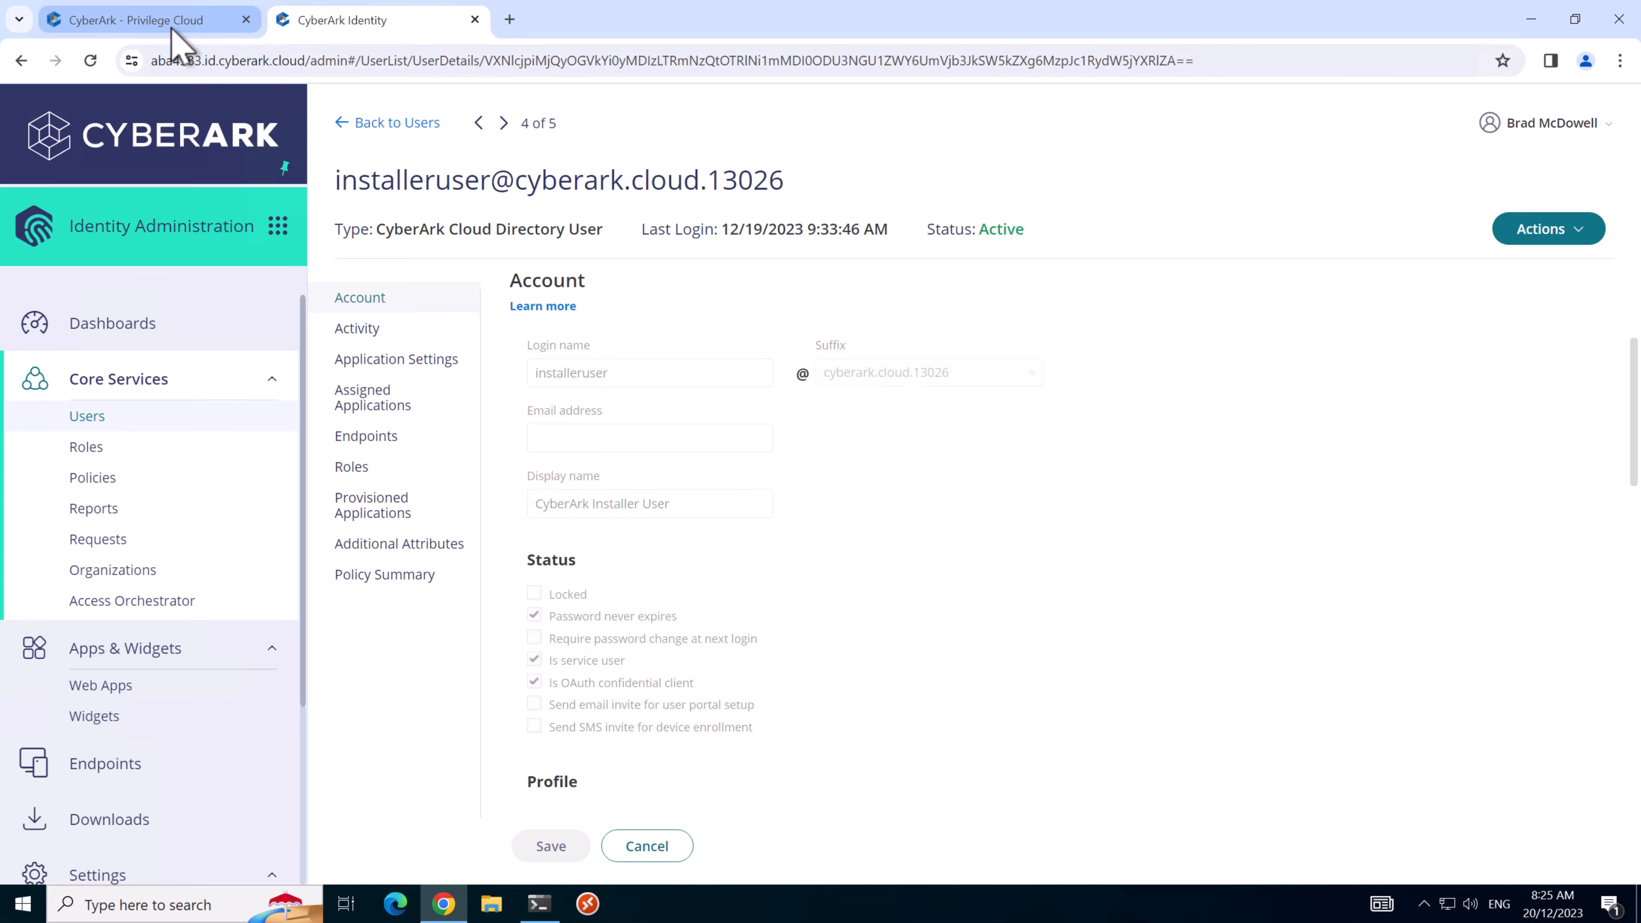
click(136, 18)
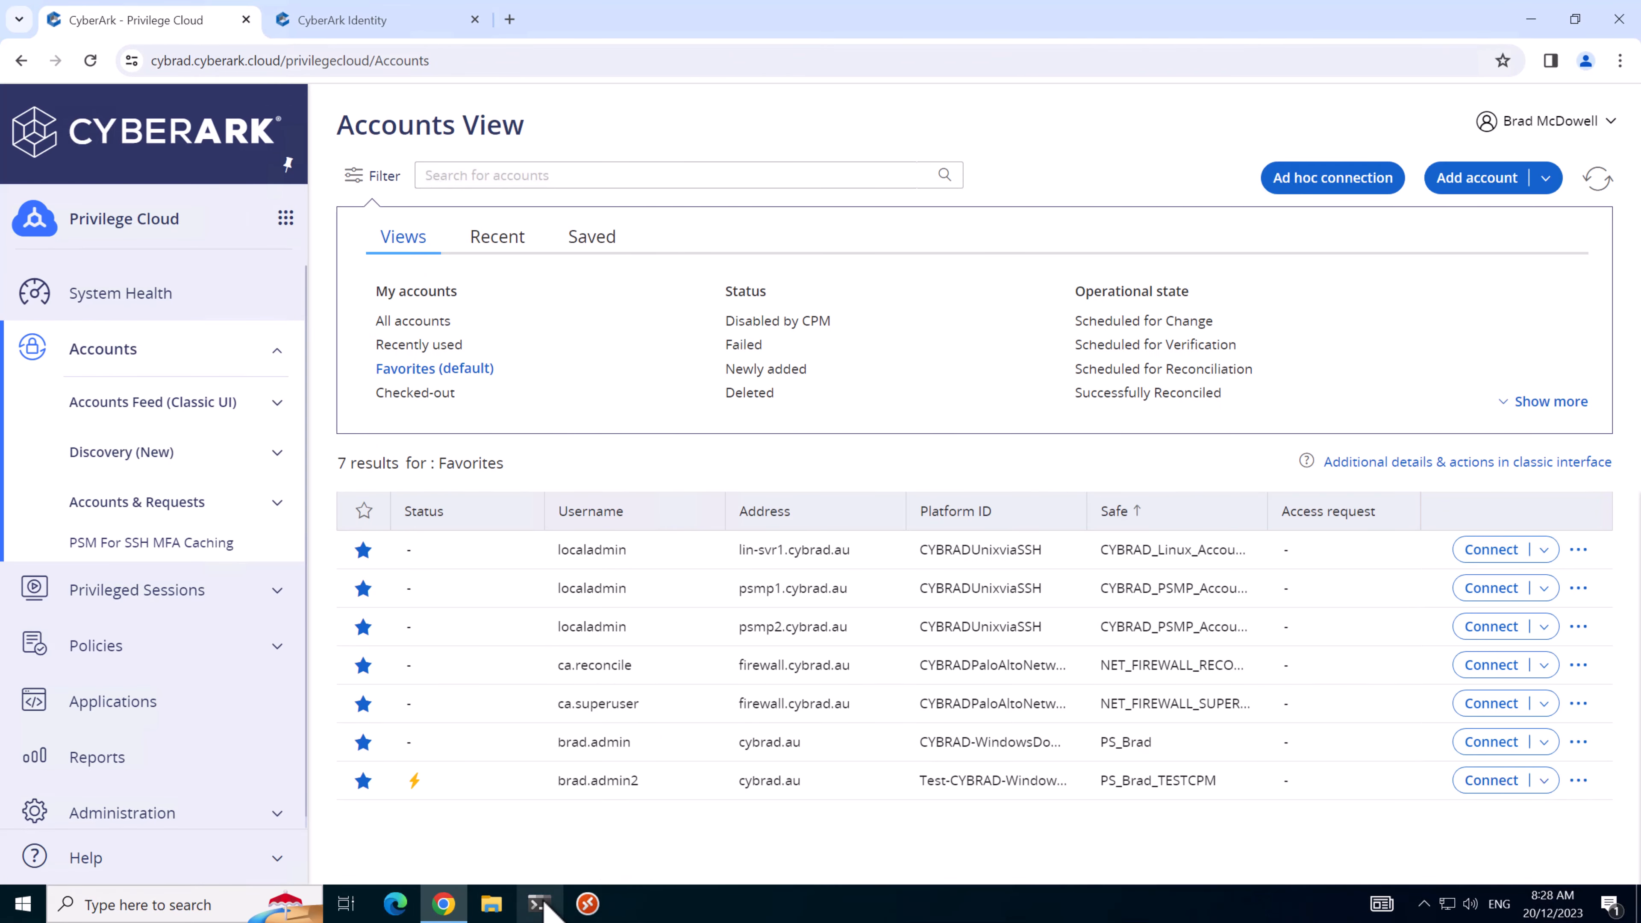
Copy the PrivilegedSessionManagerSSHProxy zip to localadmin@psmp10:~ with scp, accepting the host key
click(537, 903)
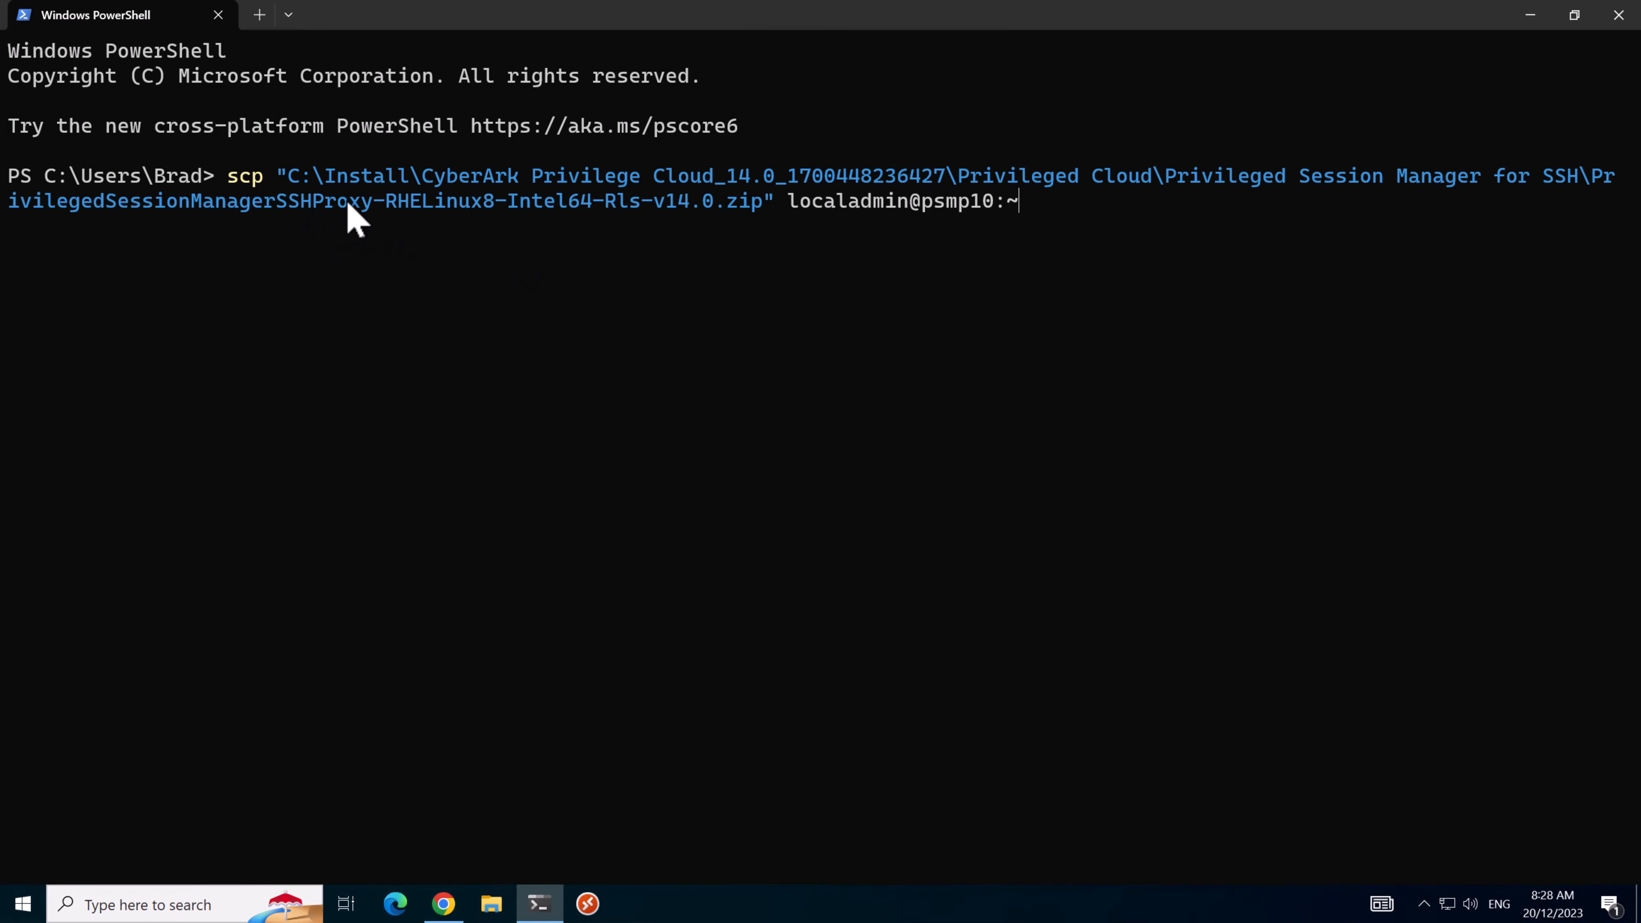
mouse_move(1172, 199)
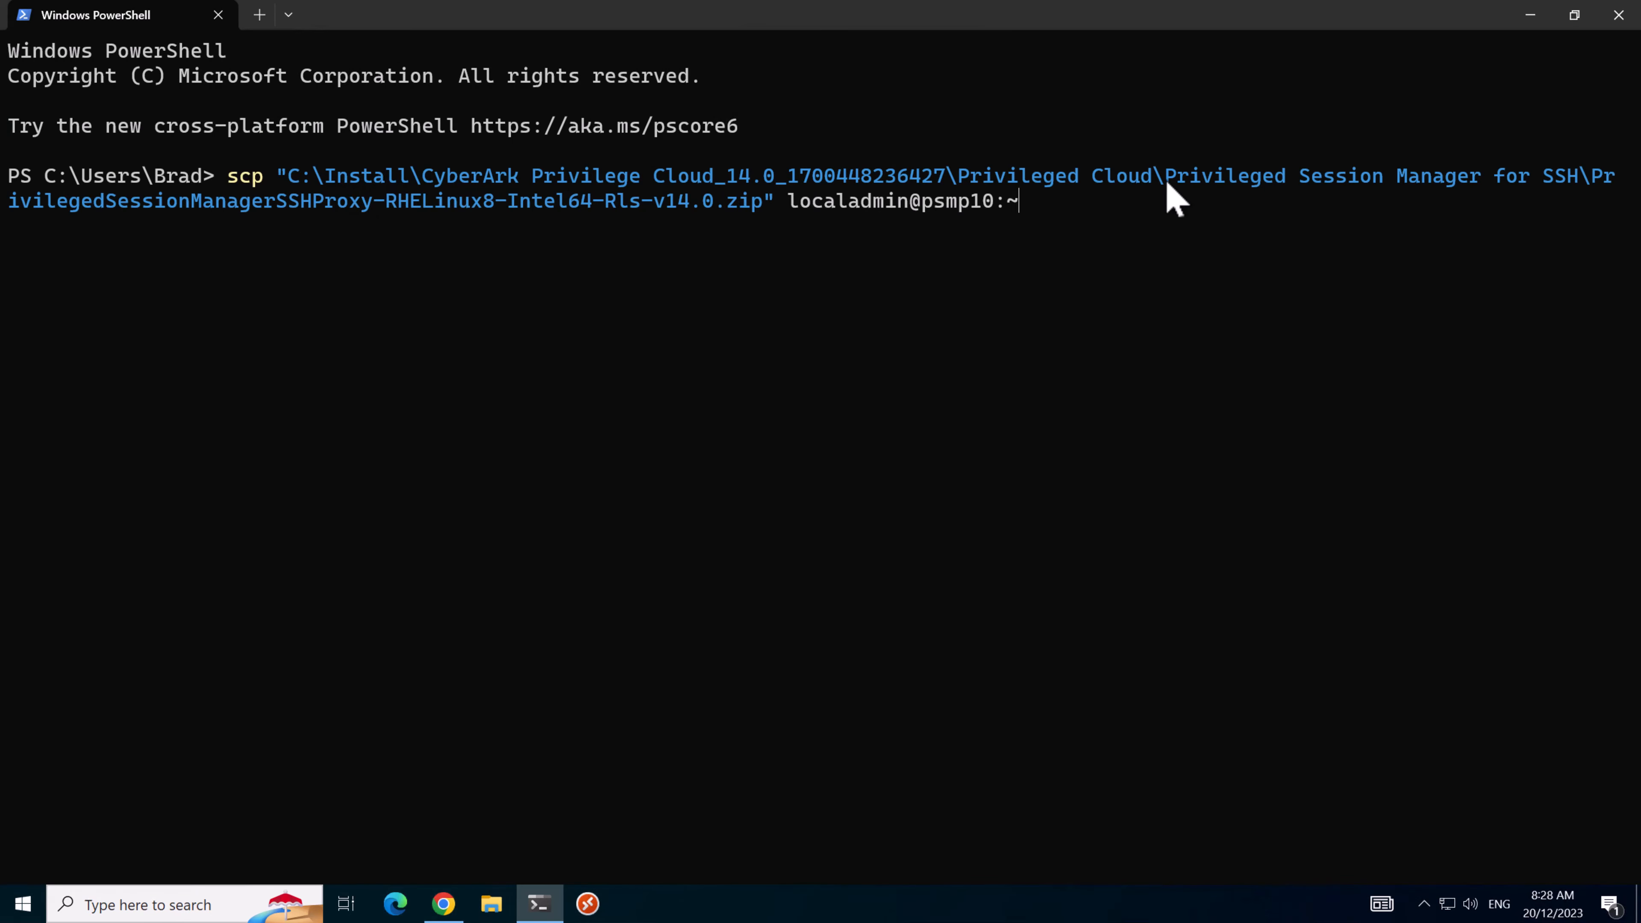
mouse_move(1549, 204)
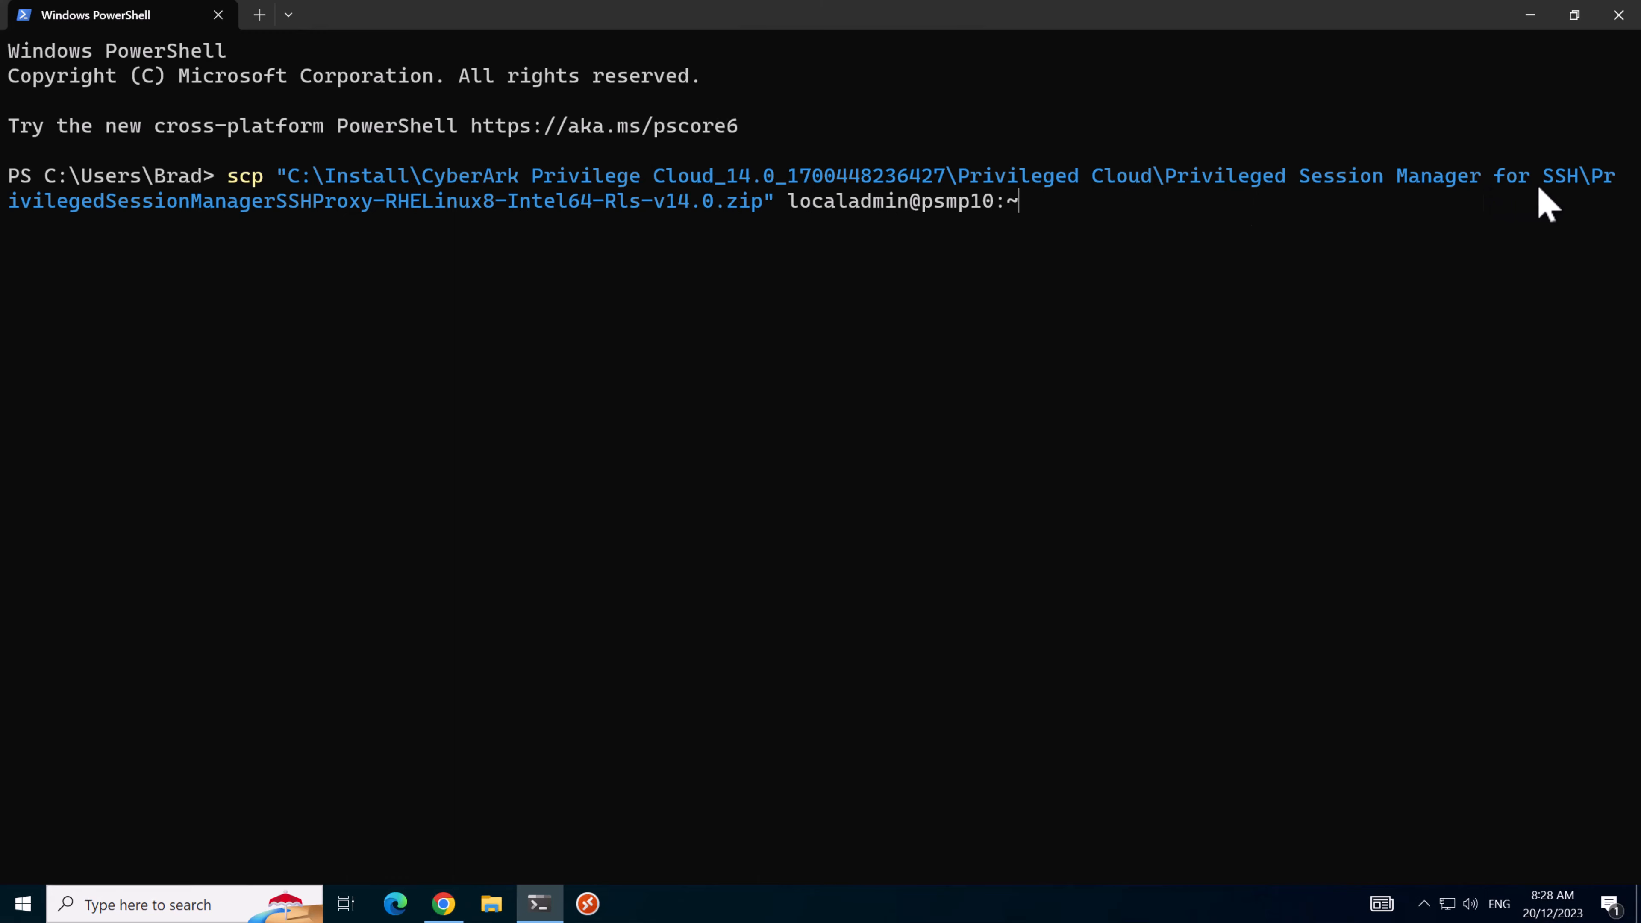
mouse_move(680, 225)
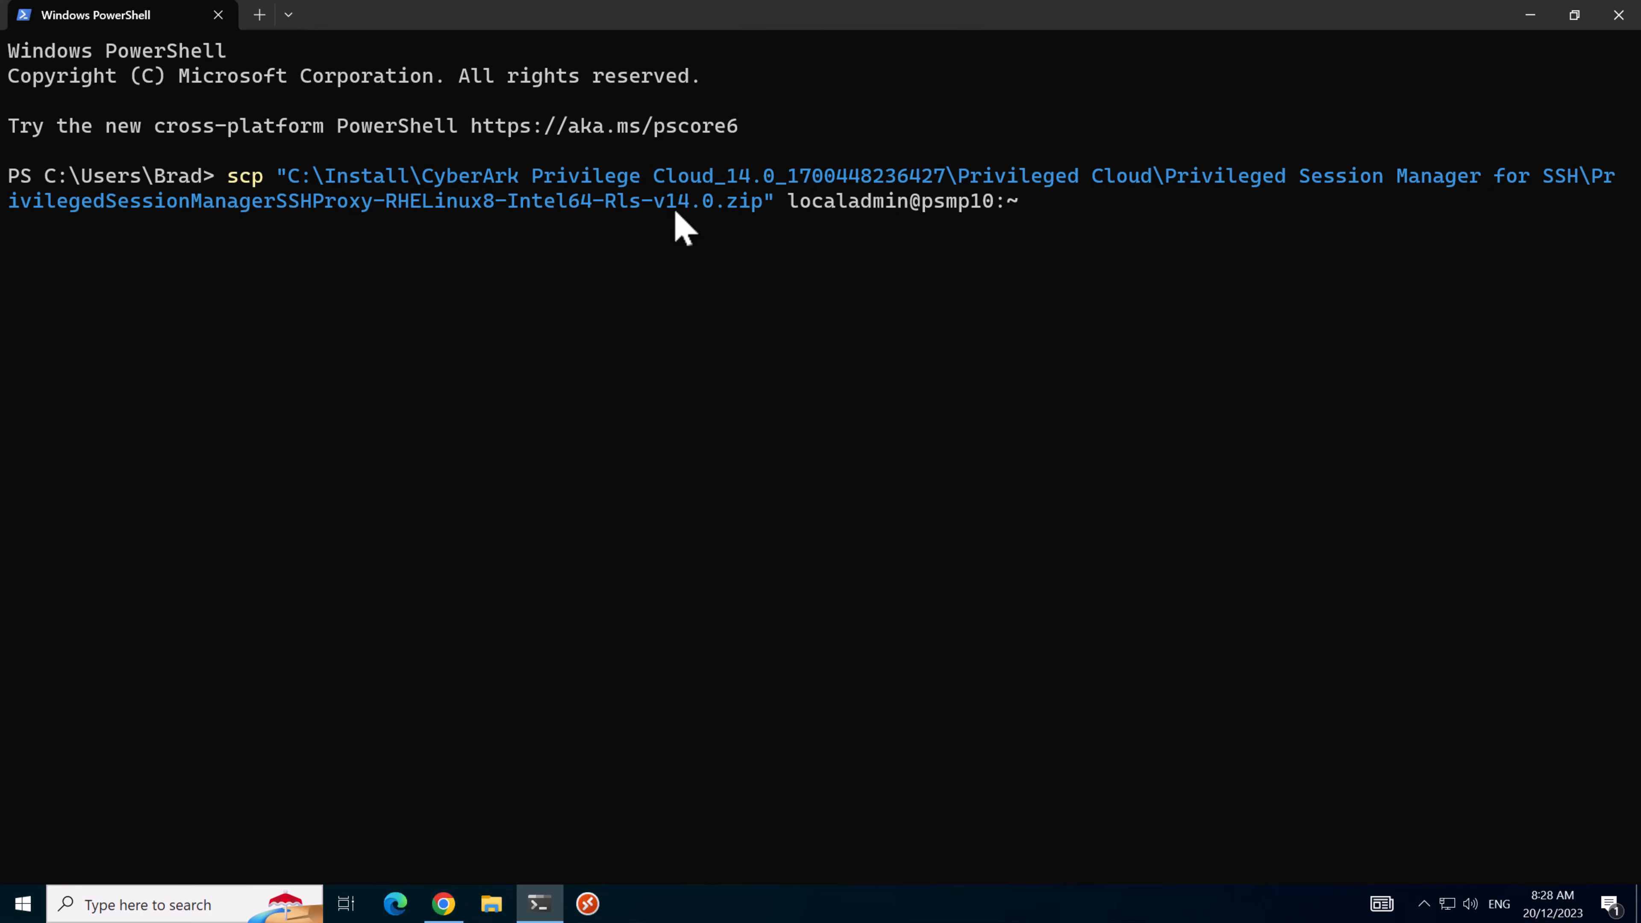
mouse_move(982, 233)
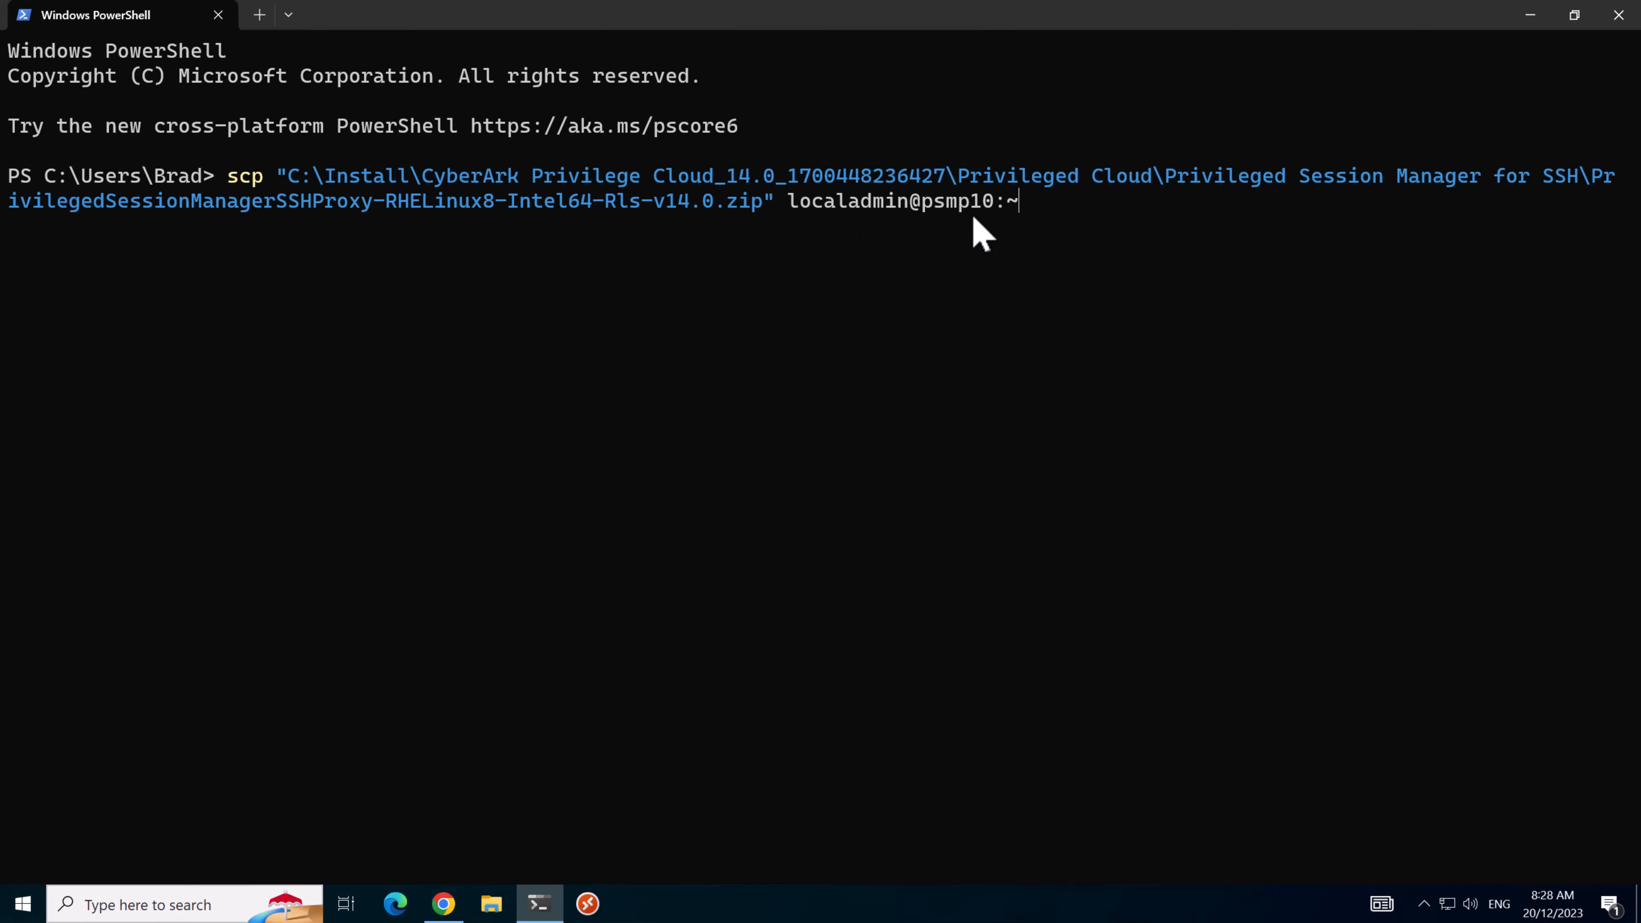
mouse_move(1036, 223)
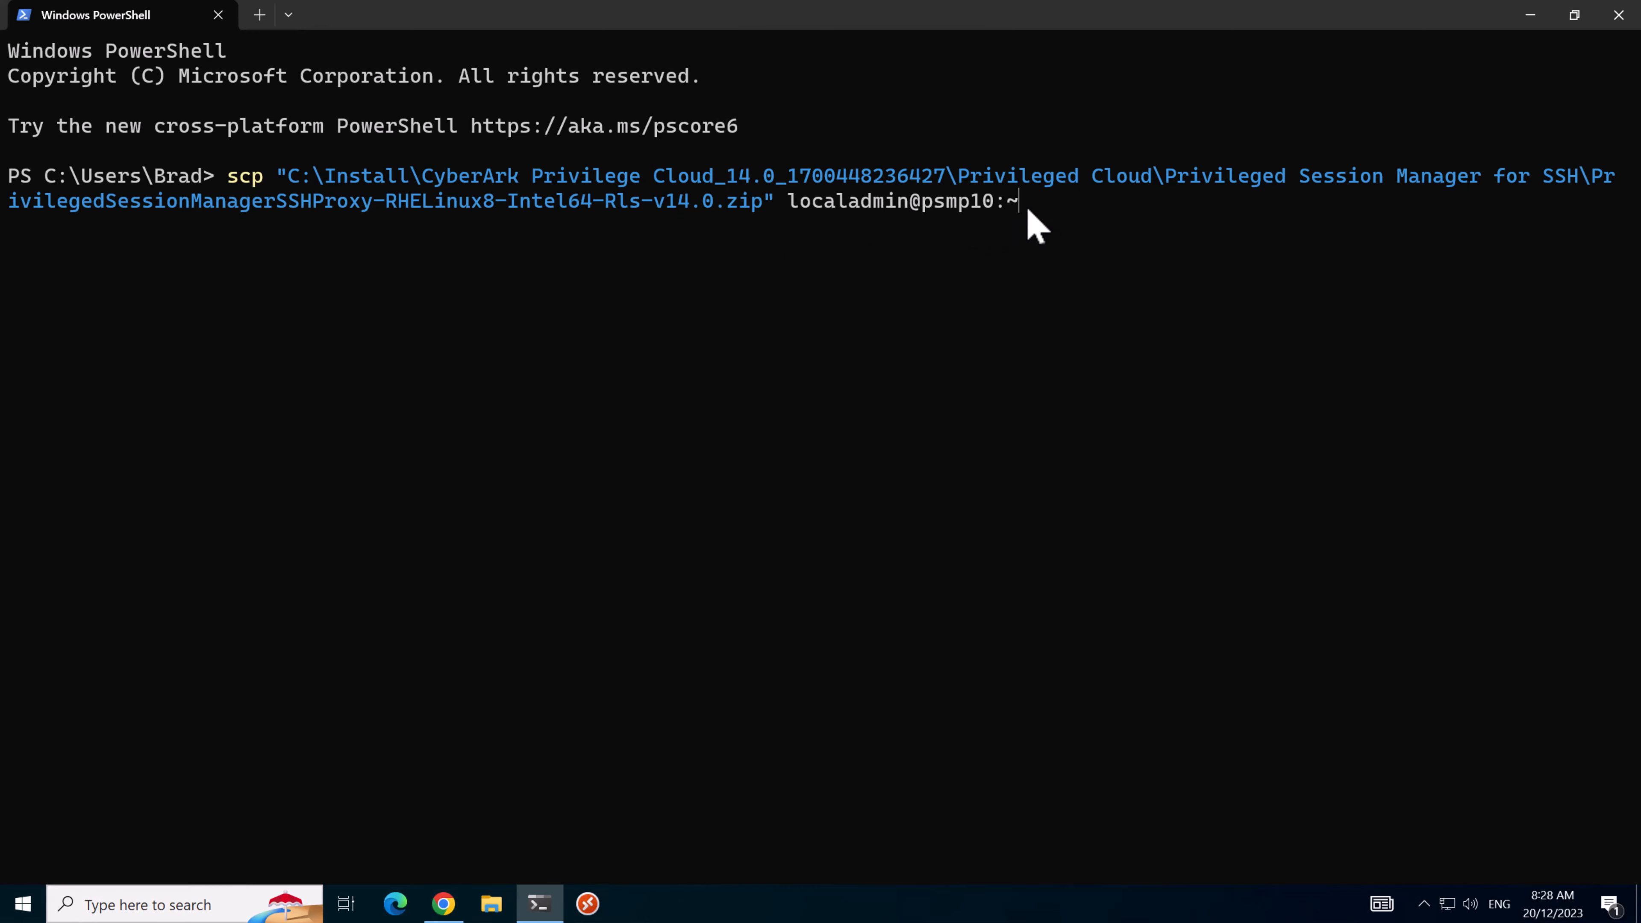
key(Return)
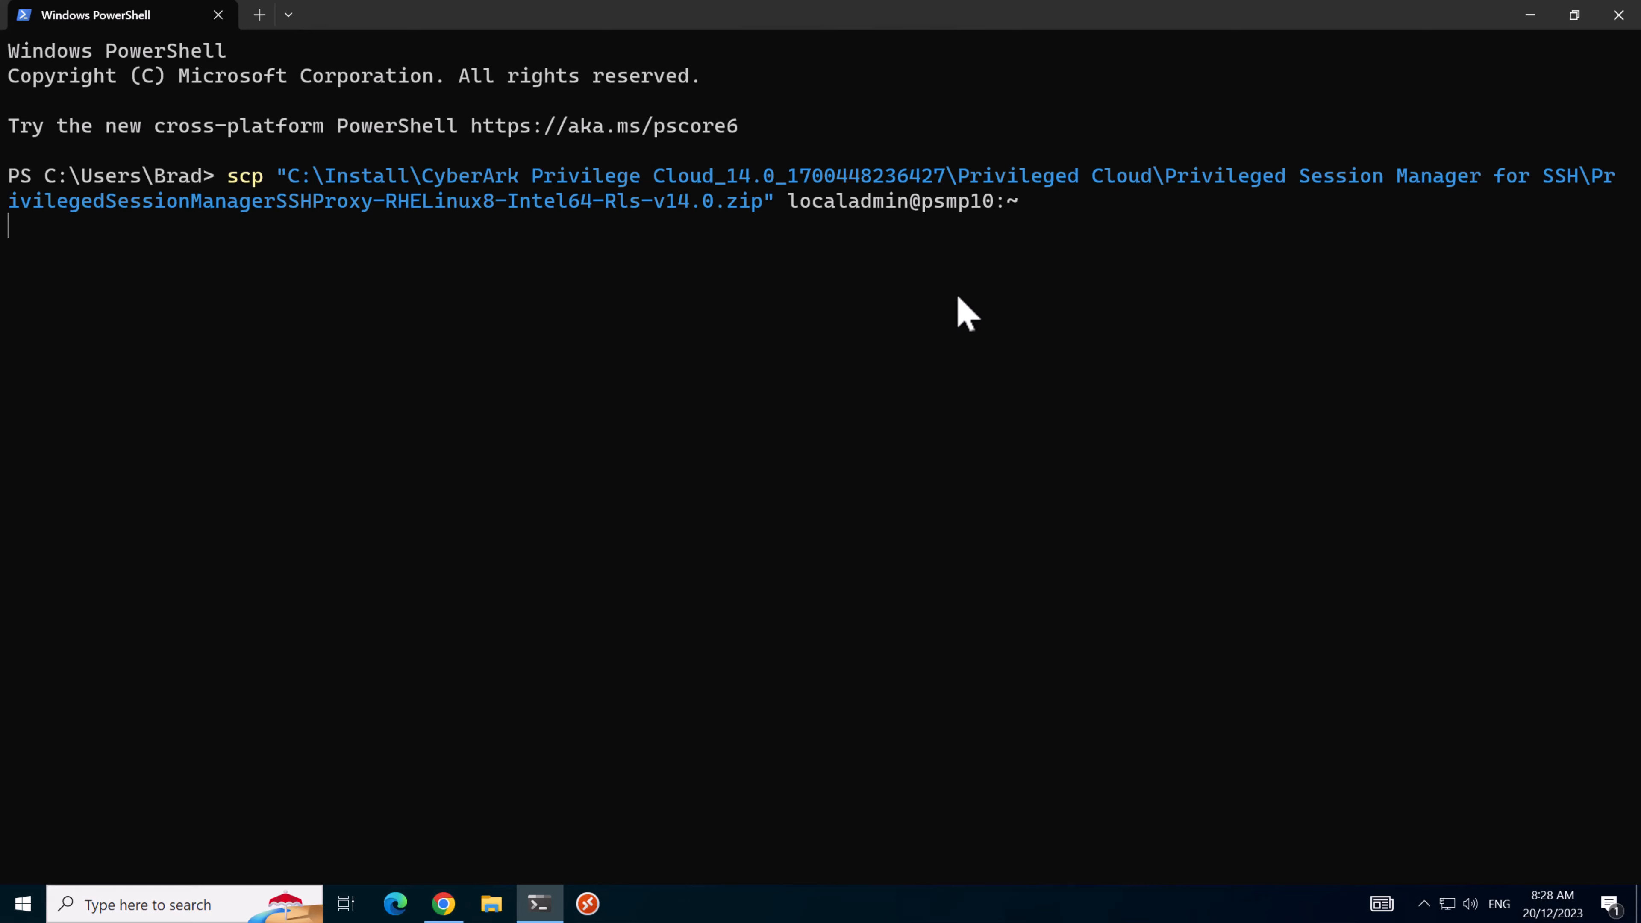
key(Return)
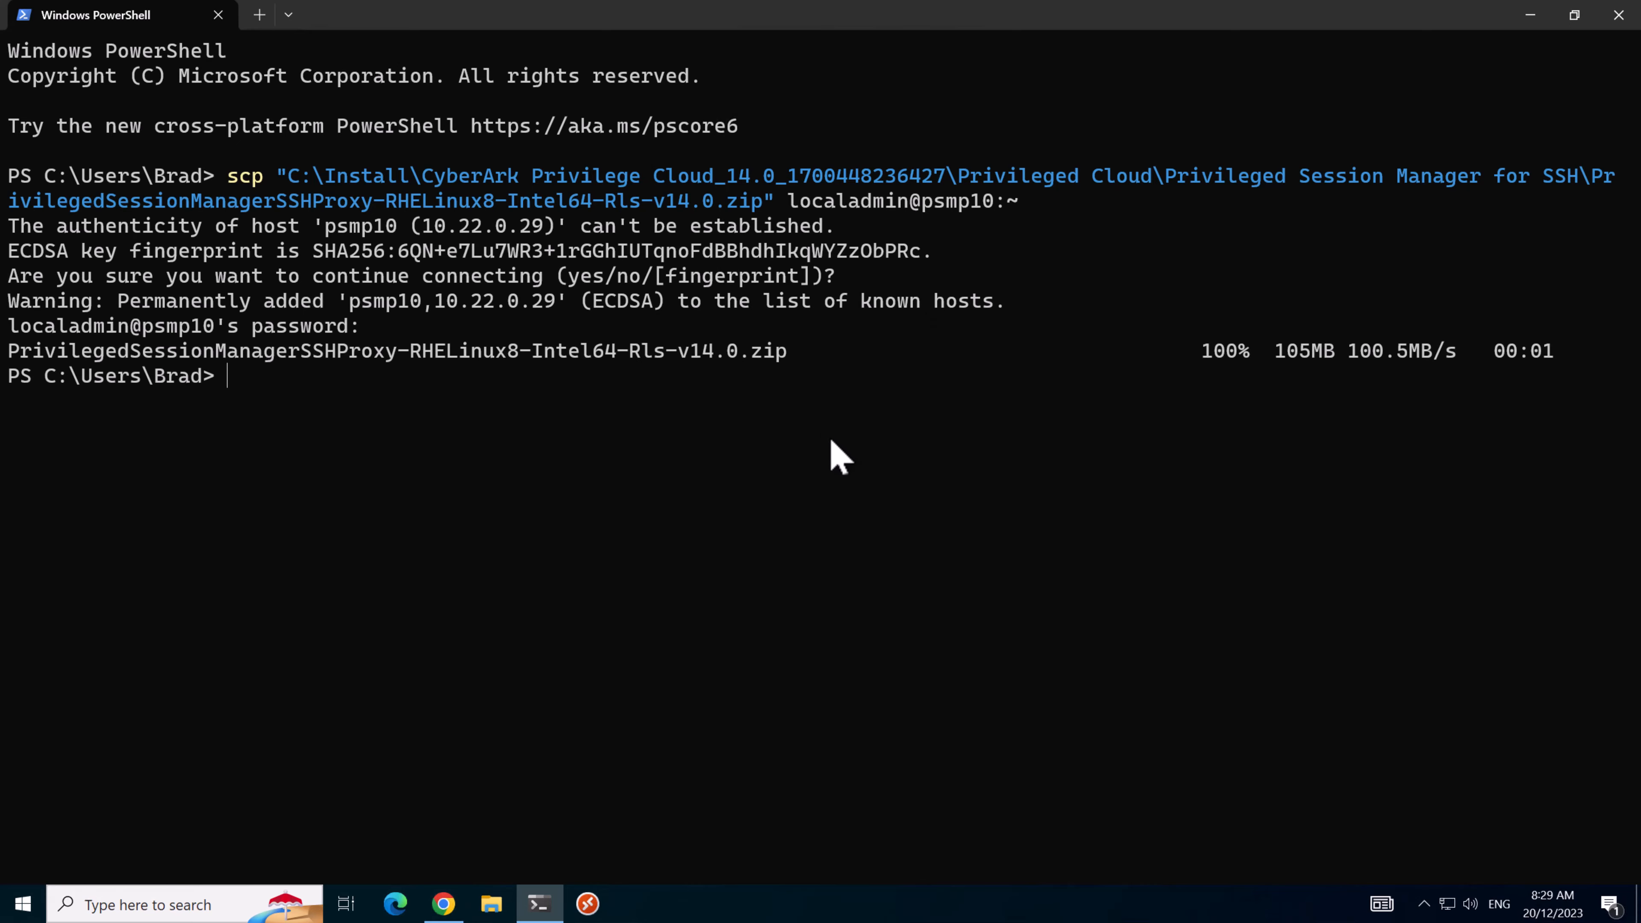
text(ssh localadmin@psmp10.cybrad.au)
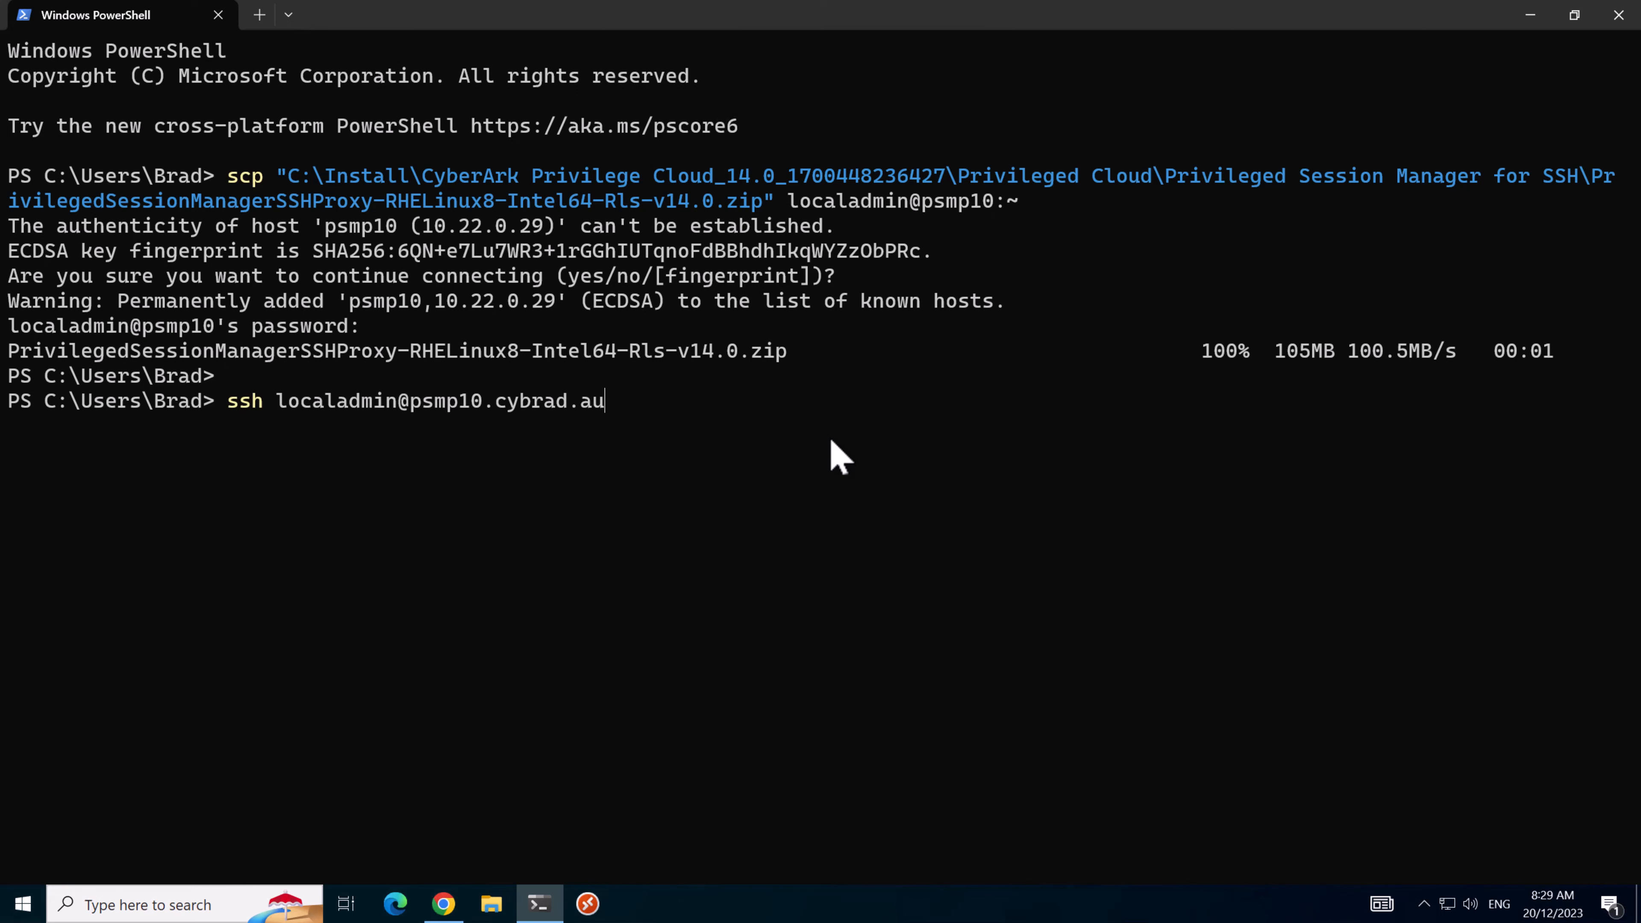
Log in to psmp10.cybrad.au over SSH as localadmin and ping 1.1.1.1, which fails
text(yes/no/[fingerprint])? yes)
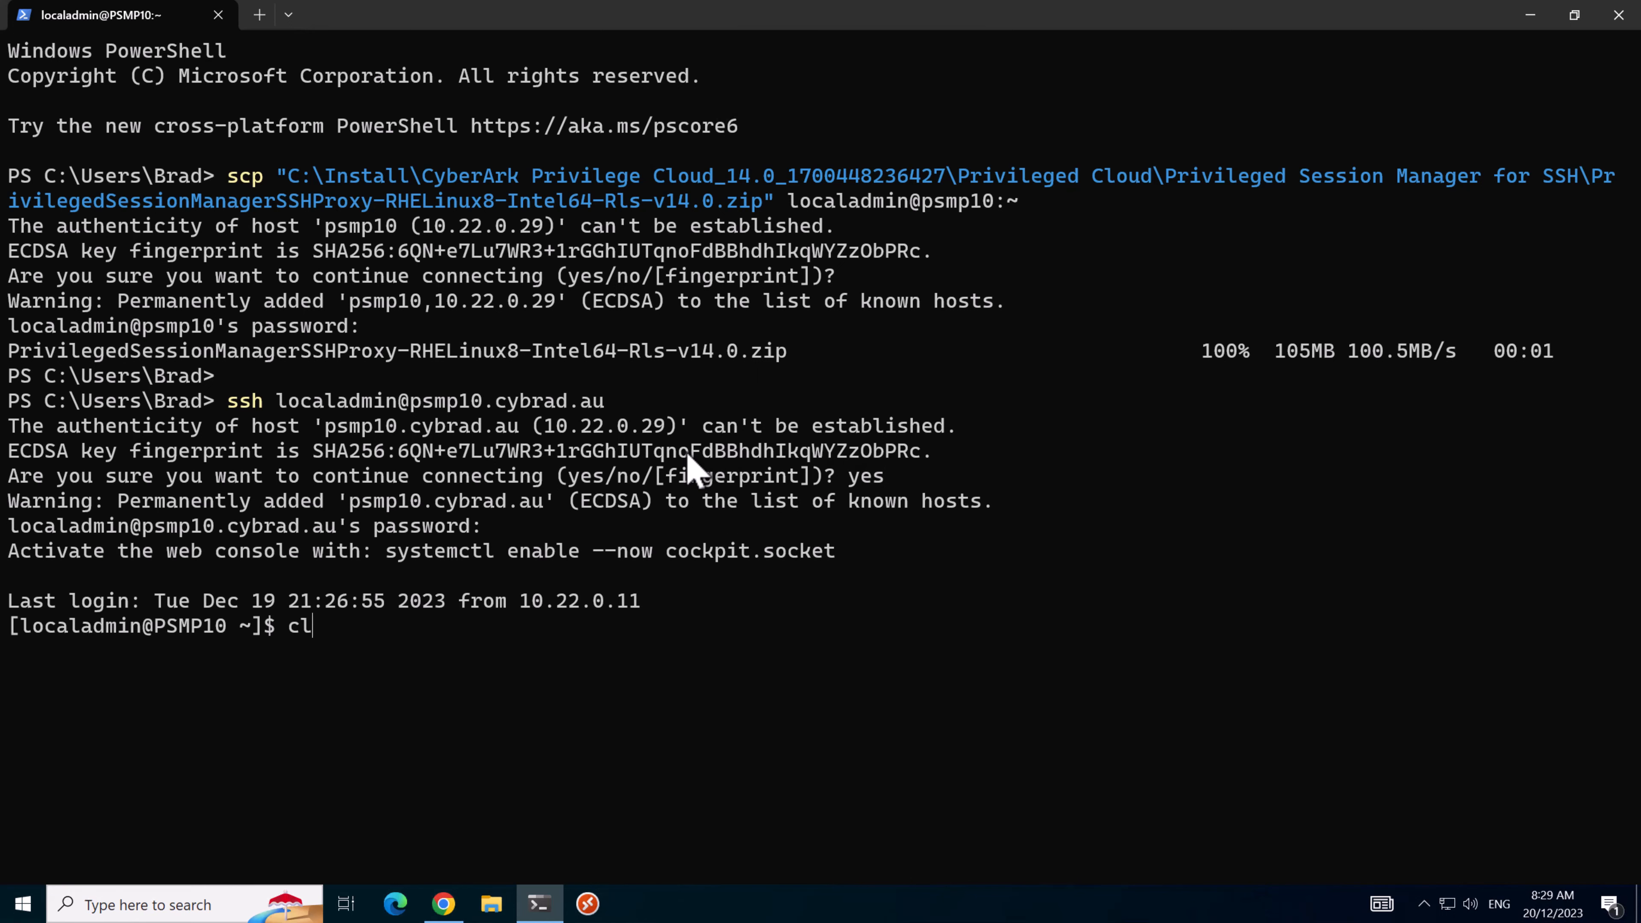
key(Return)
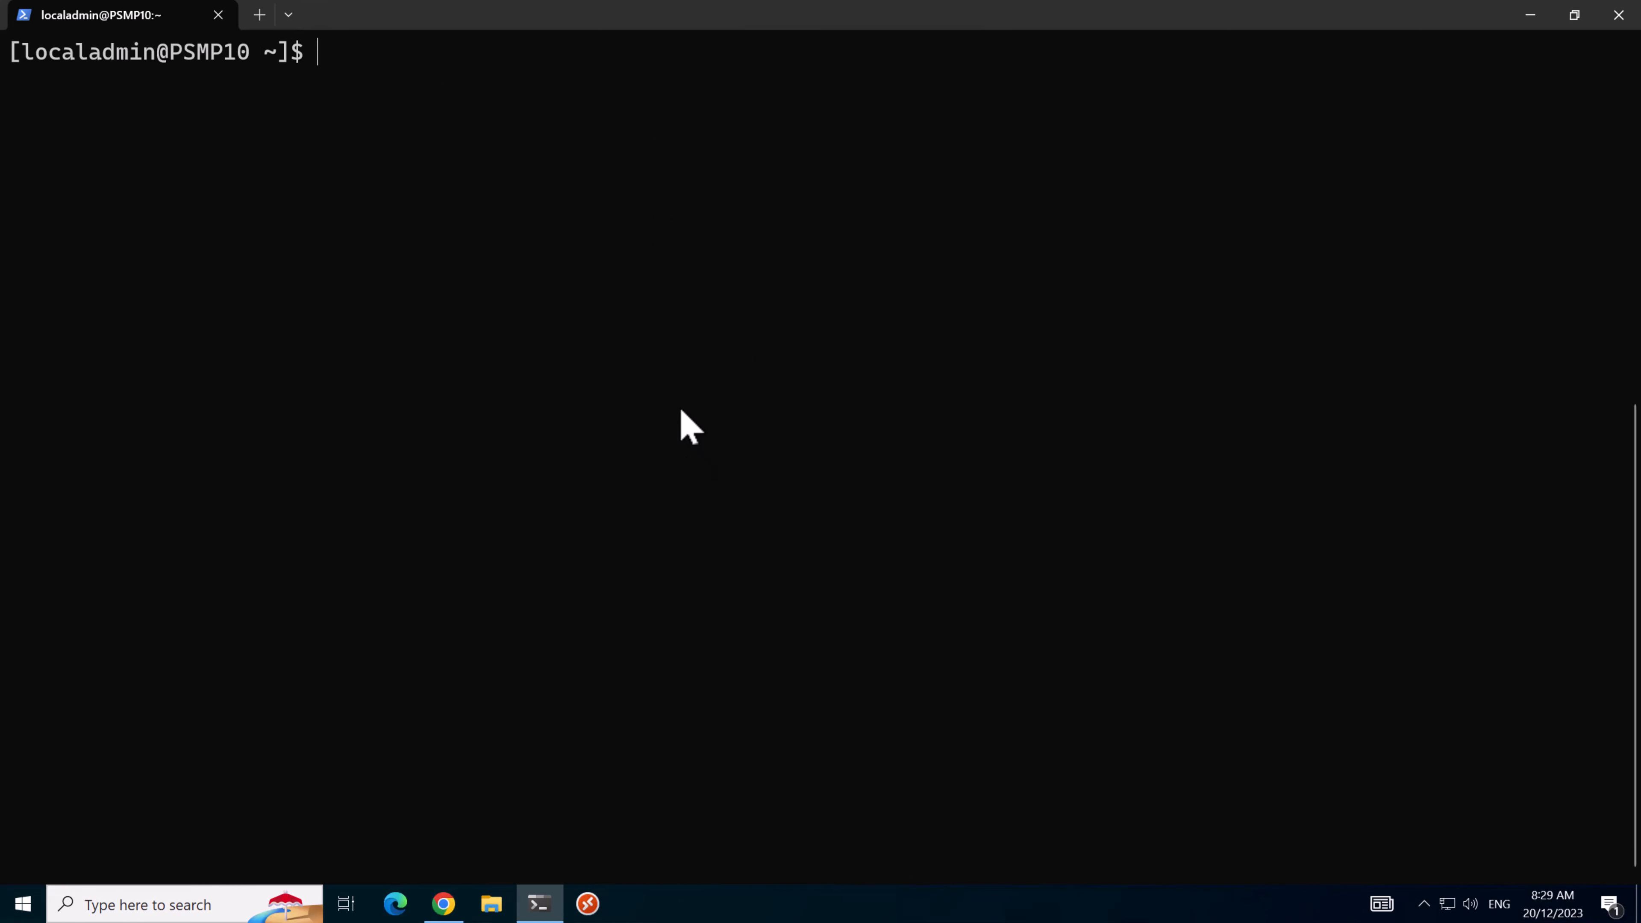
key(Return)
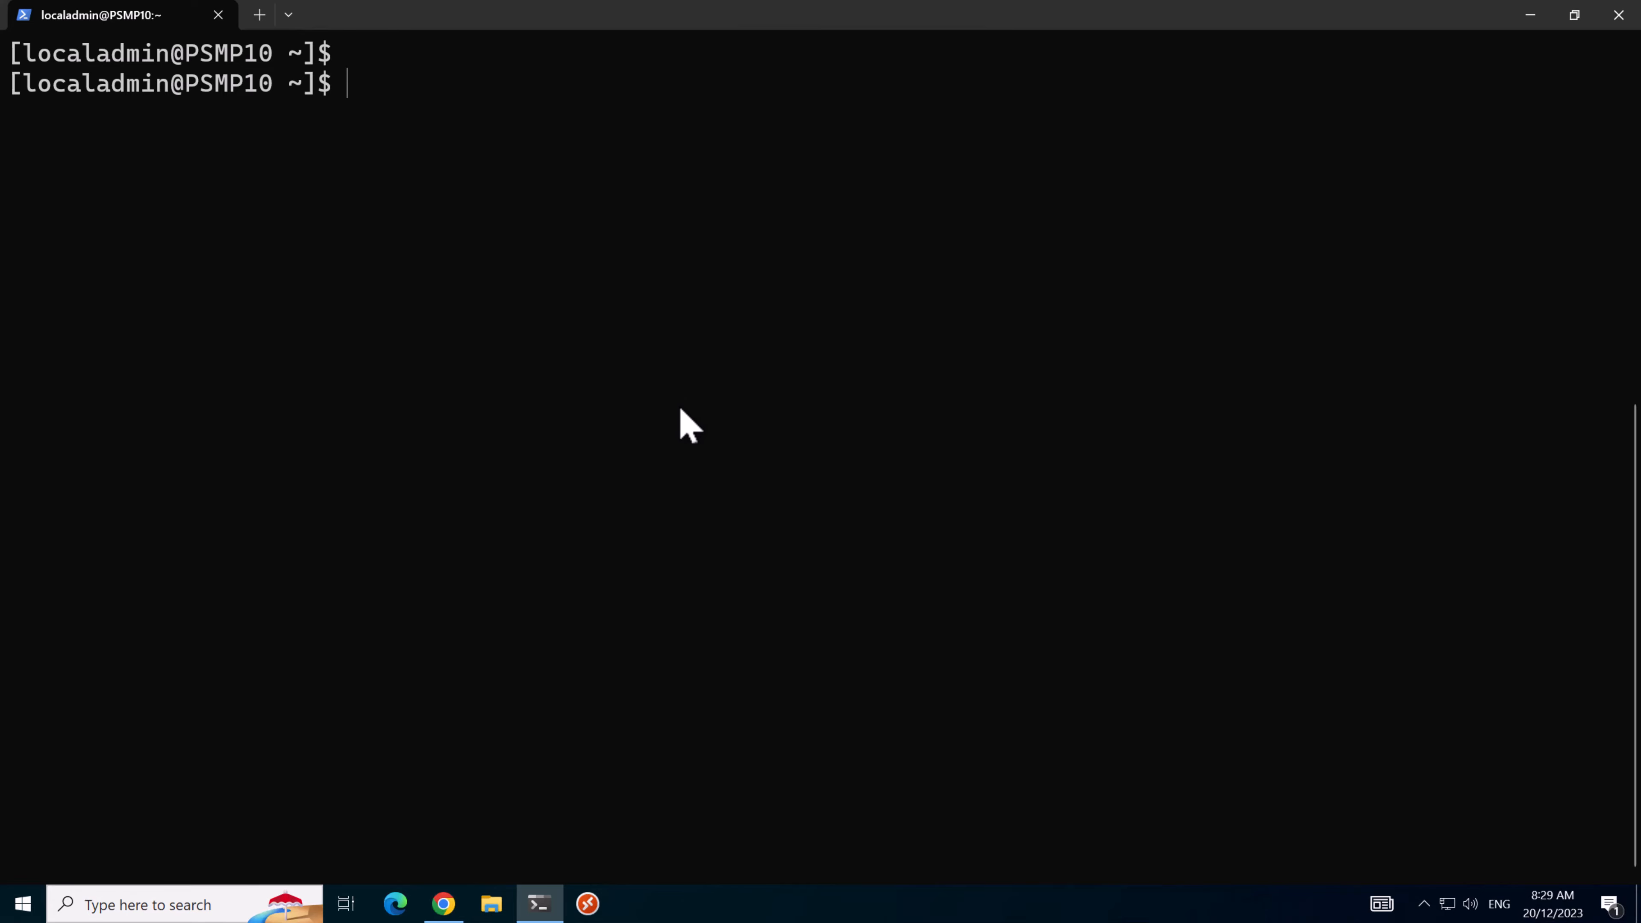
text(ping 1.1.1.1)
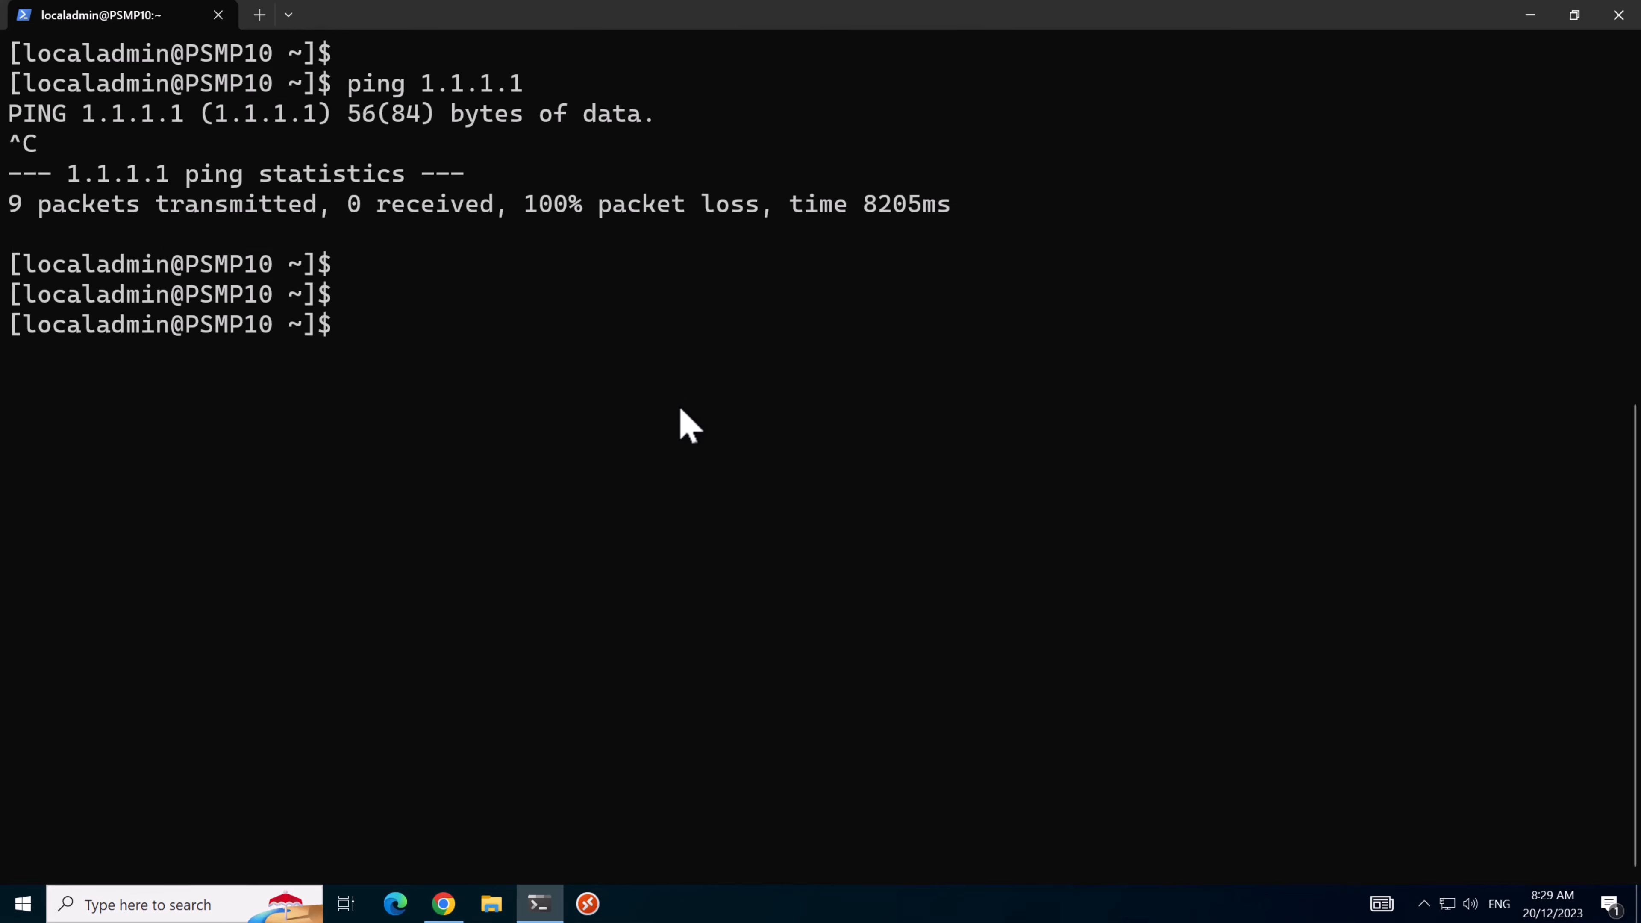
Run sudo dnf update, which fails without internet access, then clear the screen
text(sudo dnf)
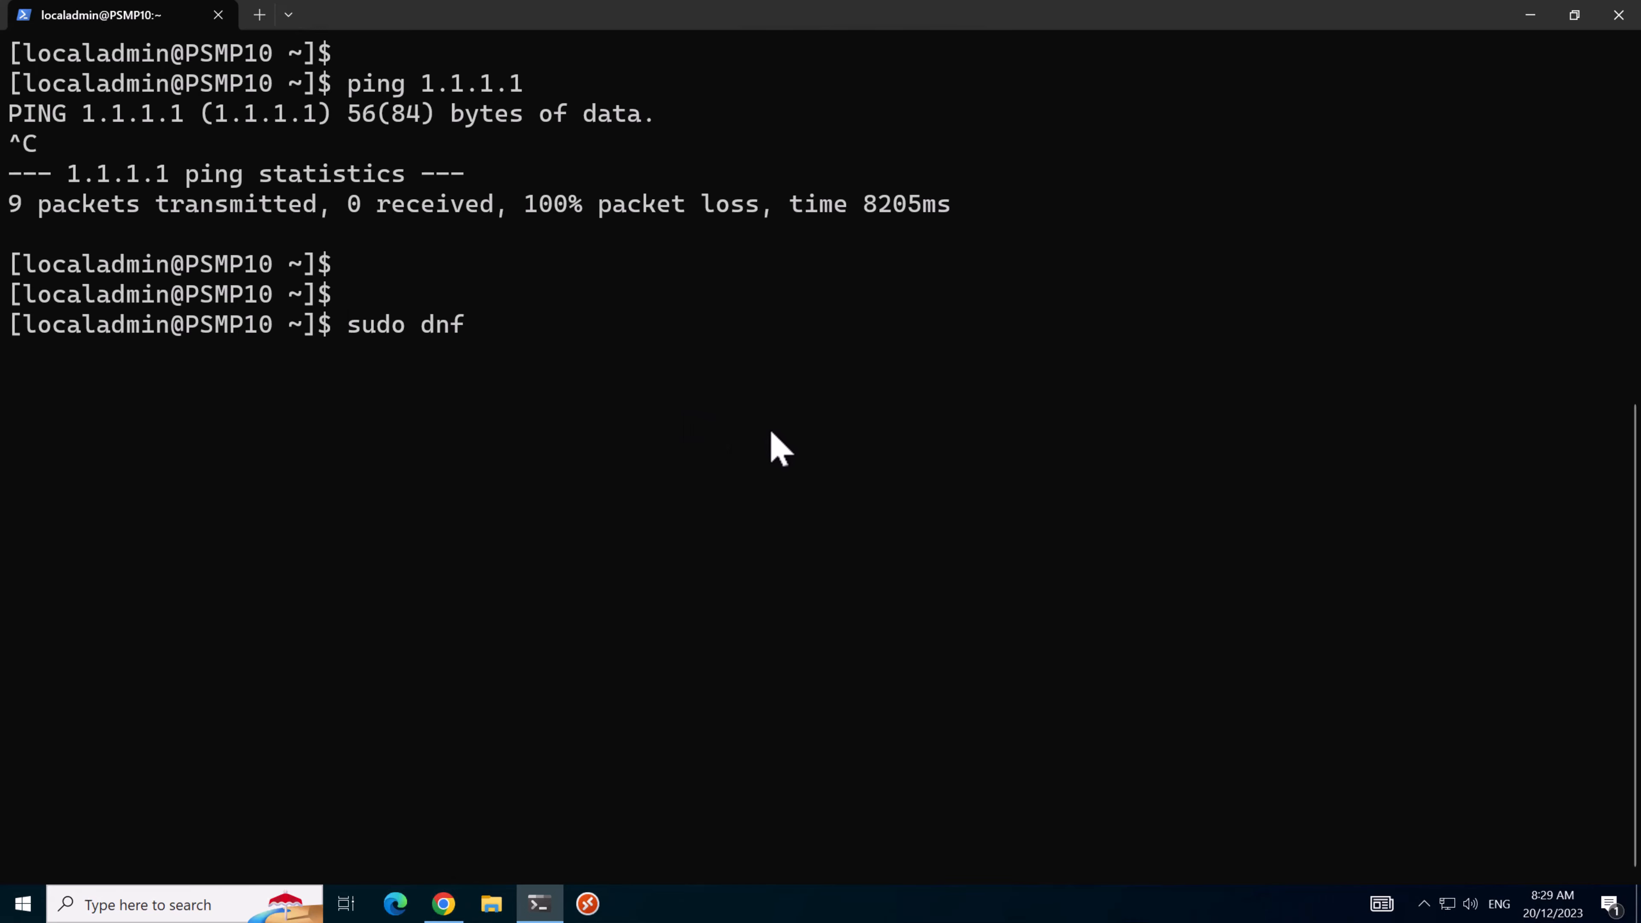
text(update)
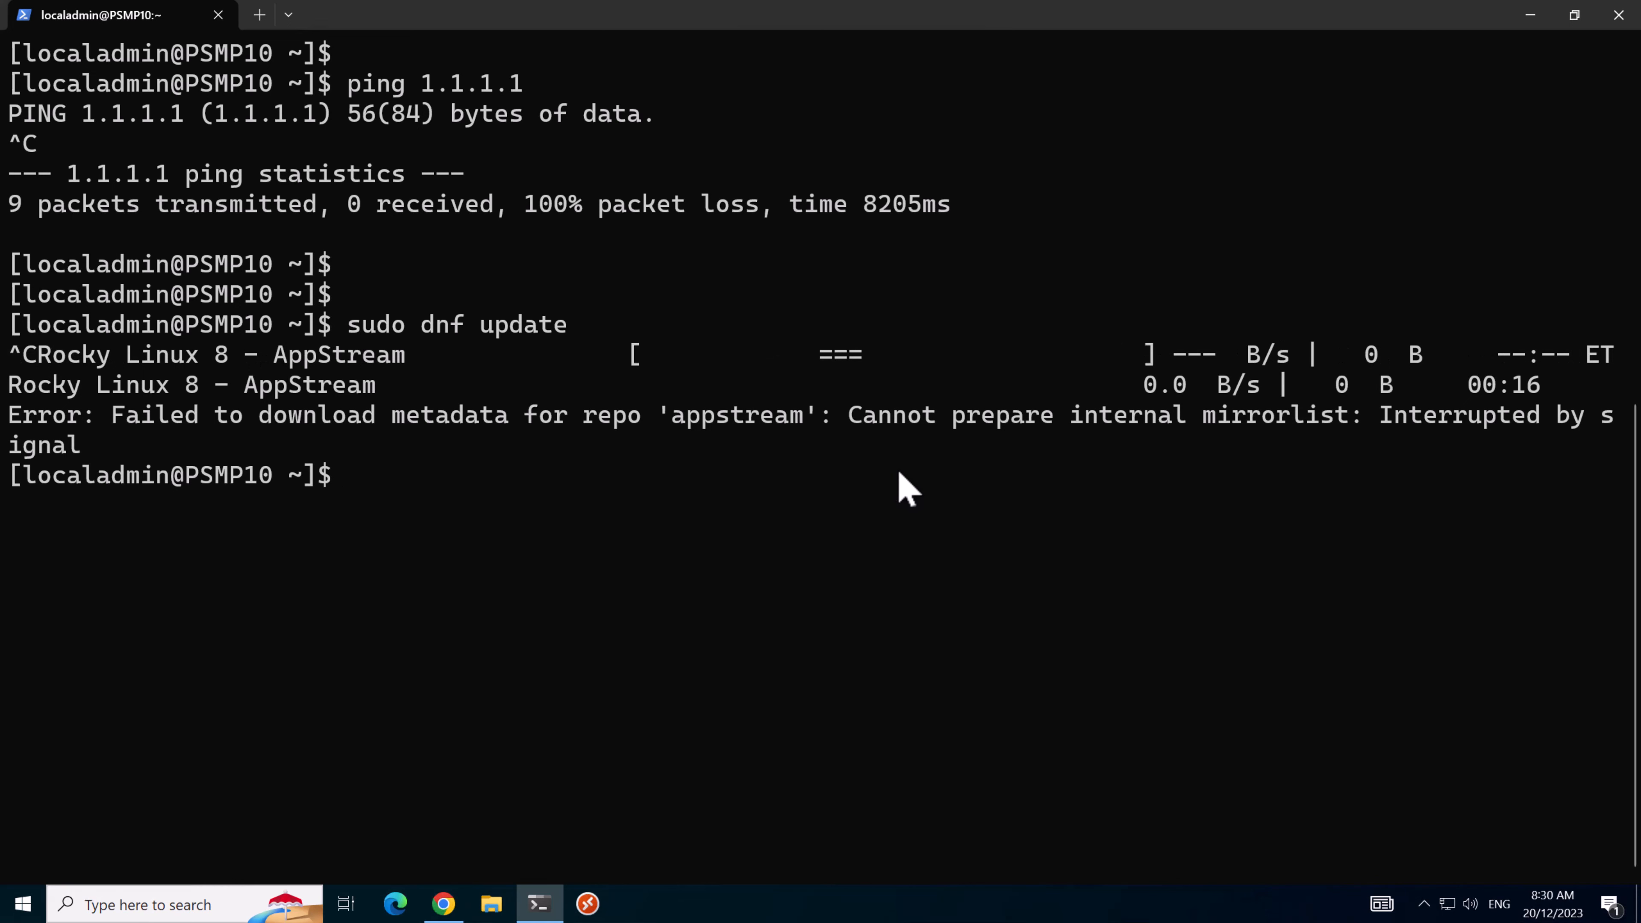
text(clea)
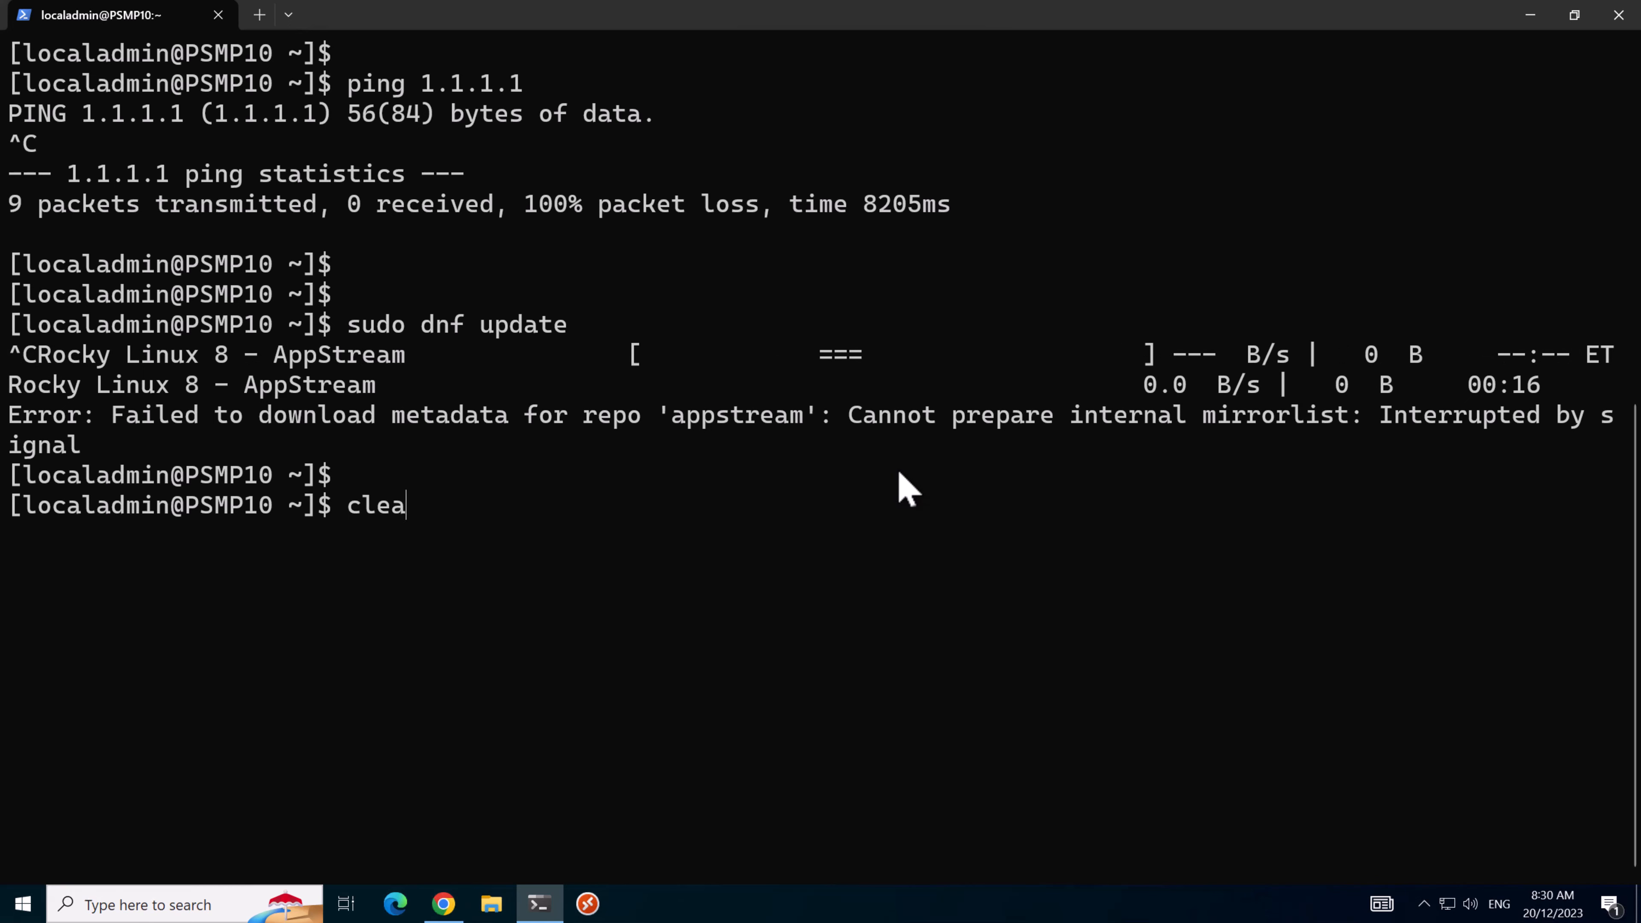
key(Return)
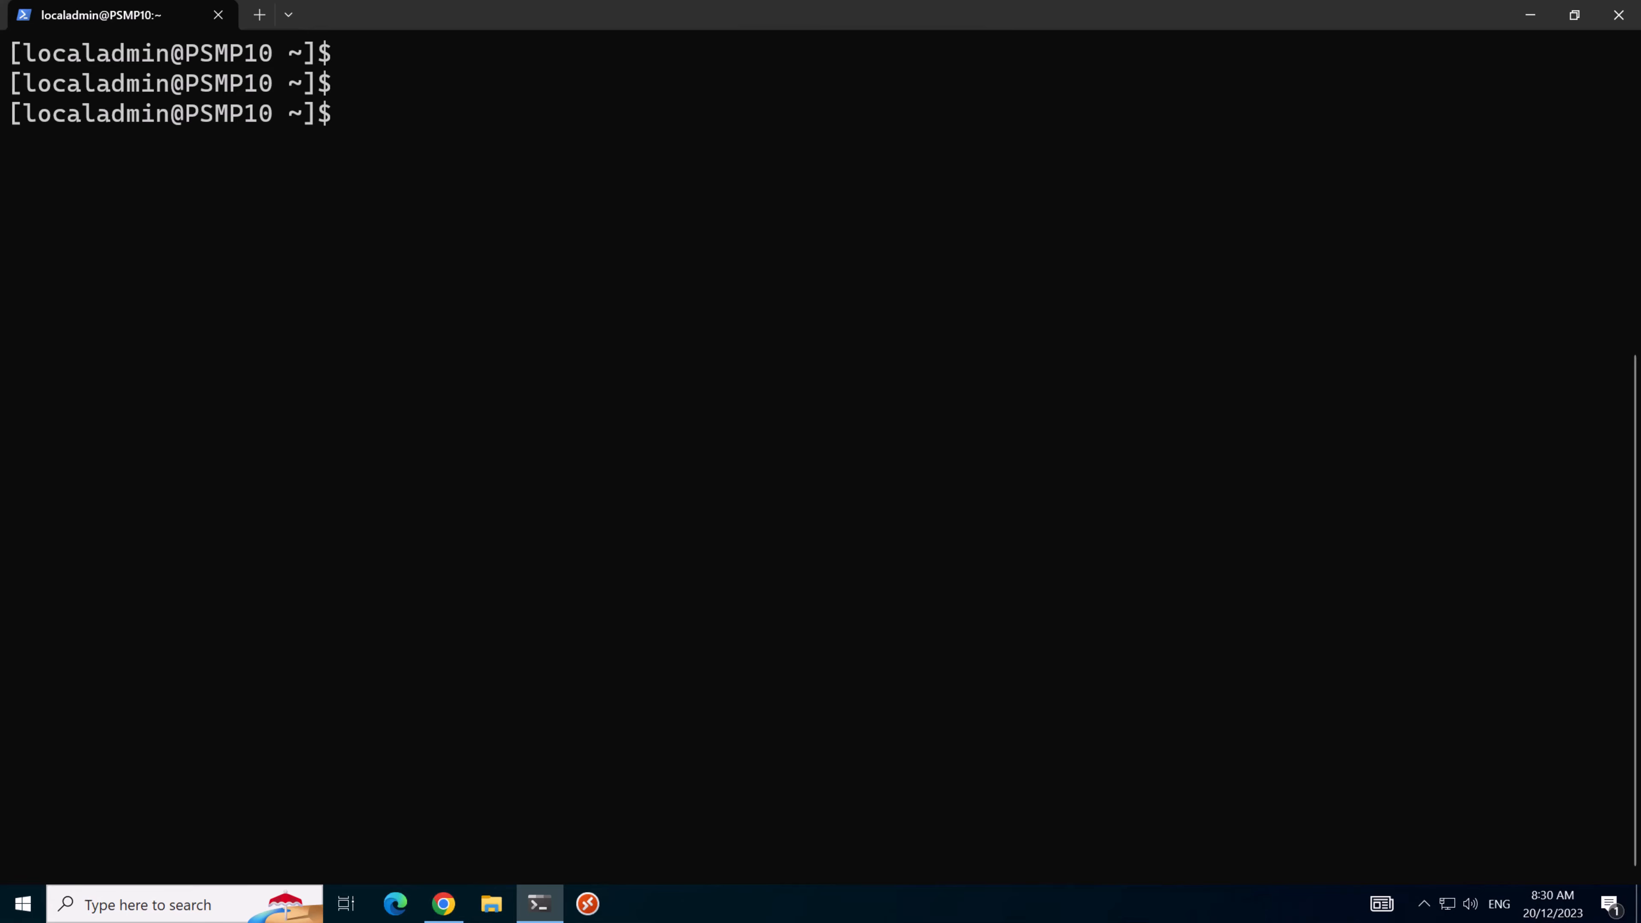
Edit /etc/dnf/dnf.conf with sudo vi and start a new line after skip_if_unavailable
text(sudo vi /etc/dnf/dnf.conf)
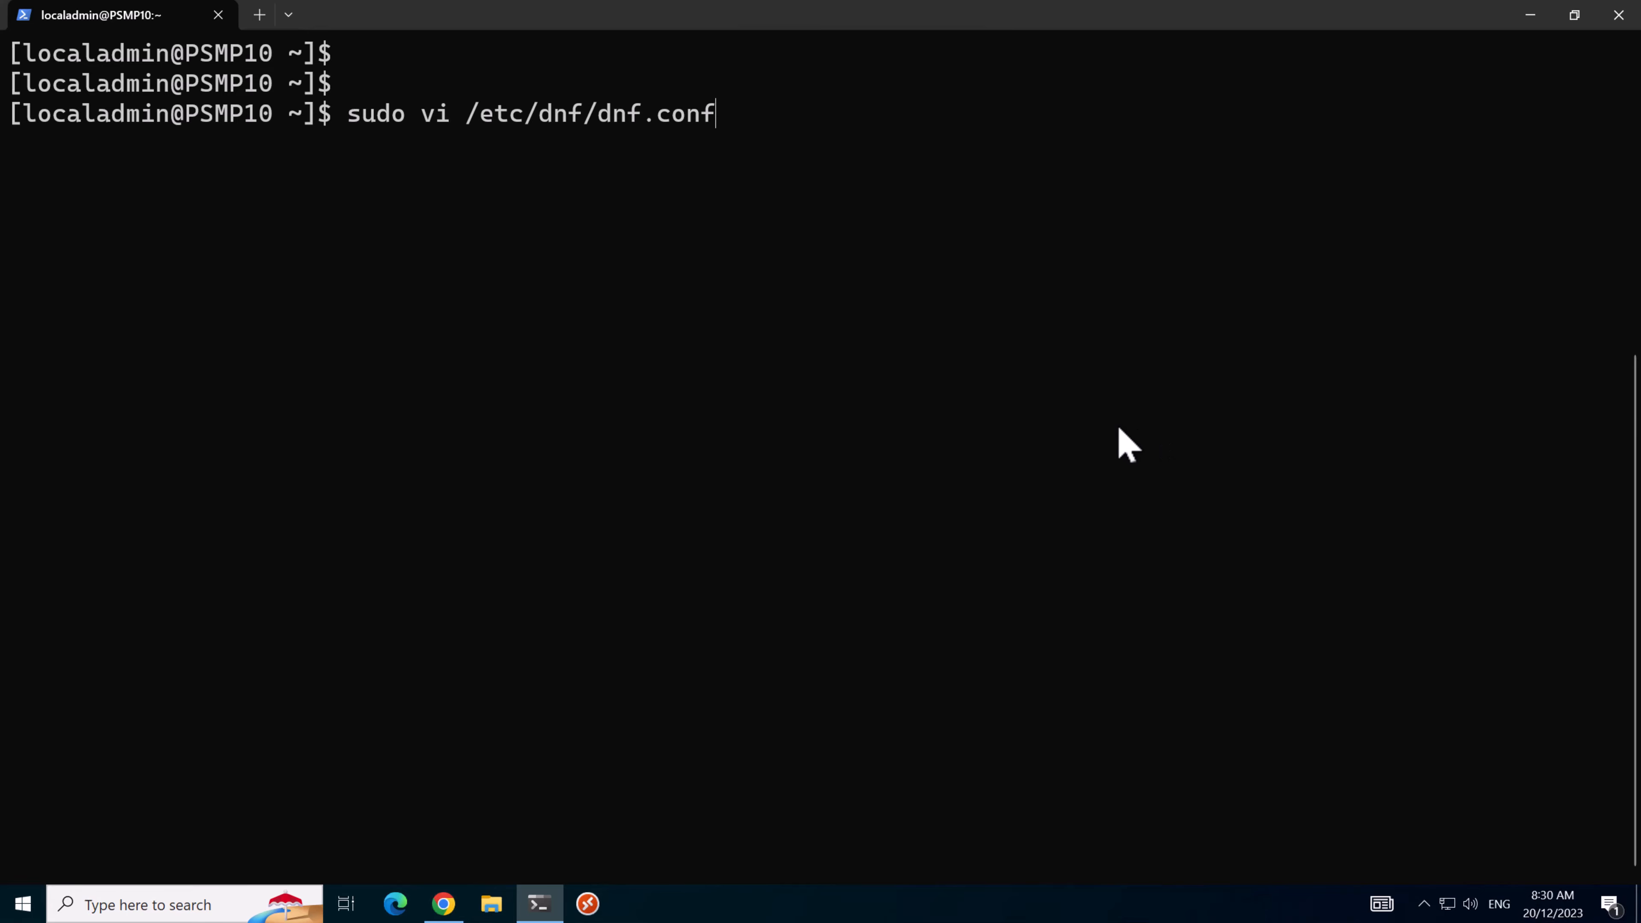
key(Return)
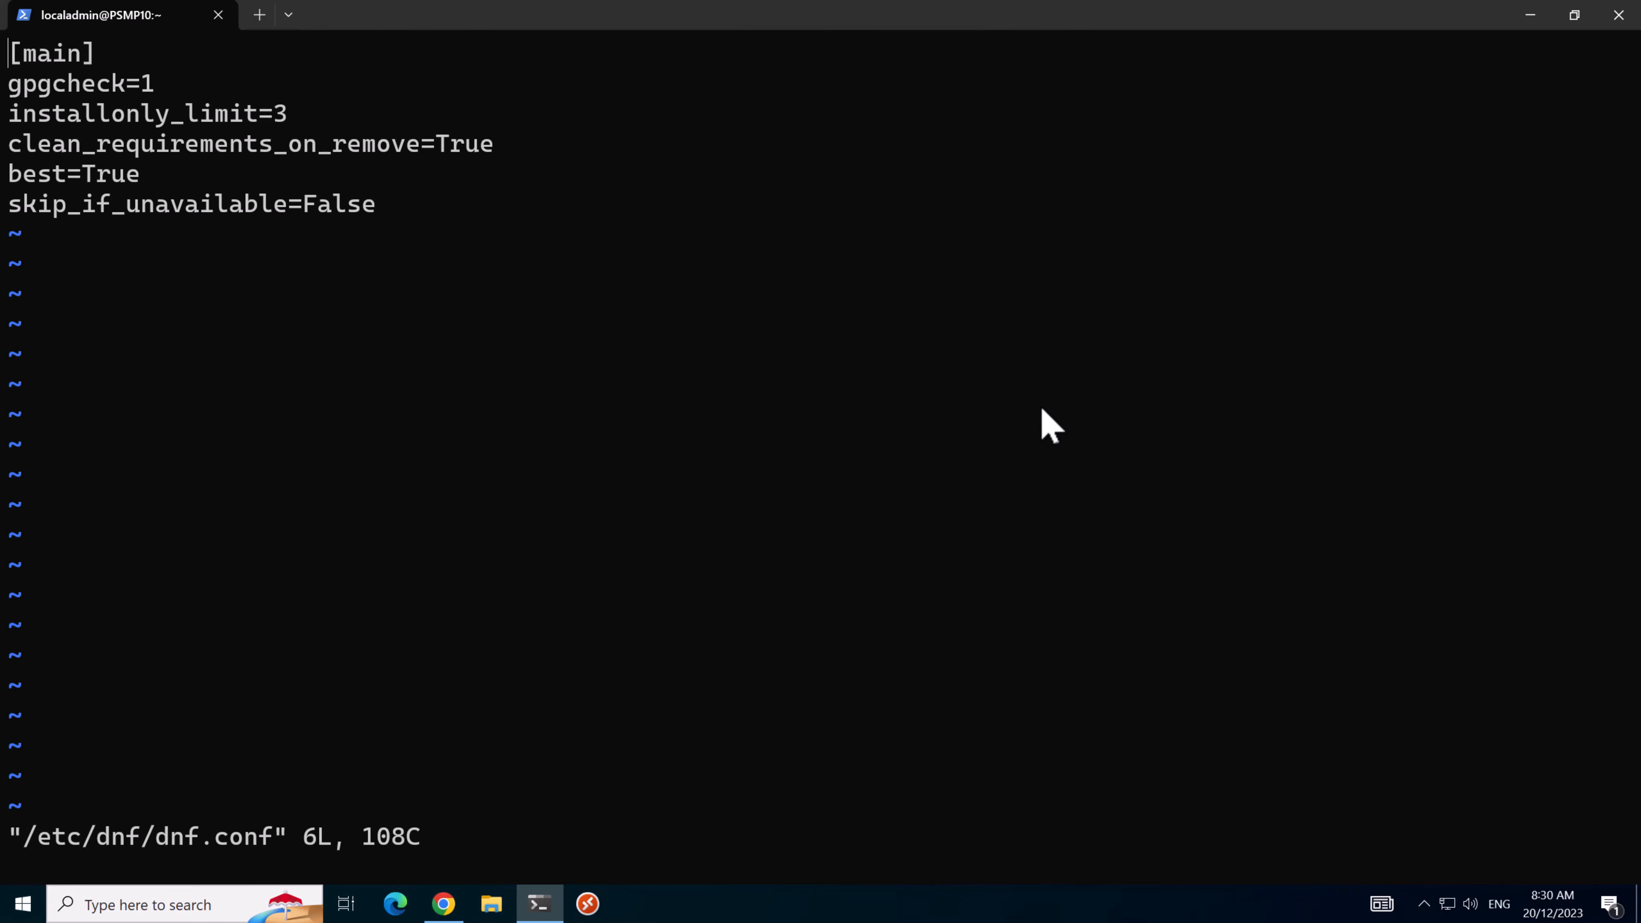
mouse_move(903, 392)
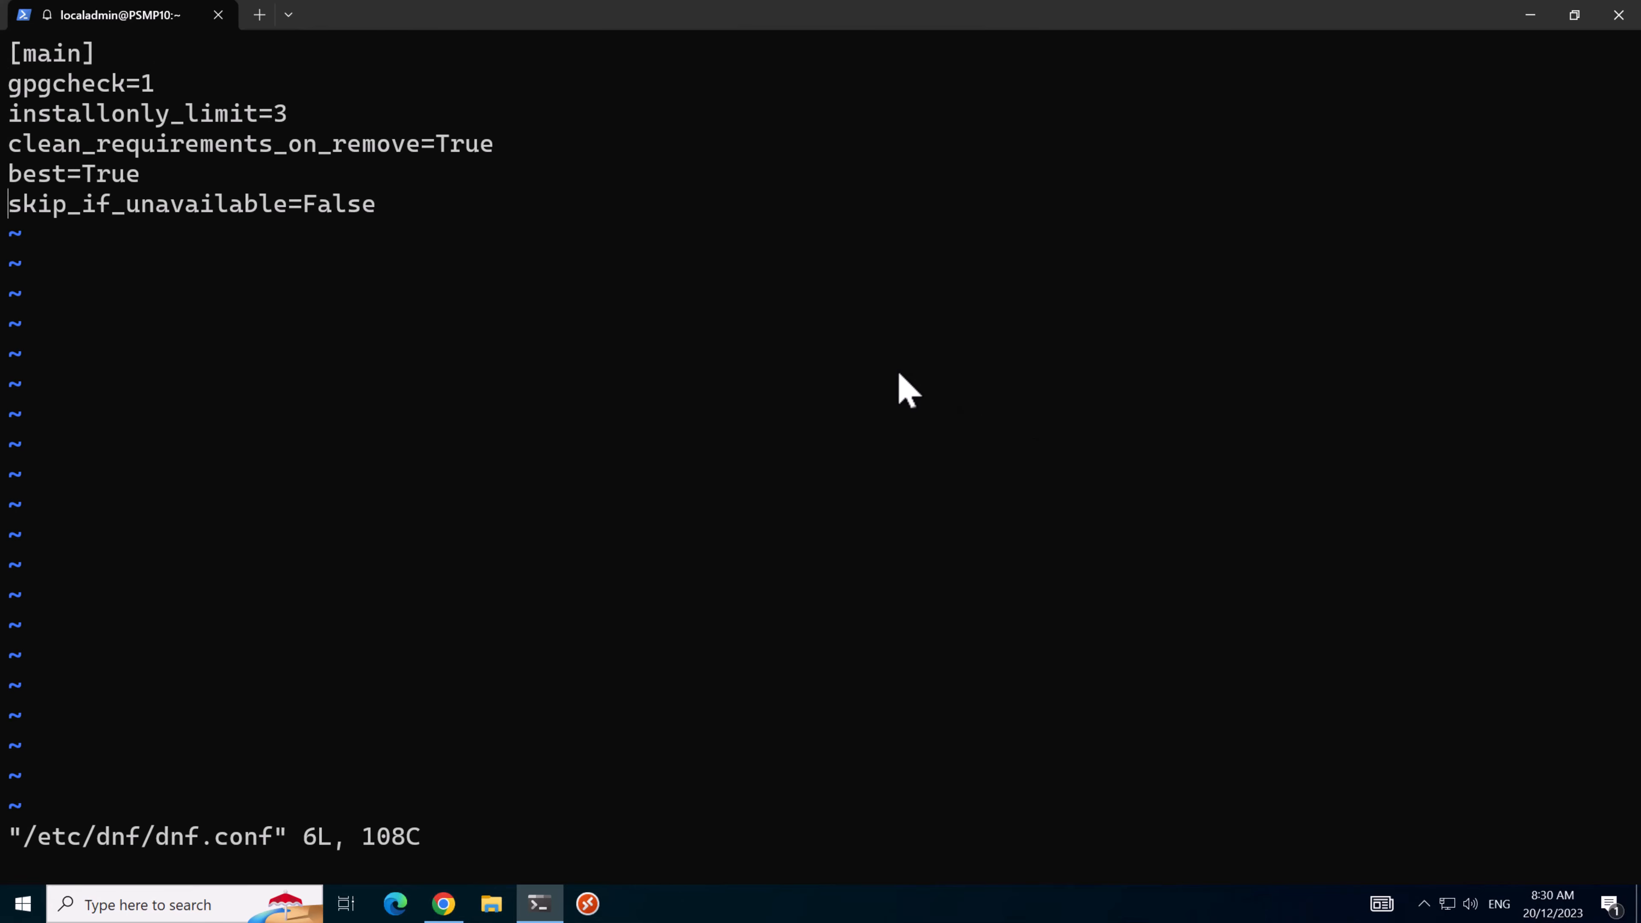
key(i)
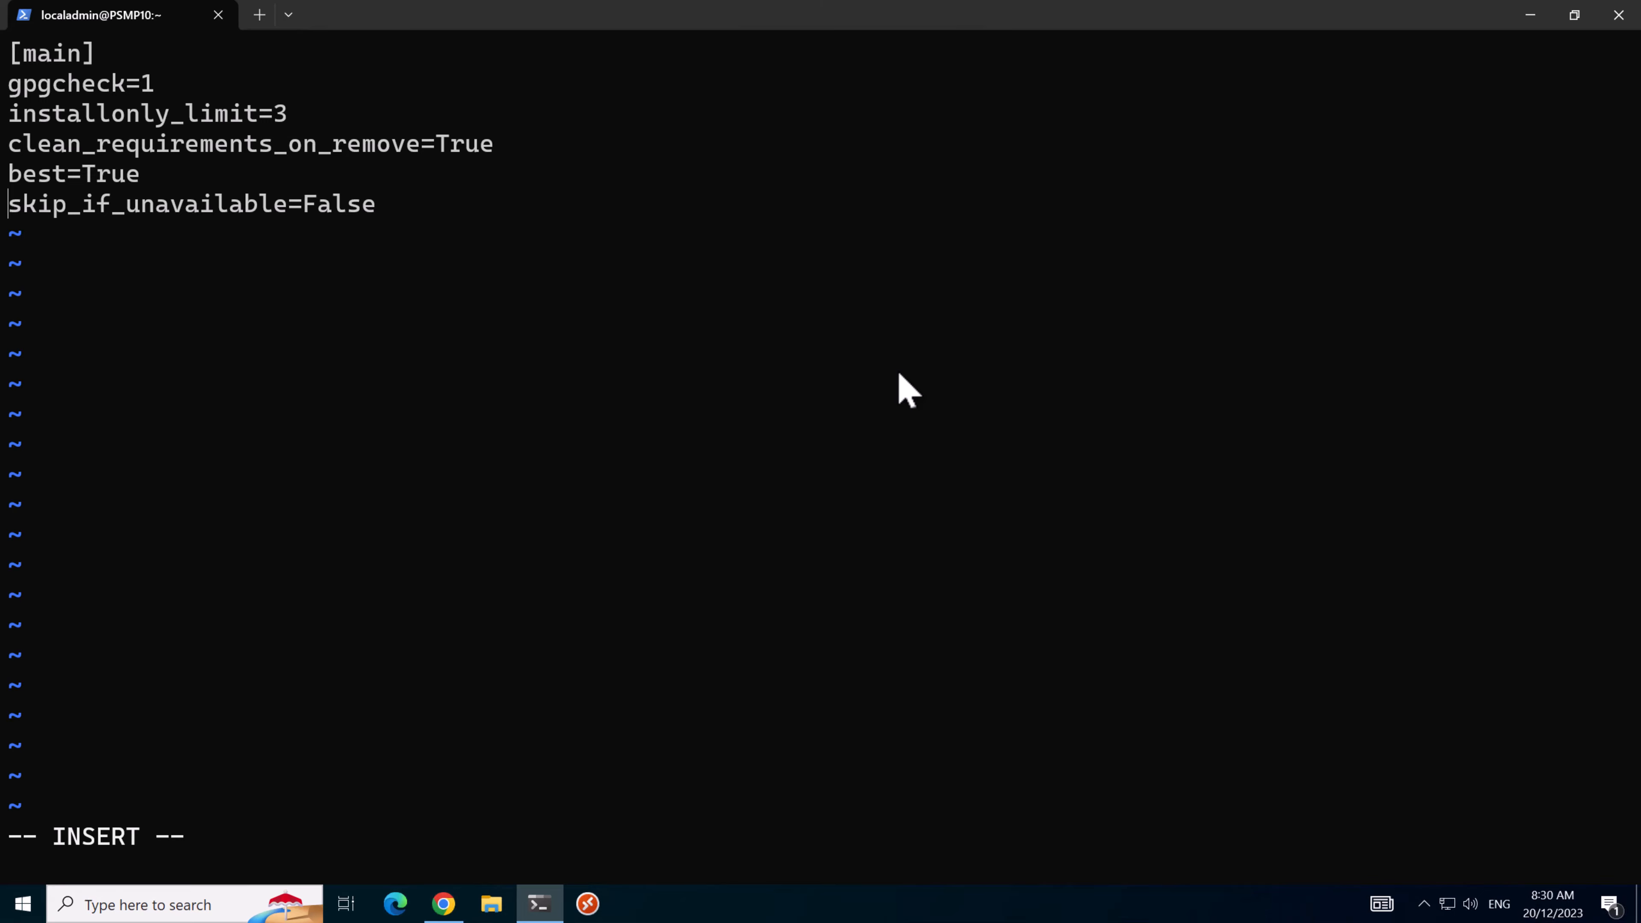
key(Return)
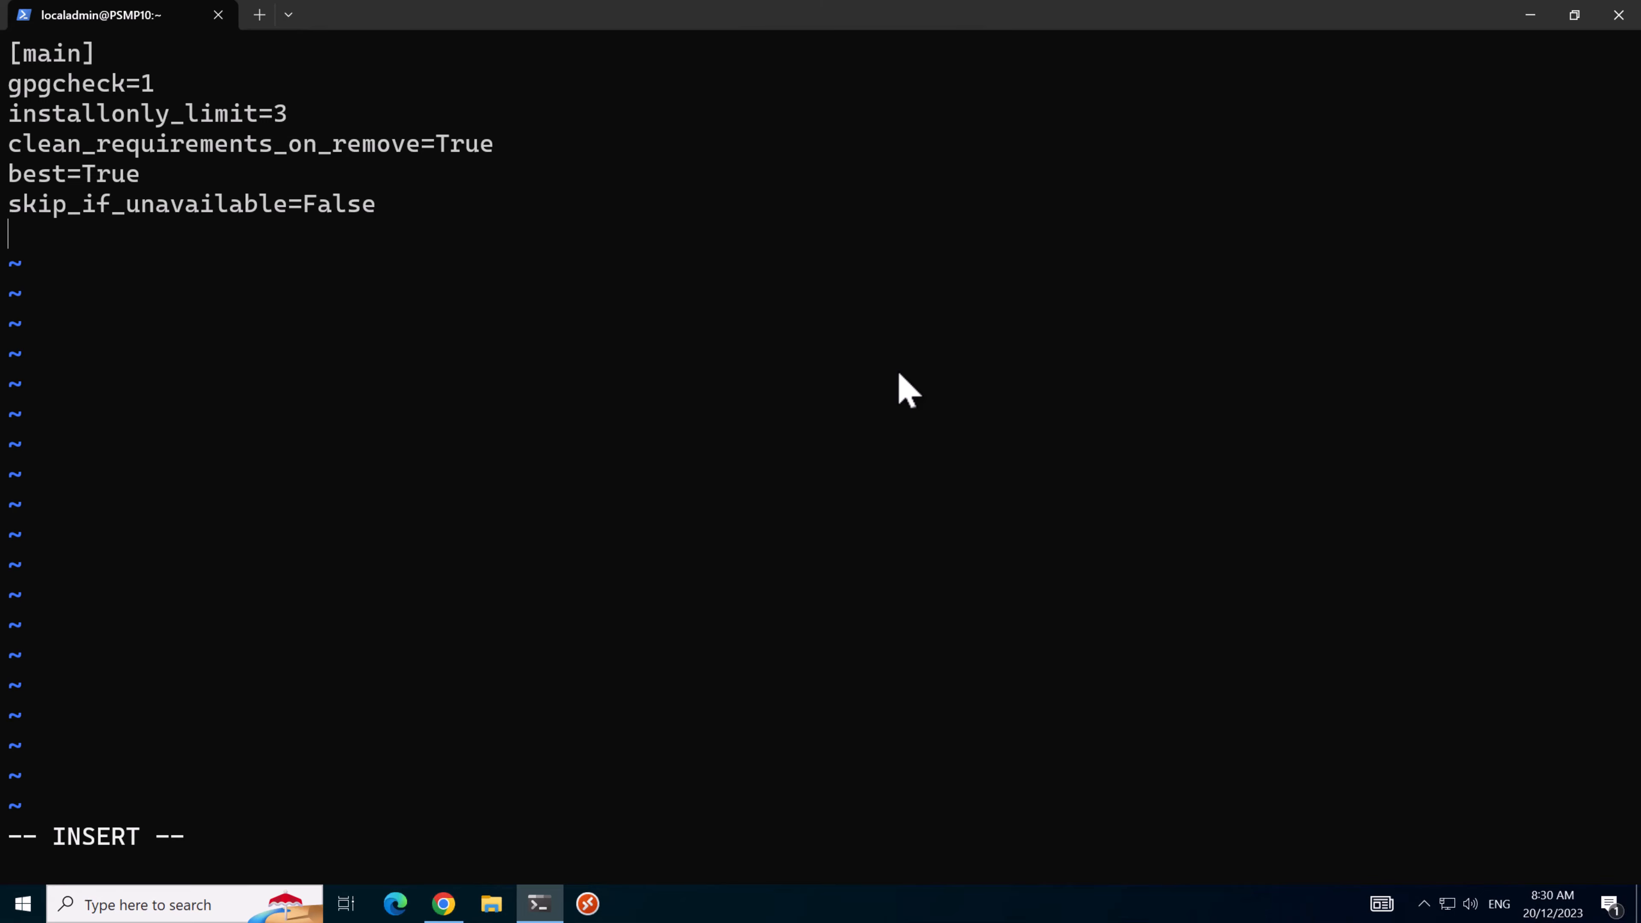
mouse_move(910, 392)
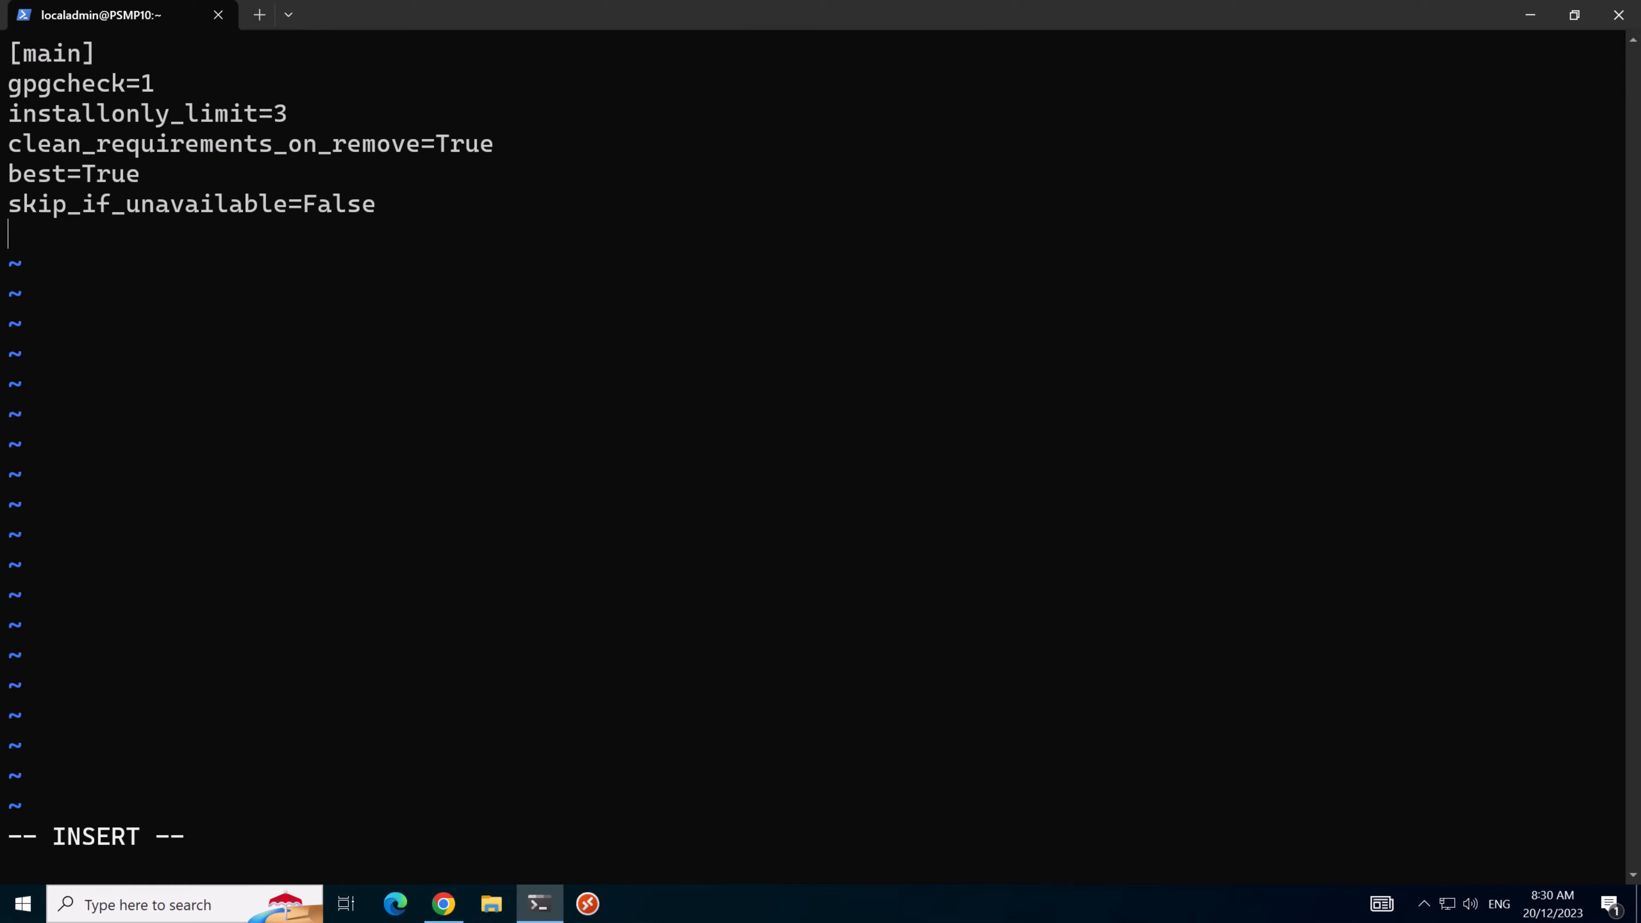
text(proxy=http://webproxy.cybrad.au:3128)
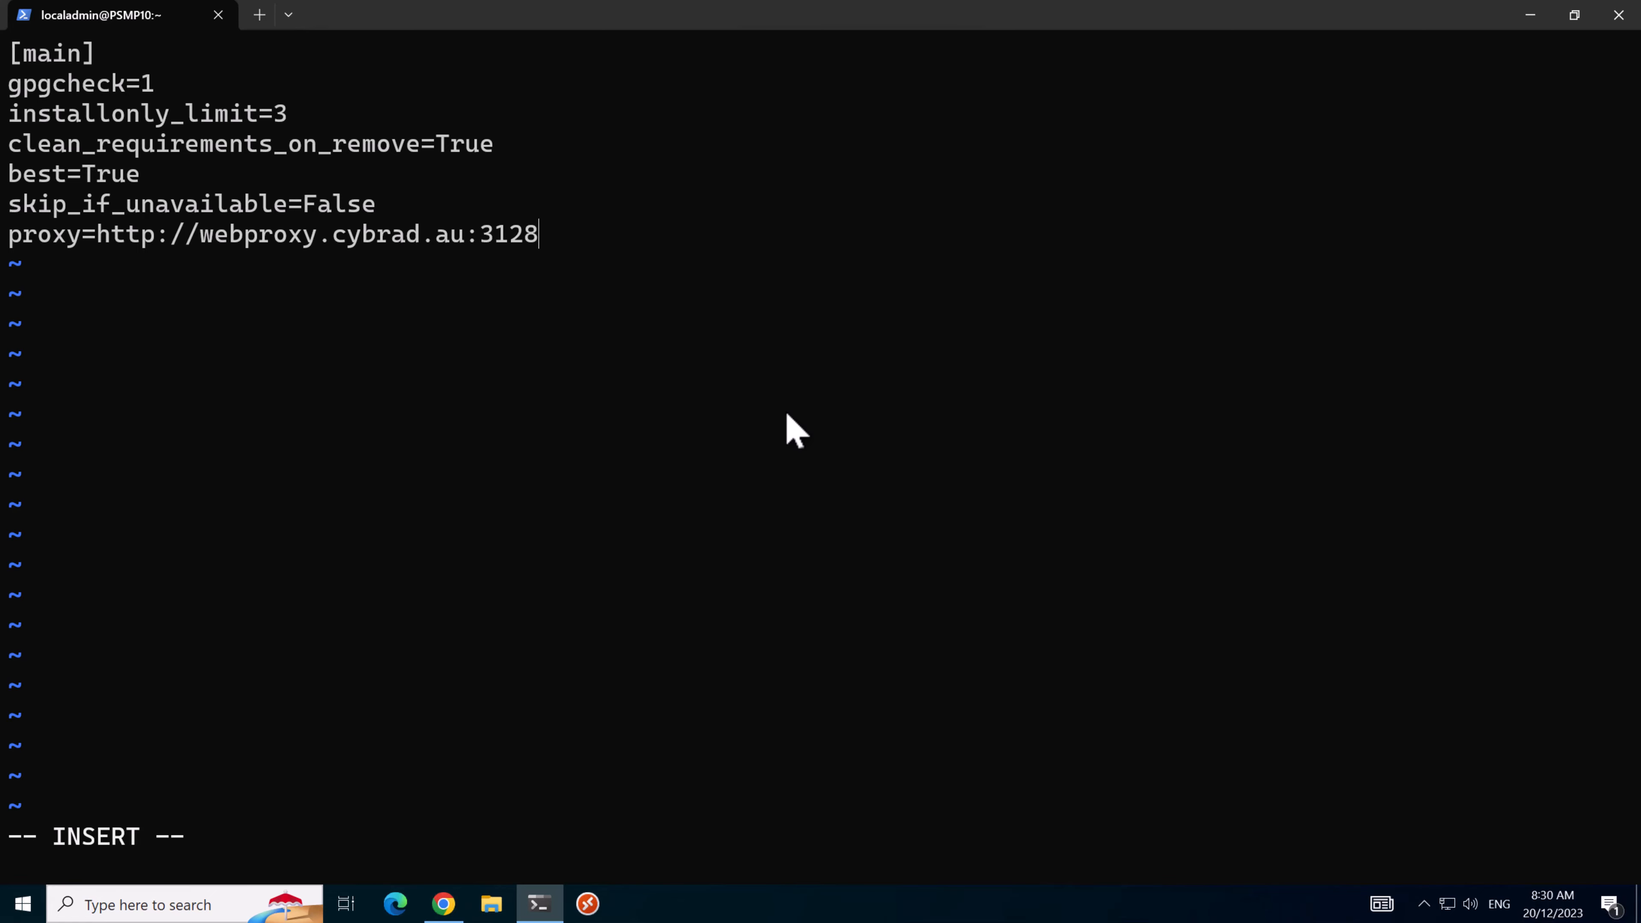
key(Escape)
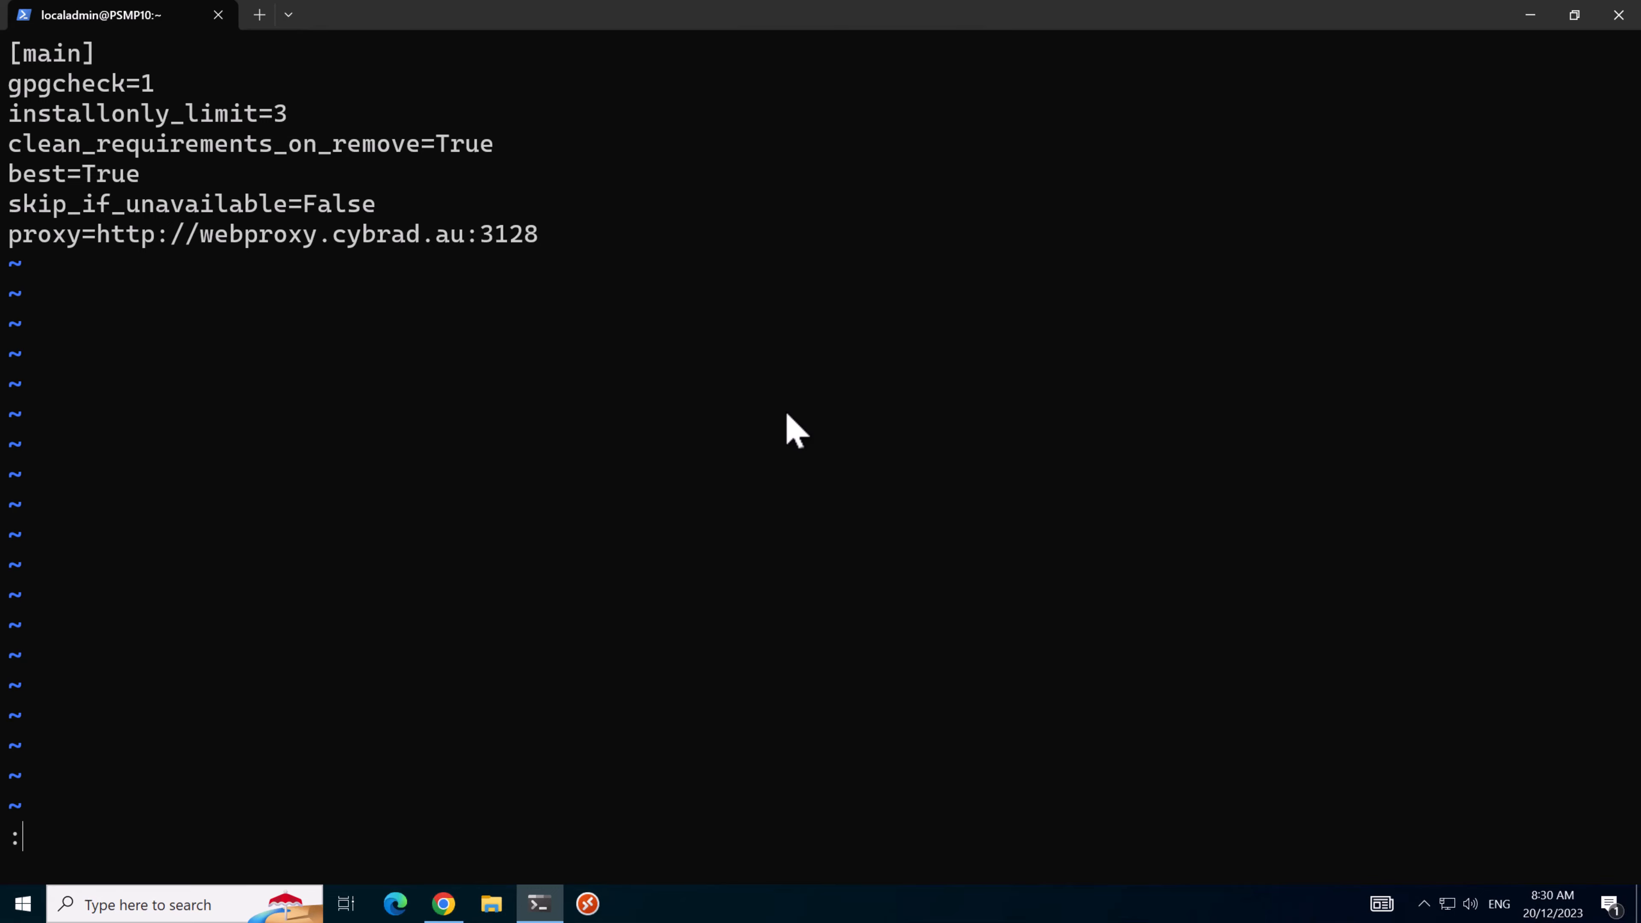
text(wq)
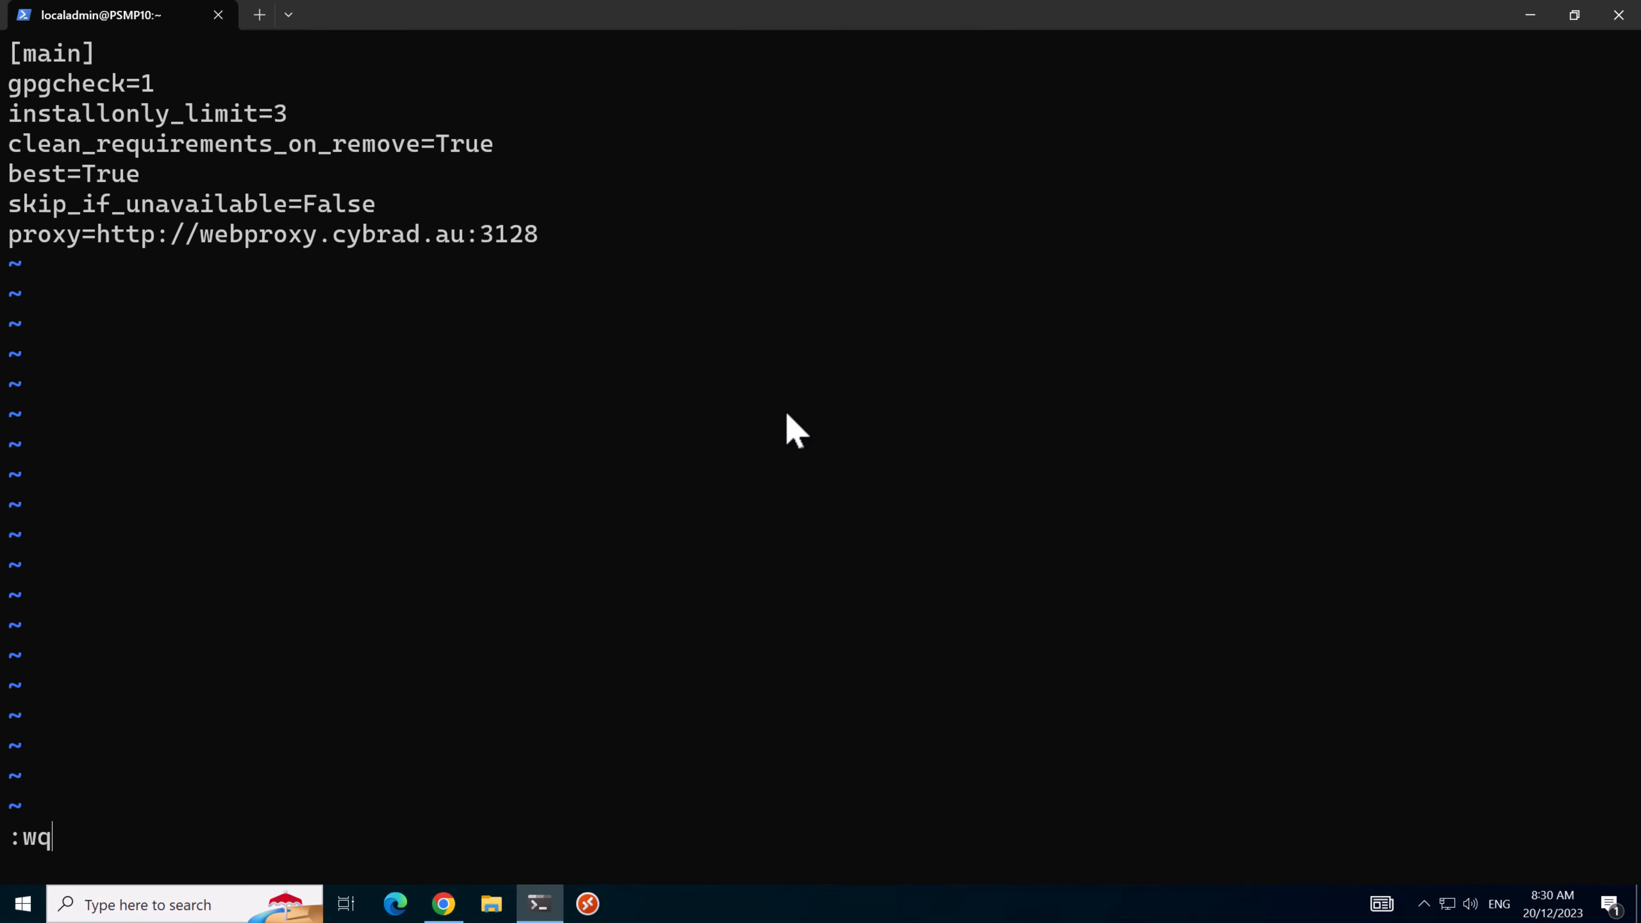
key(Return)
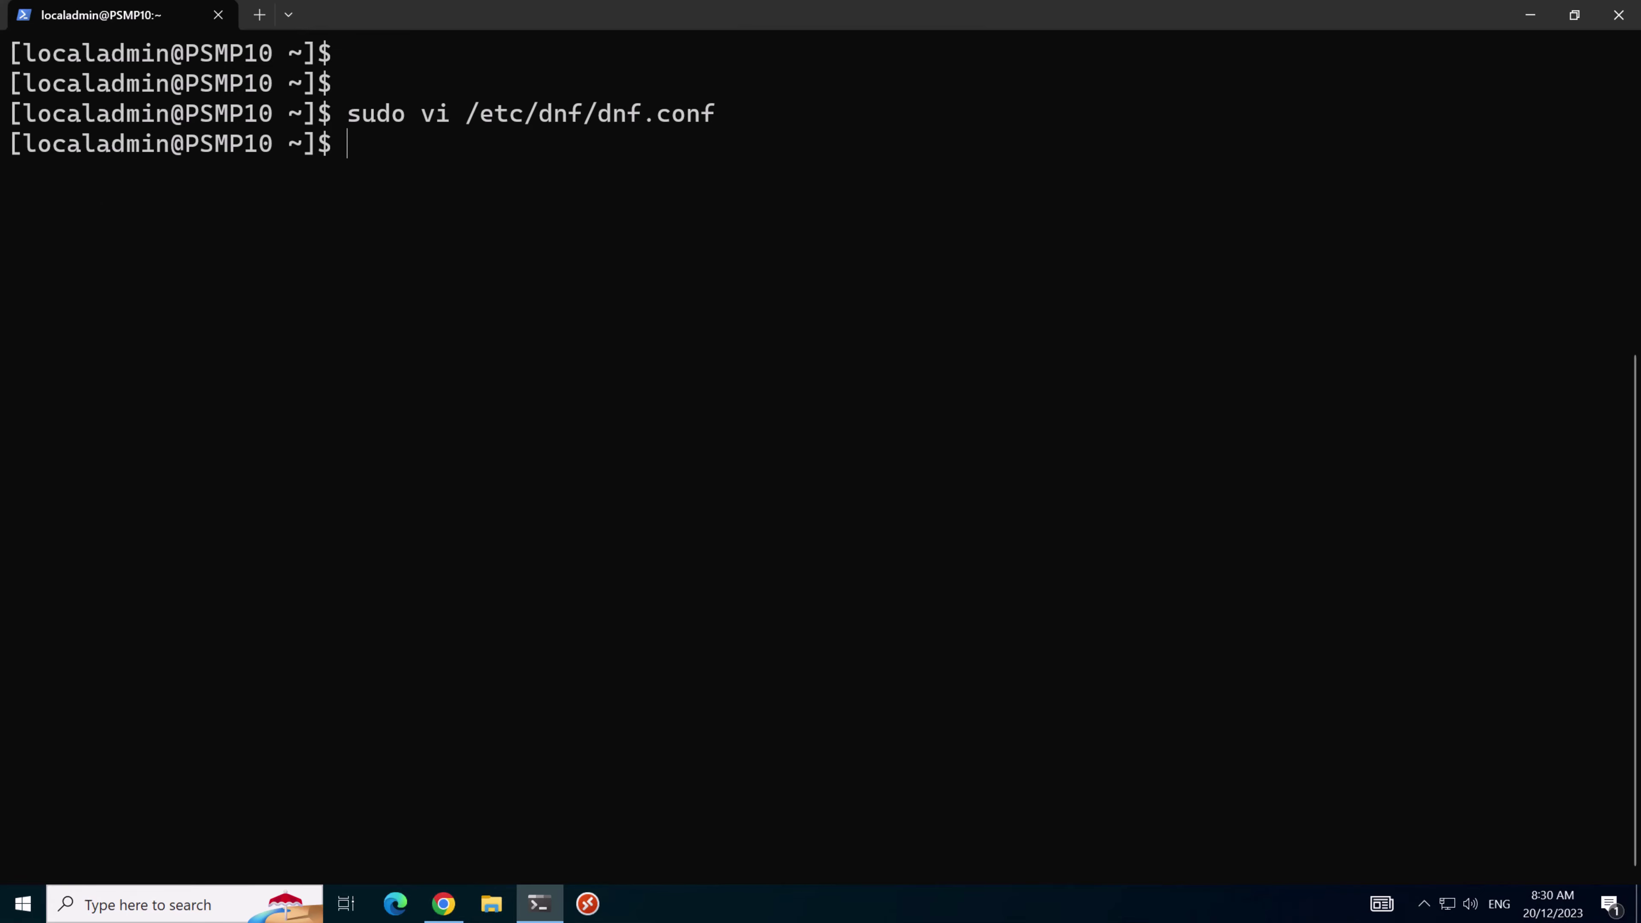
mouse_move(898, 536)
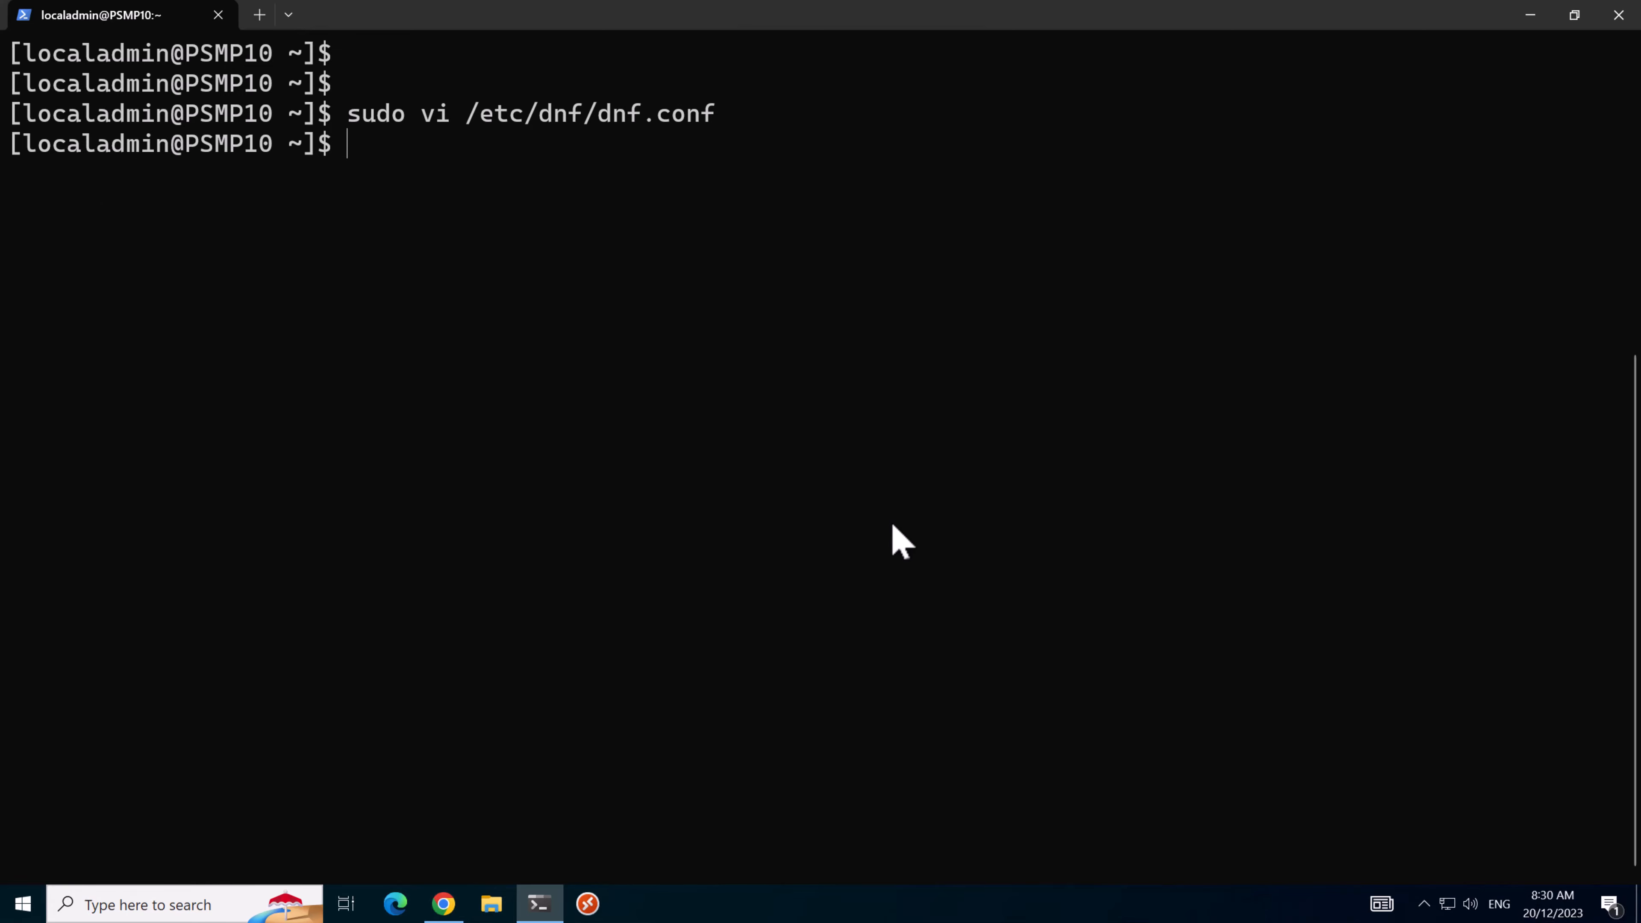
Install wget, unzip and nano with sudo dnf install, answering Y to the prompt
text(sudo dnf install wget unzip nano)
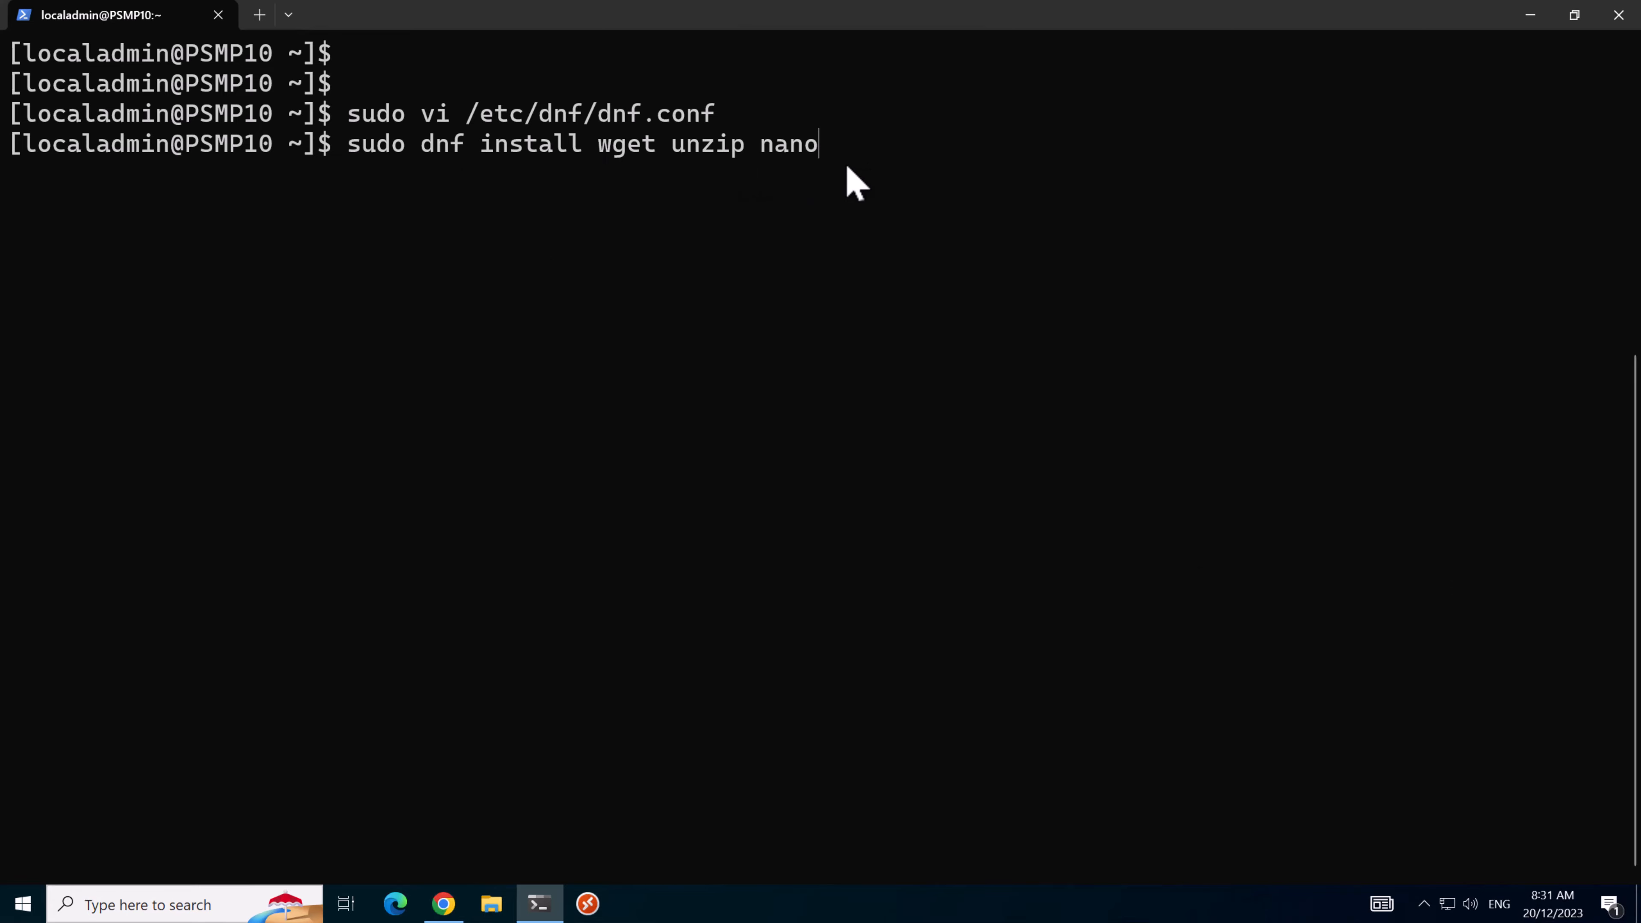
key(Return)
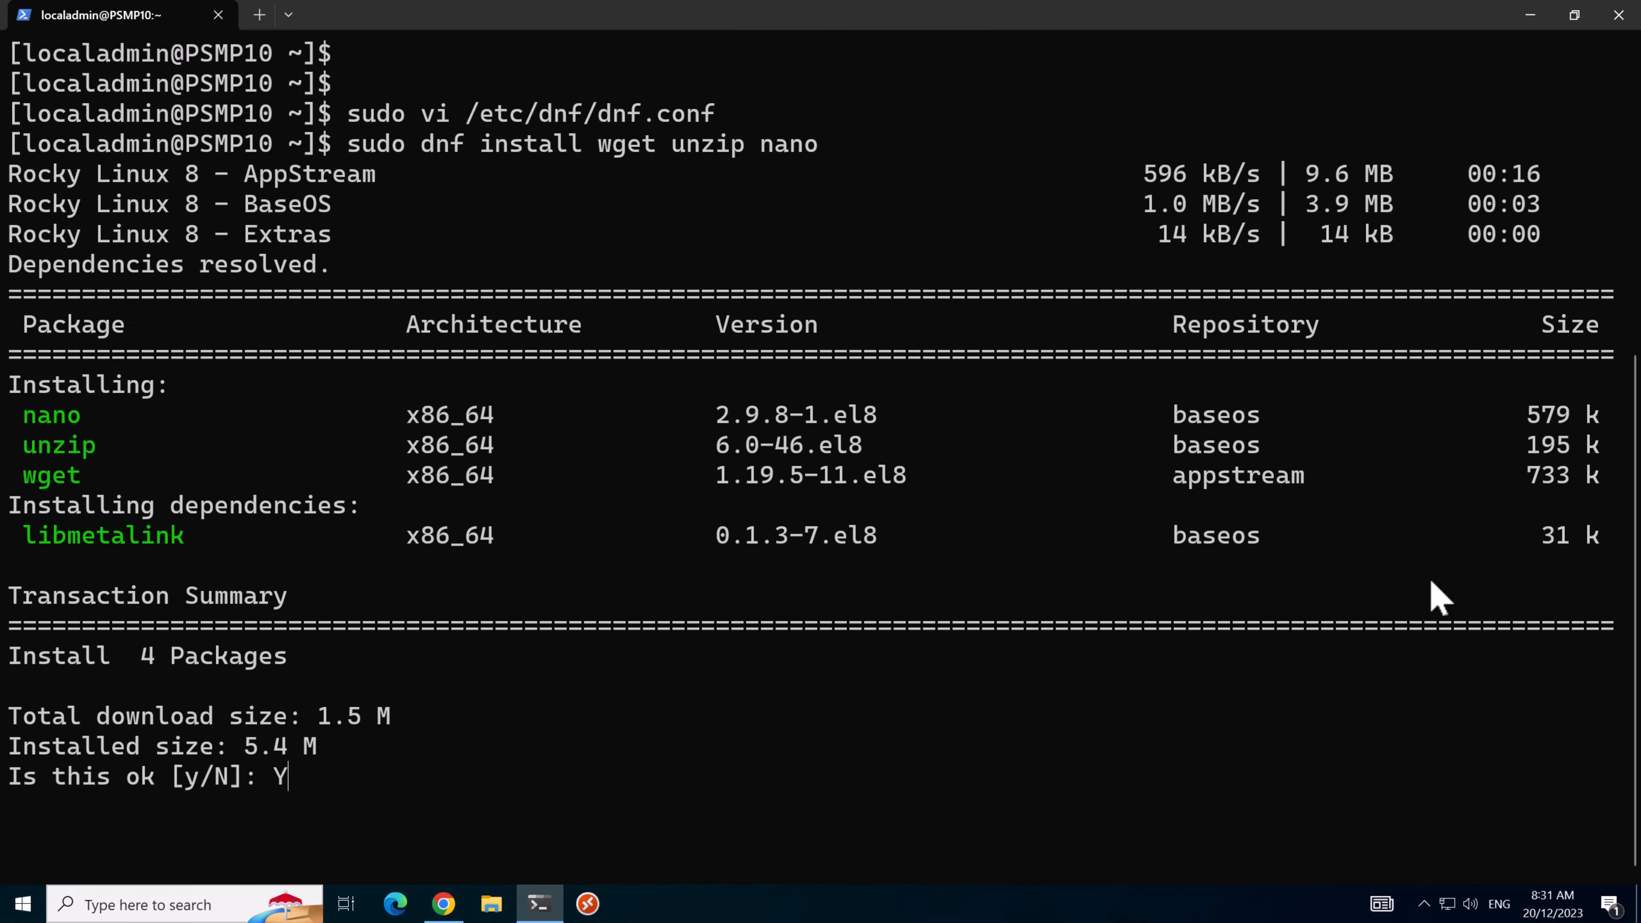
key(Return)
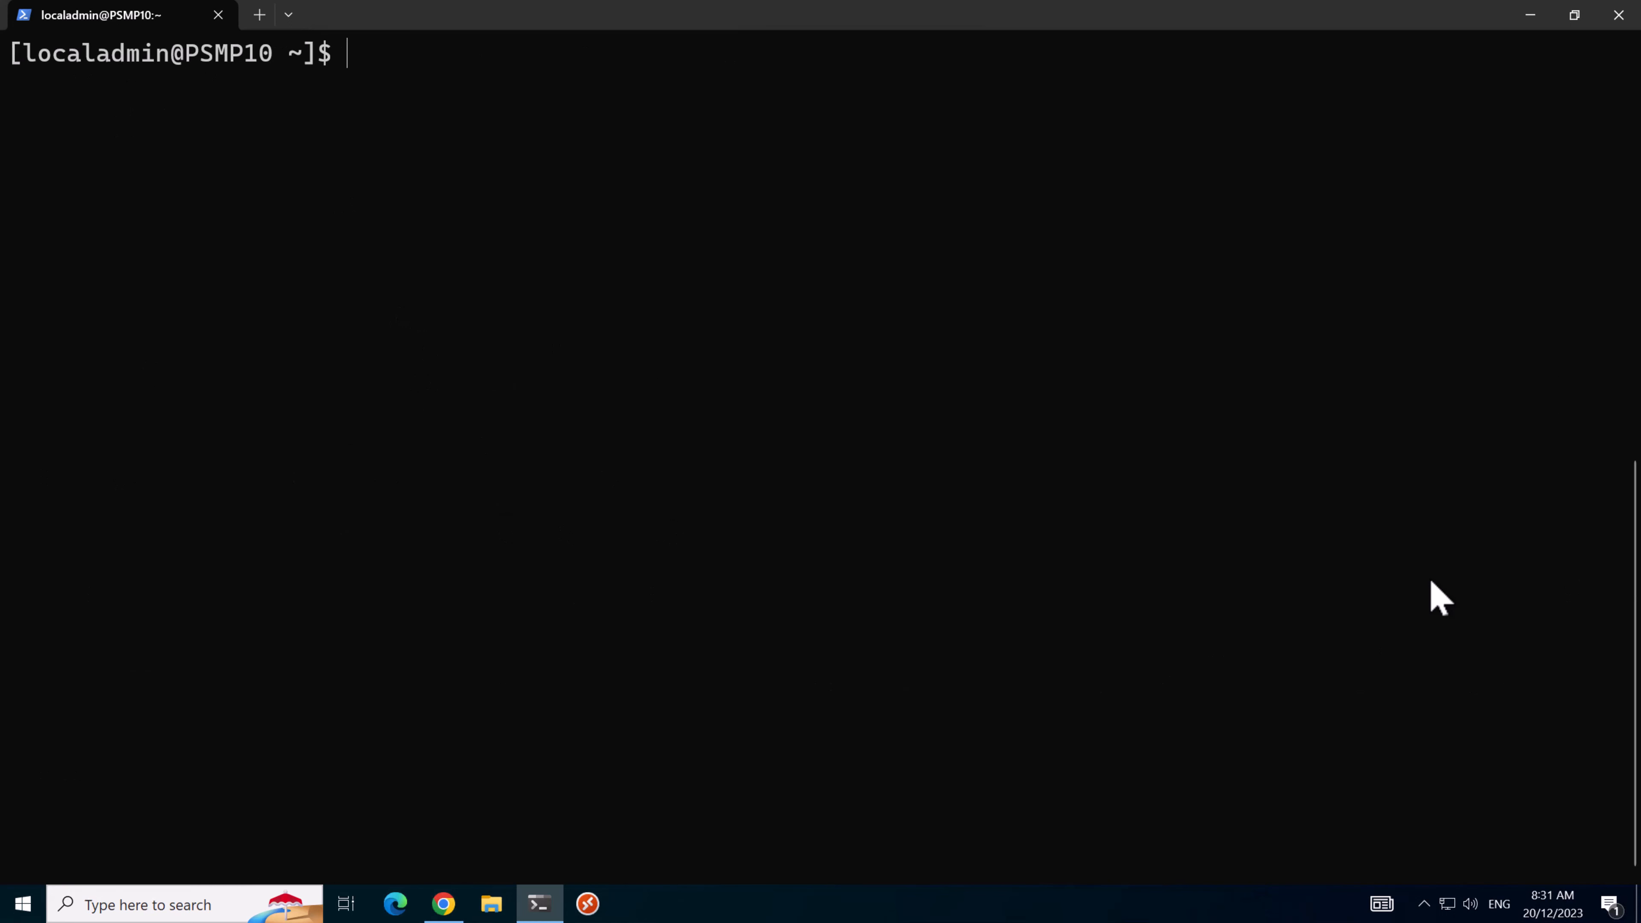
key(Return)
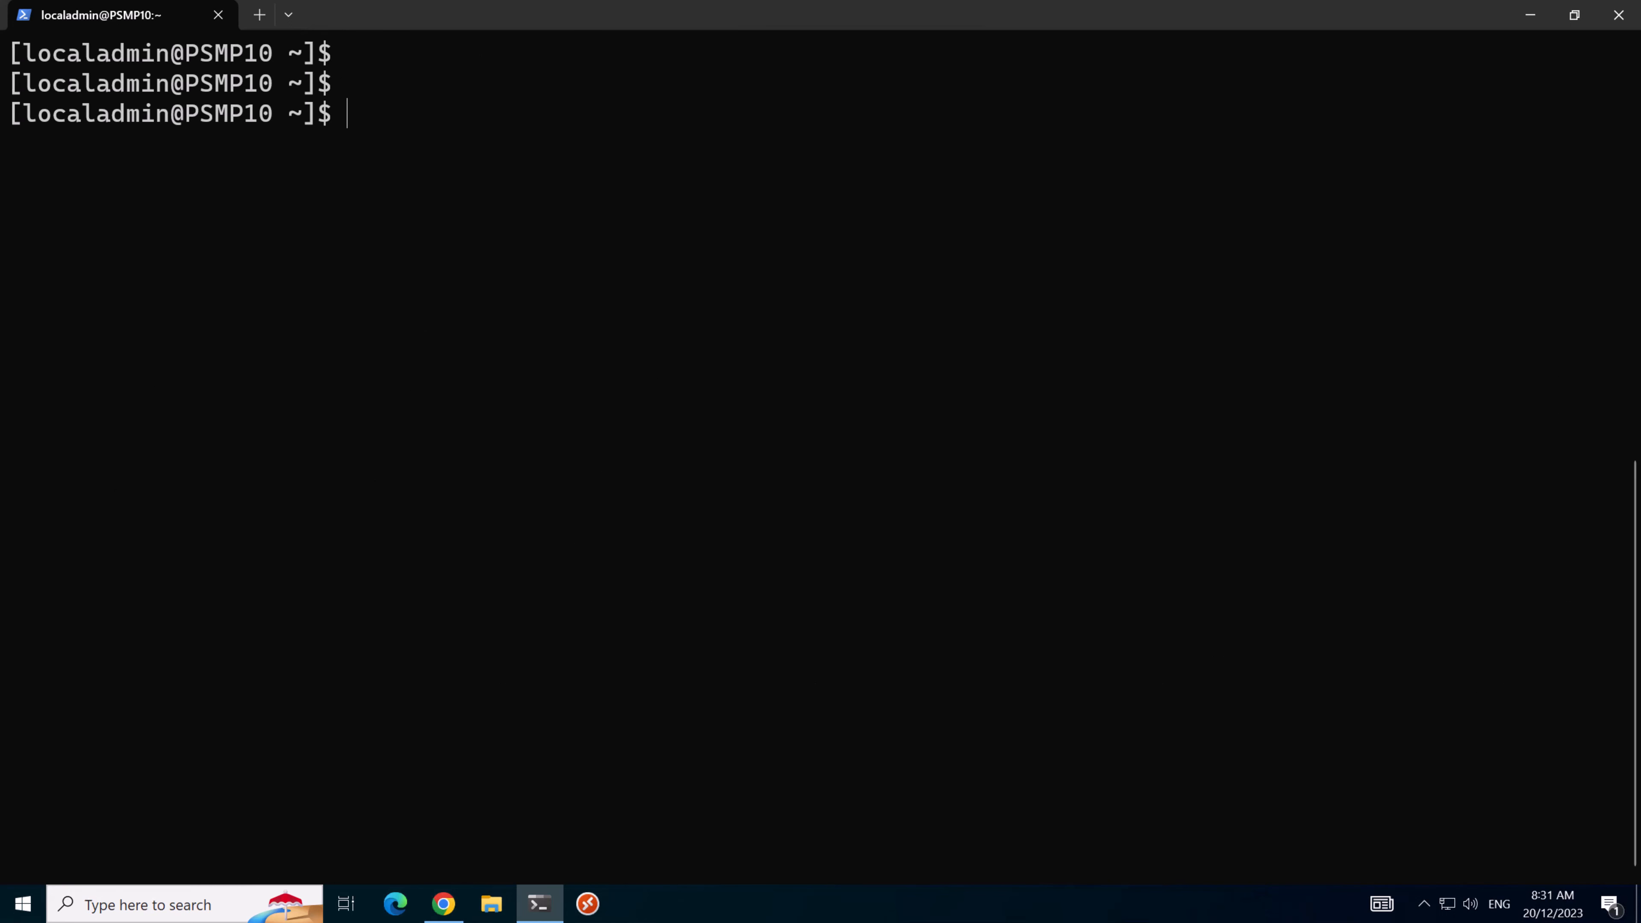
Paste http_proxy and https_proxy lines into /etc/environment with sudo nano and save it
text(sudo nano /etc/environment)
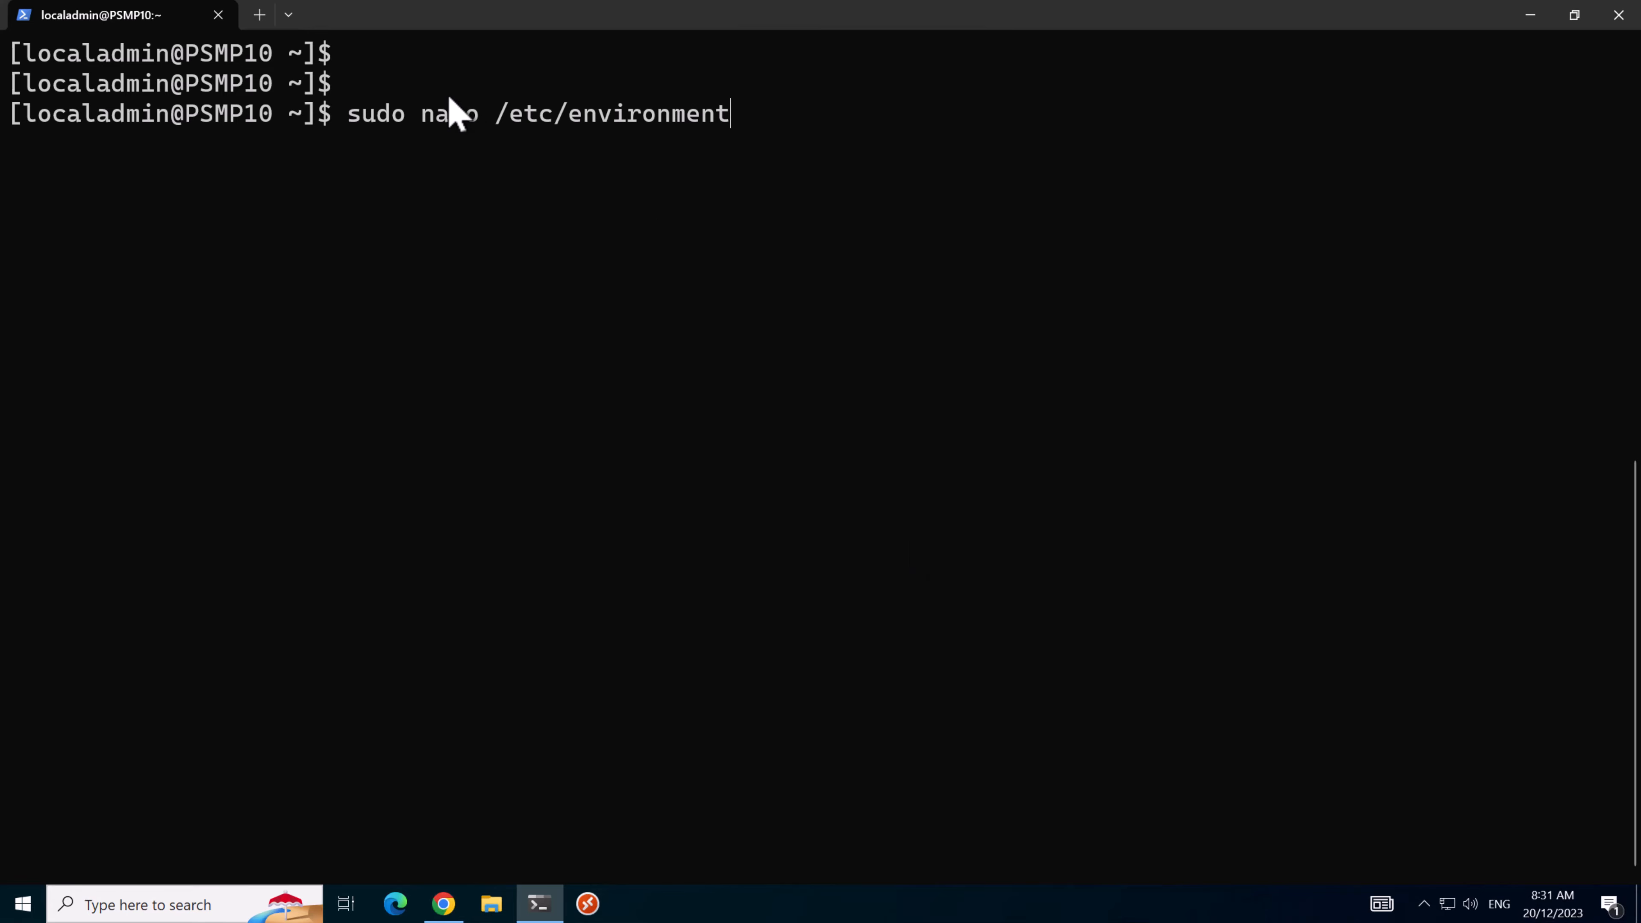
mouse_move(680, 146)
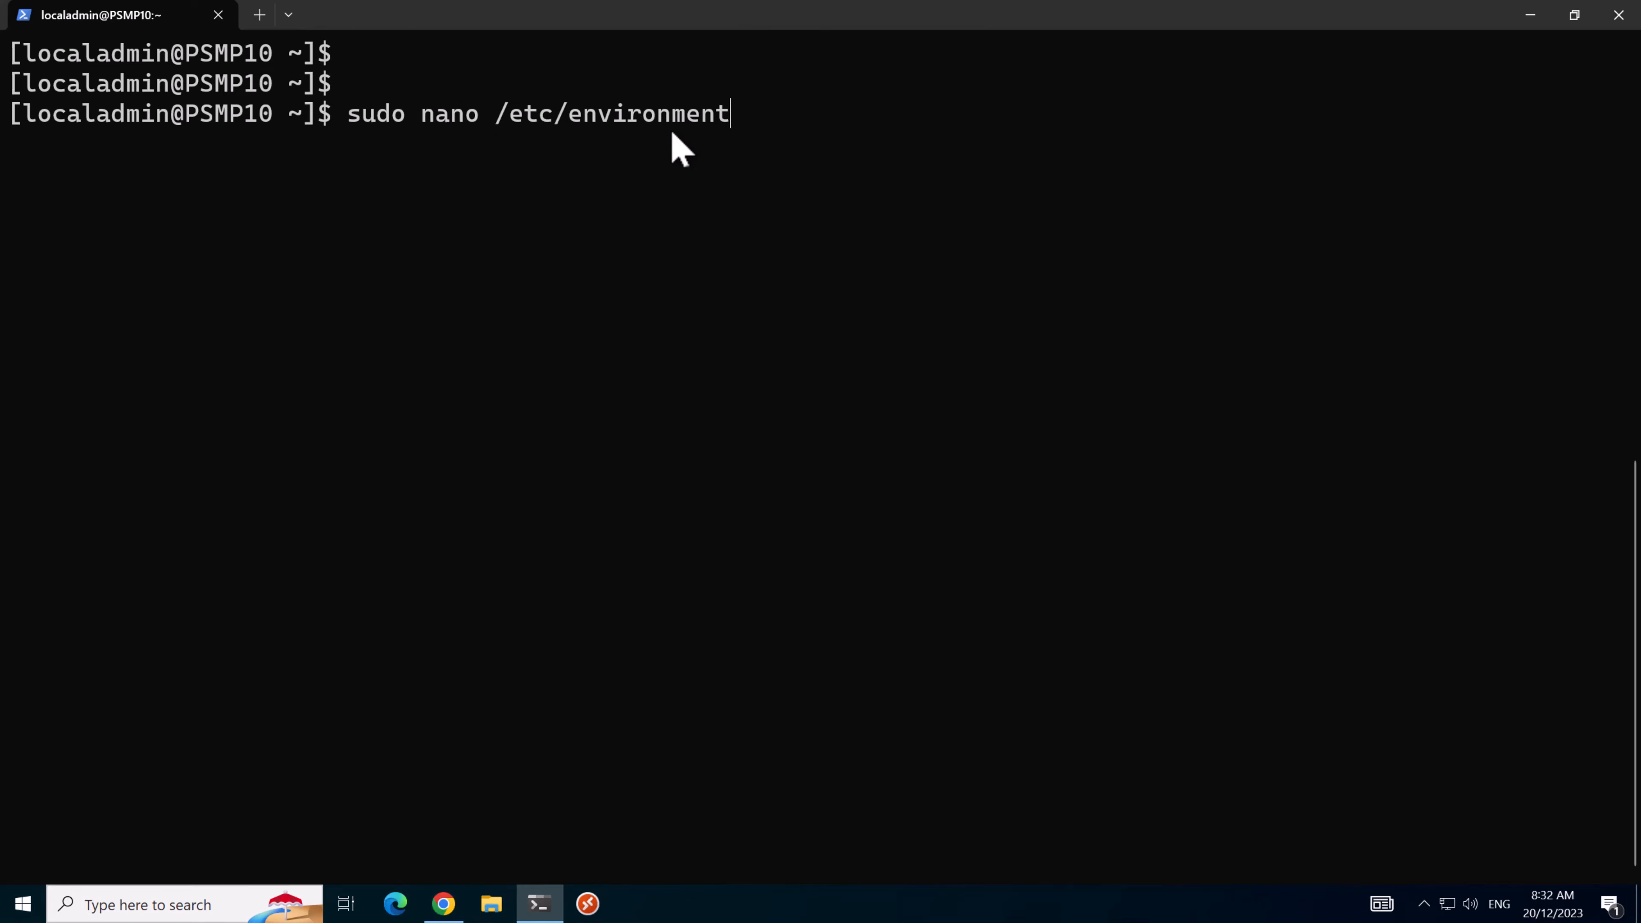
key(Return)
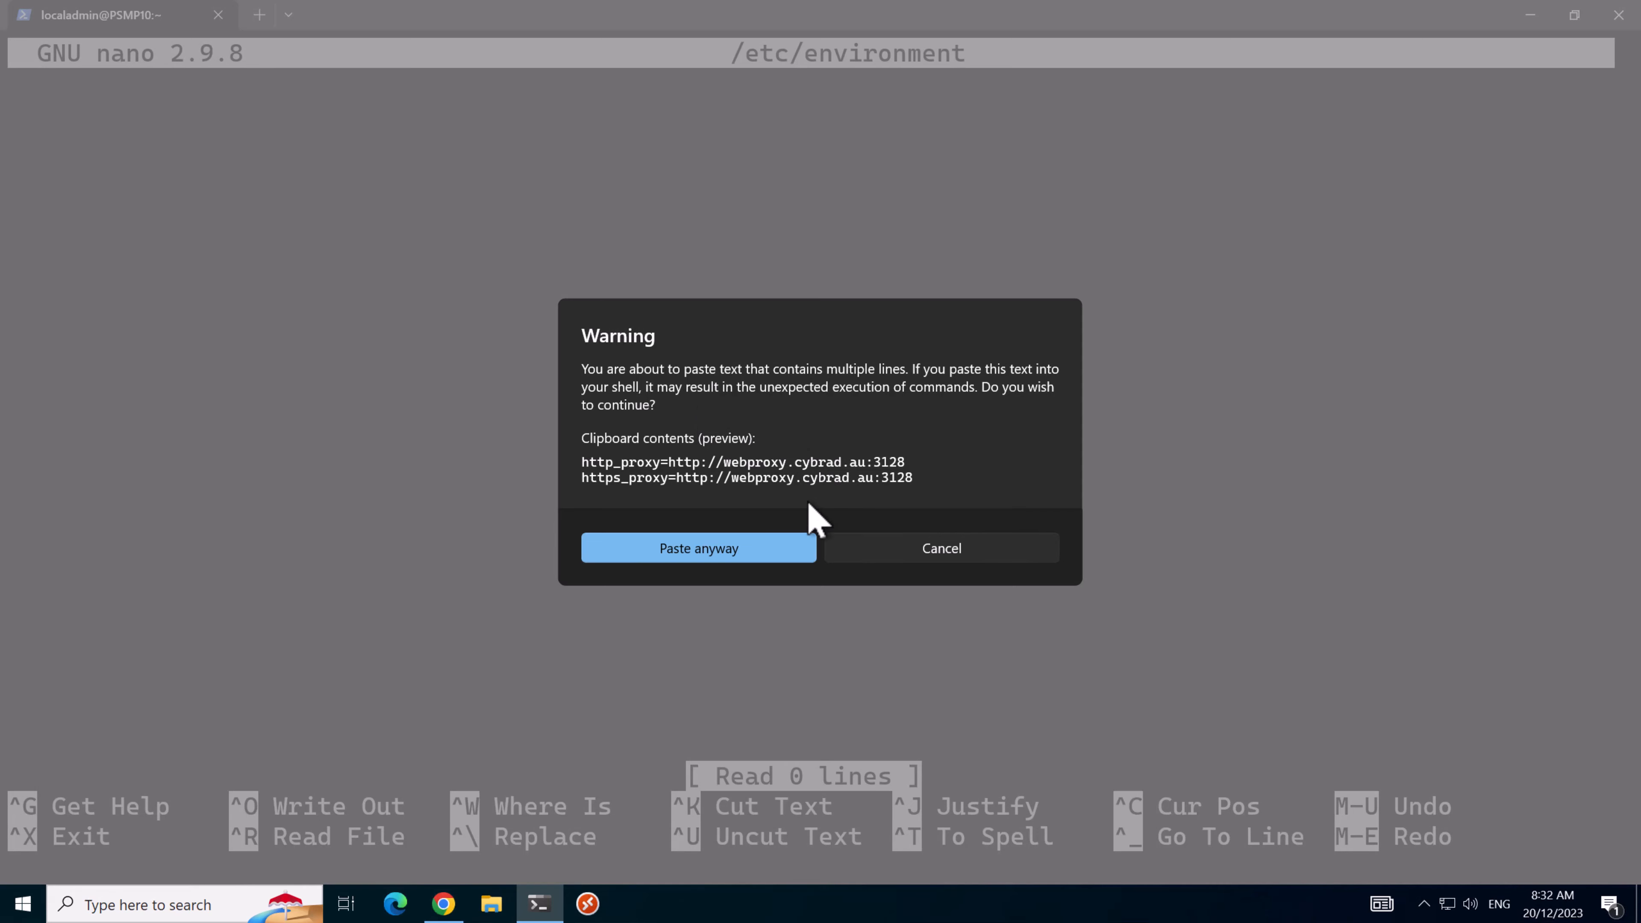
click(698, 547)
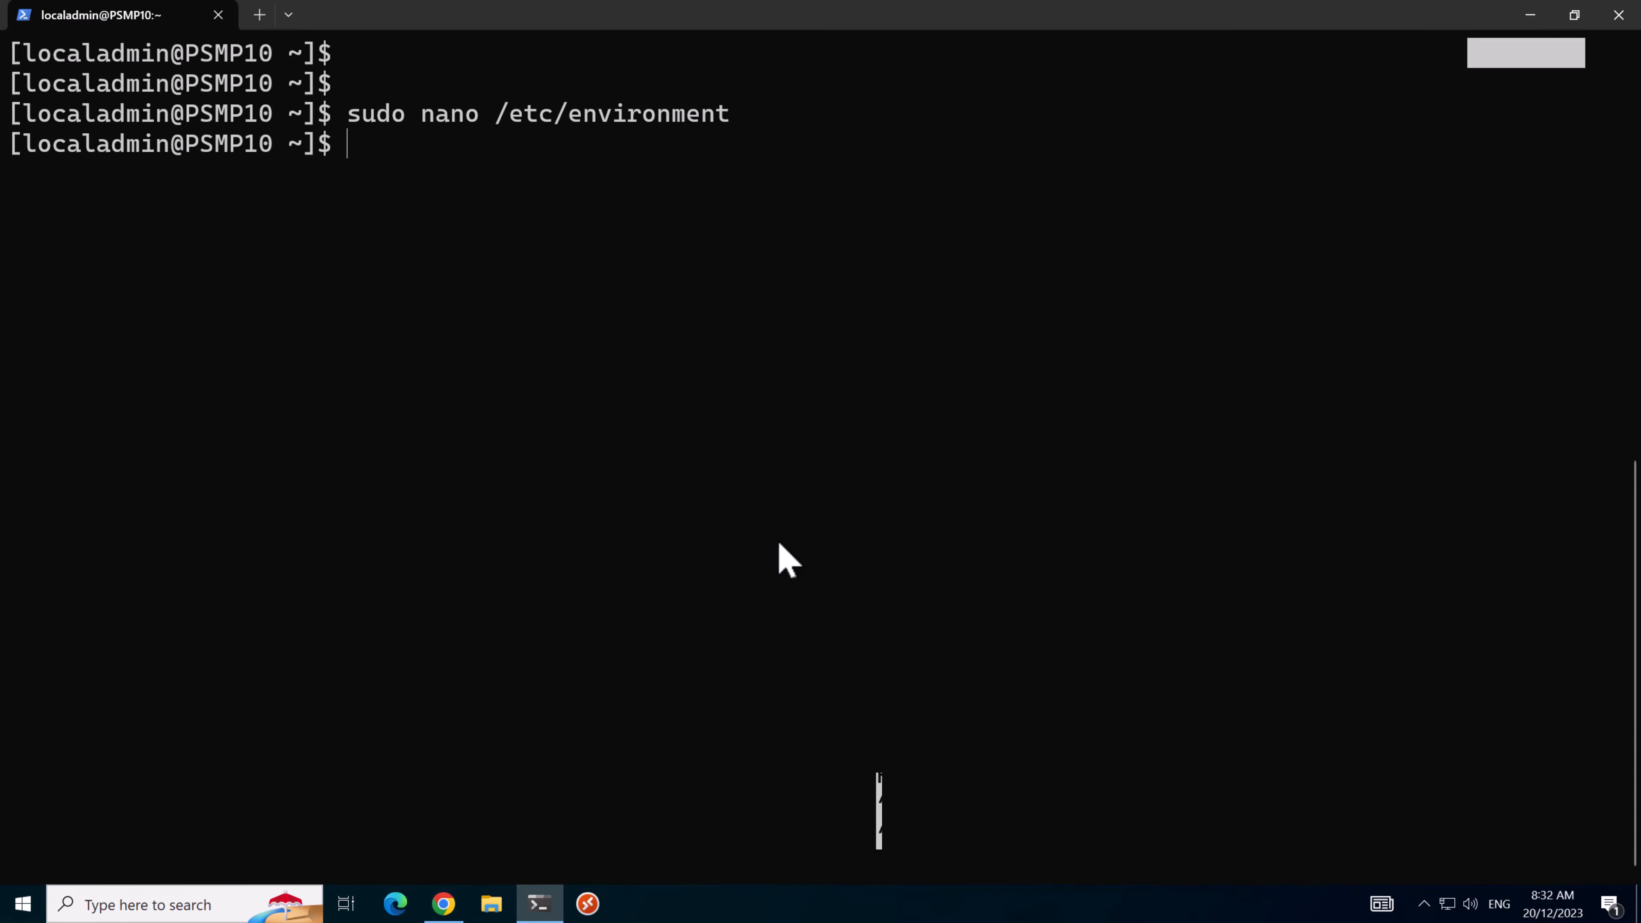
key(Return)
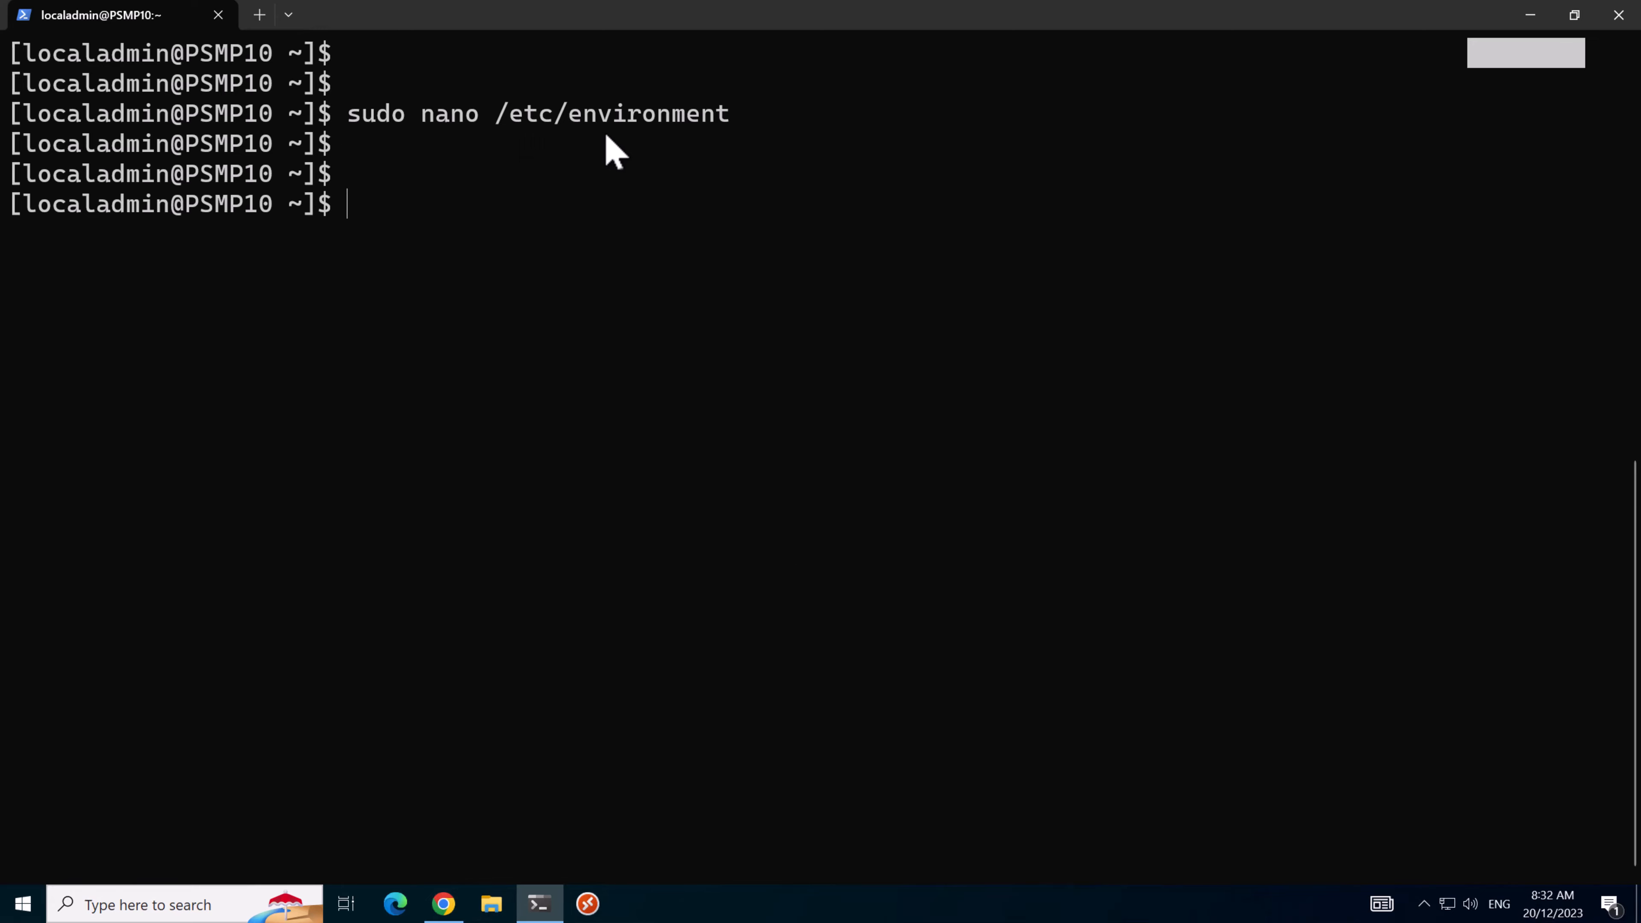
mouse_move(605, 155)
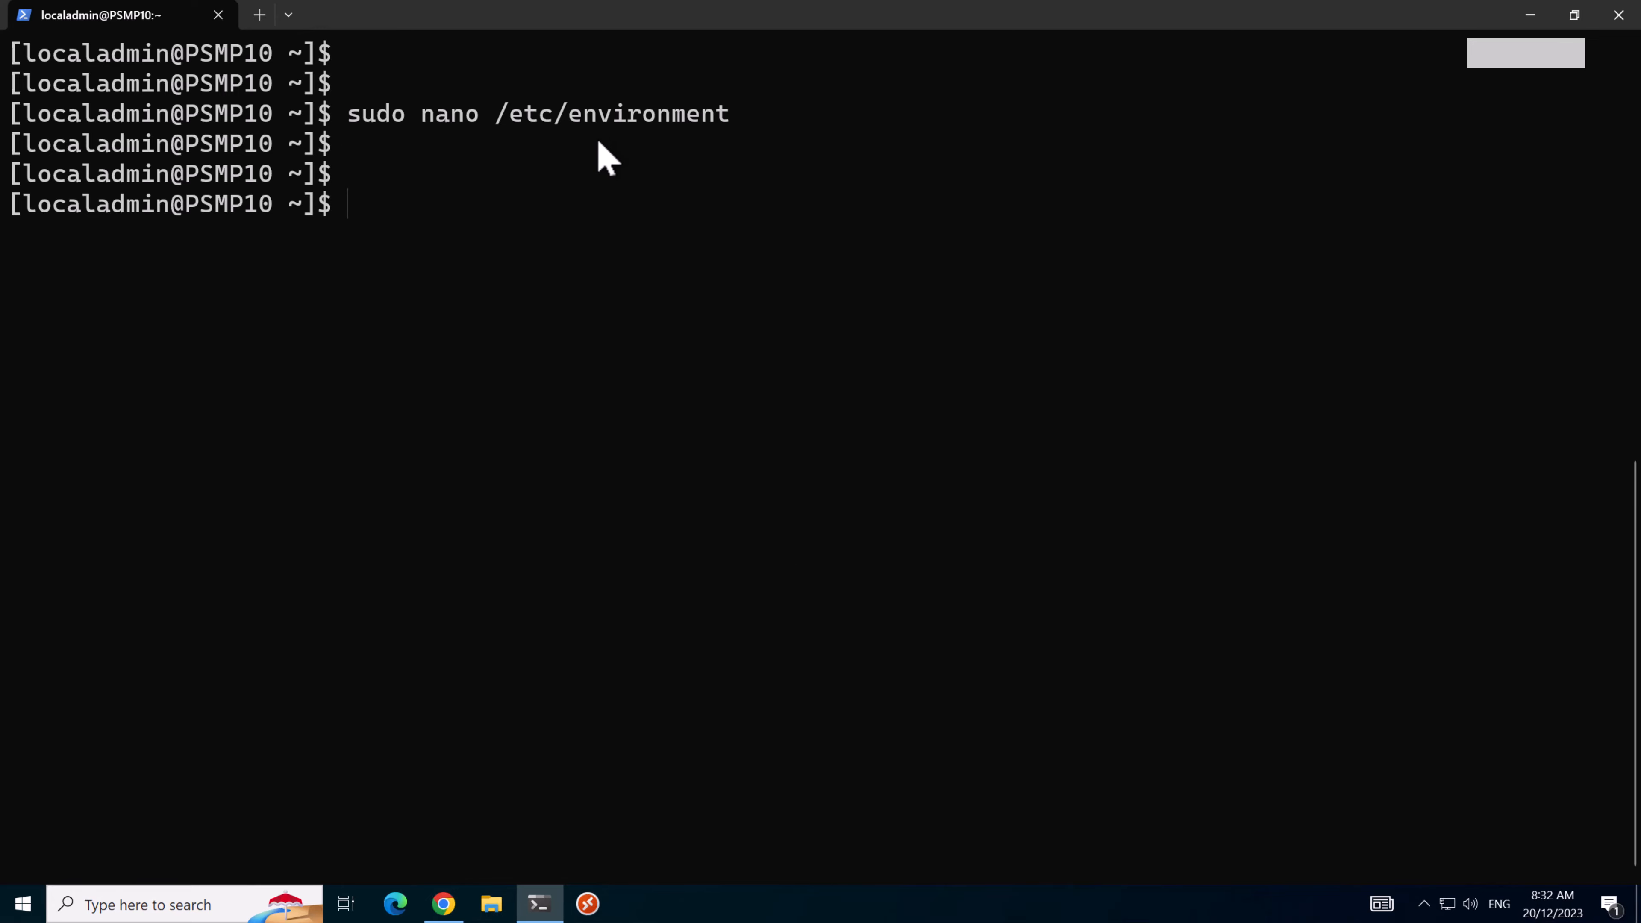
mouse_move(600, 169)
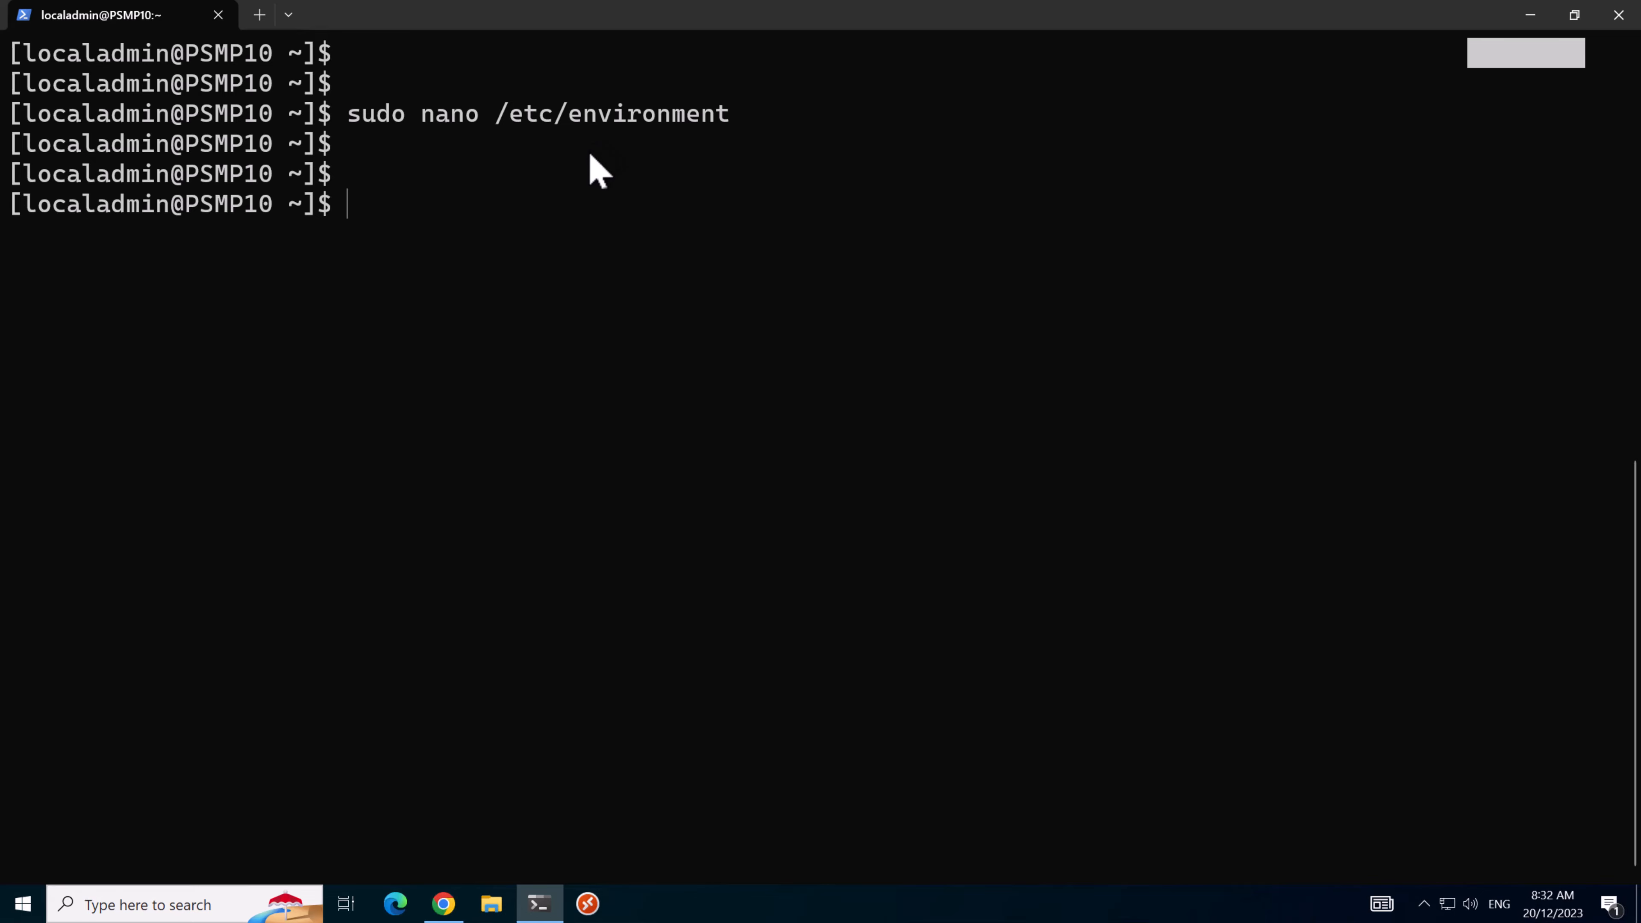
mouse_move(623, 223)
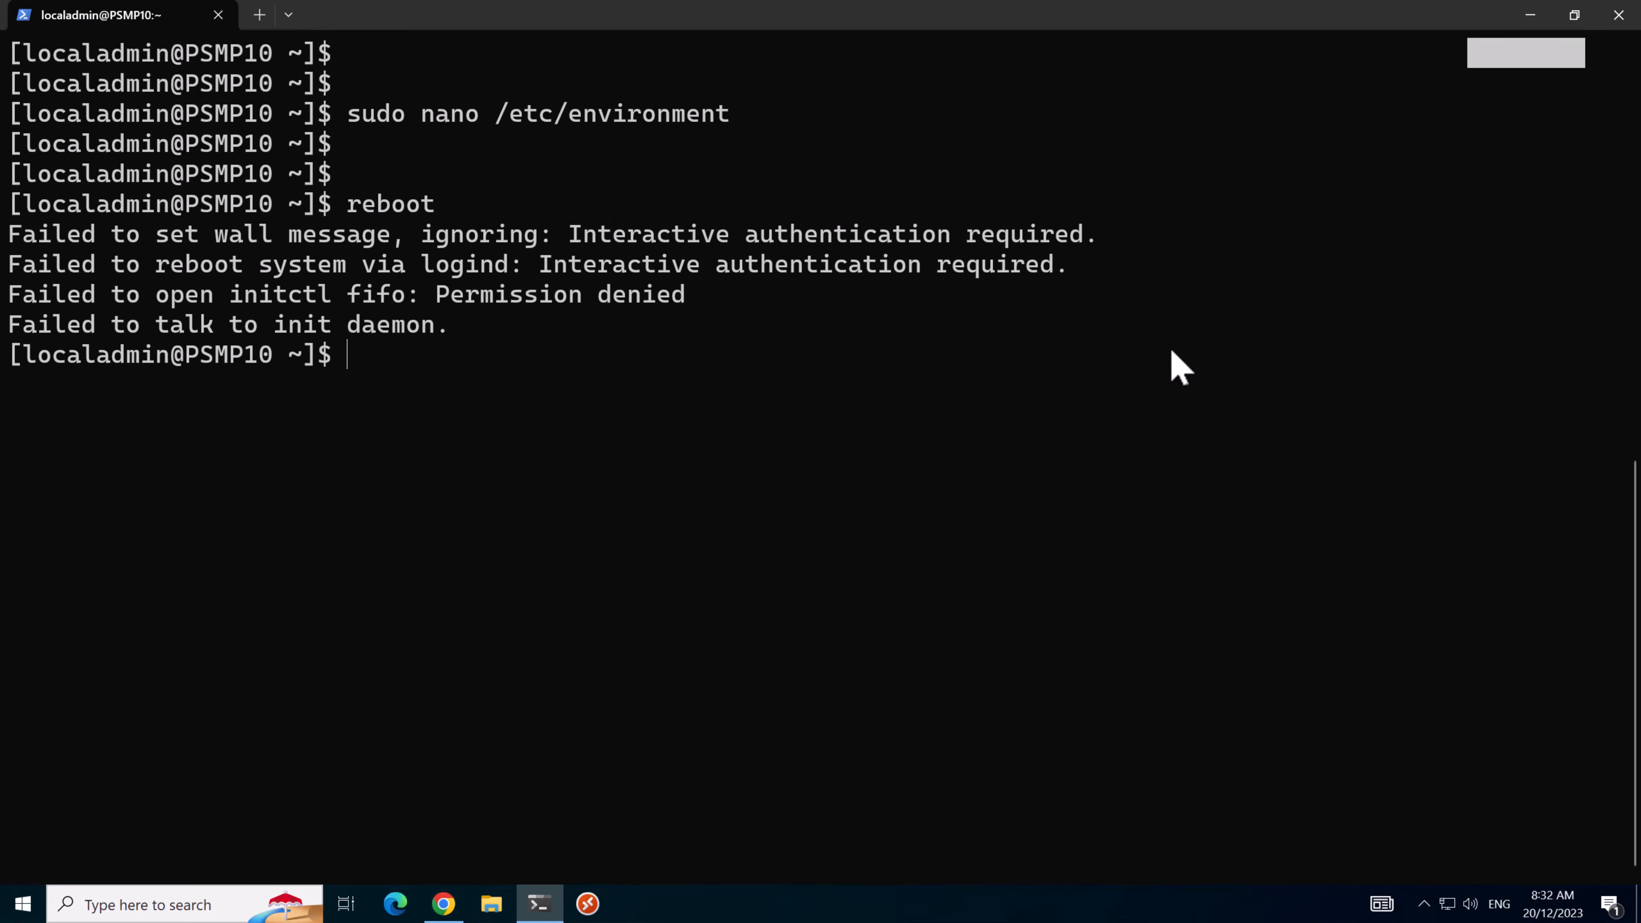
Reboot psmp10 with sudo reboot, reconnect over SSH and list the home folder files
text(sudo reboot)
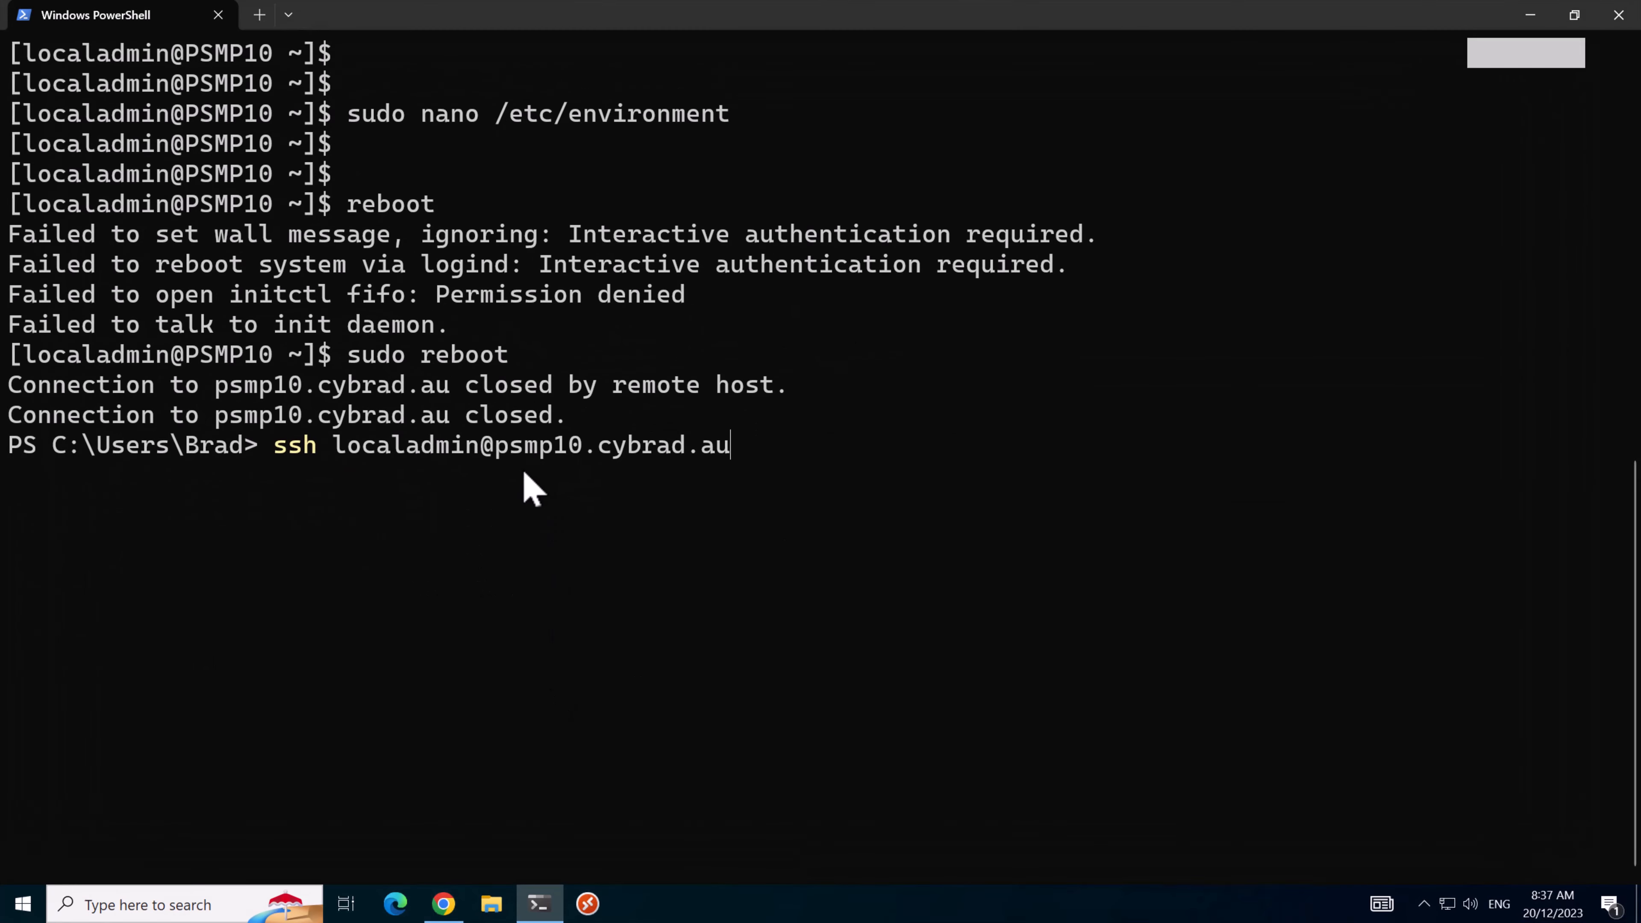
mouse_move(553, 492)
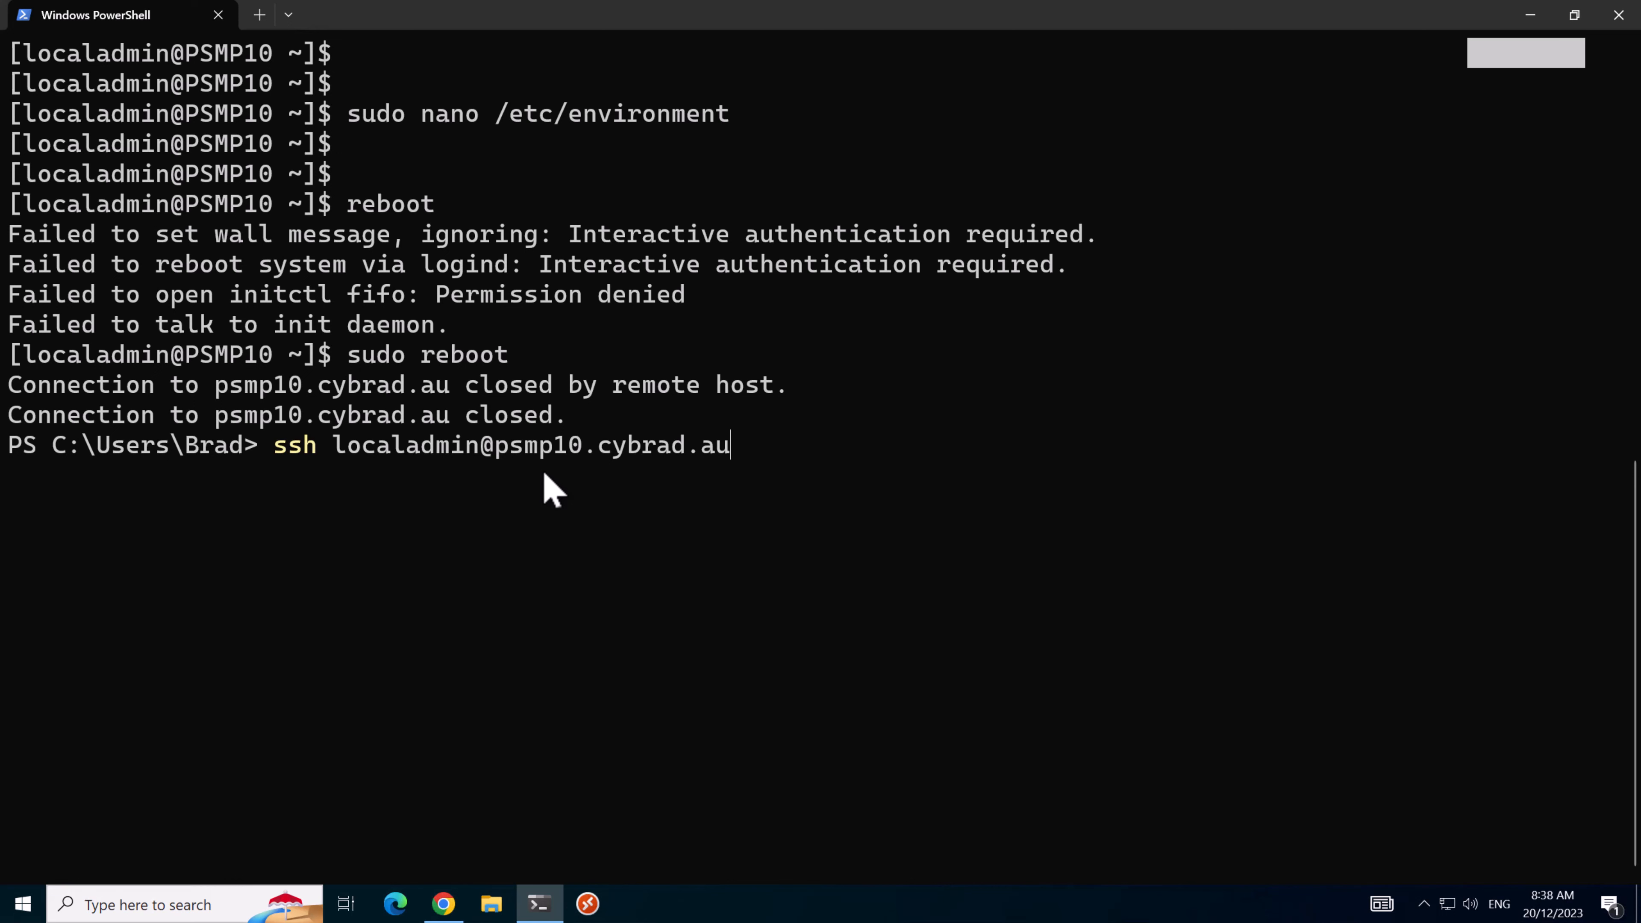
text(clea)
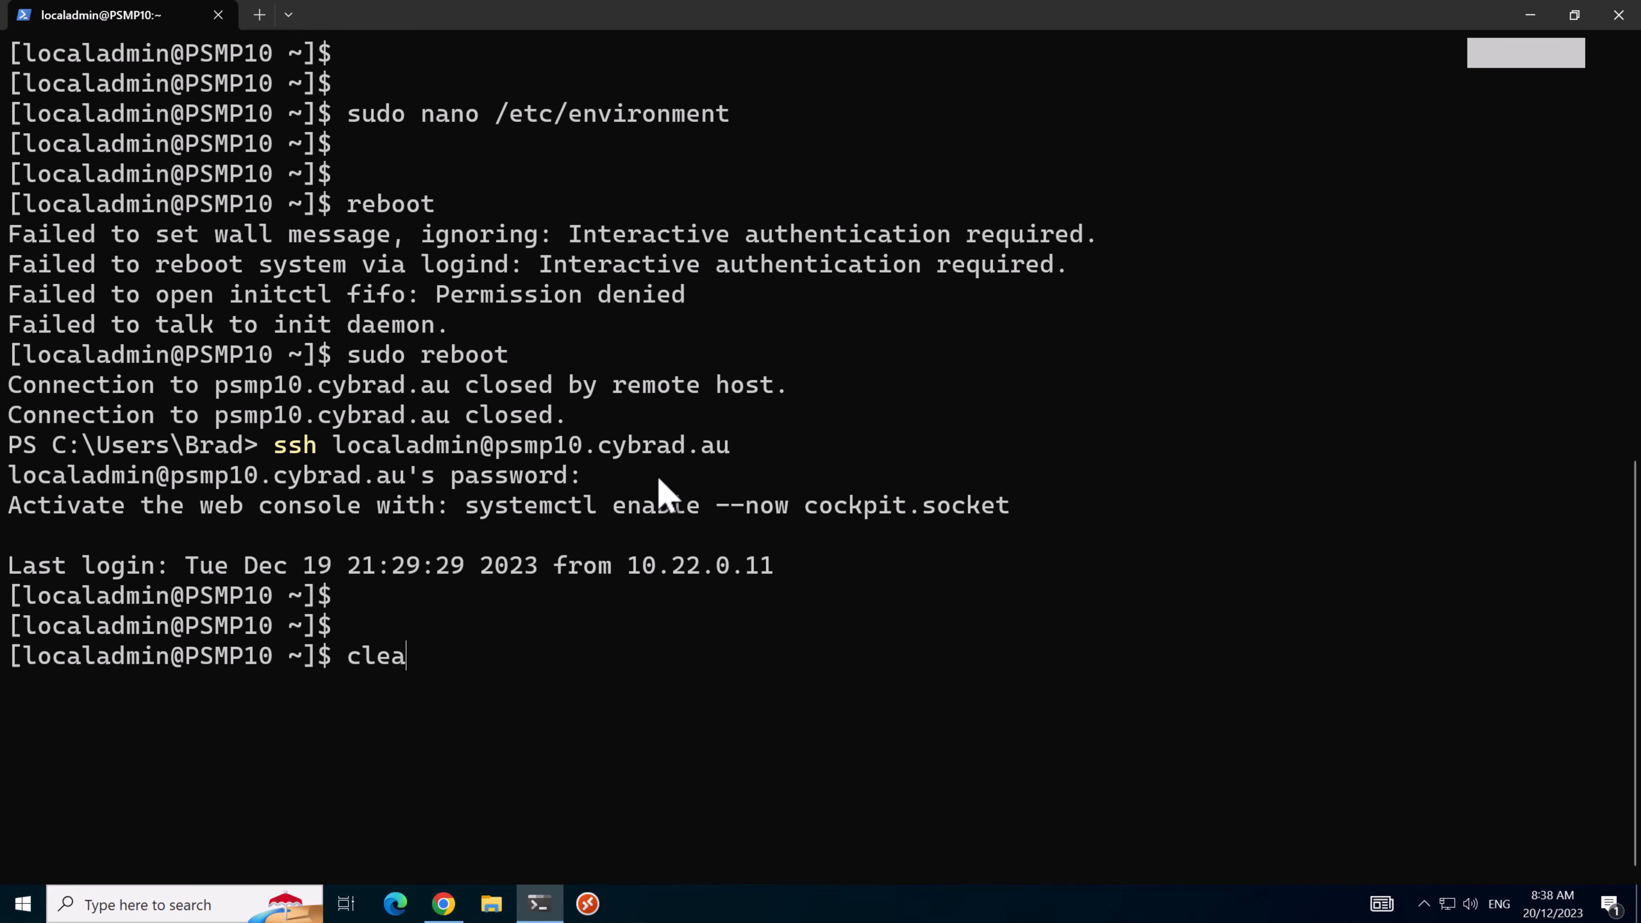
key(Return)
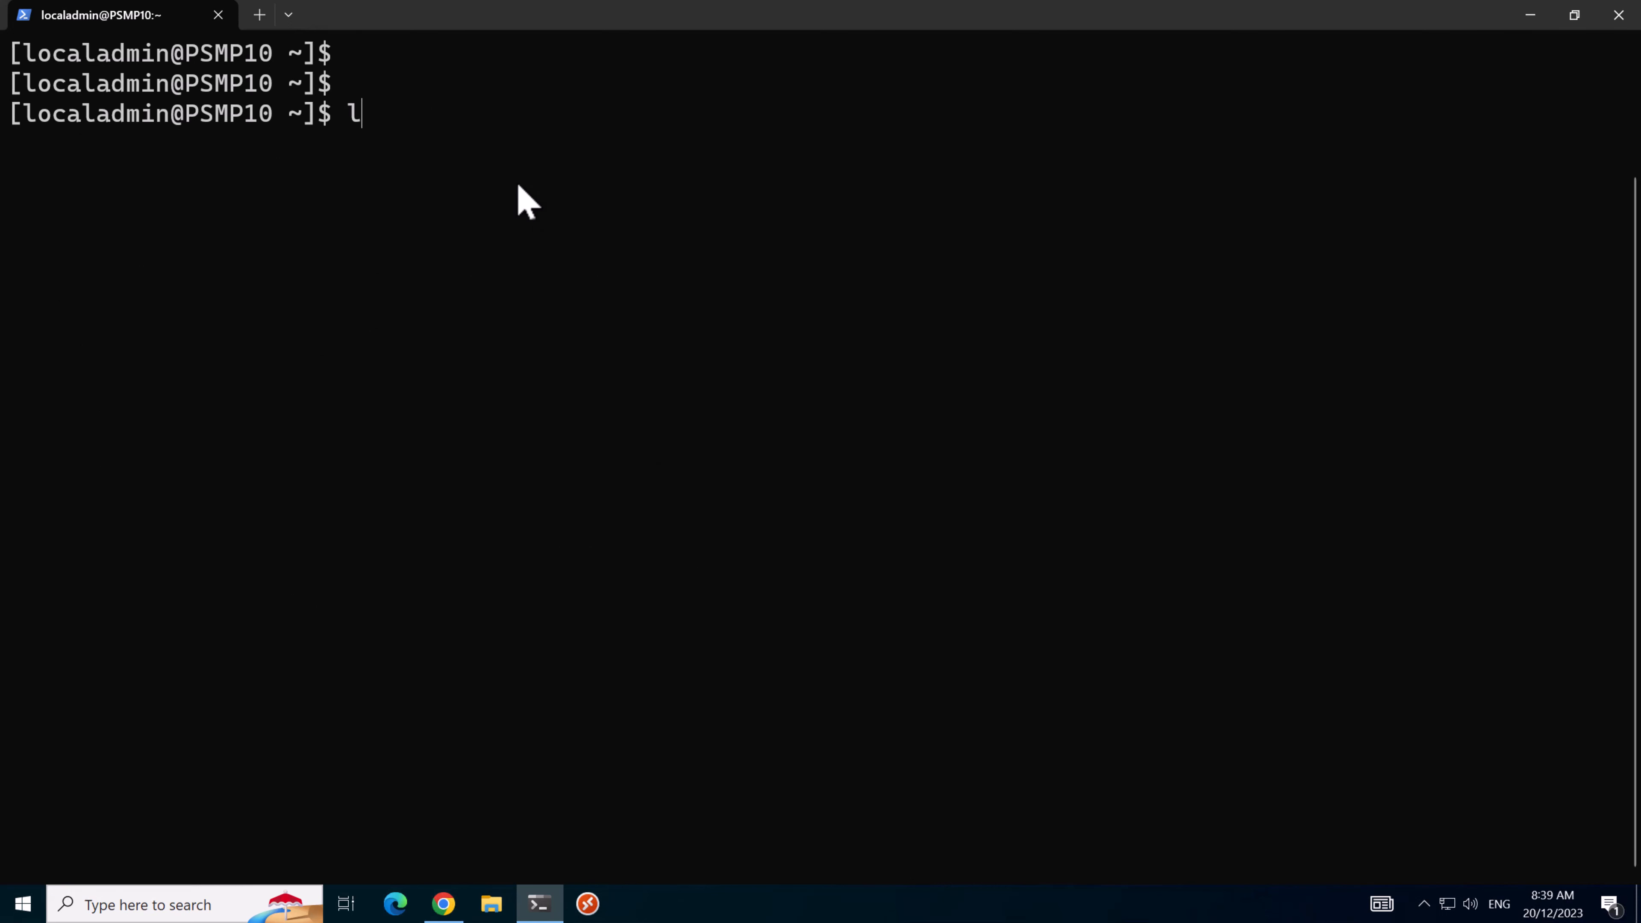
key(Return)
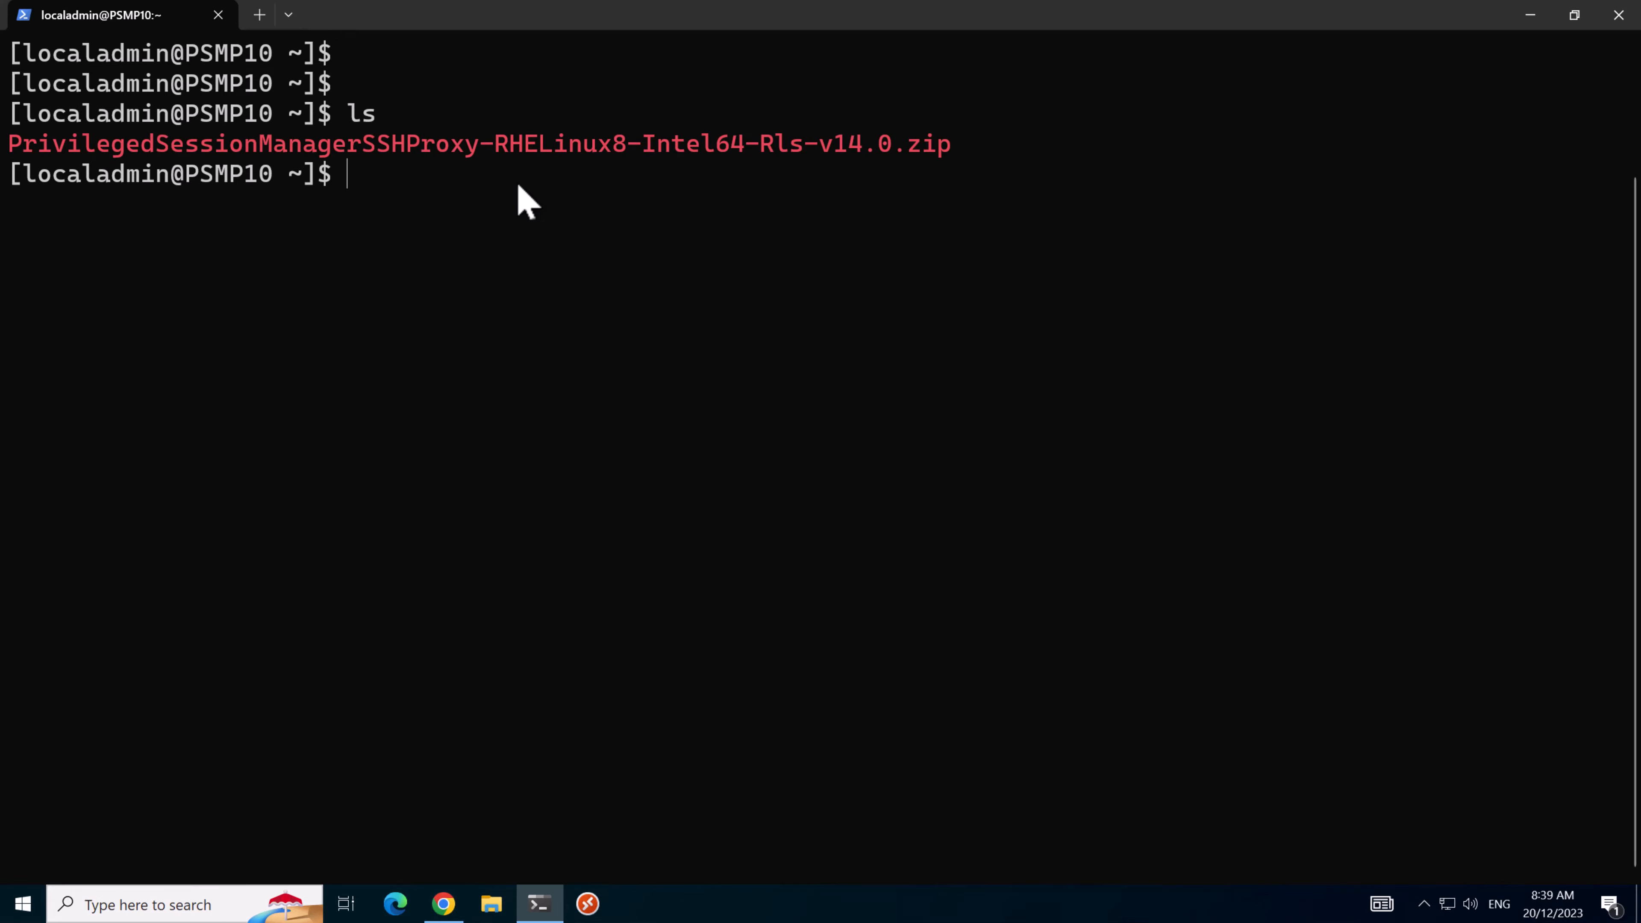
Create a PSMP folder, move the installer zip into it and change into PSMP
text(mkdir)
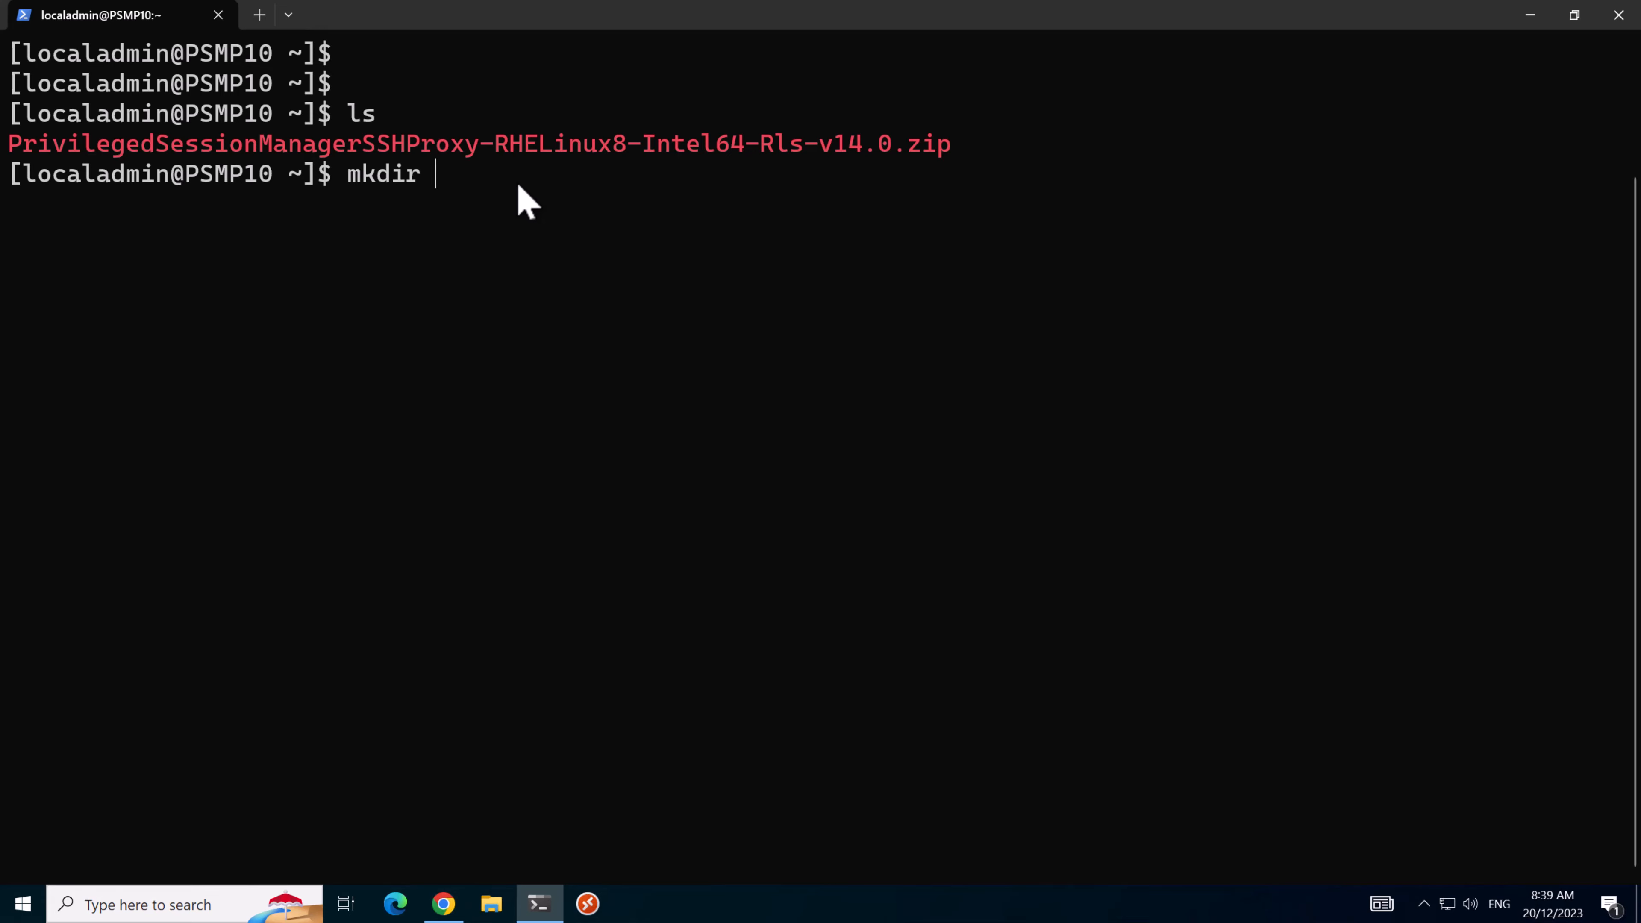
text(PSMP)
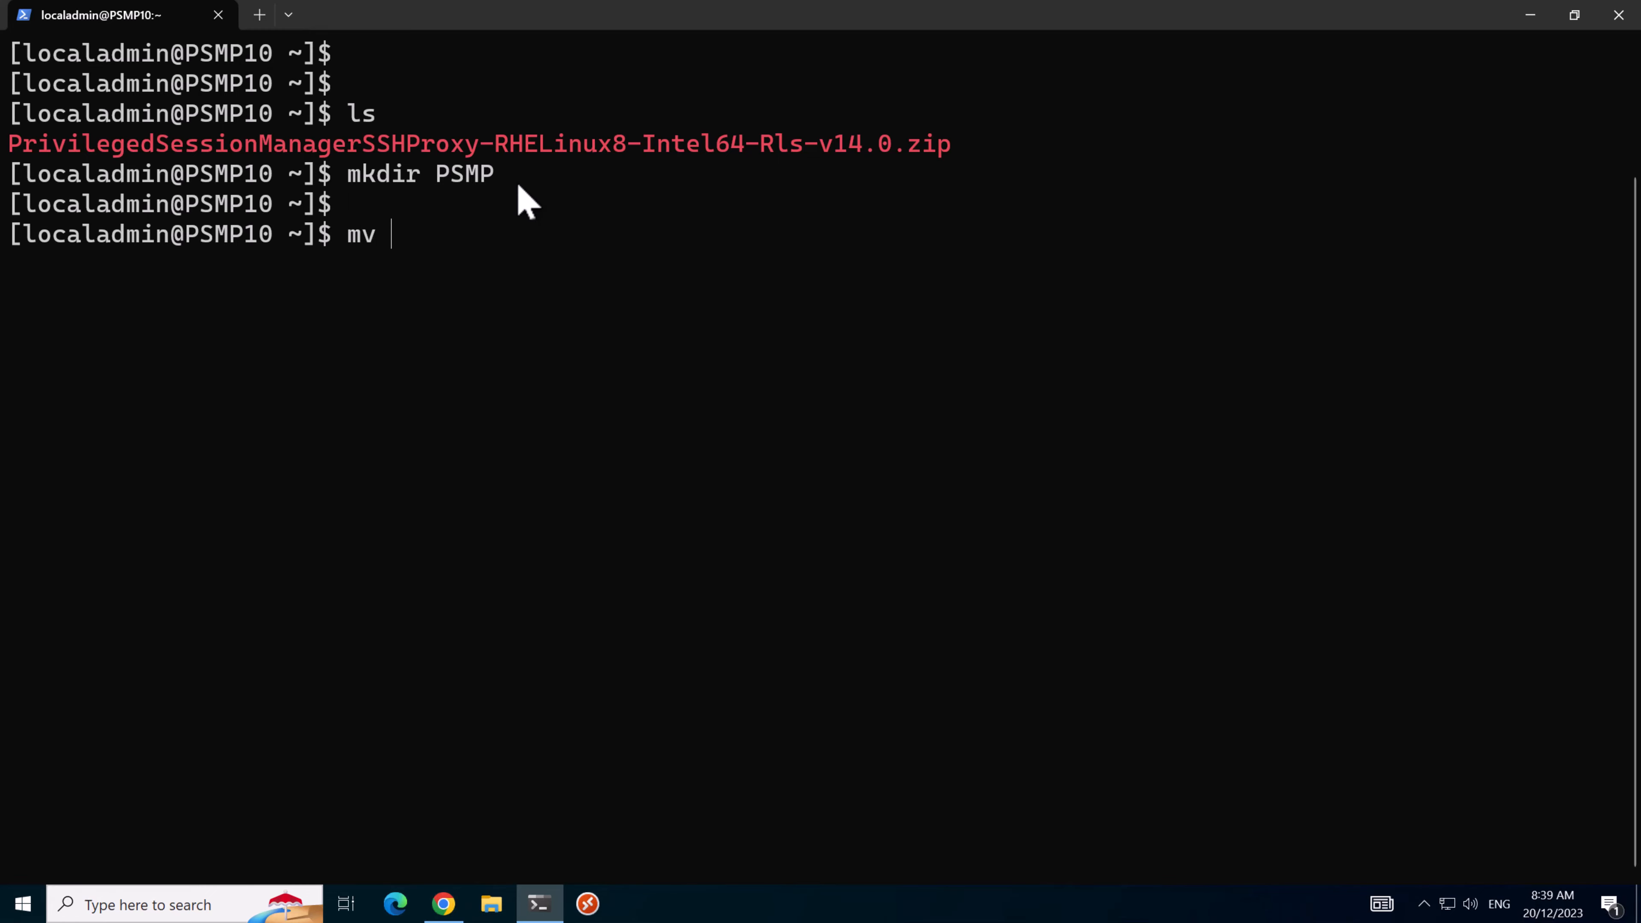
text(PrivilegedSessionManagerSSHProxy-RHELinux8-Intel64-Rls-v14.0.zip ./PSMP/)
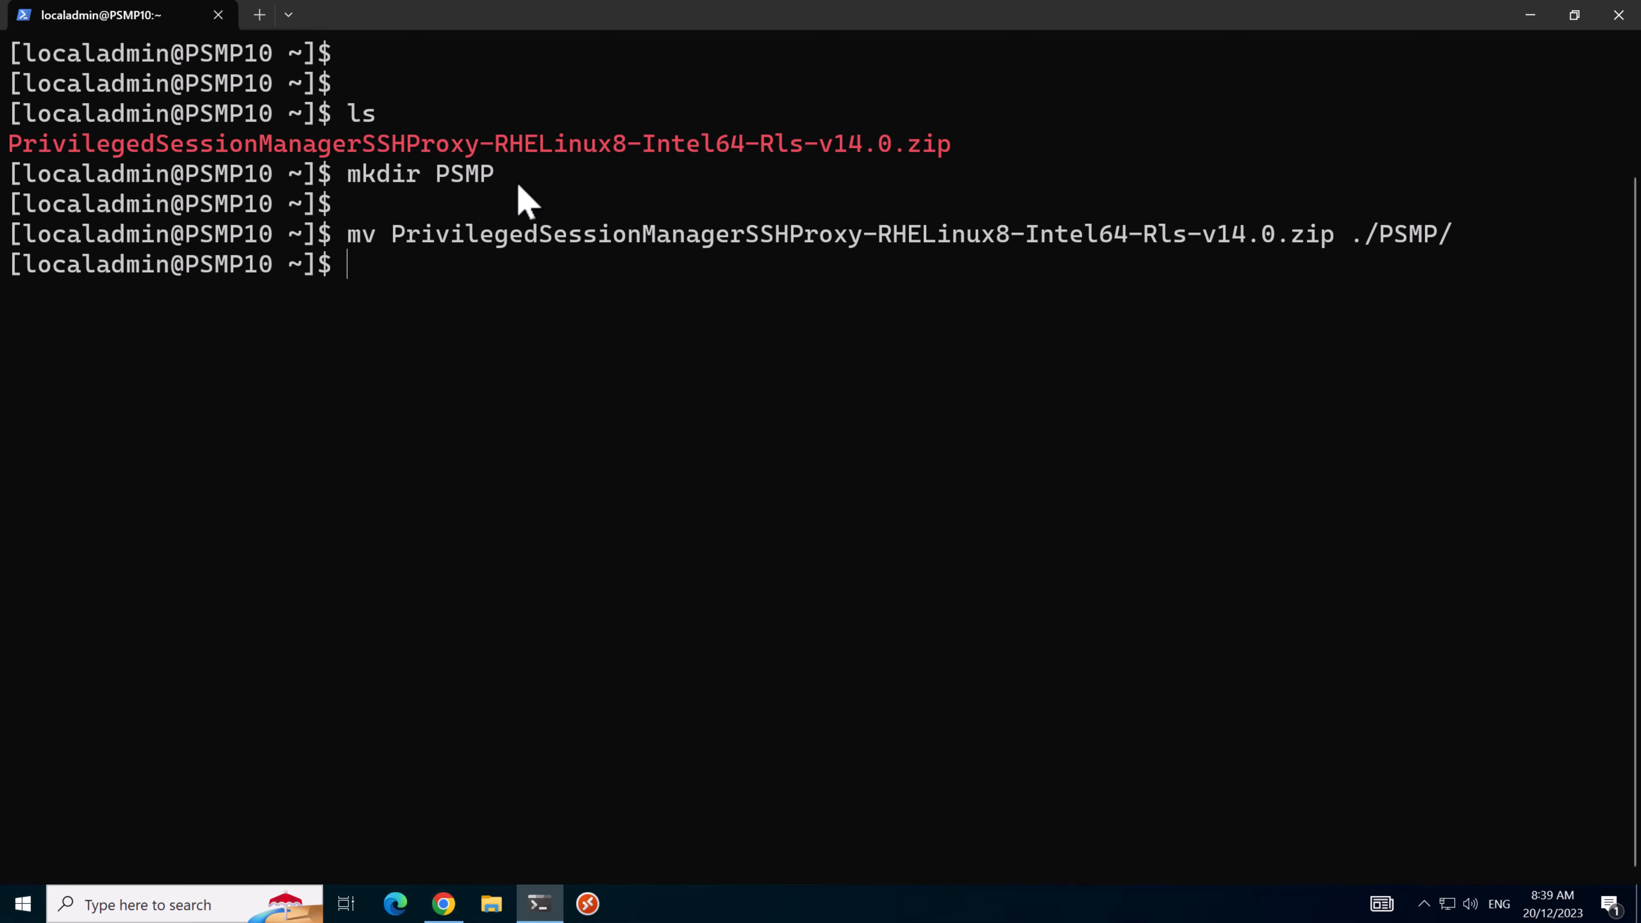
text(cd PS)
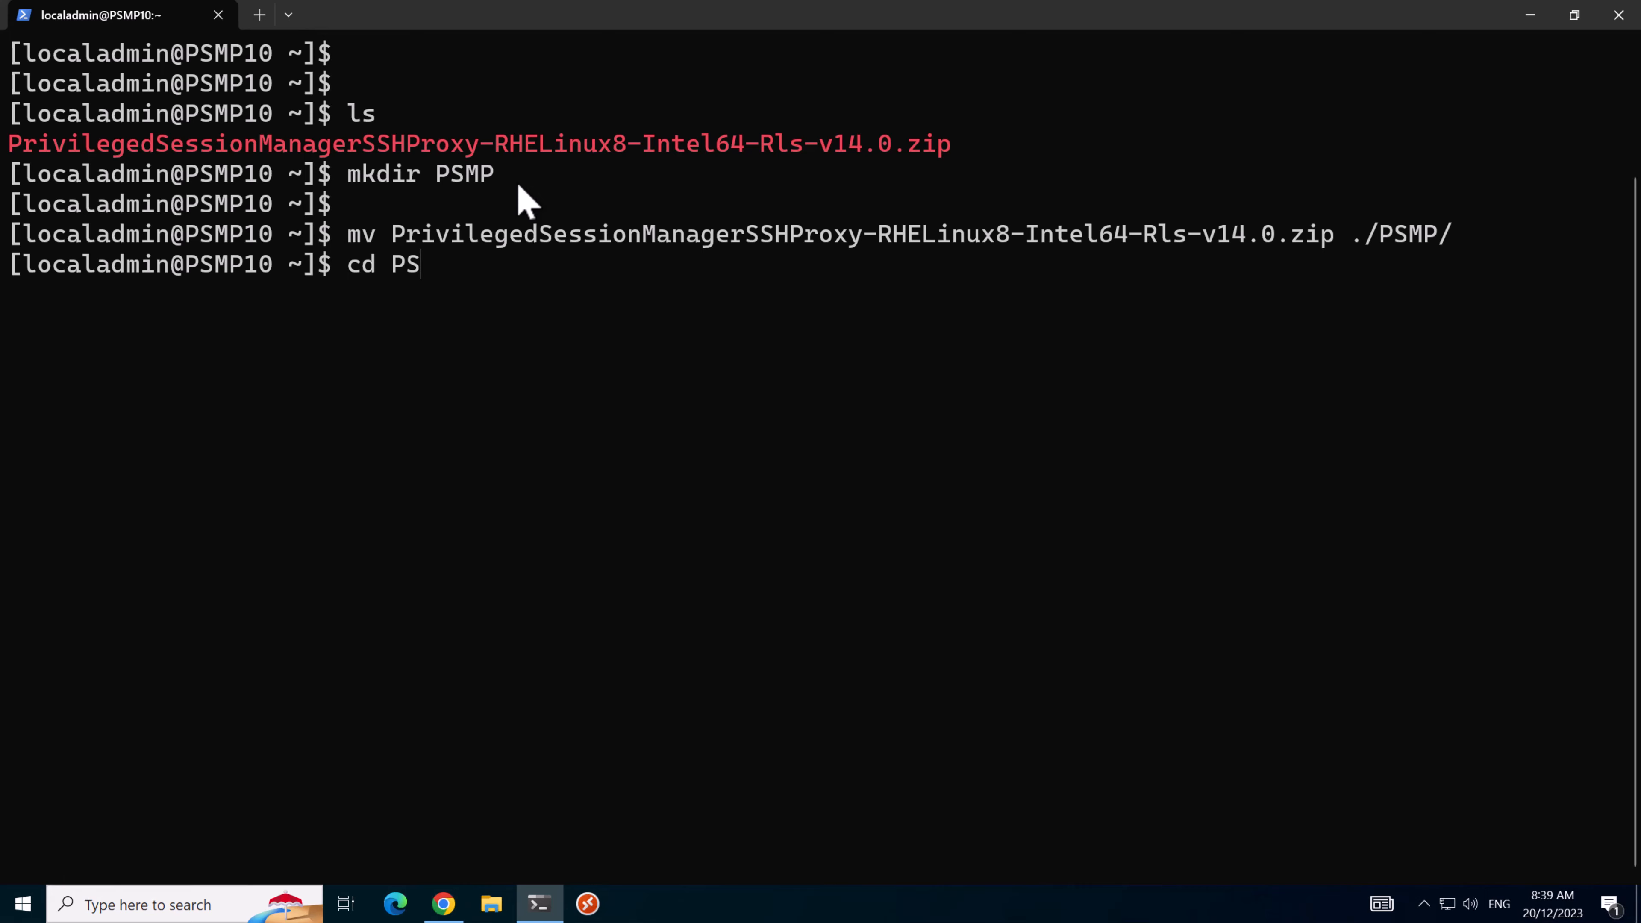
key(Return)
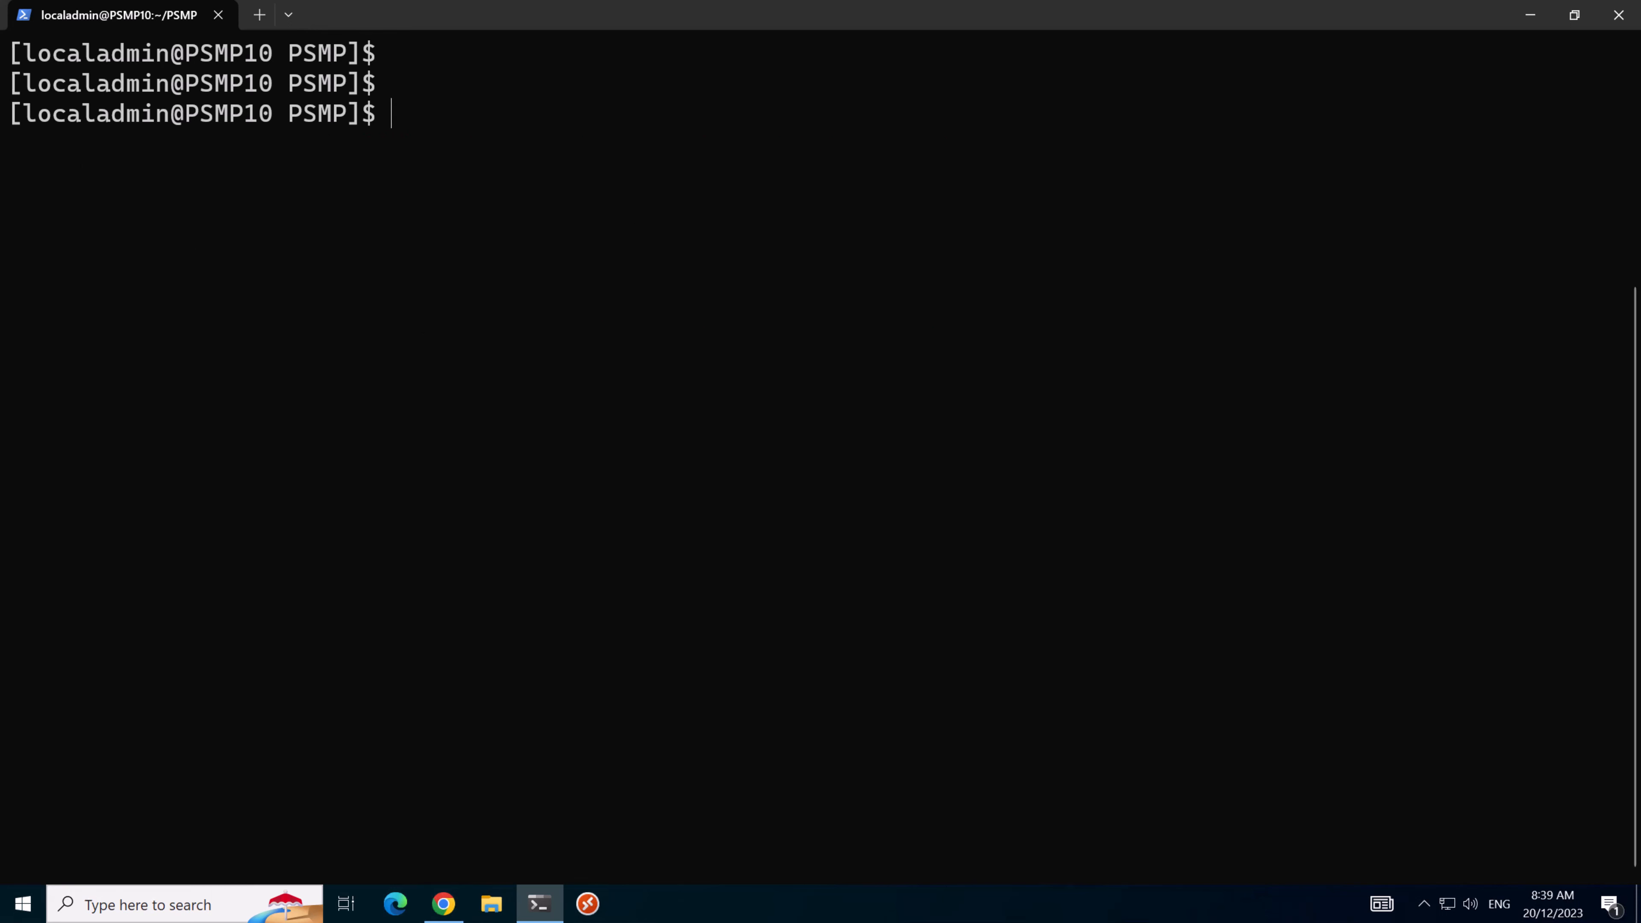
Download psmpwiz1320.sh from GitHub with wget and unzip the RHELinux8 v14.0 installer package
text(wget https://raw.githubusercontent.com/pCloudServices/psmpwiz/main/psmpwiz1320.sh)
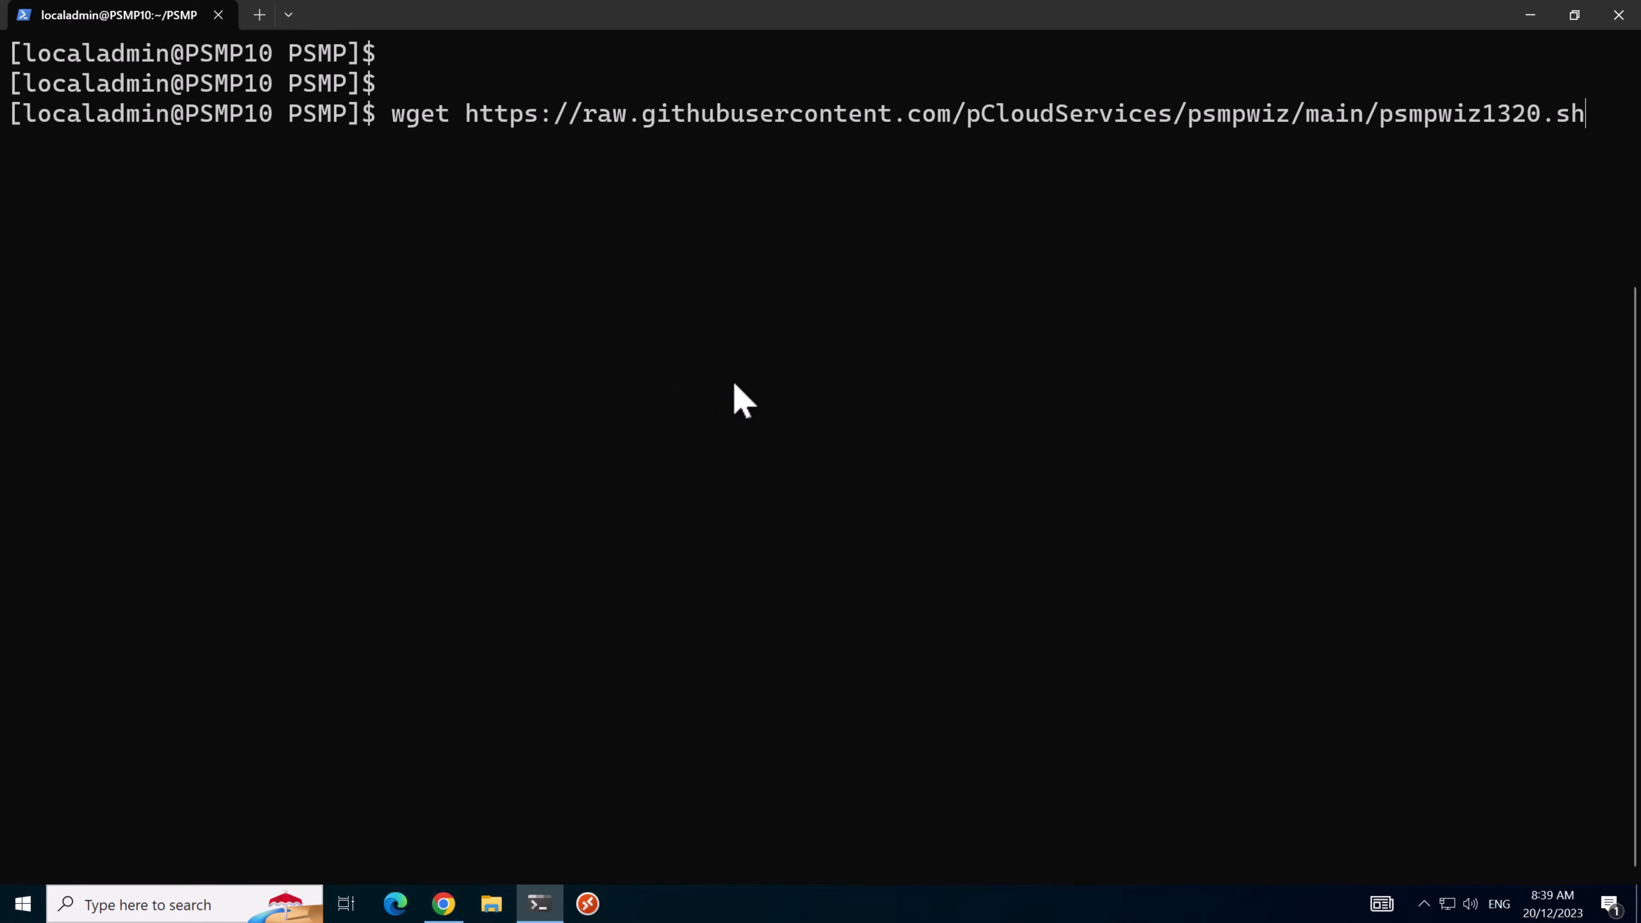
mouse_move(1473, 146)
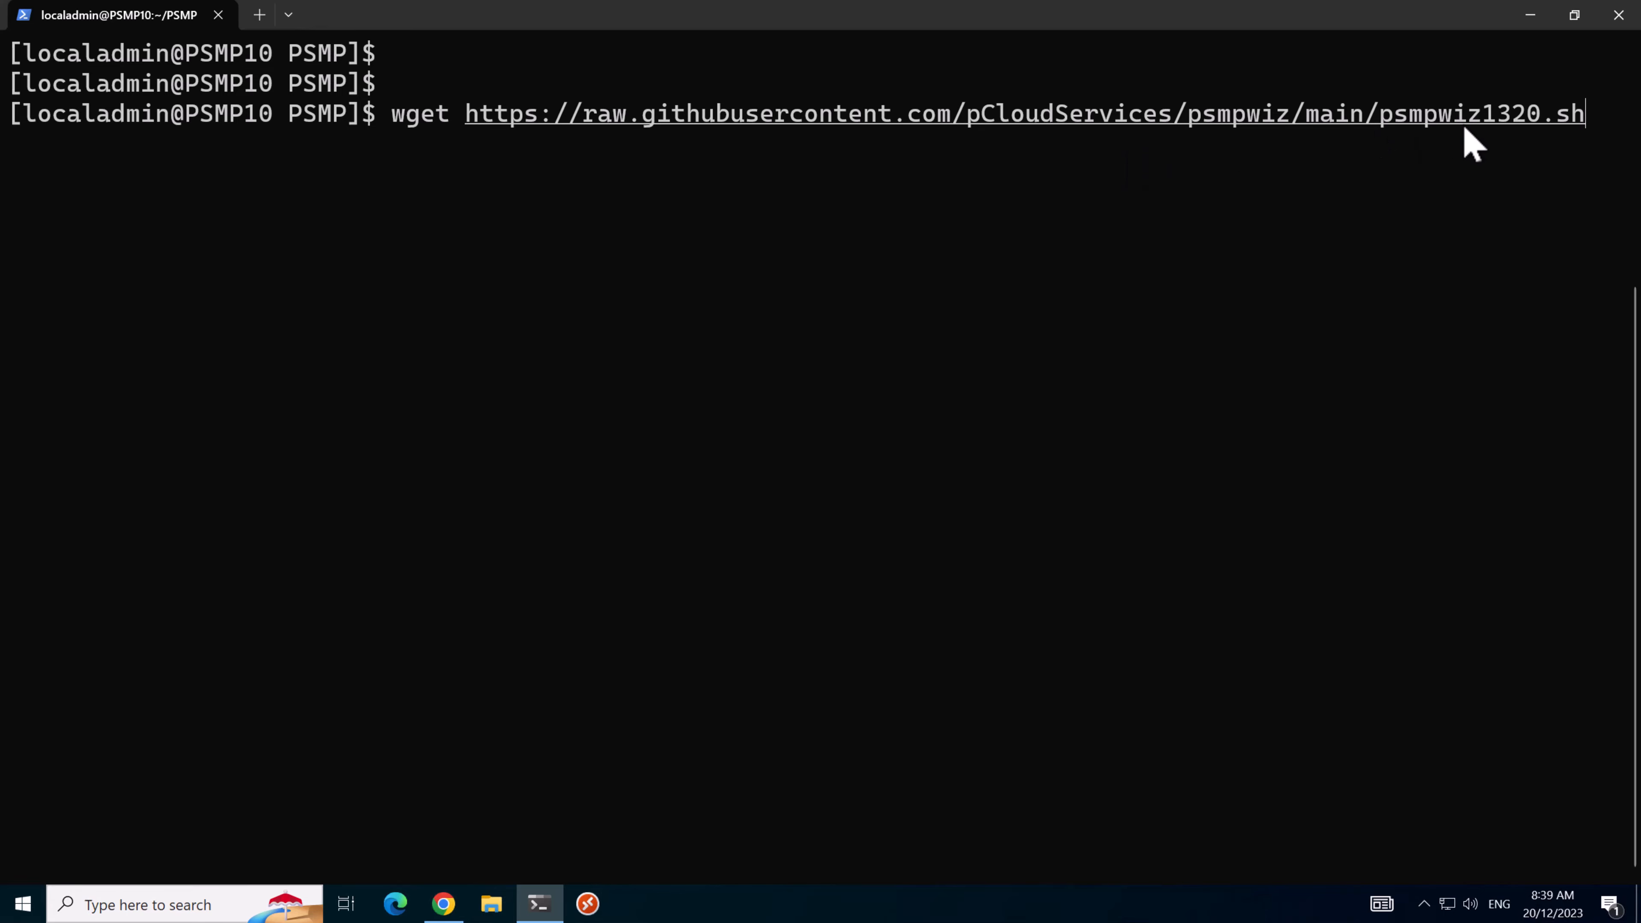
mouse_move(1529, 144)
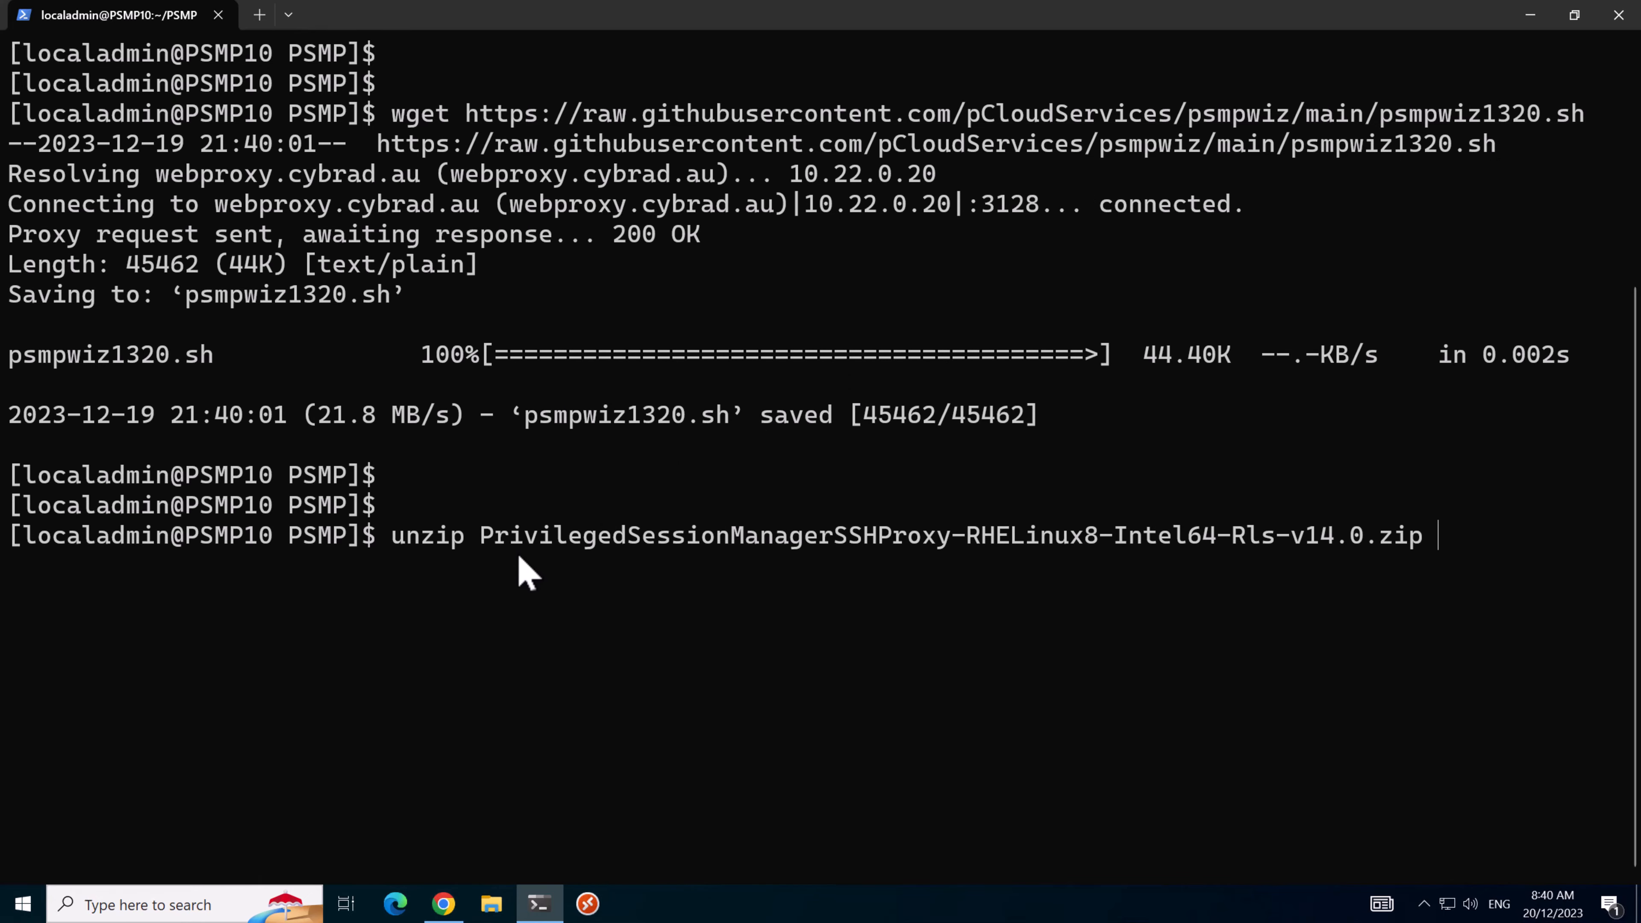
mouse_move(1311, 573)
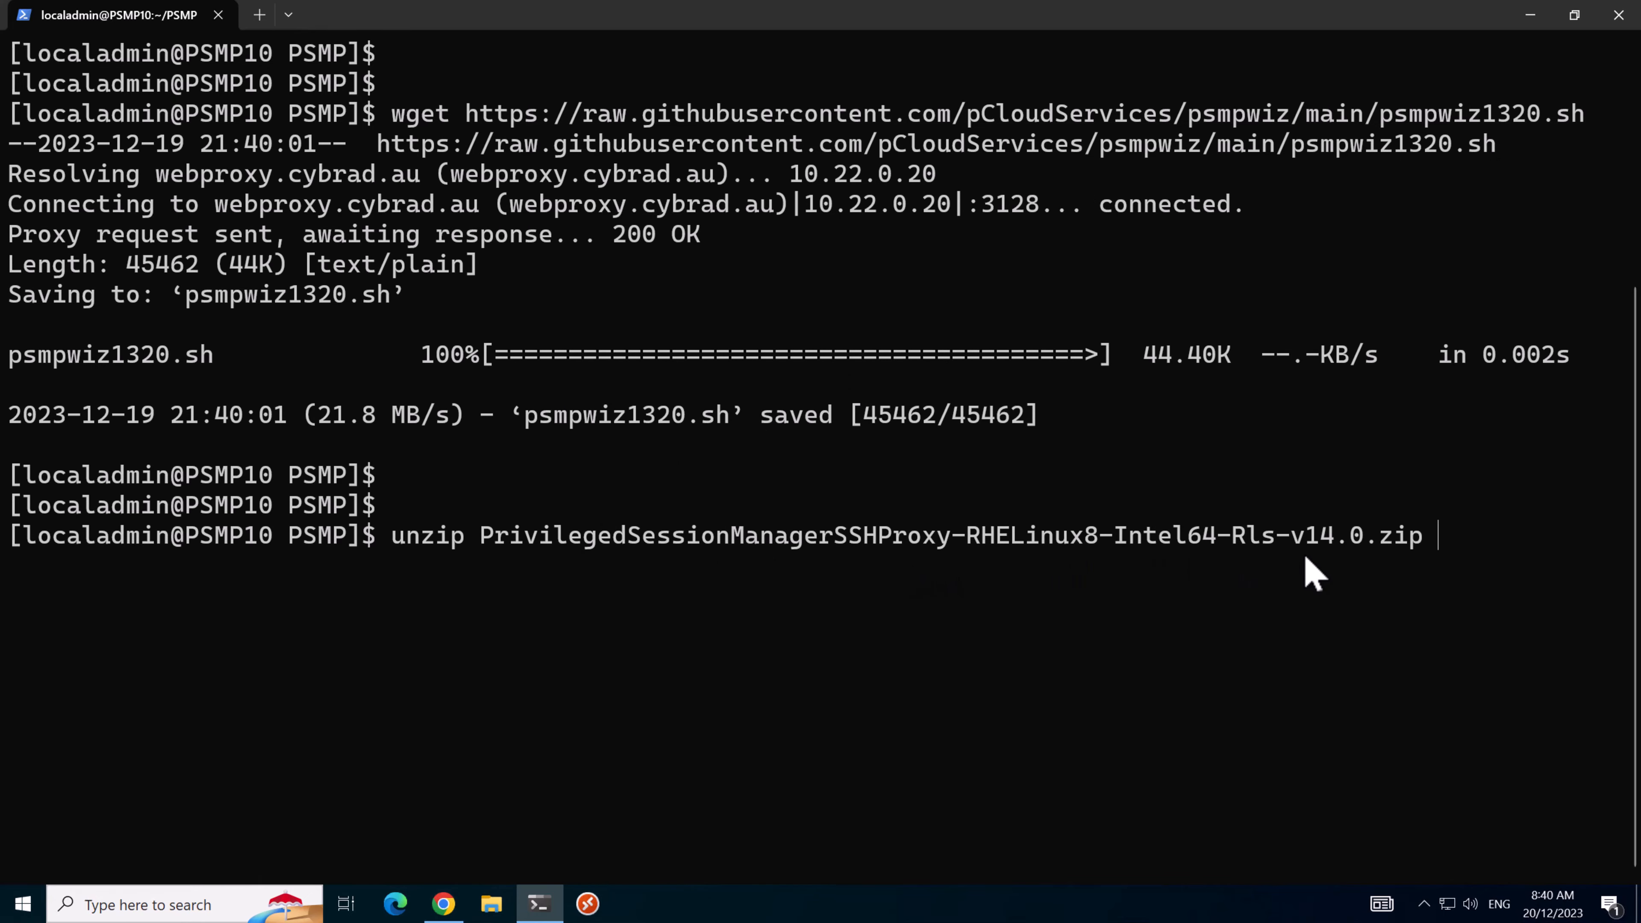
key(Return)
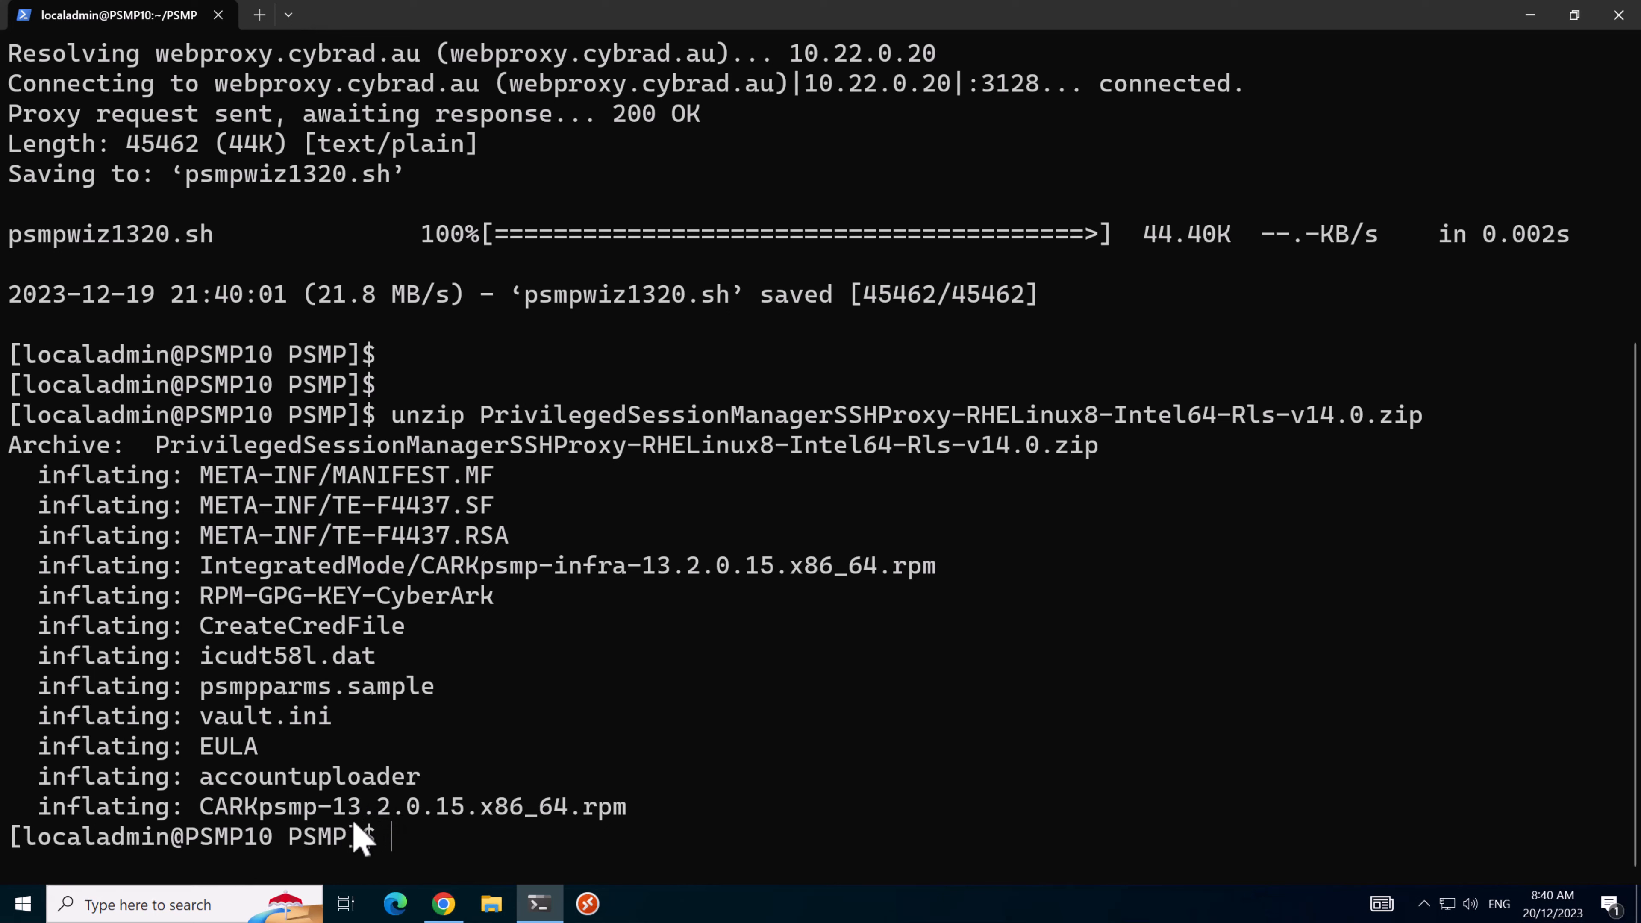
mouse_move(424, 838)
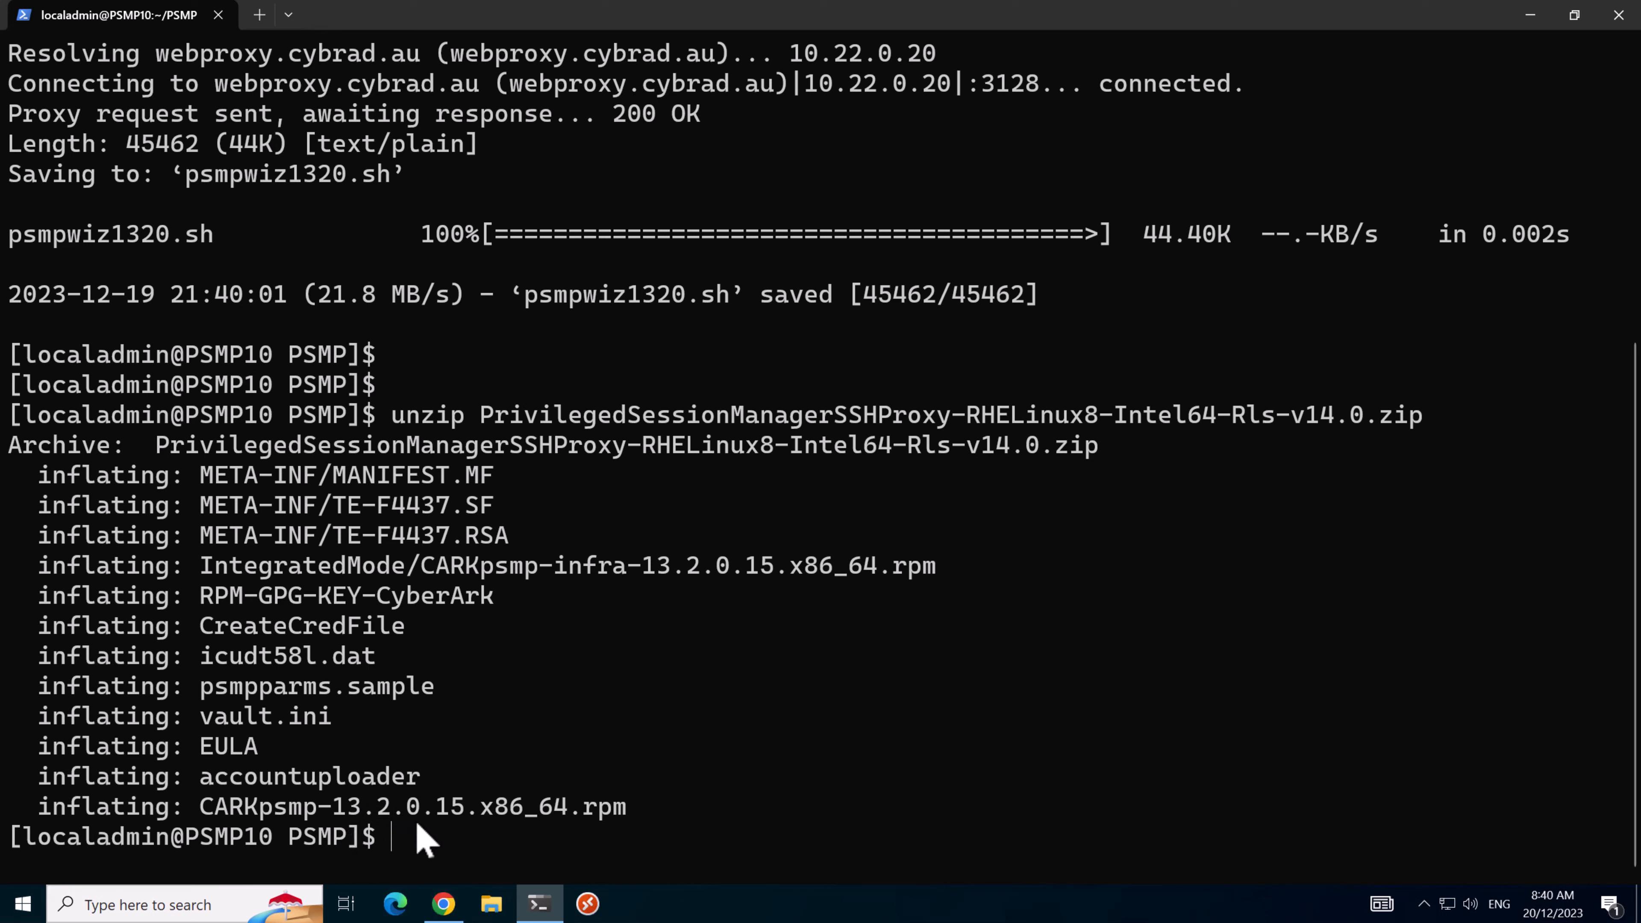
mouse_move(654, 330)
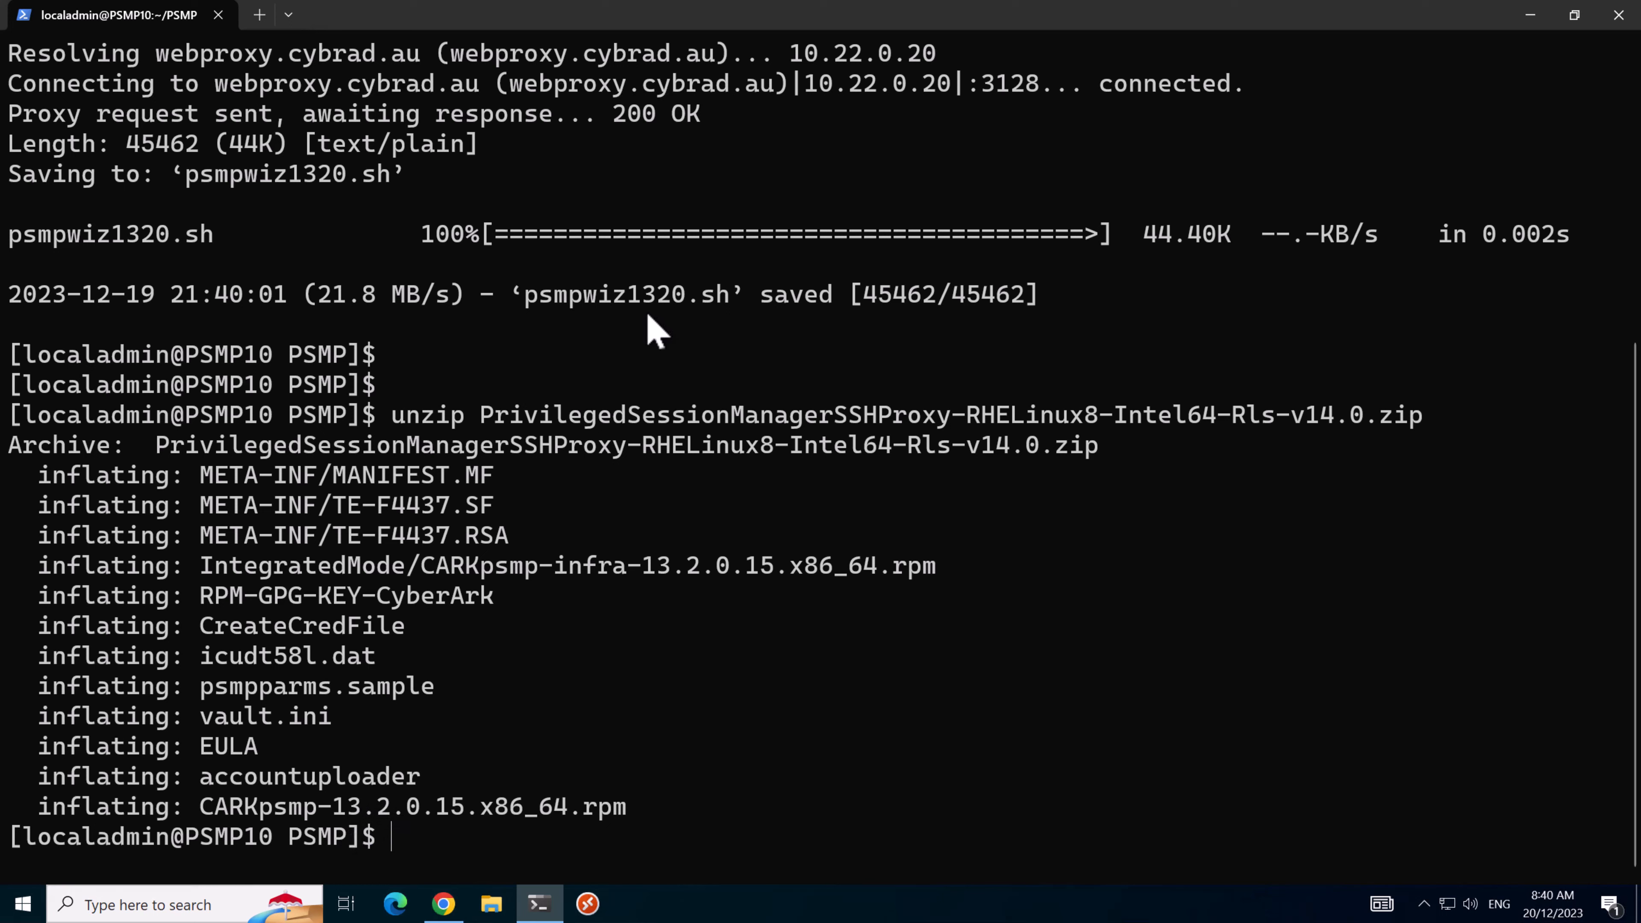
mouse_move(685, 333)
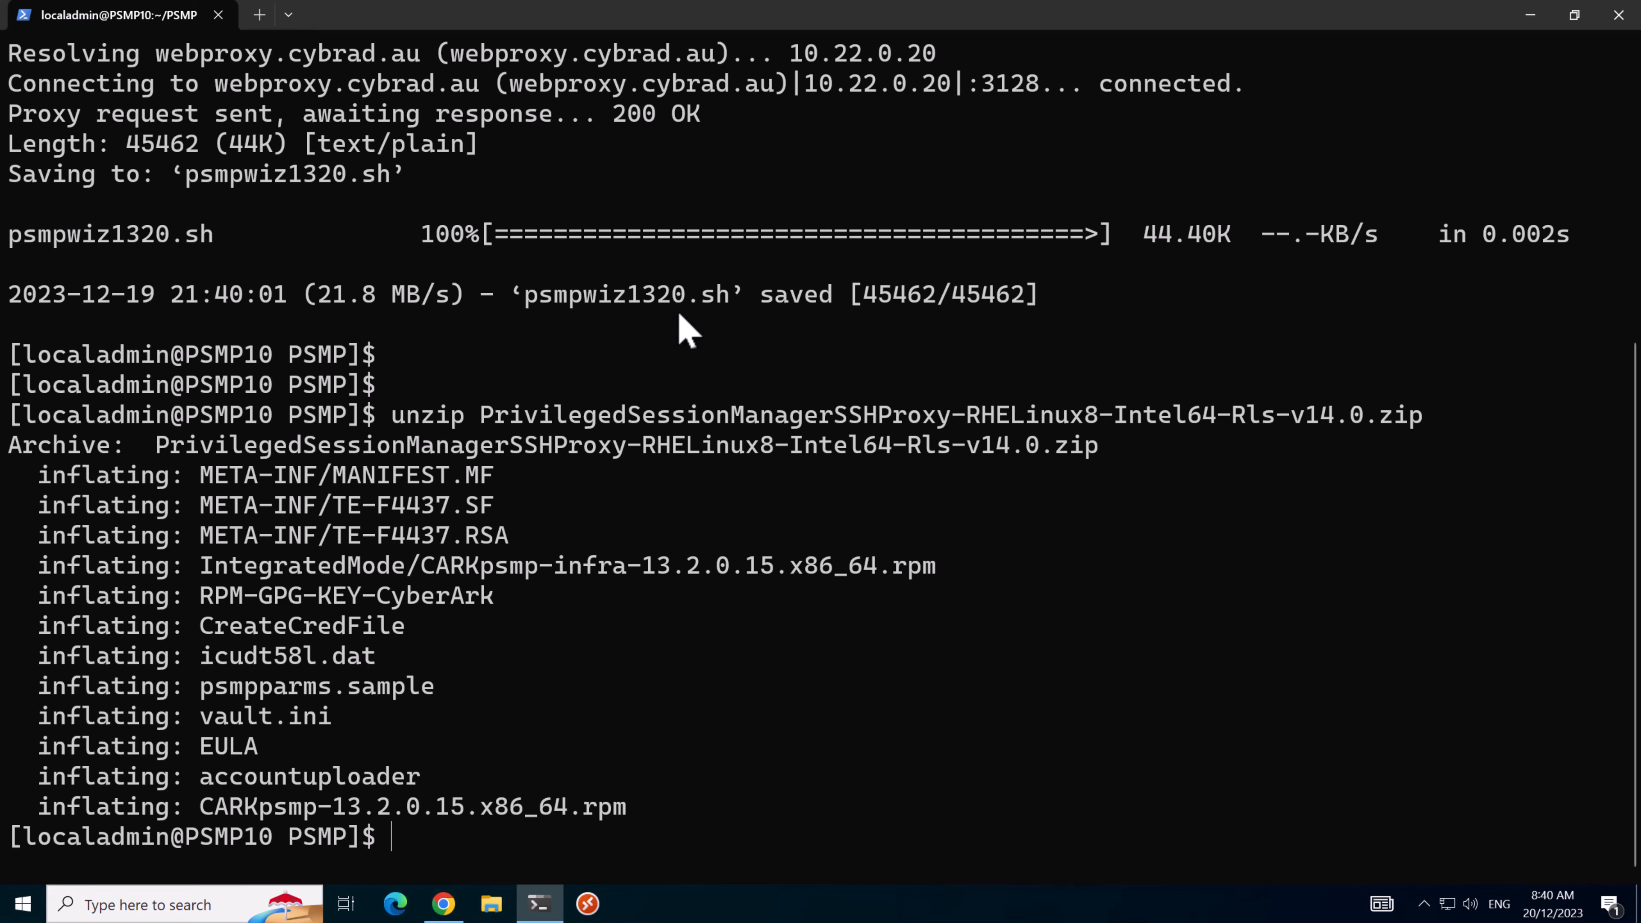
mouse_move(779, 518)
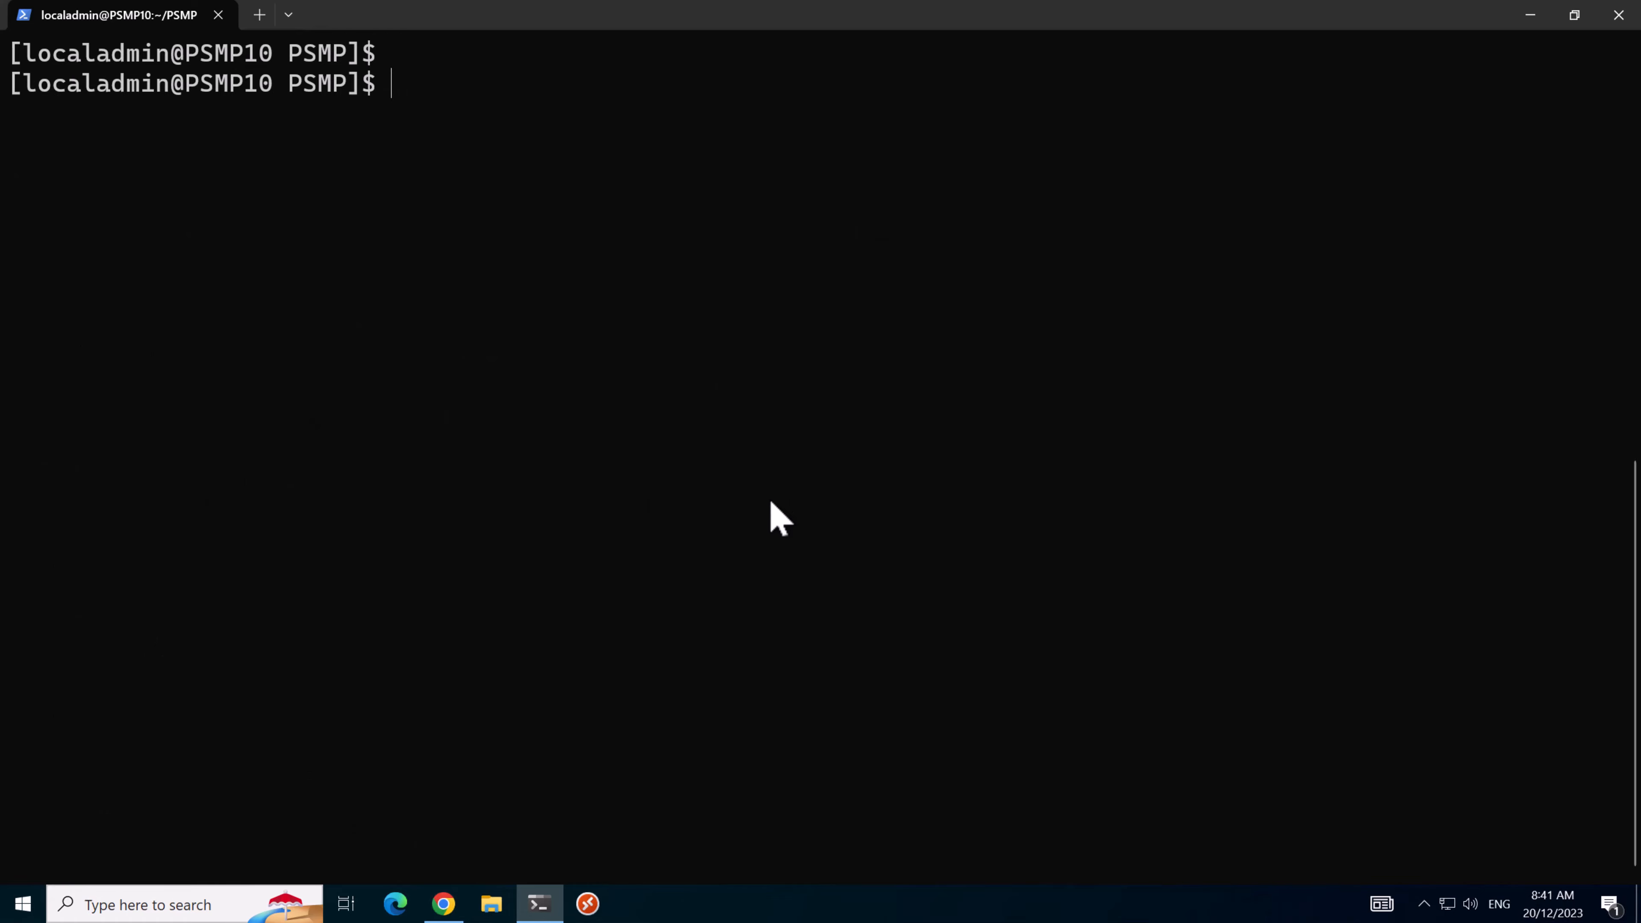
chmod 755 CreateCredFile, CARKpsmp-13.2.0.15.x86_64.rpm and psmpwiz1320.sh, then list with ls -ltr
text(chmod)
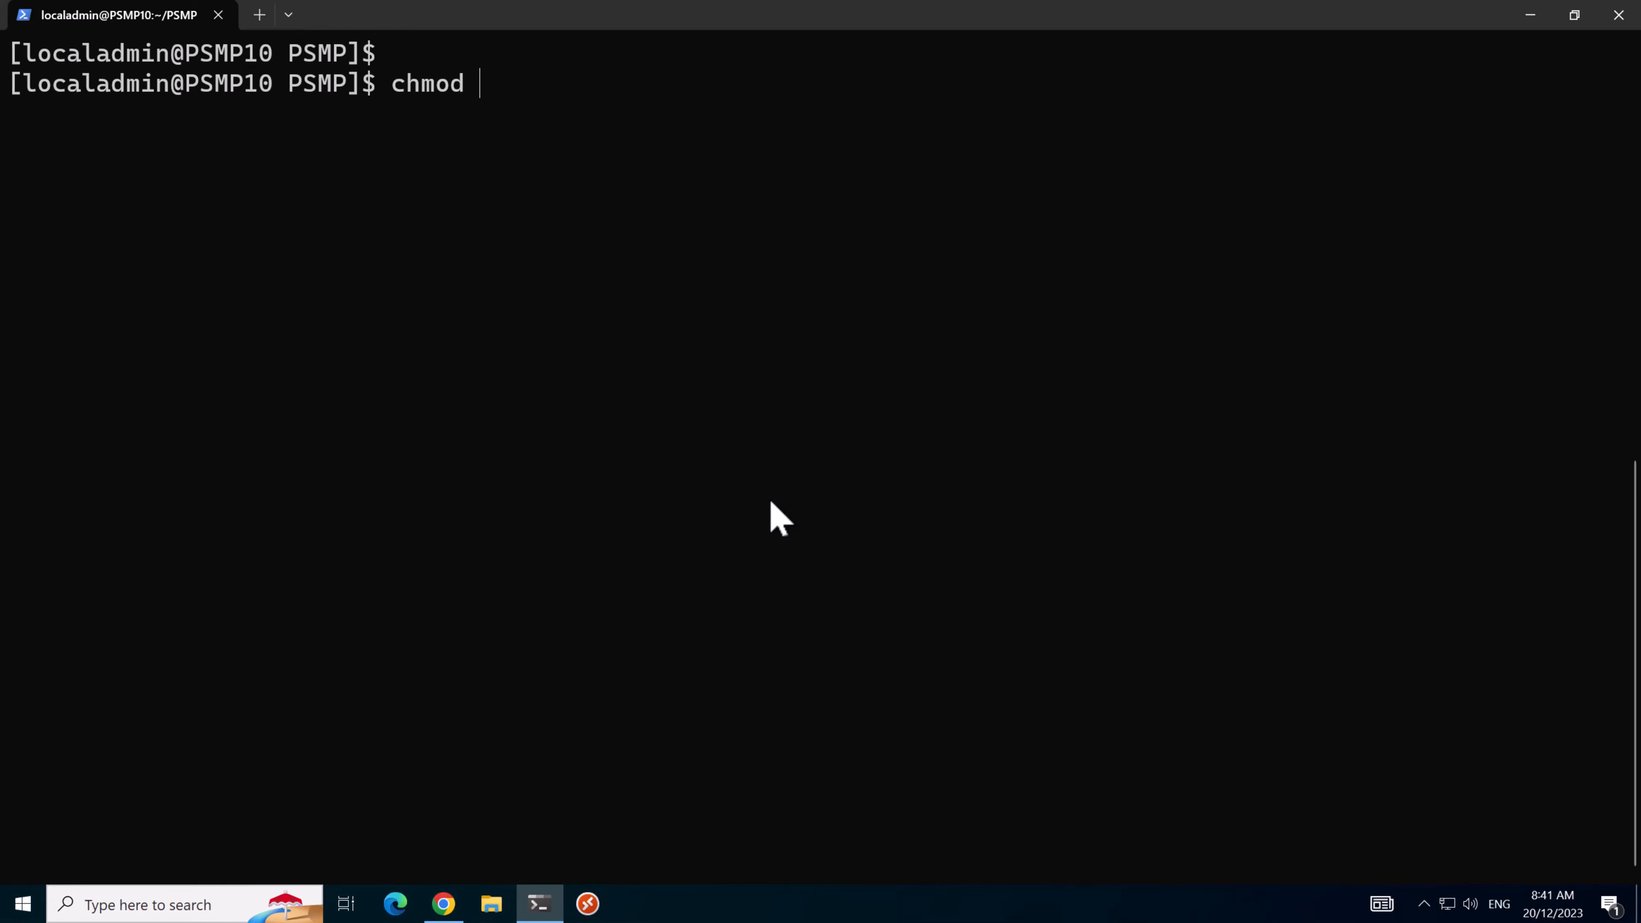
text(755)
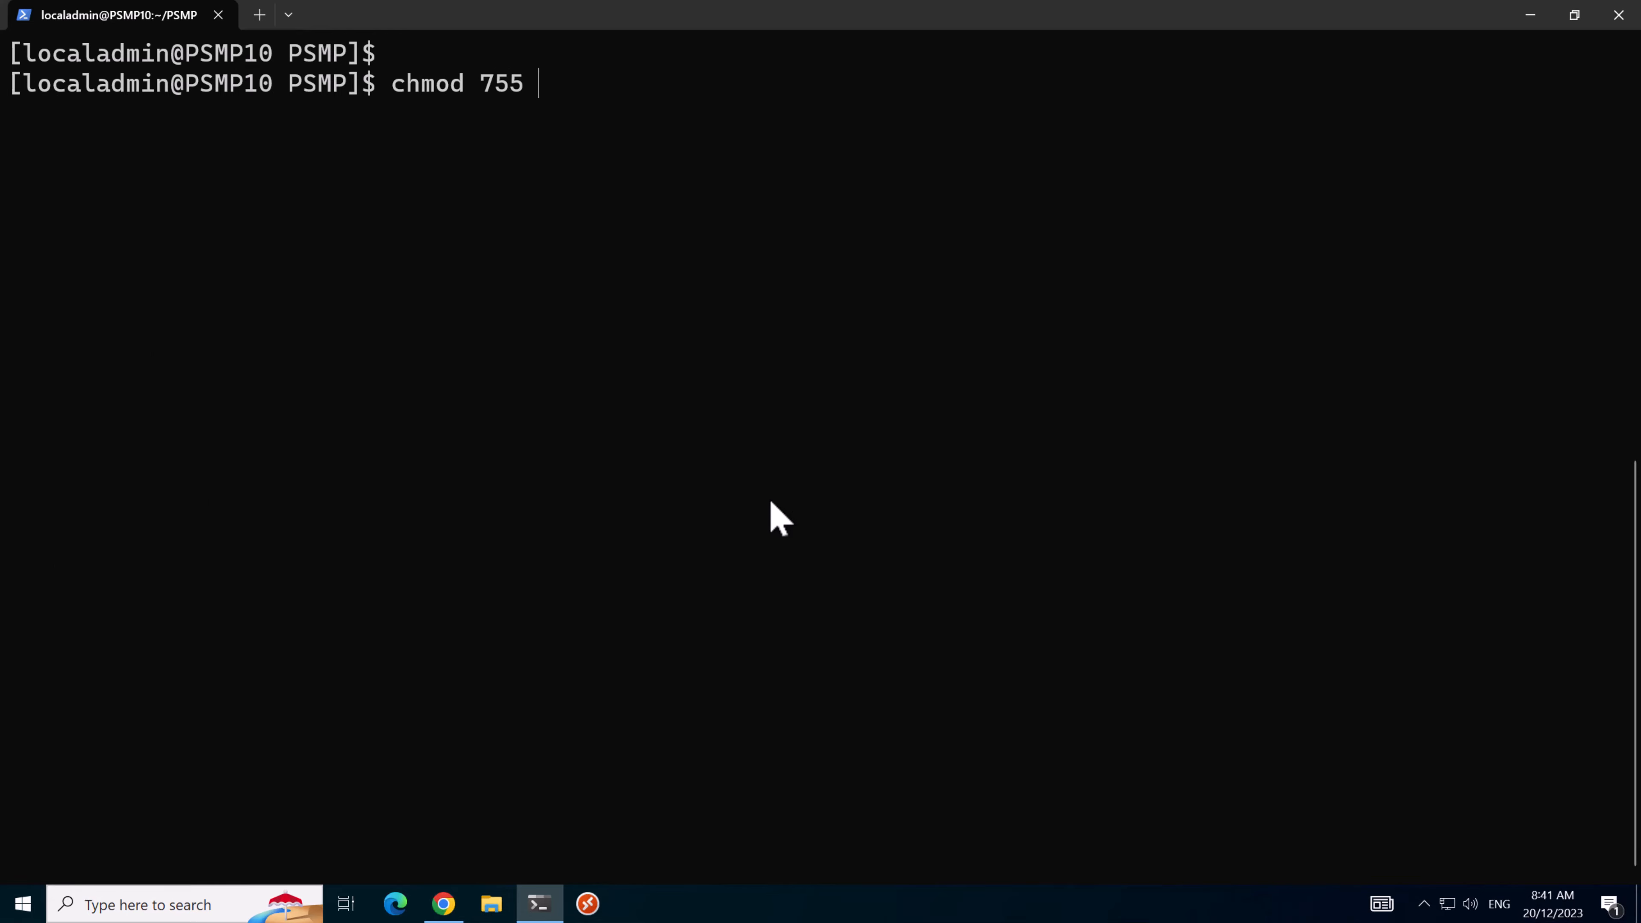
text(CreateCredFile)
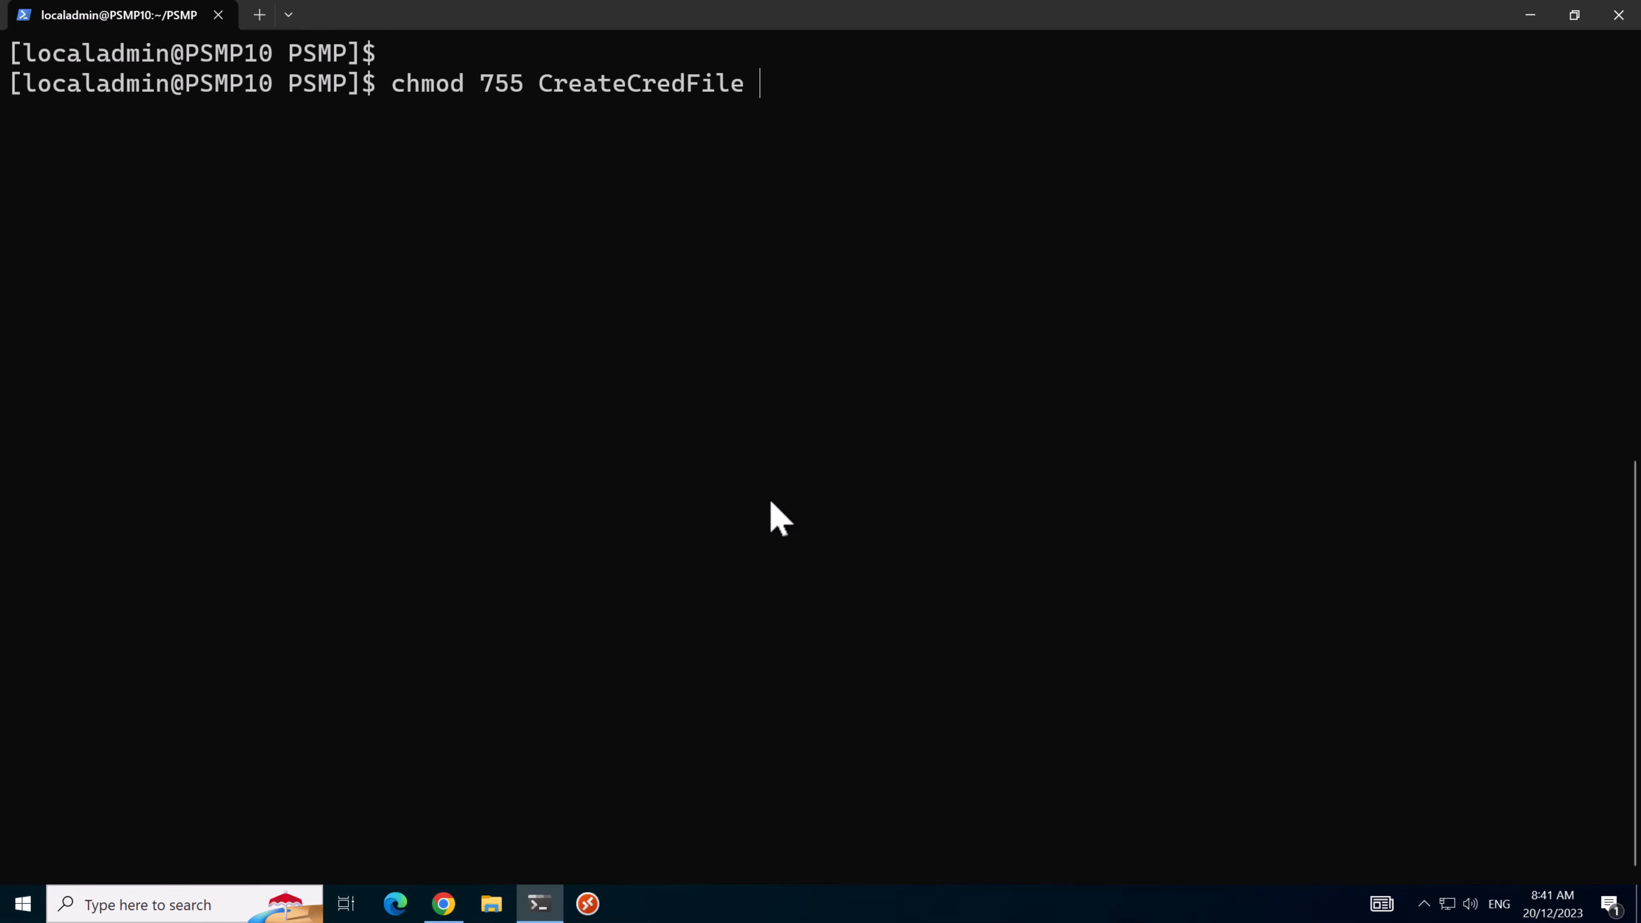
text(CARKpsmp-13.2.0.15.x86_64.rpm)
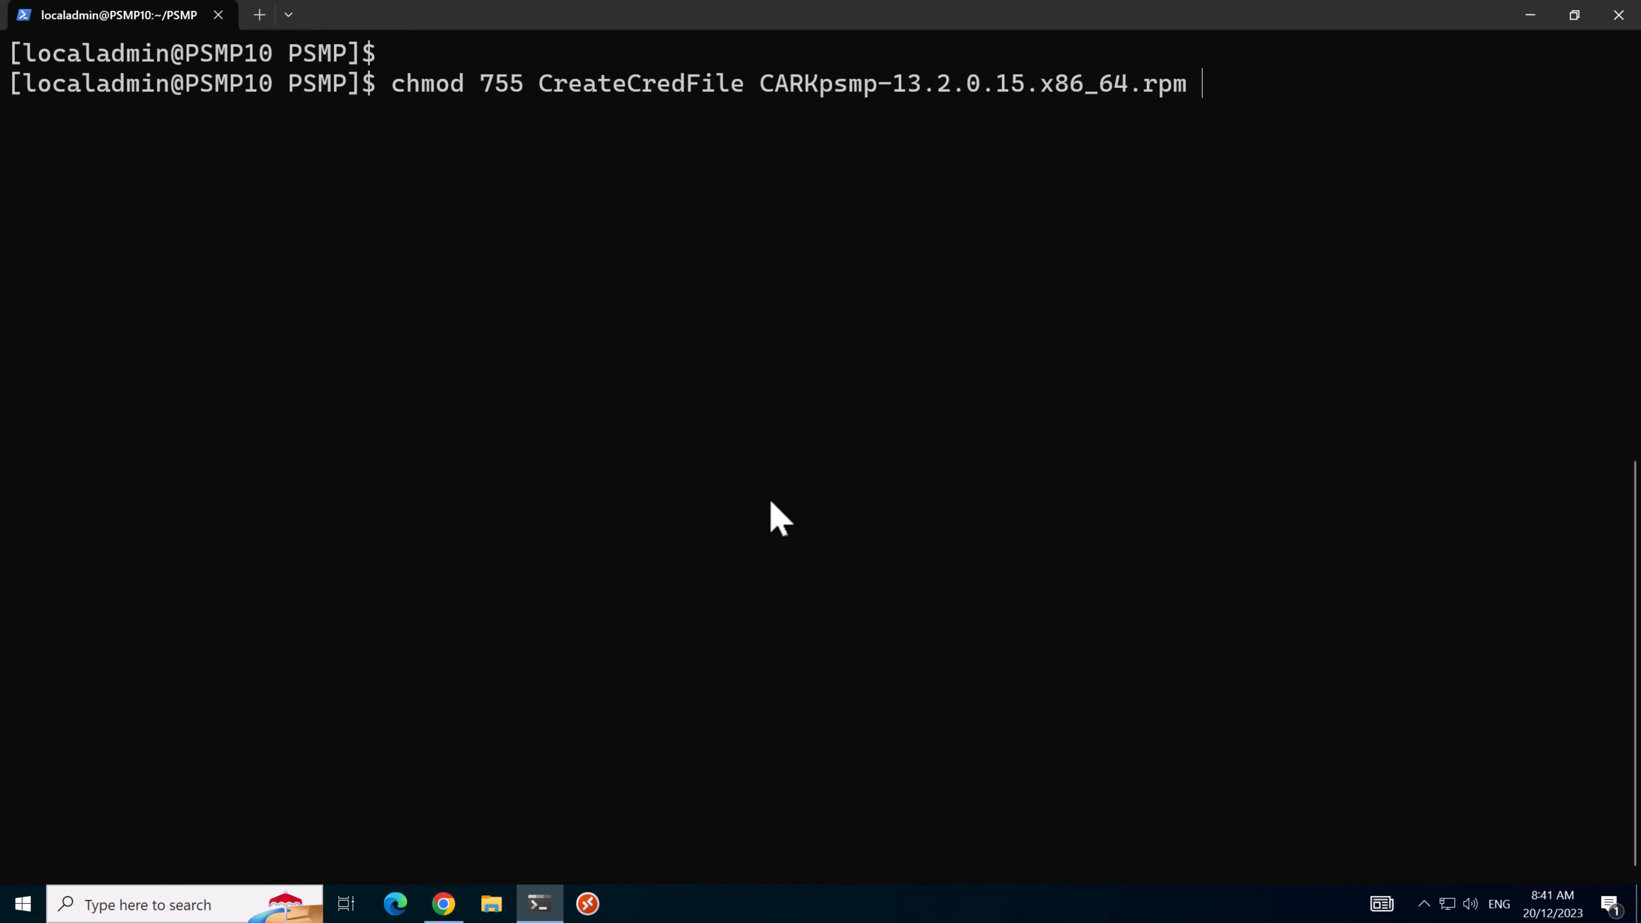
text(psmpsw)
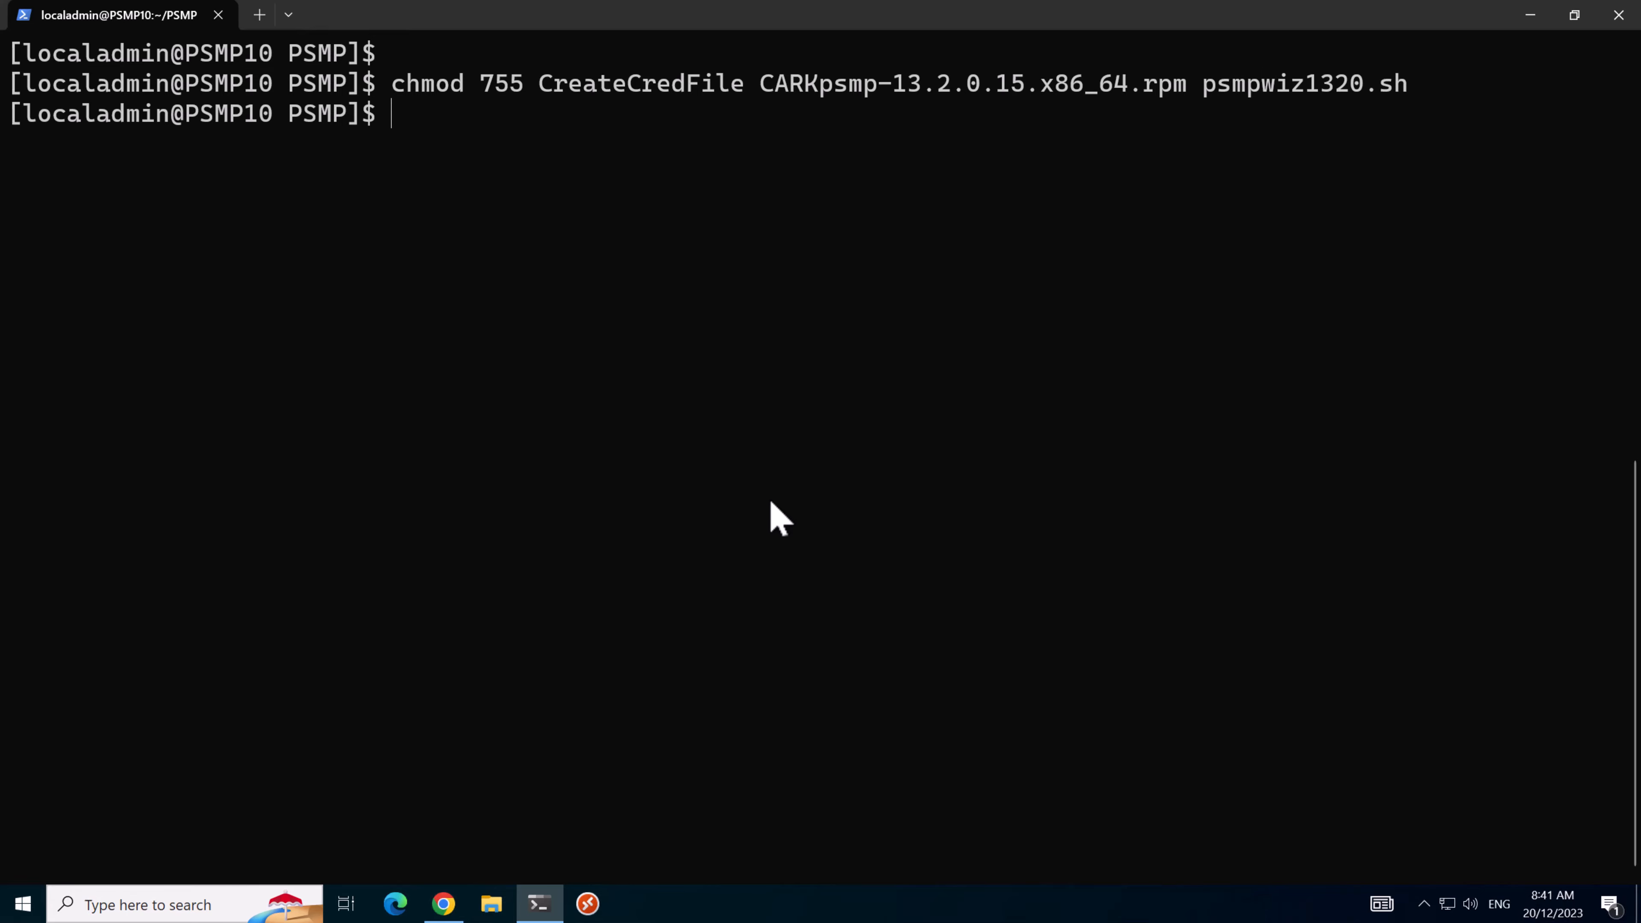
text(ls -ltr)
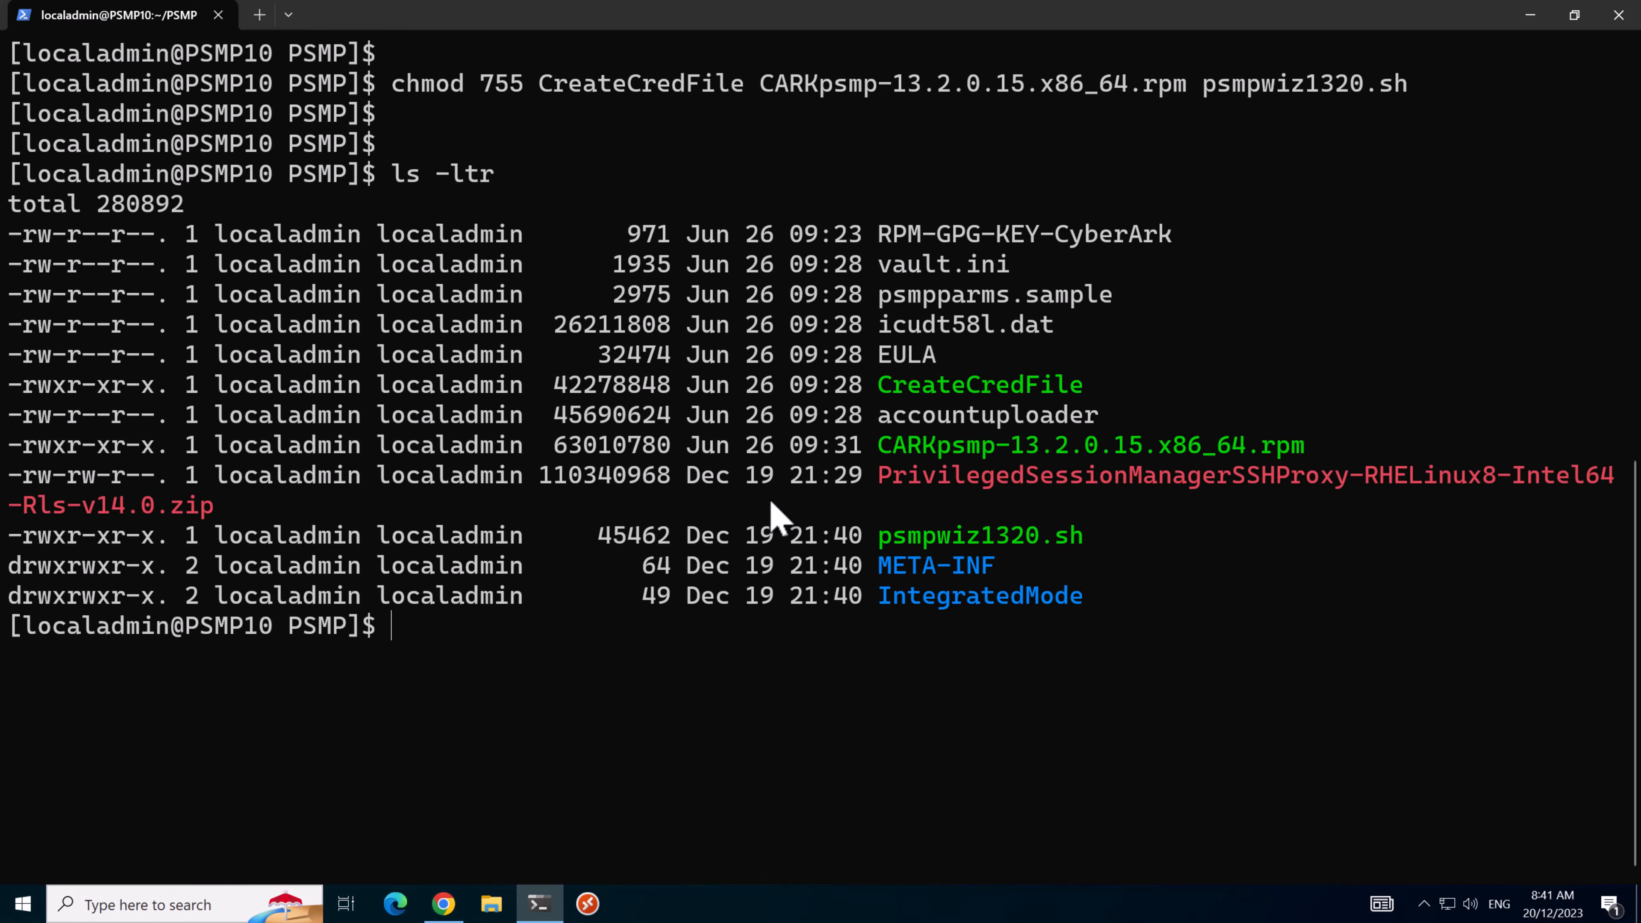
mouse_move(999, 435)
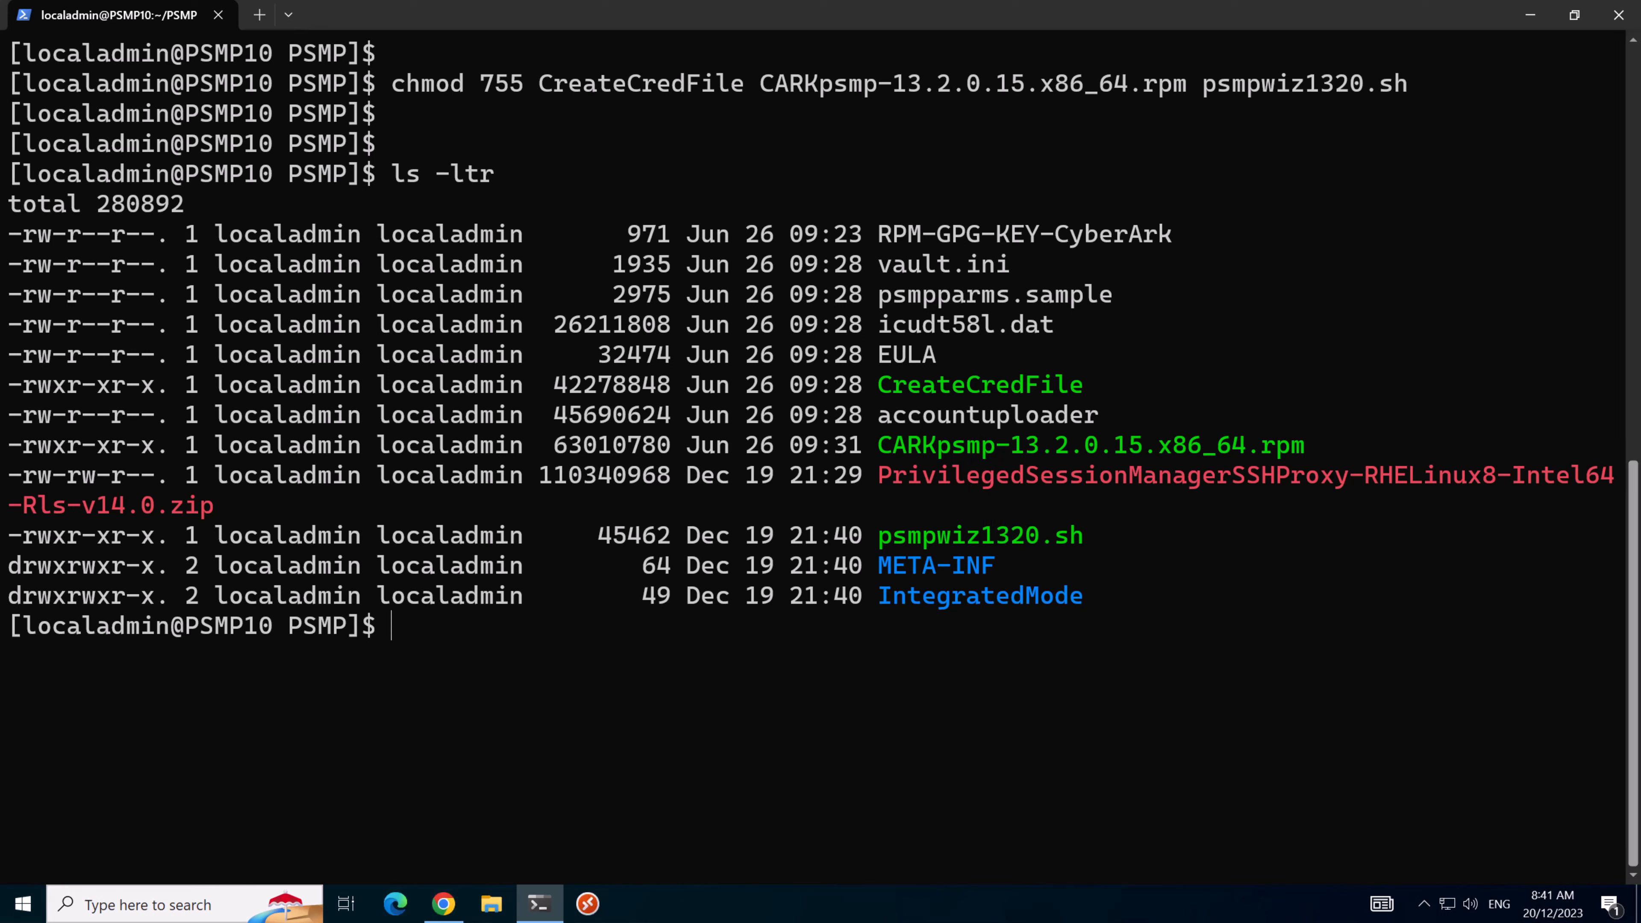
mouse_move(984, 639)
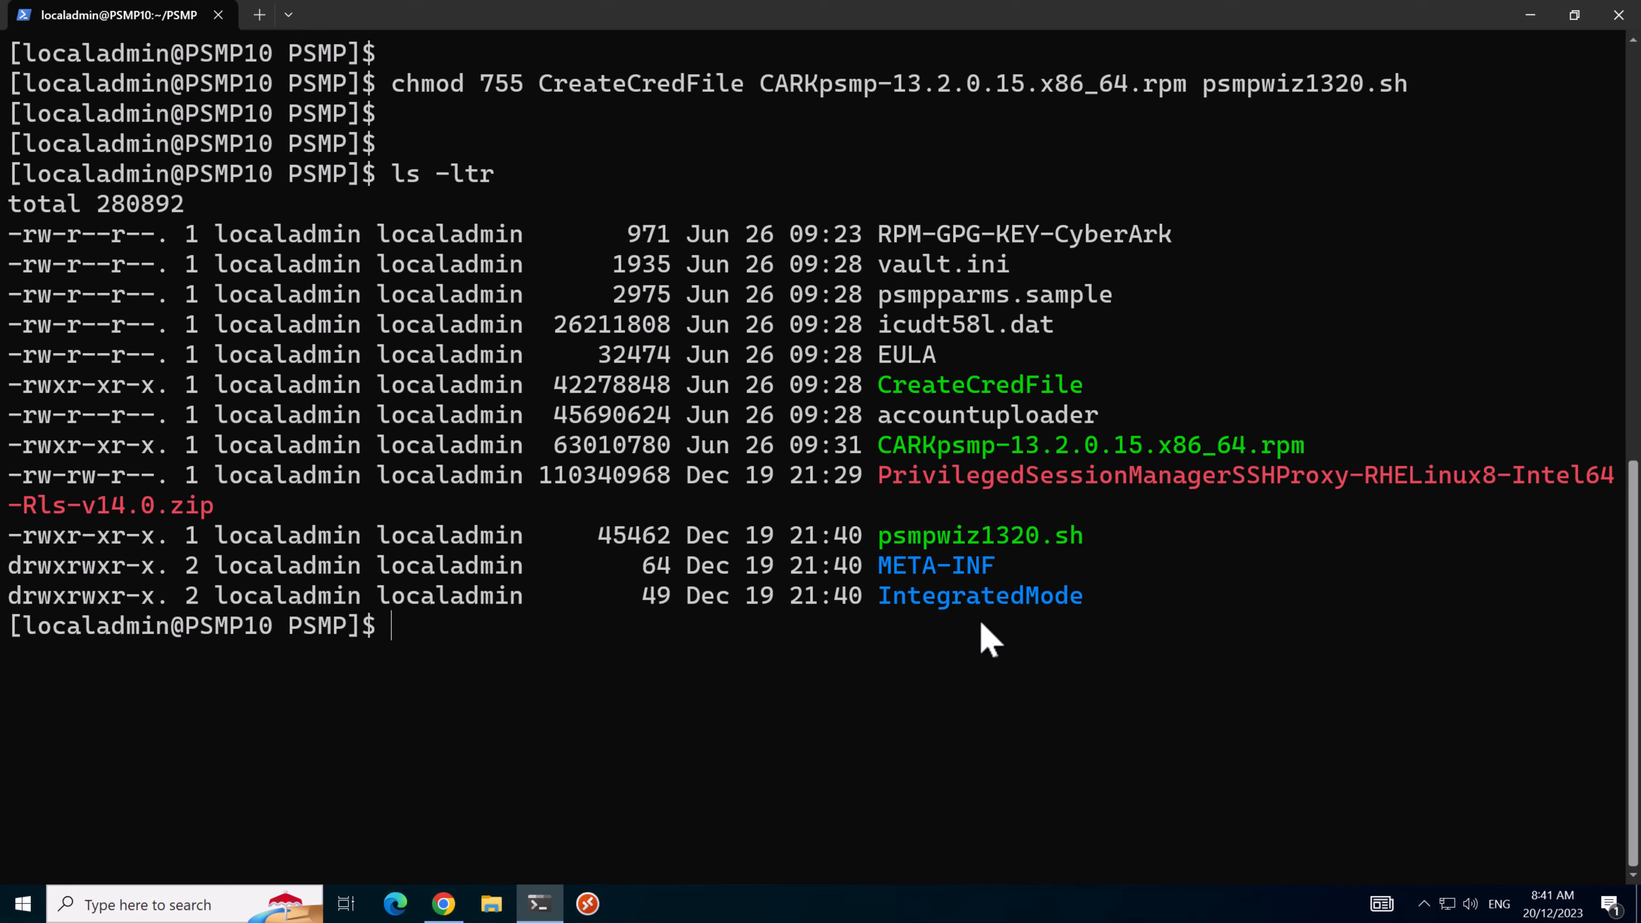
Edit vault.ini in nano to ADDRESS=vault-cybrad.privilegecloud.cyberark.cloud with HTTPS proxy webproxy.cybrad.au:3128 and save
text(nano vault.ini)
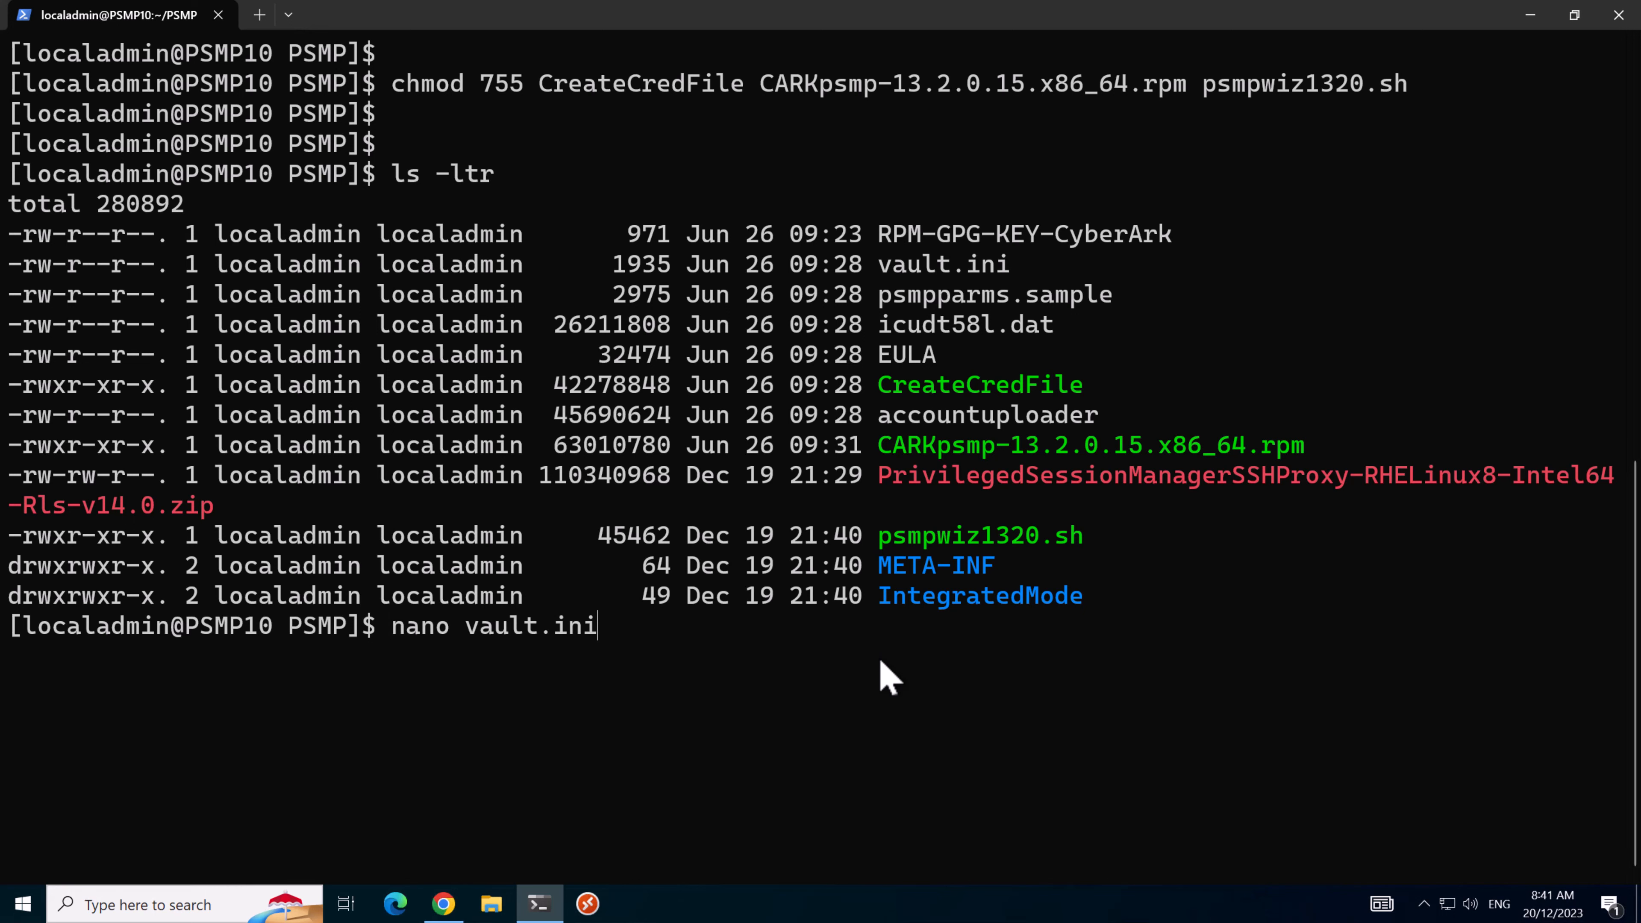
key(Return)
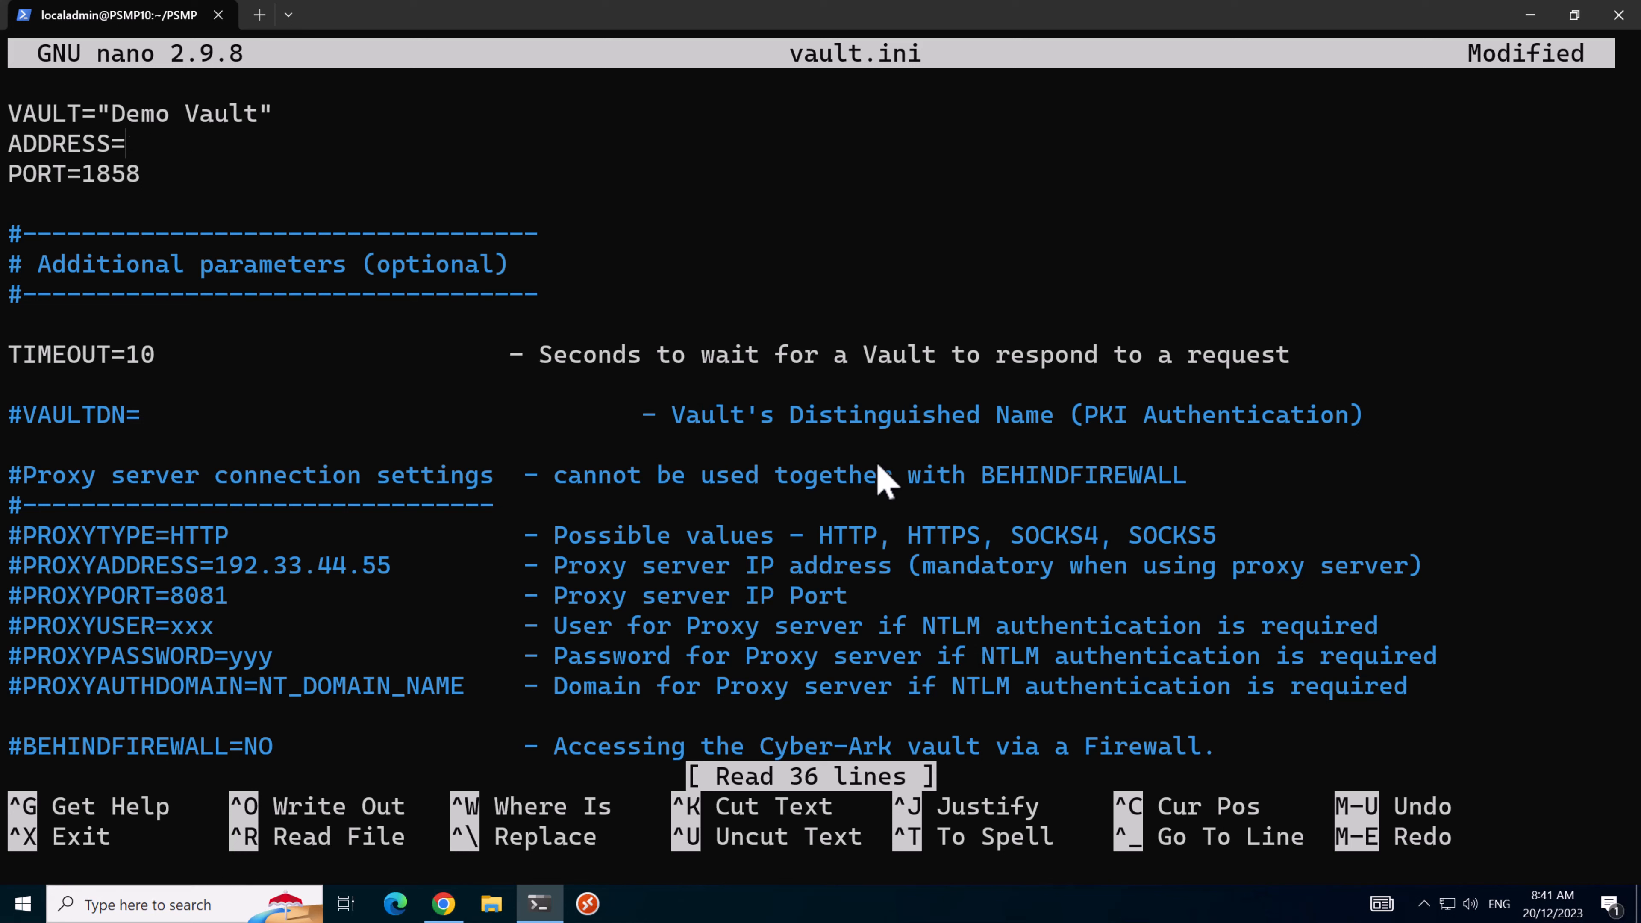
text(vault-cybrad.privilegecloud.cyberark.cloud)
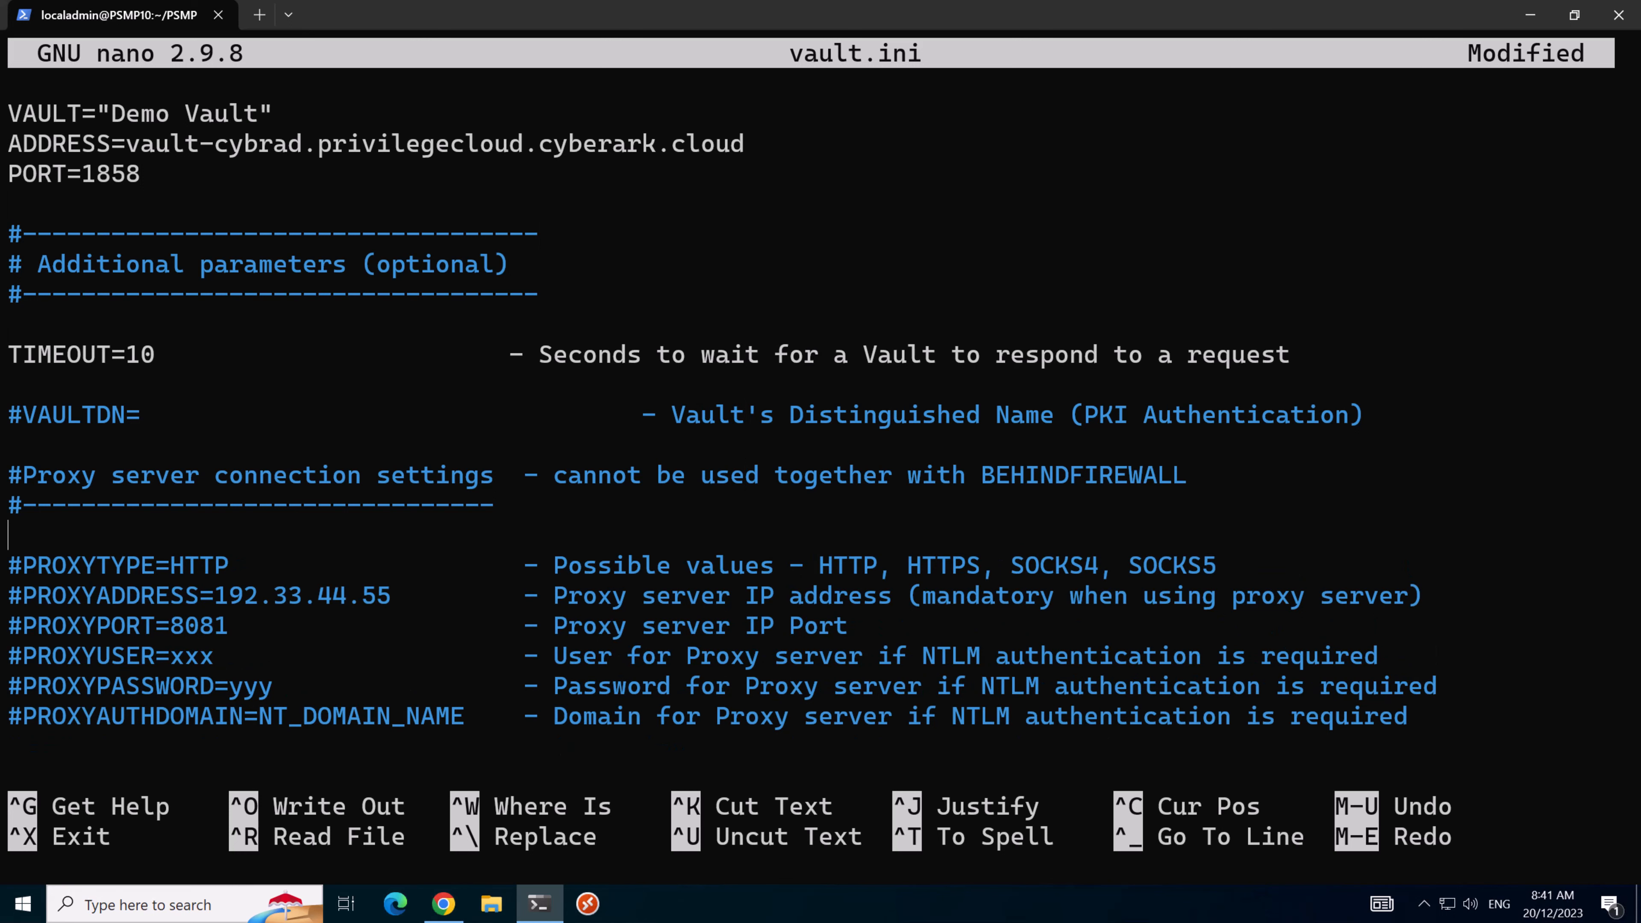
mouse_move(511, 499)
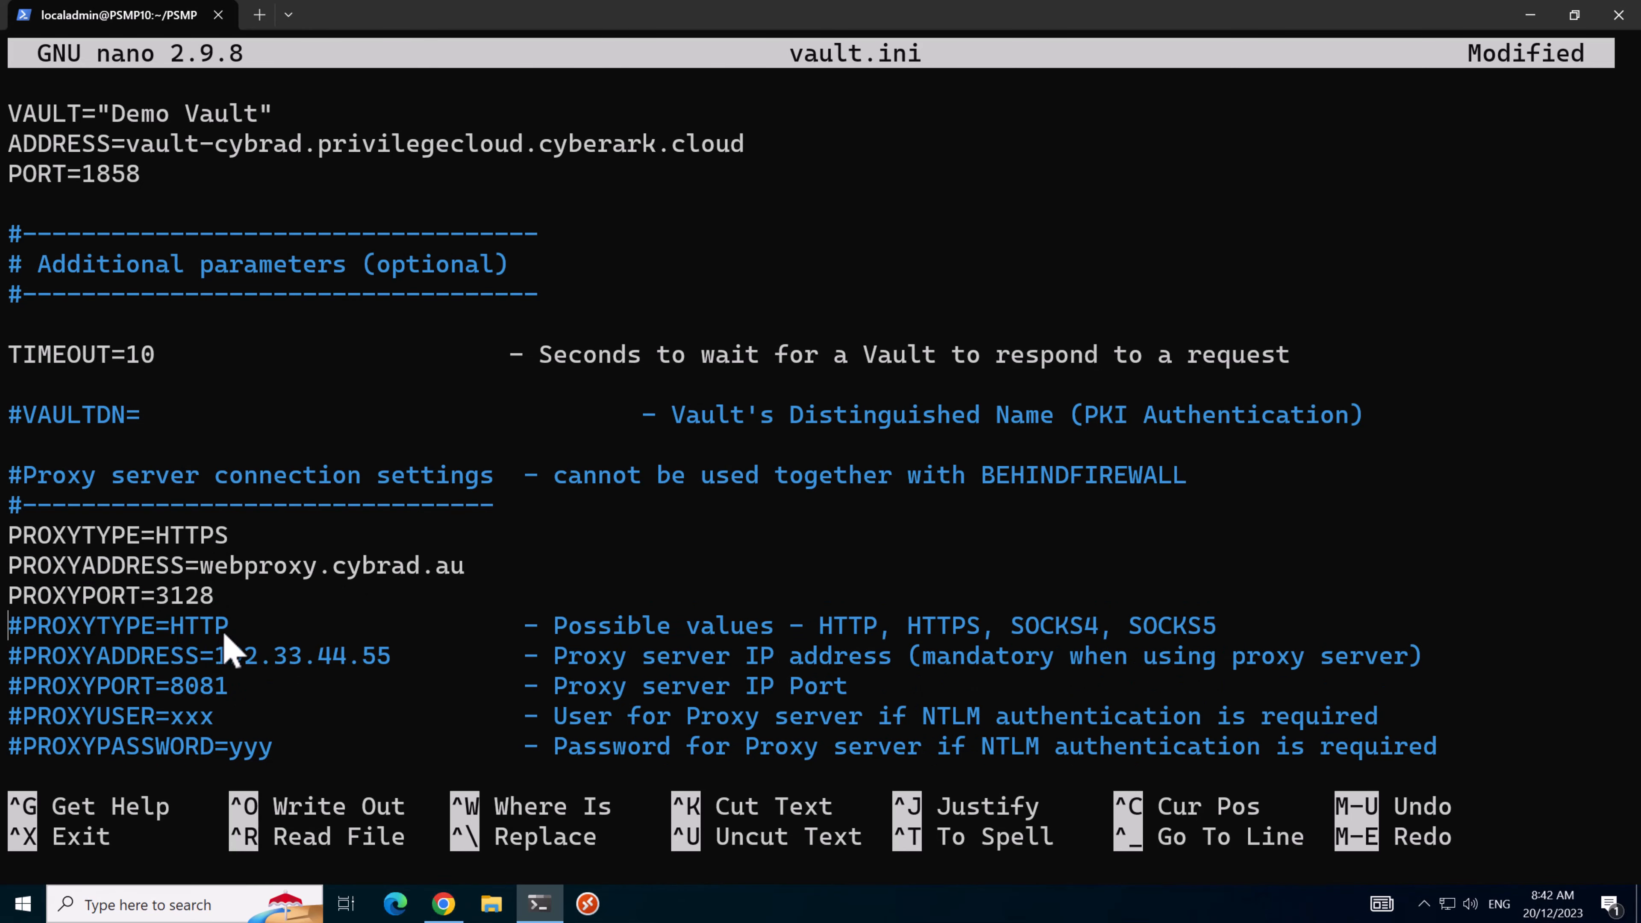
mouse_move(186, 565)
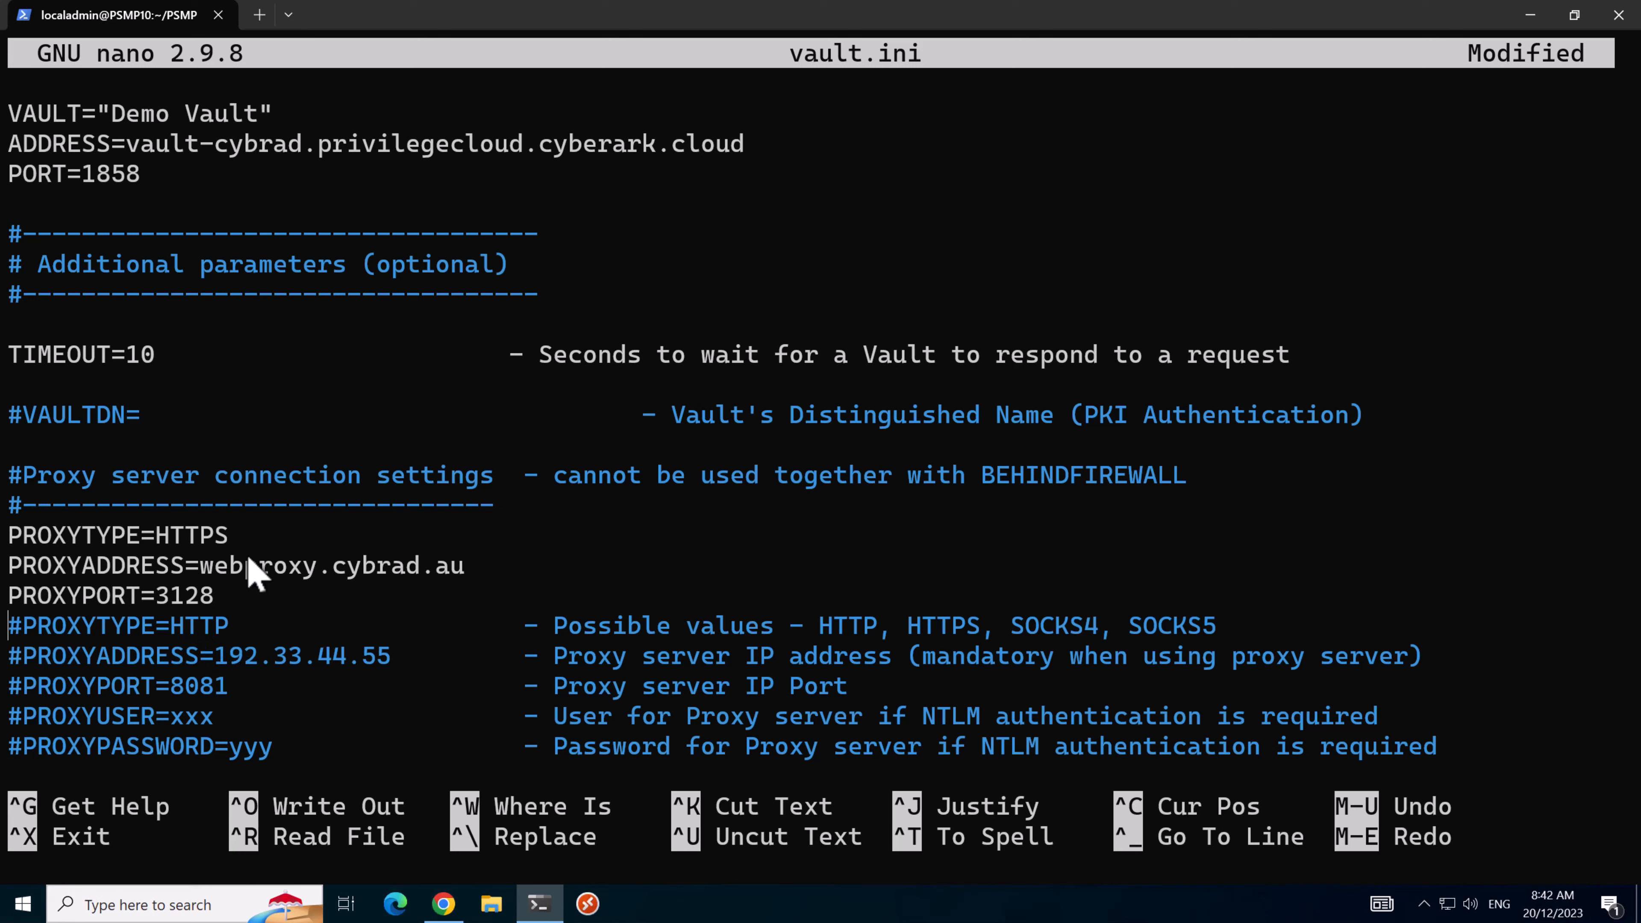
key(ctrl+x)
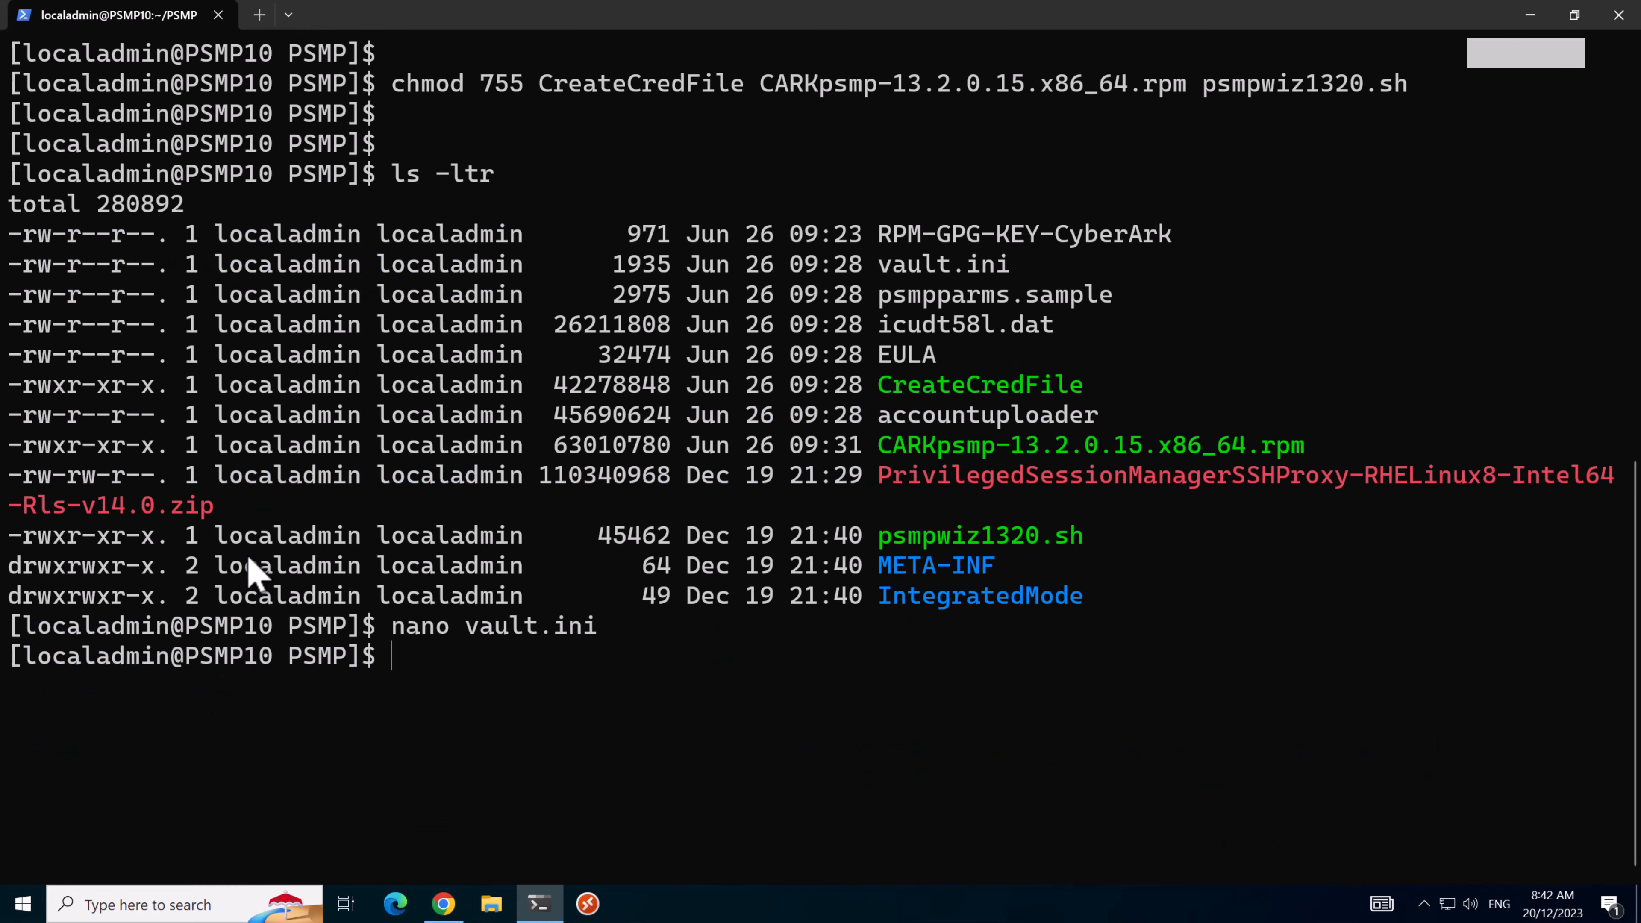
Launch the PSMP installation wizard as root, accept prompts, and reach the failed vault connectivity [Y/N] prompt
text(cle)
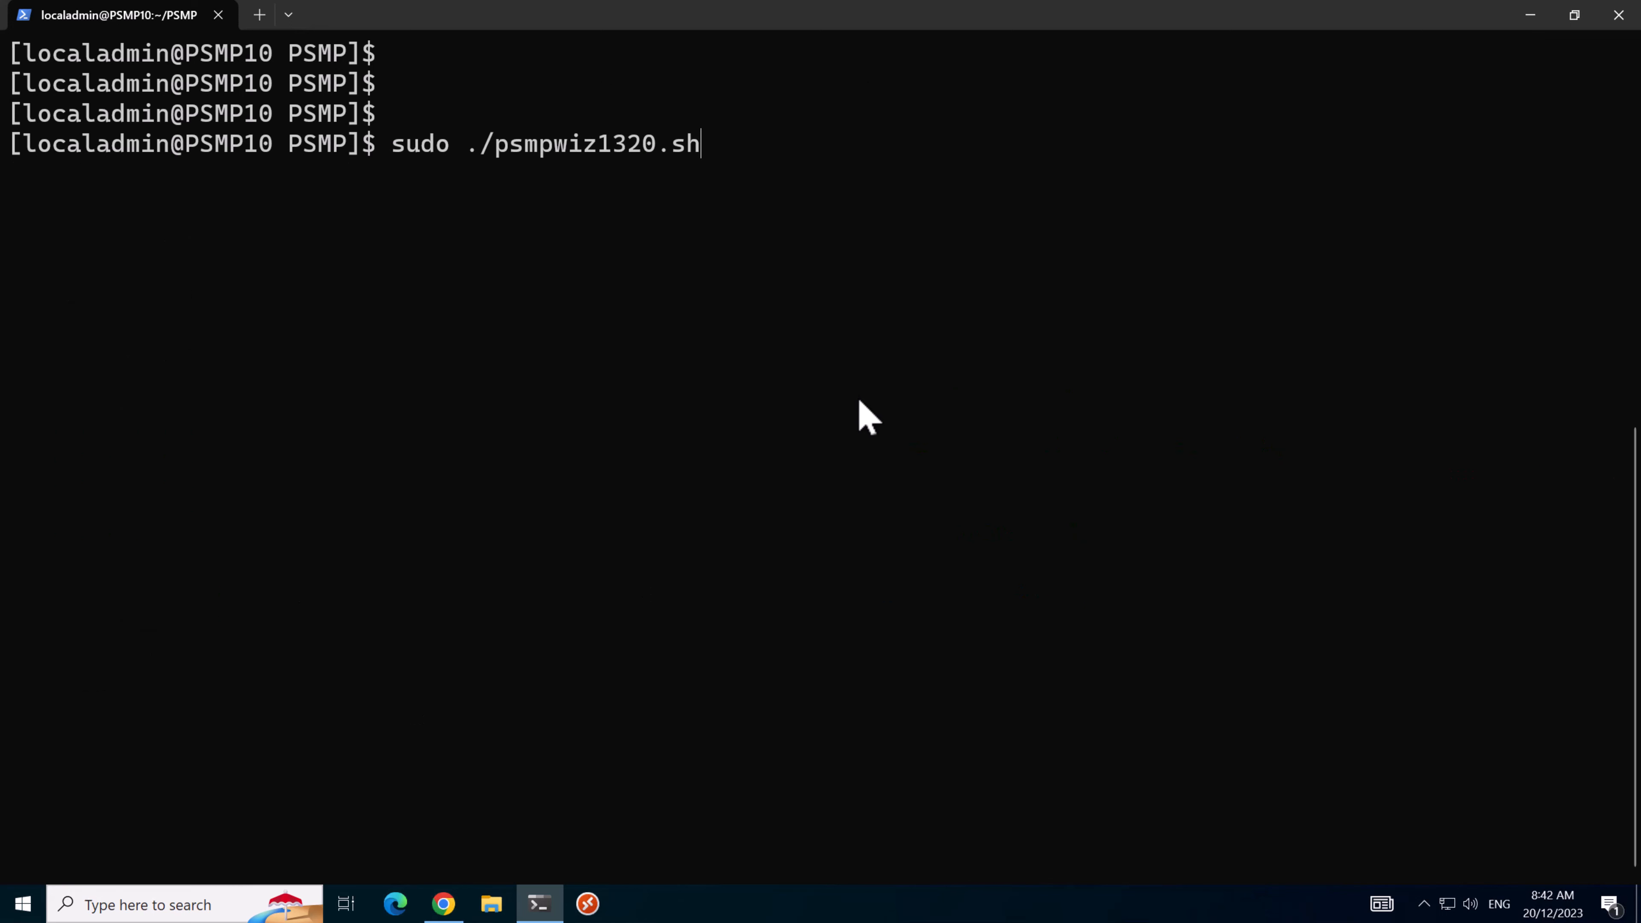
key(Return)
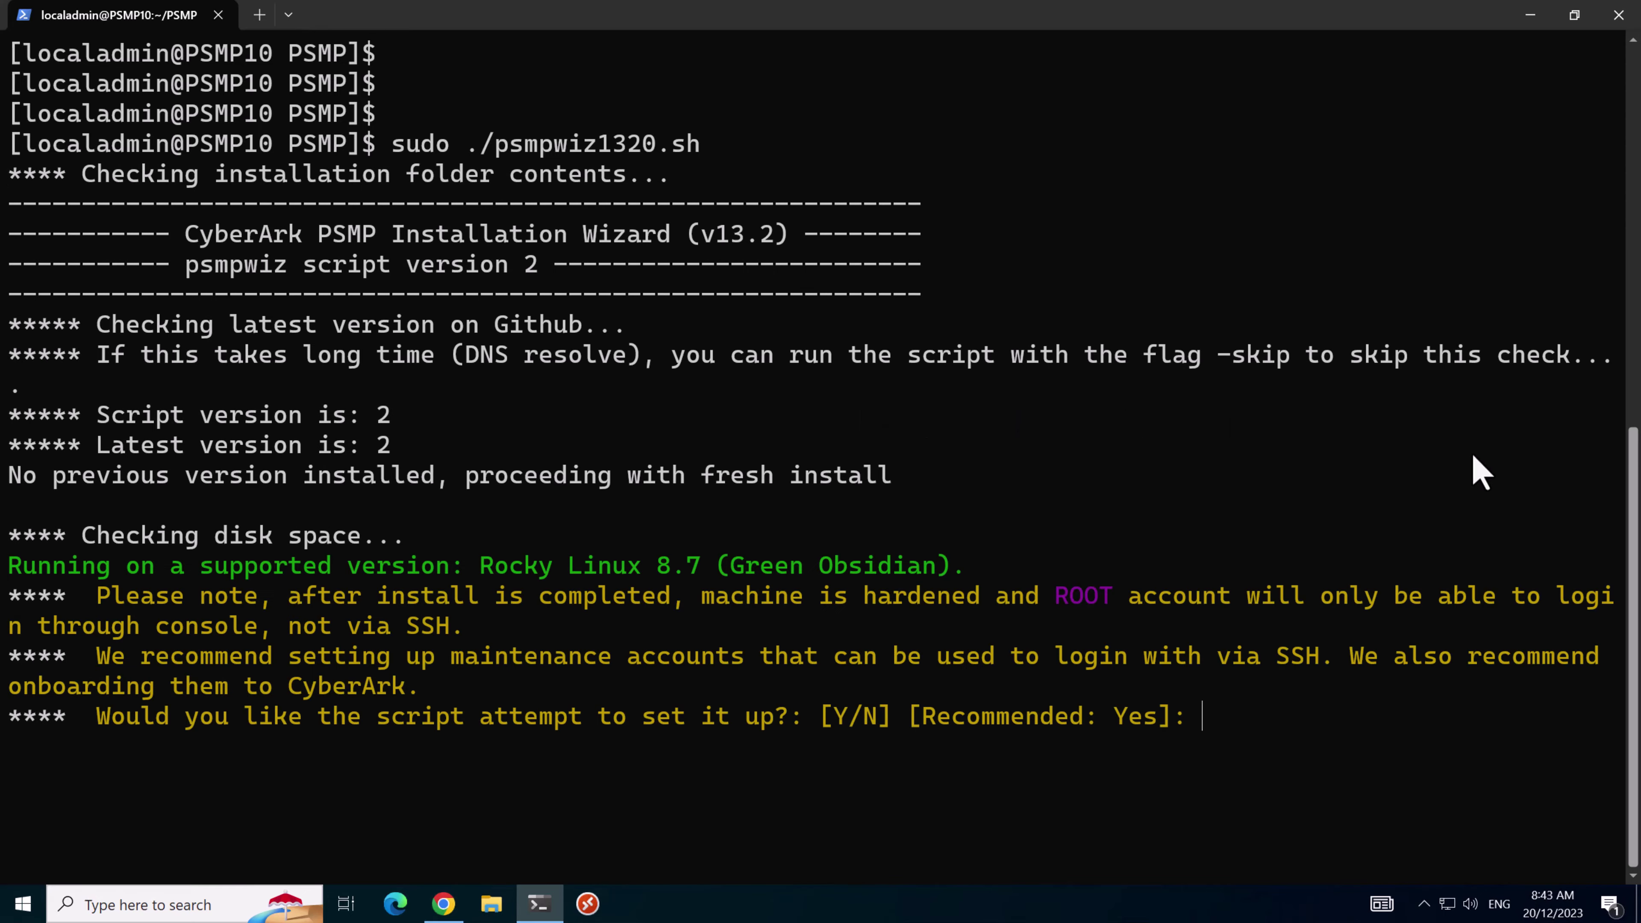
text(Y)
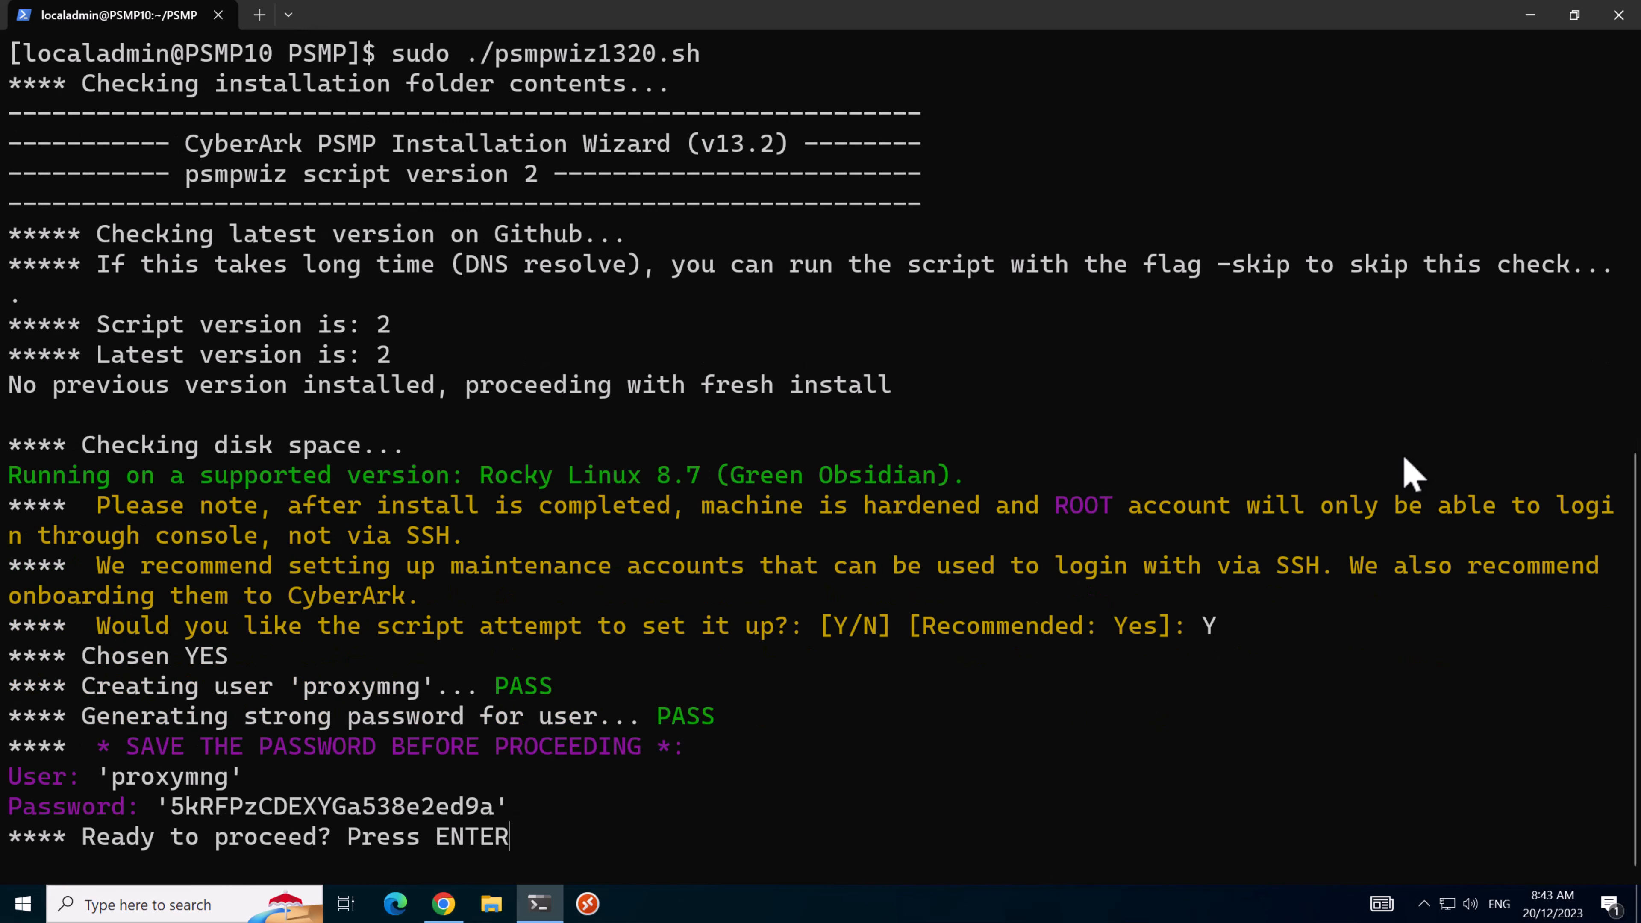
mouse_move(194, 827)
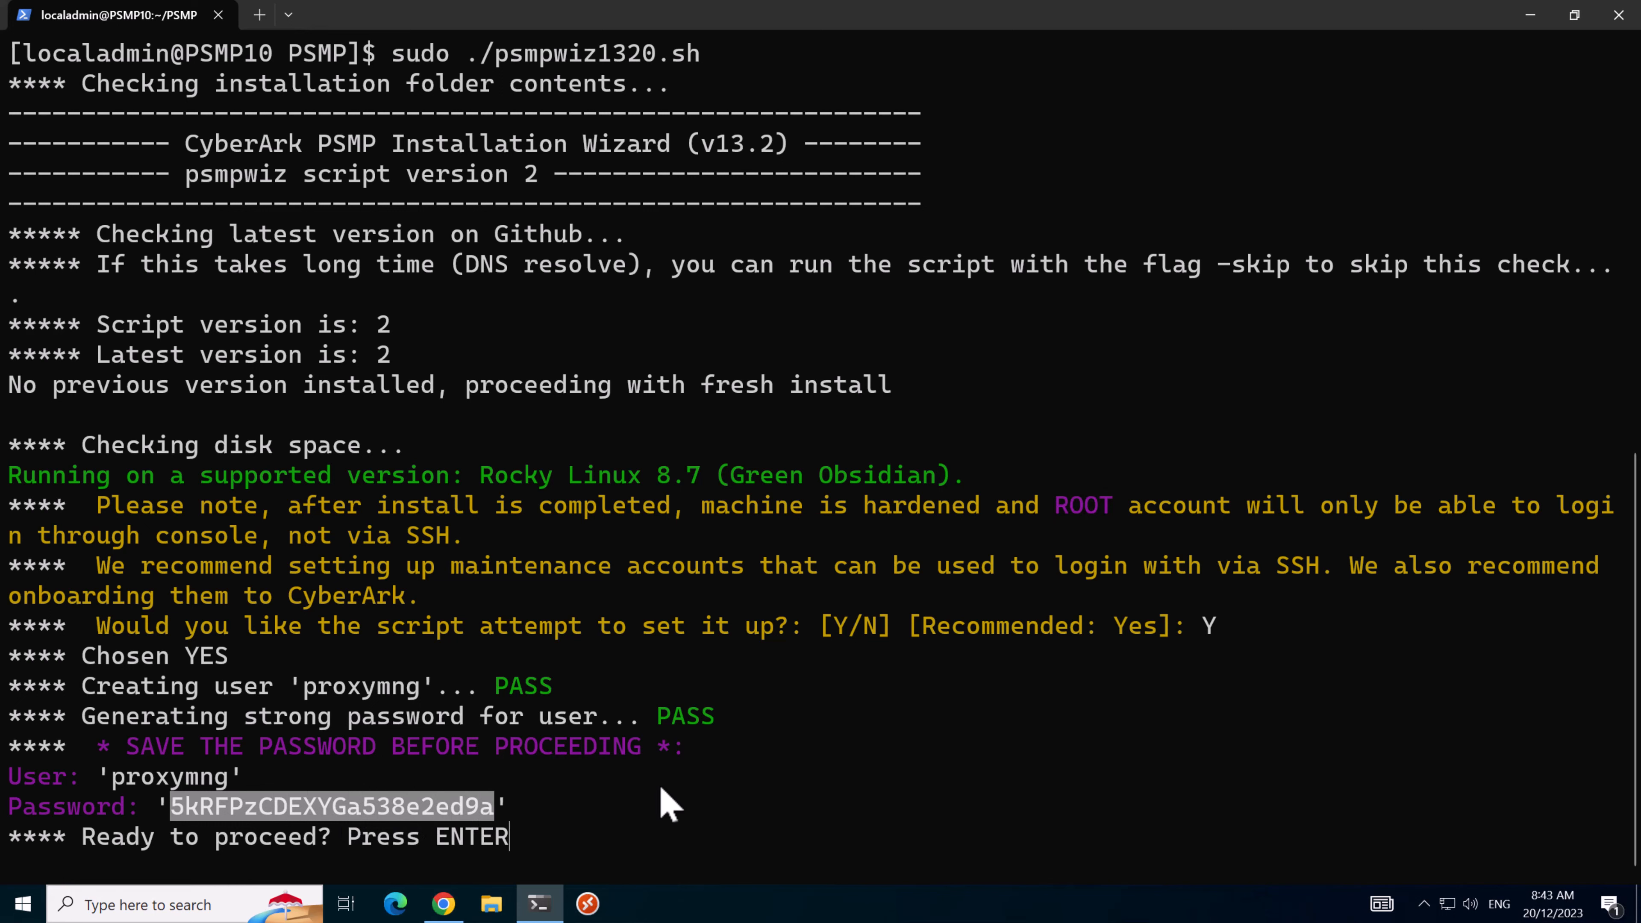
key(Return)
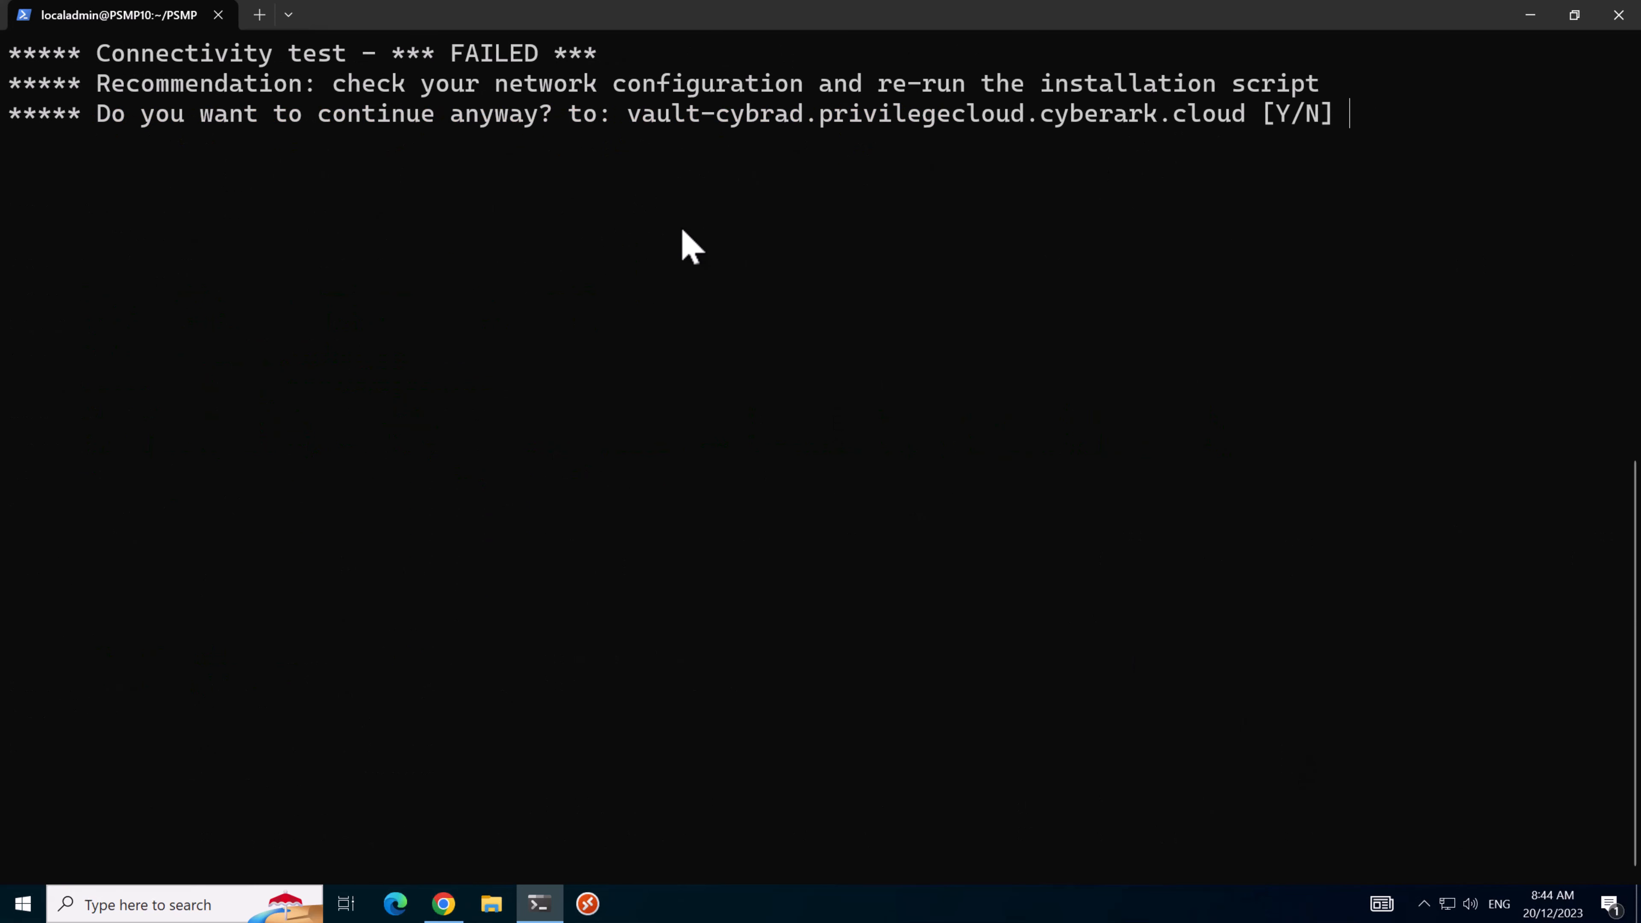
mouse_move(452, 92)
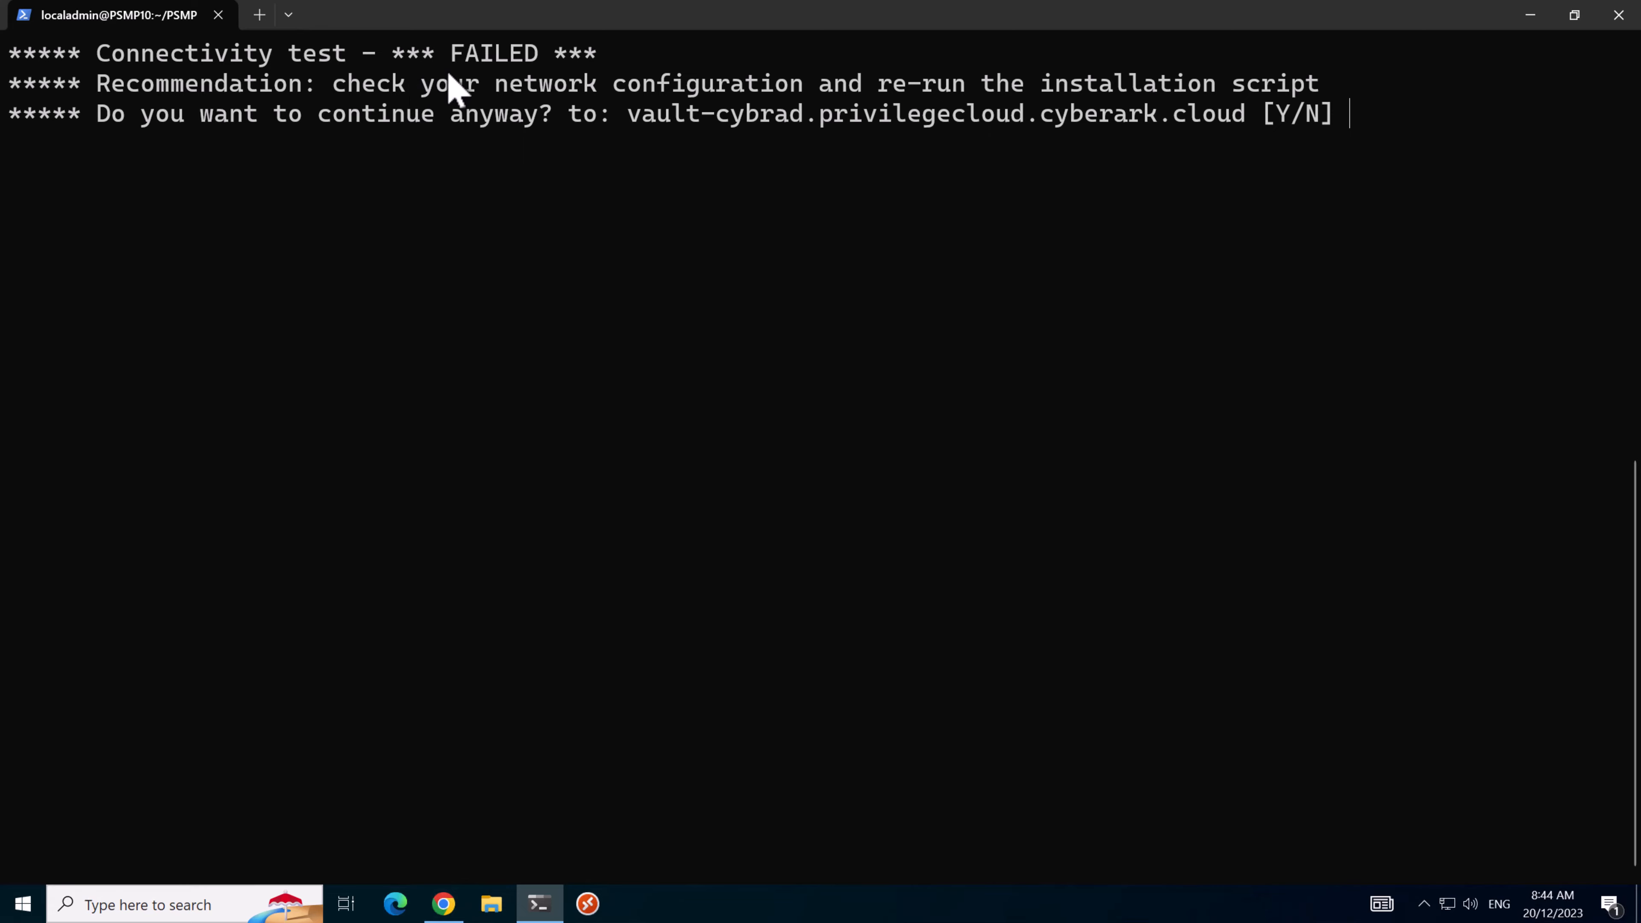
mouse_move(546, 94)
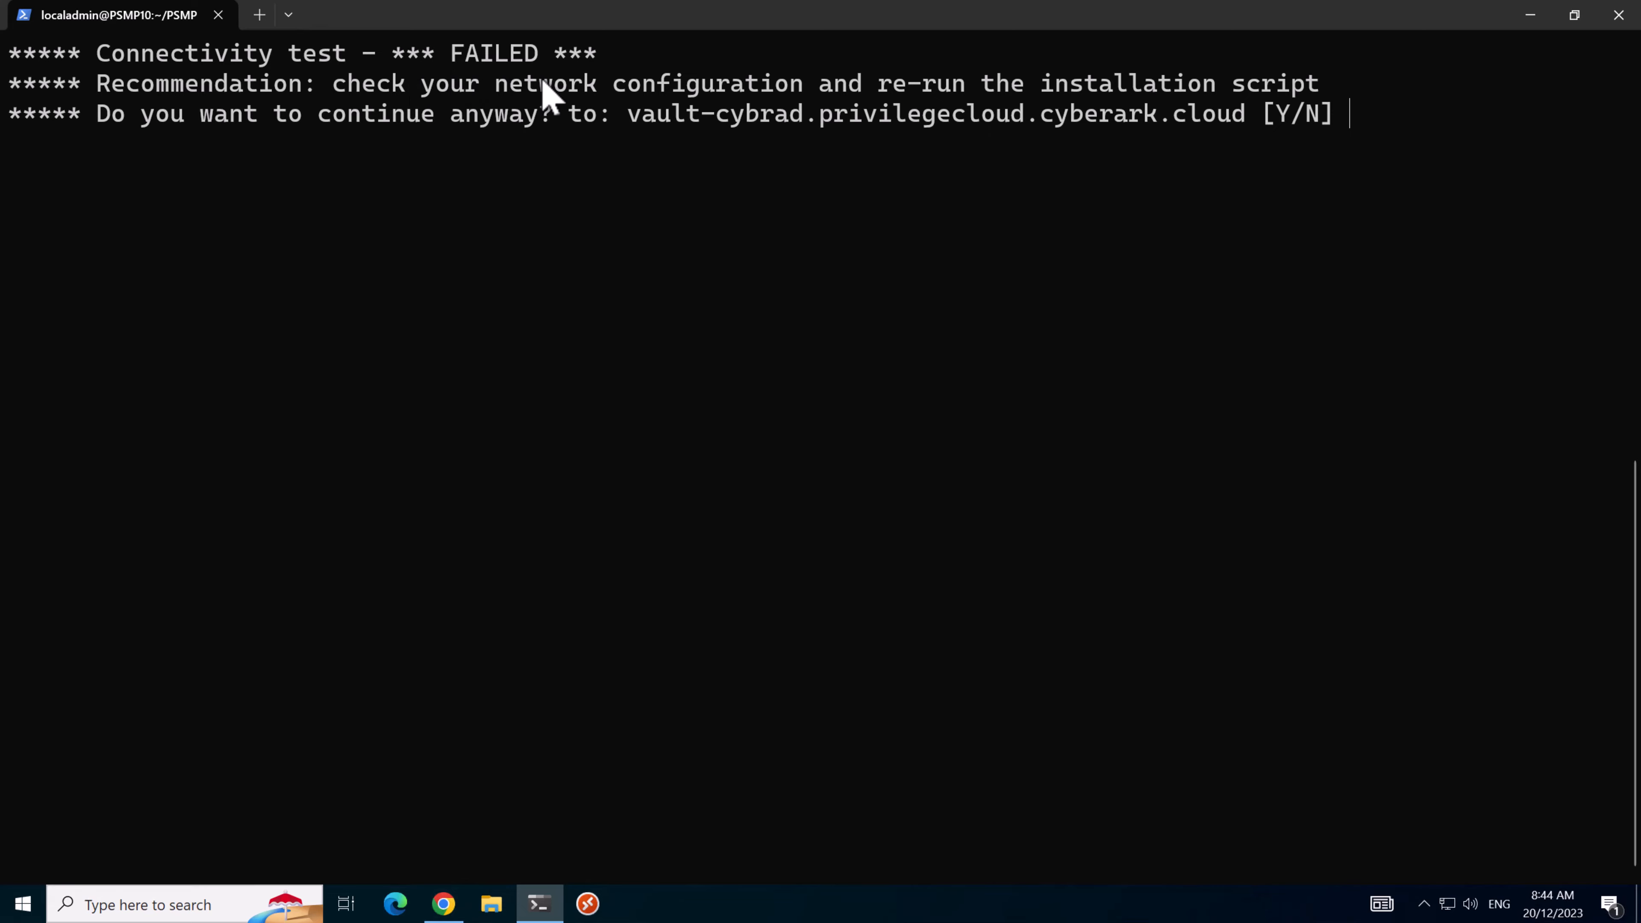
mouse_move(870, 214)
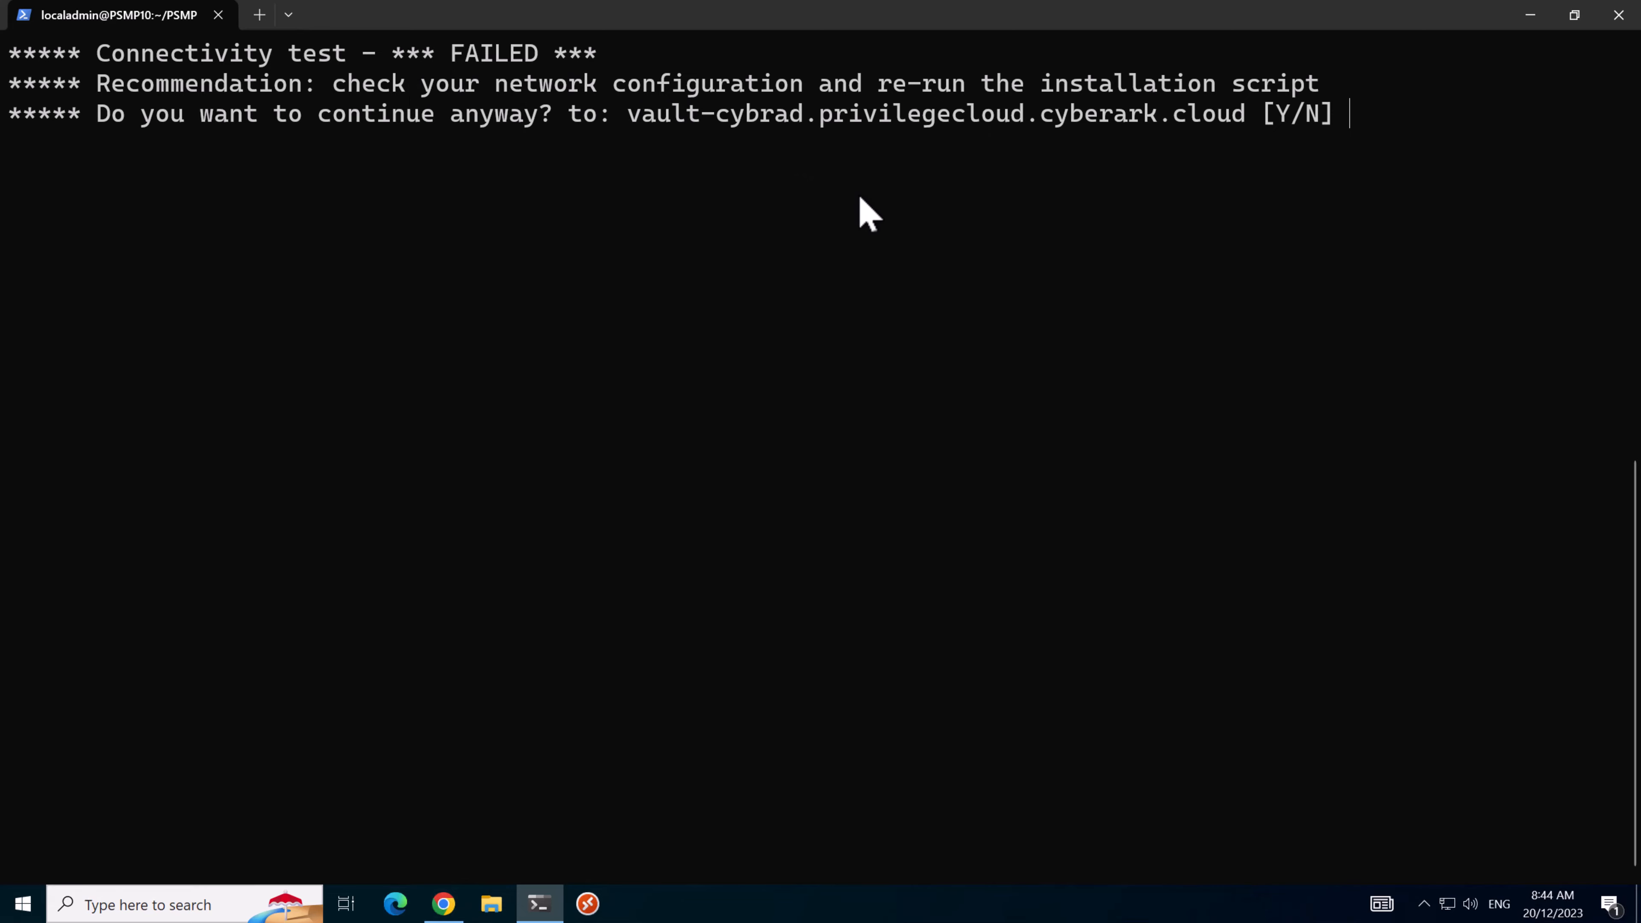
text(Y)
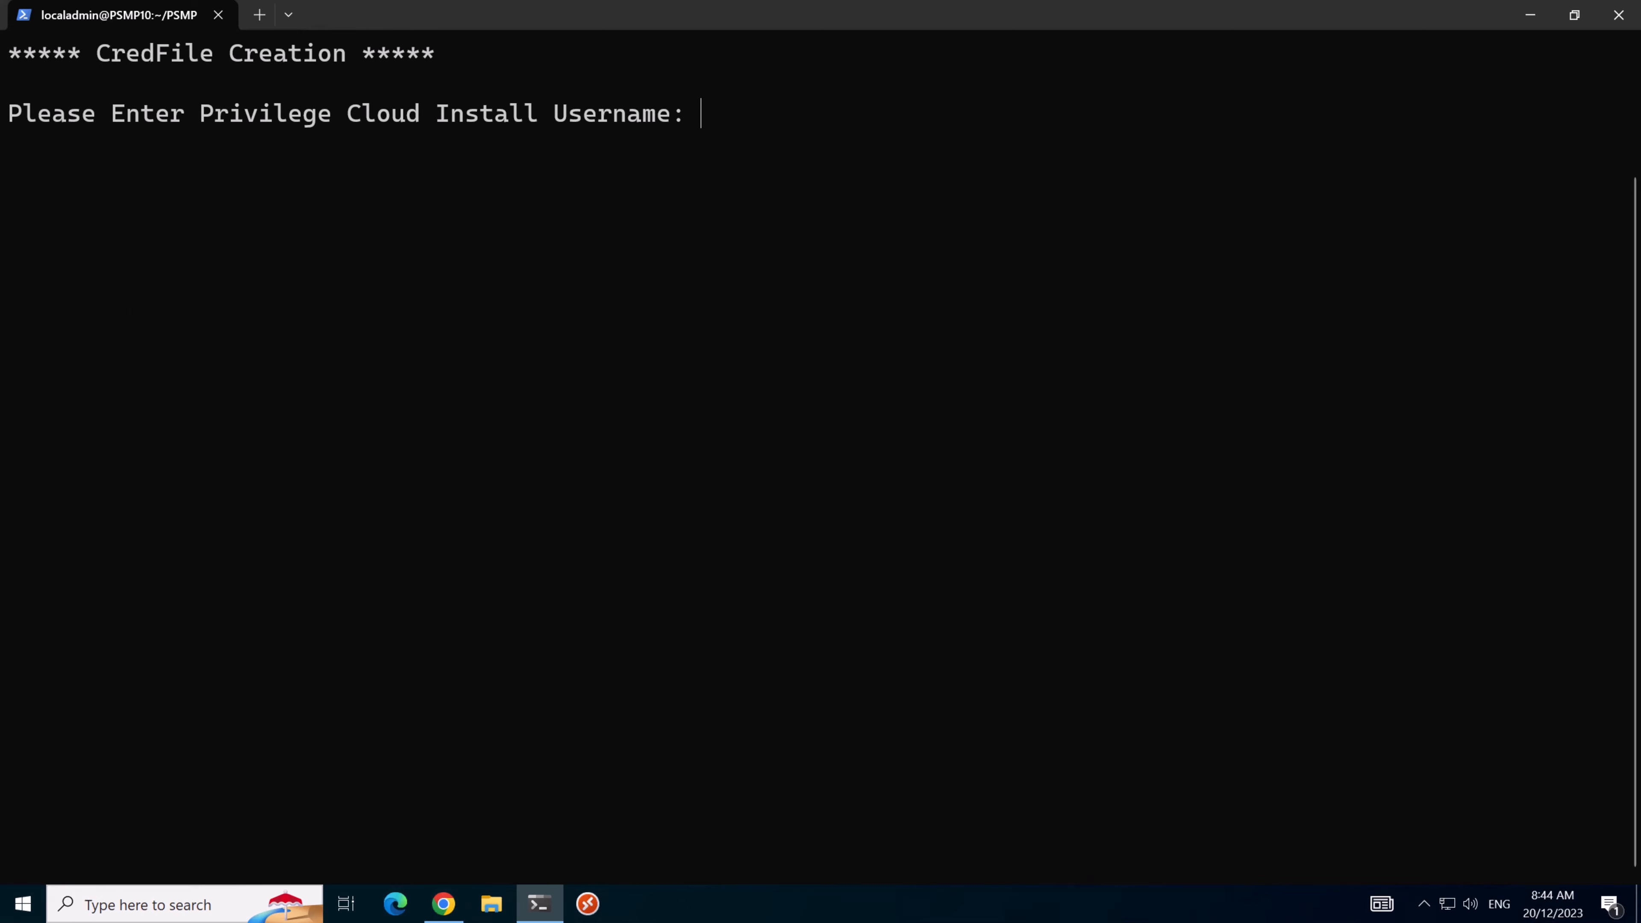
mouse_move(1067, 397)
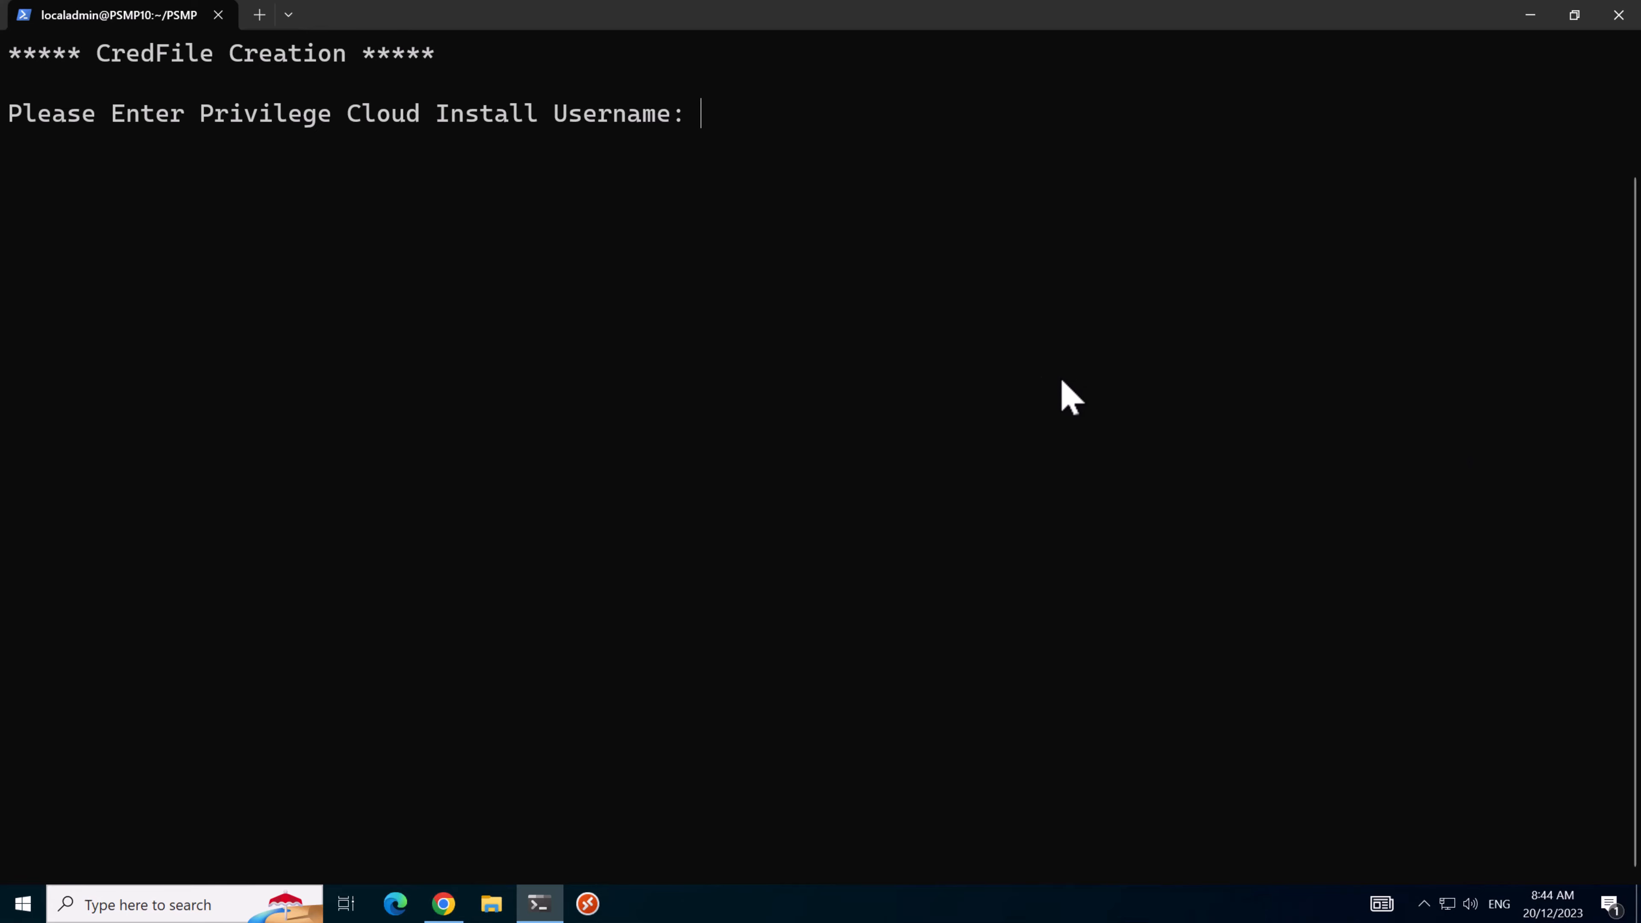
text(installeruser@cyberark.cloud.13026)
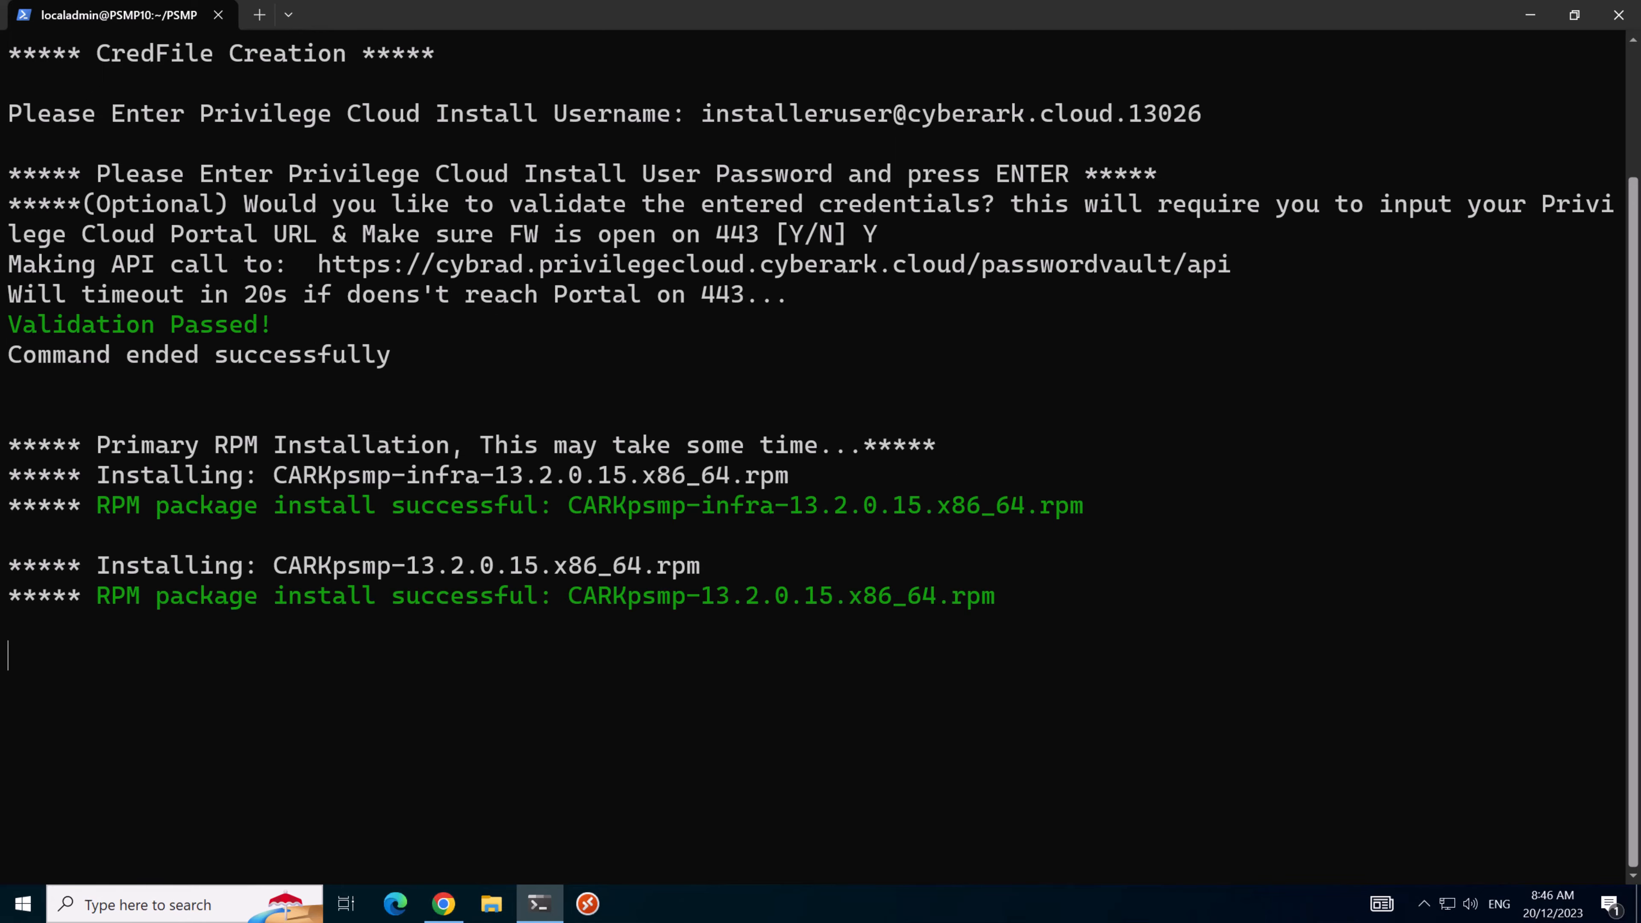
scroll(down, 3)
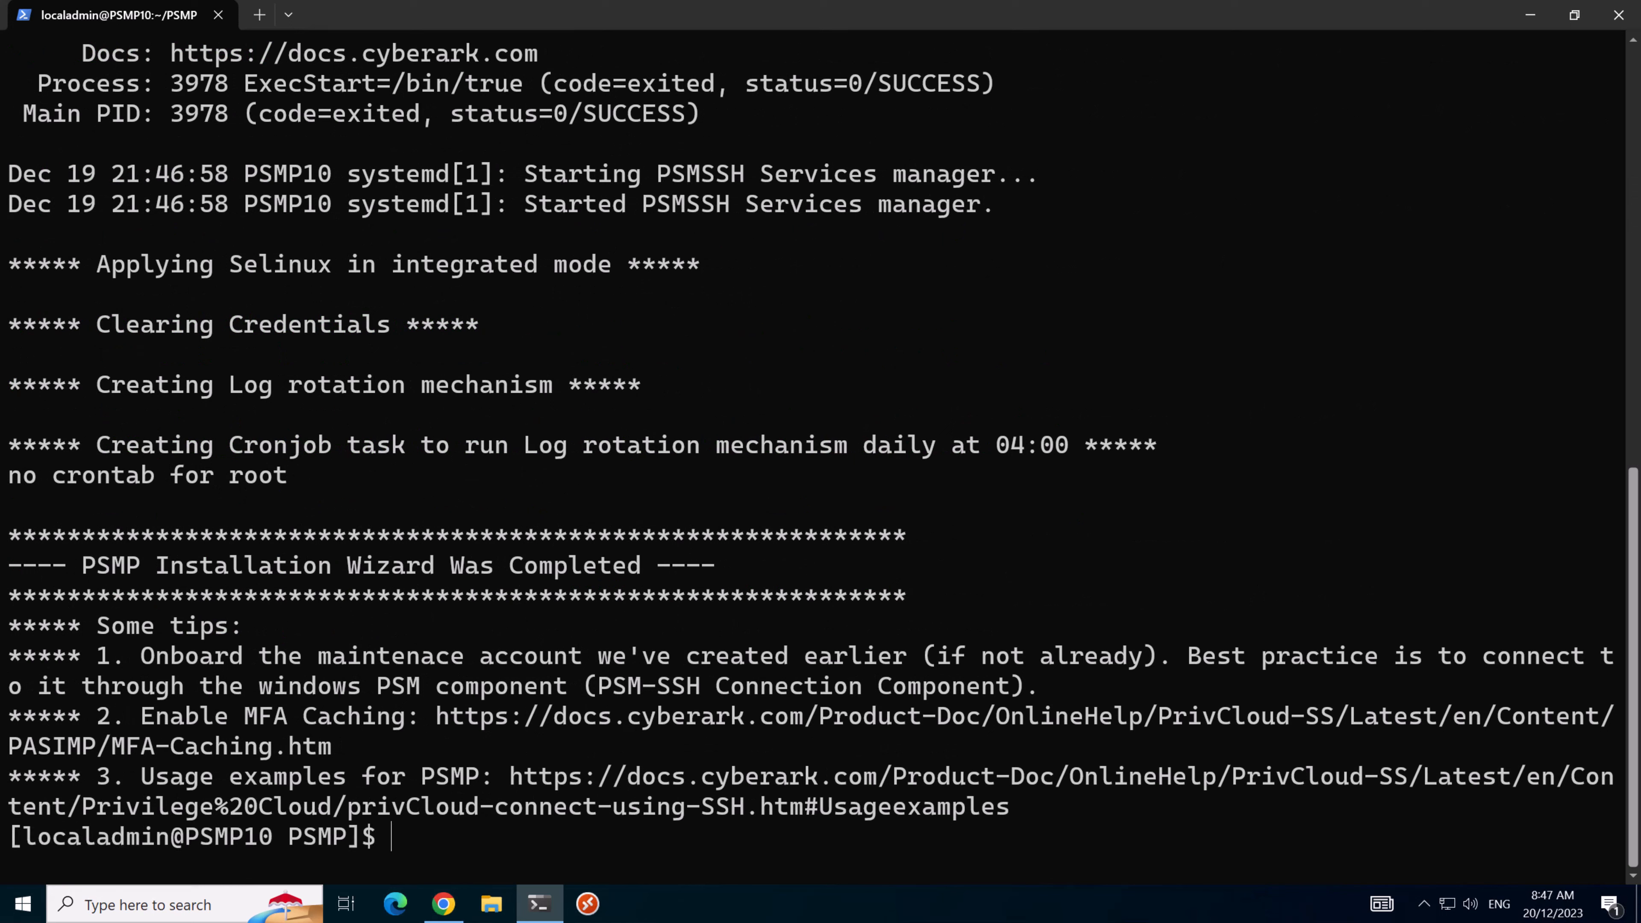
mouse_move(141, 685)
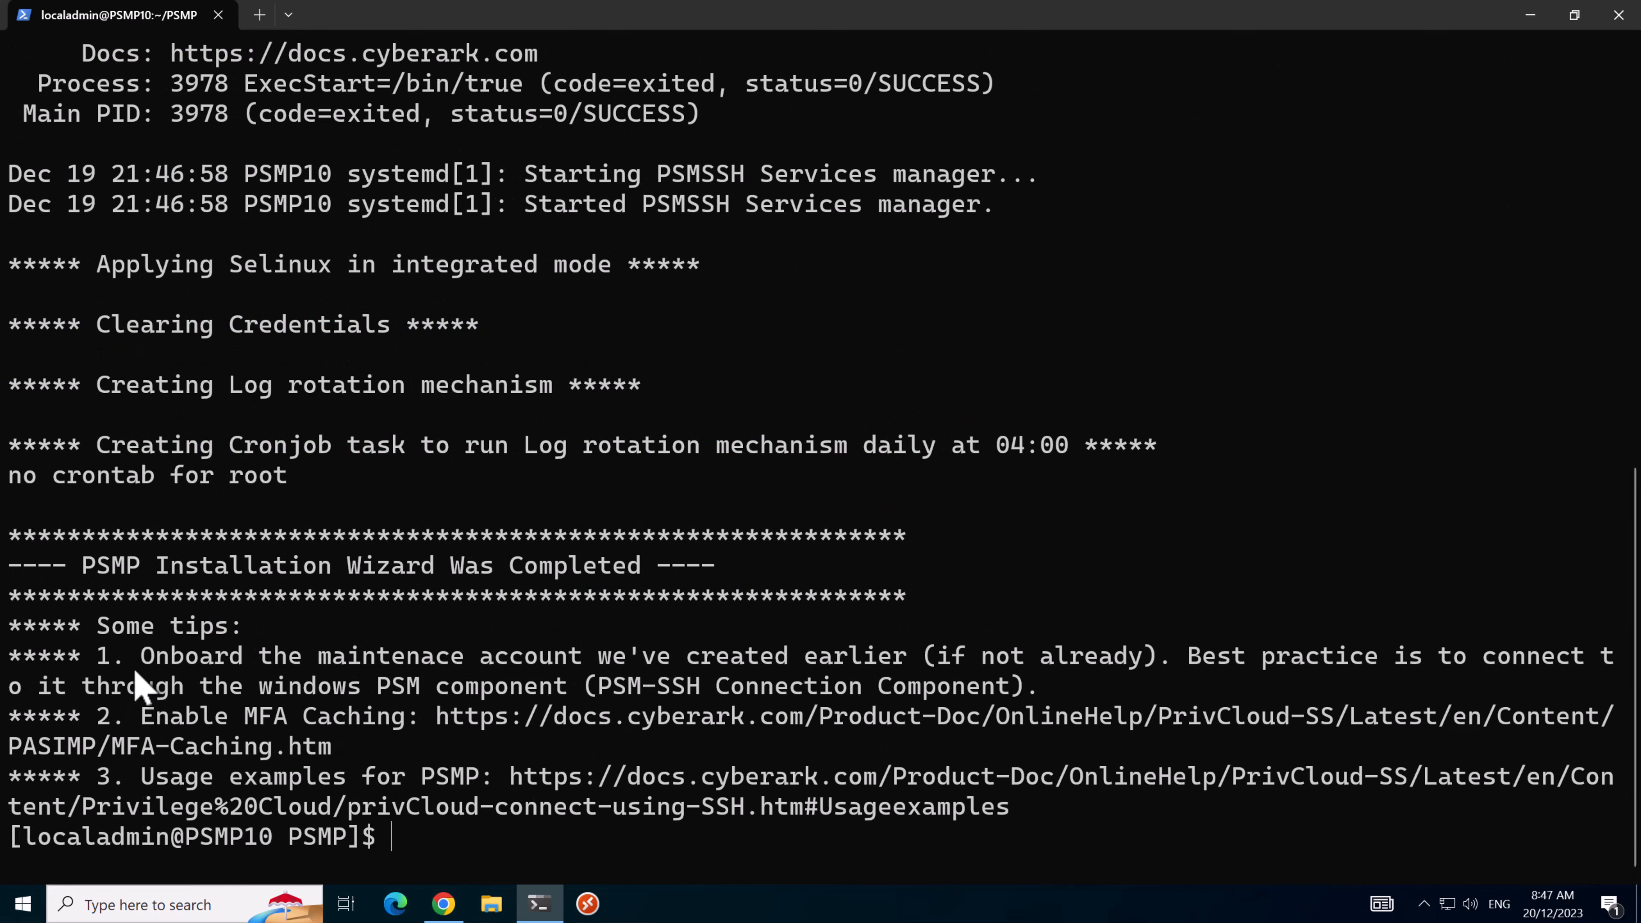
mouse_move(837, 806)
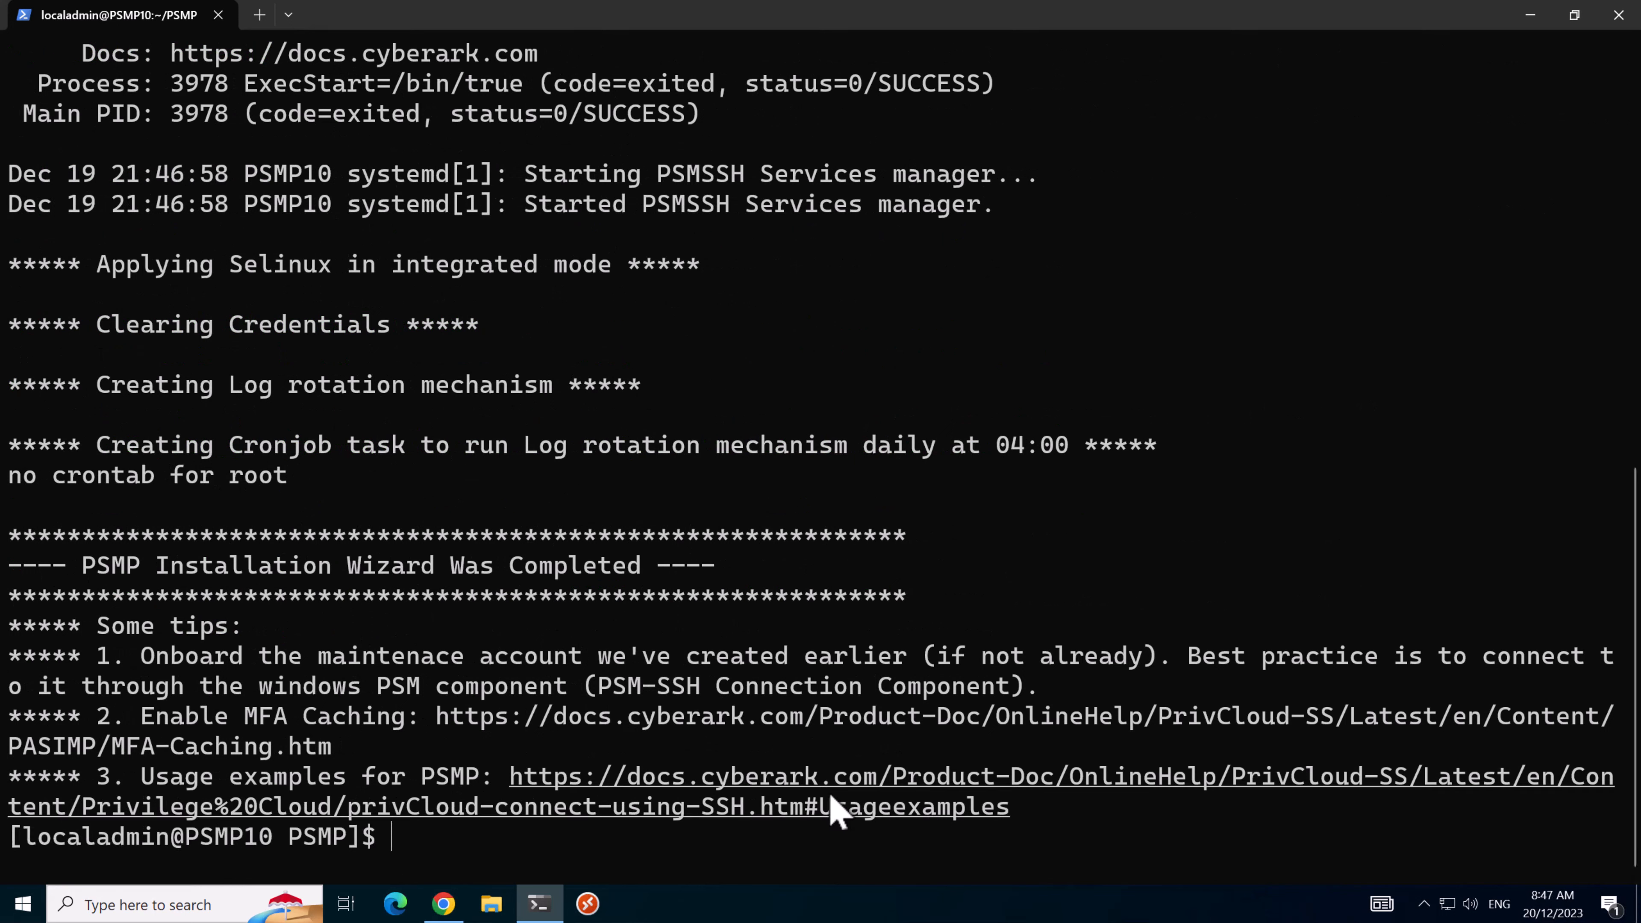
mouse_move(612, 769)
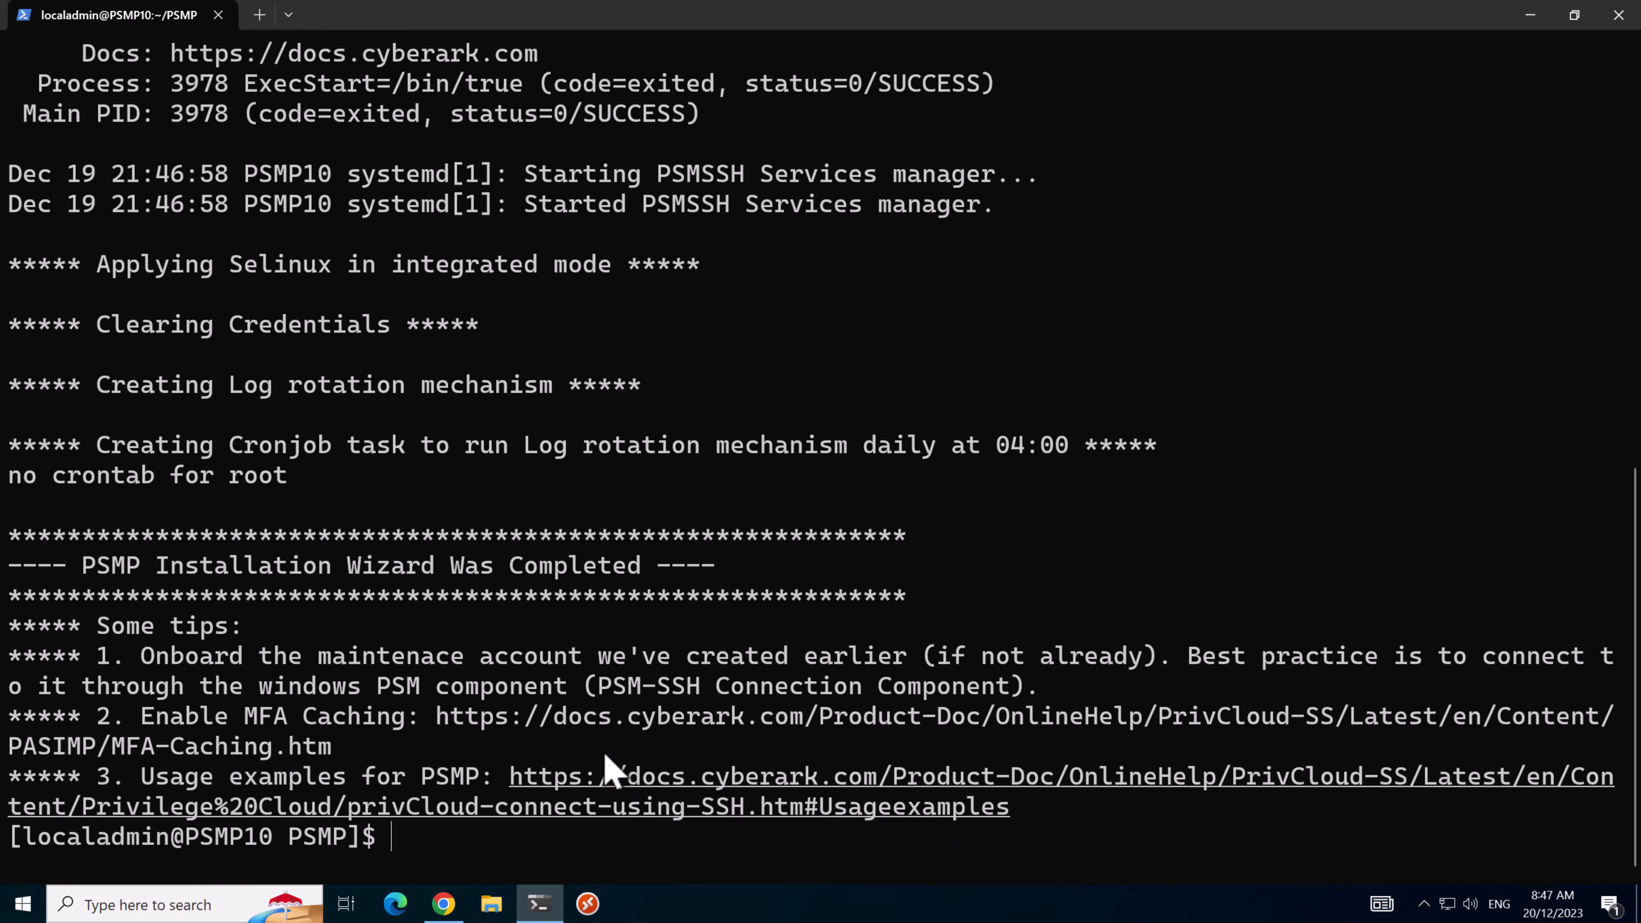
mouse_move(681, 772)
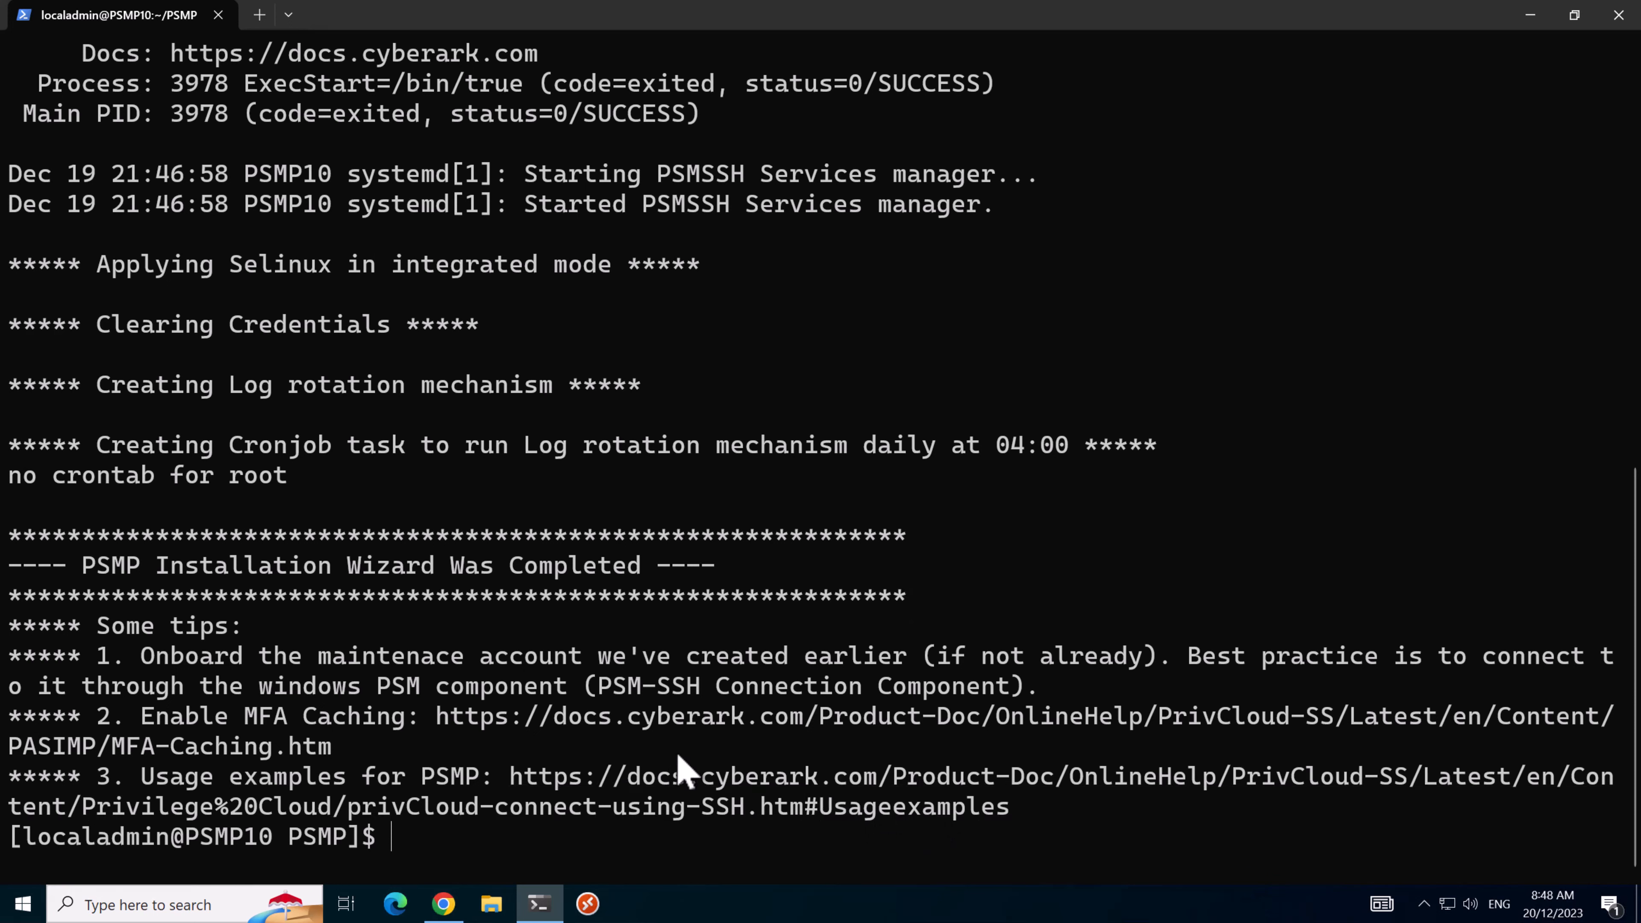
mouse_move(450, 902)
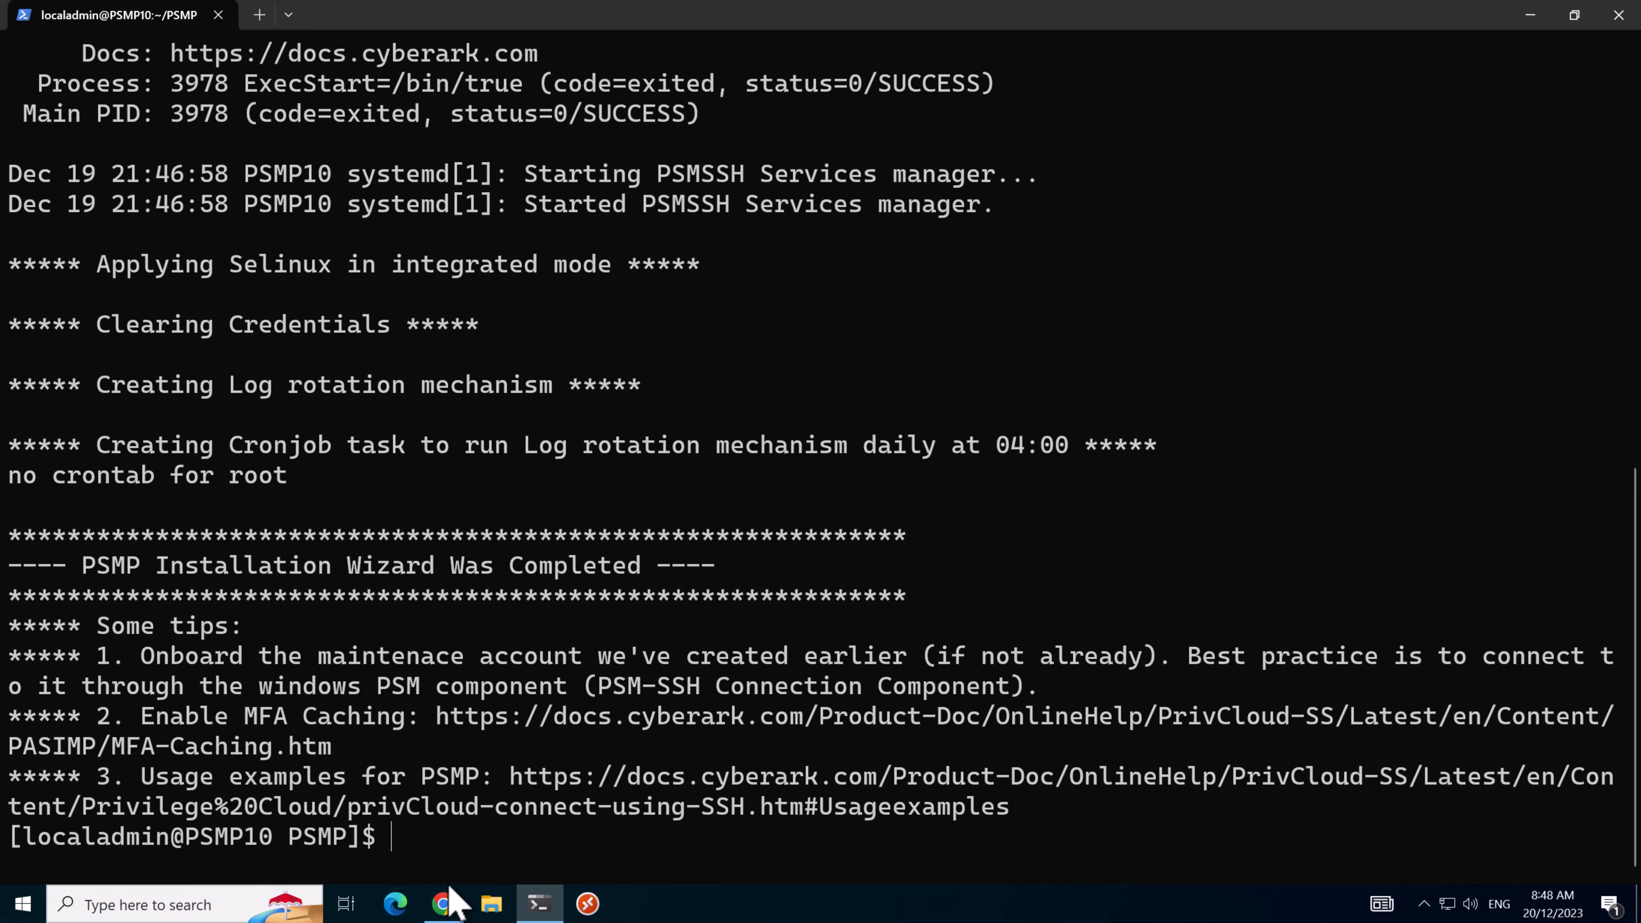
View System Health in the Privilege Cloud portal showing PSMPApp_PSMP10 version 13.2 Connected
click(443, 904)
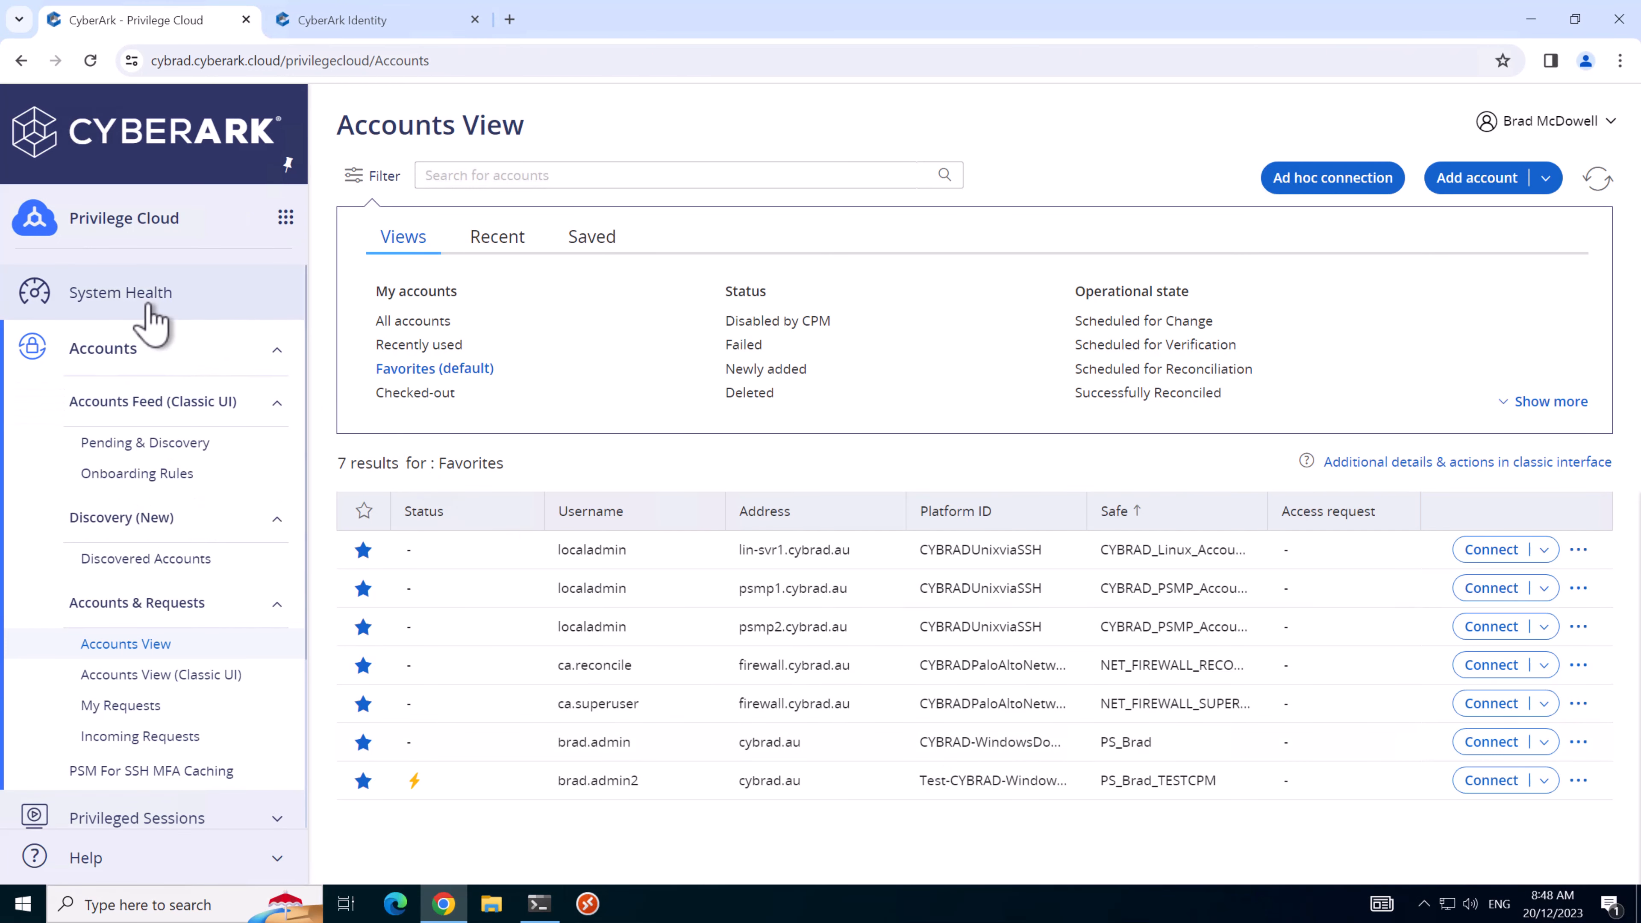
click(119, 292)
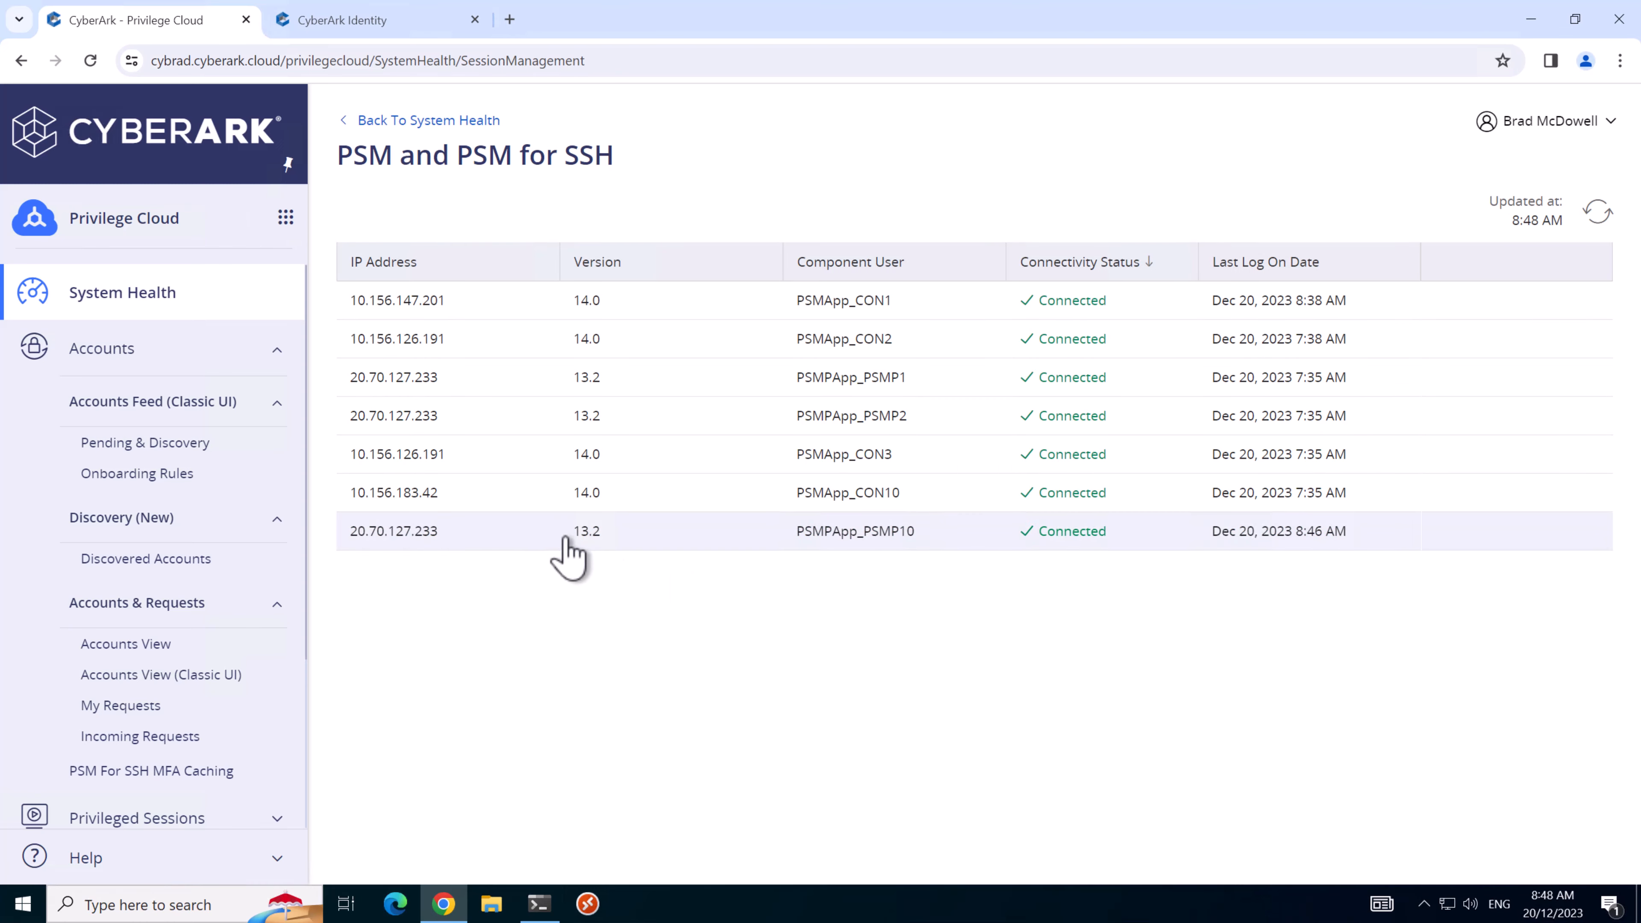
mouse_move(900, 555)
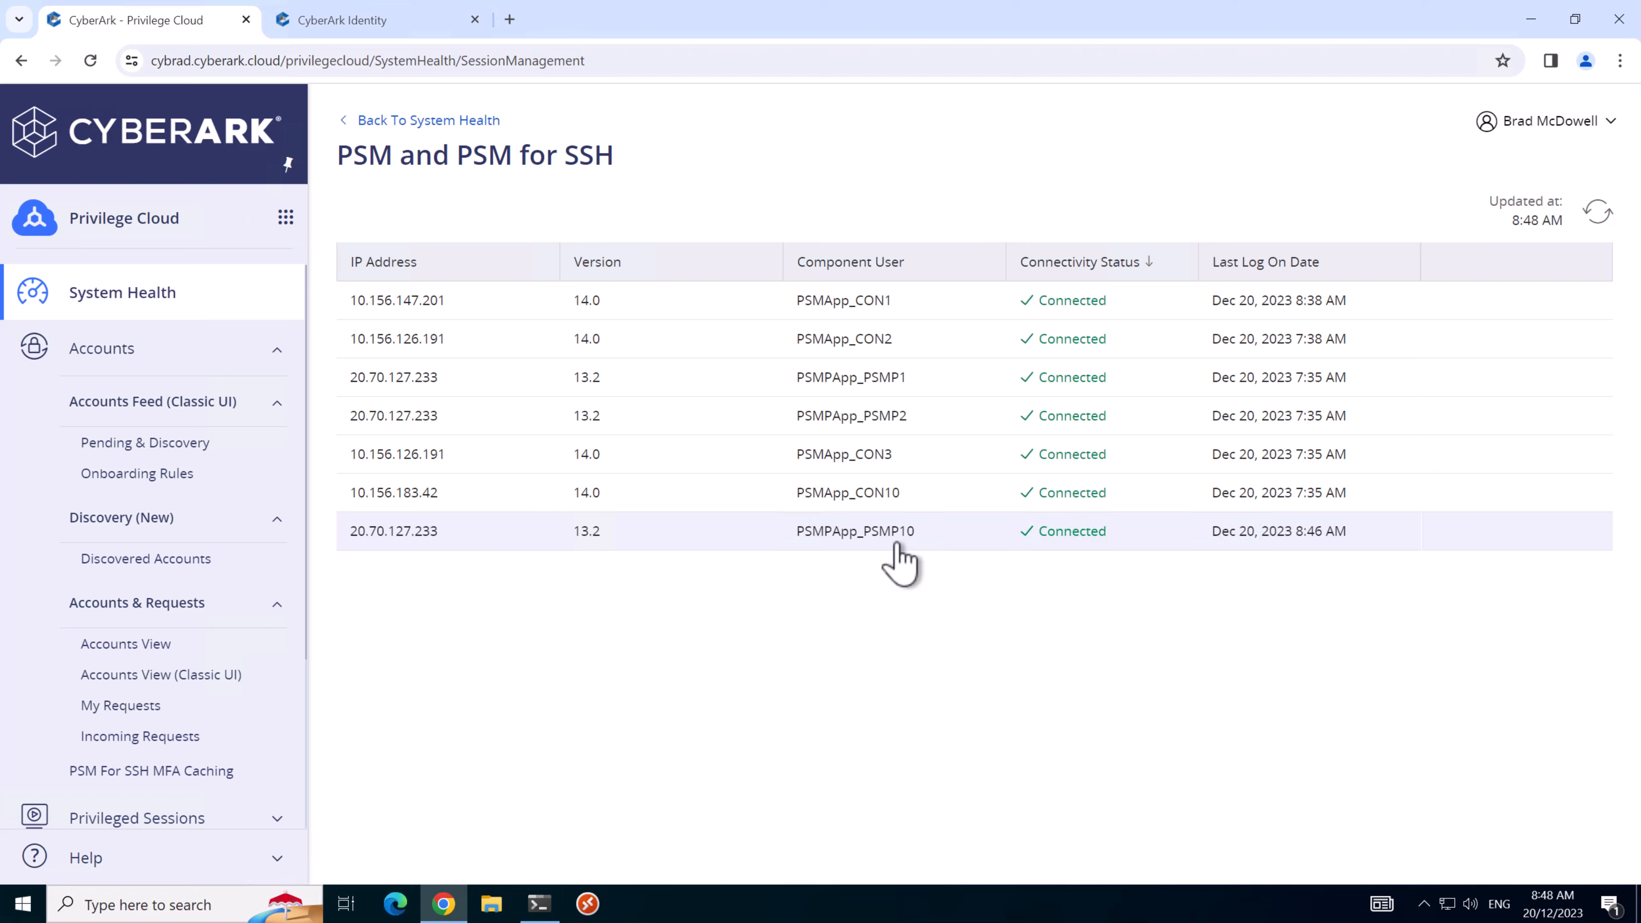
mouse_move(828, 722)
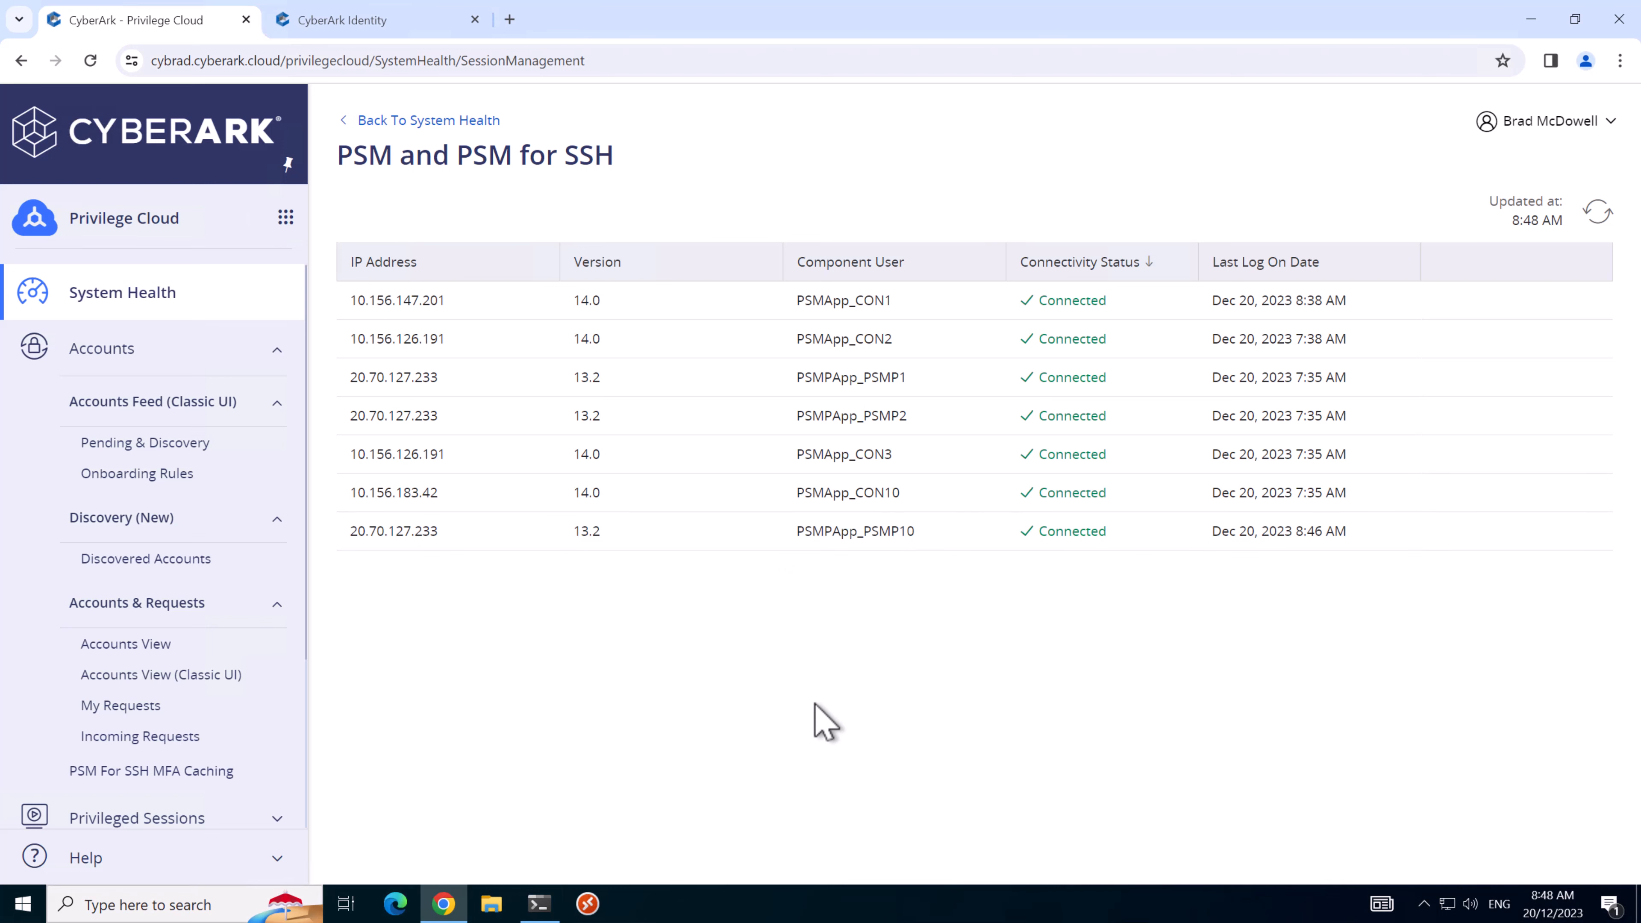
mouse_move(540, 904)
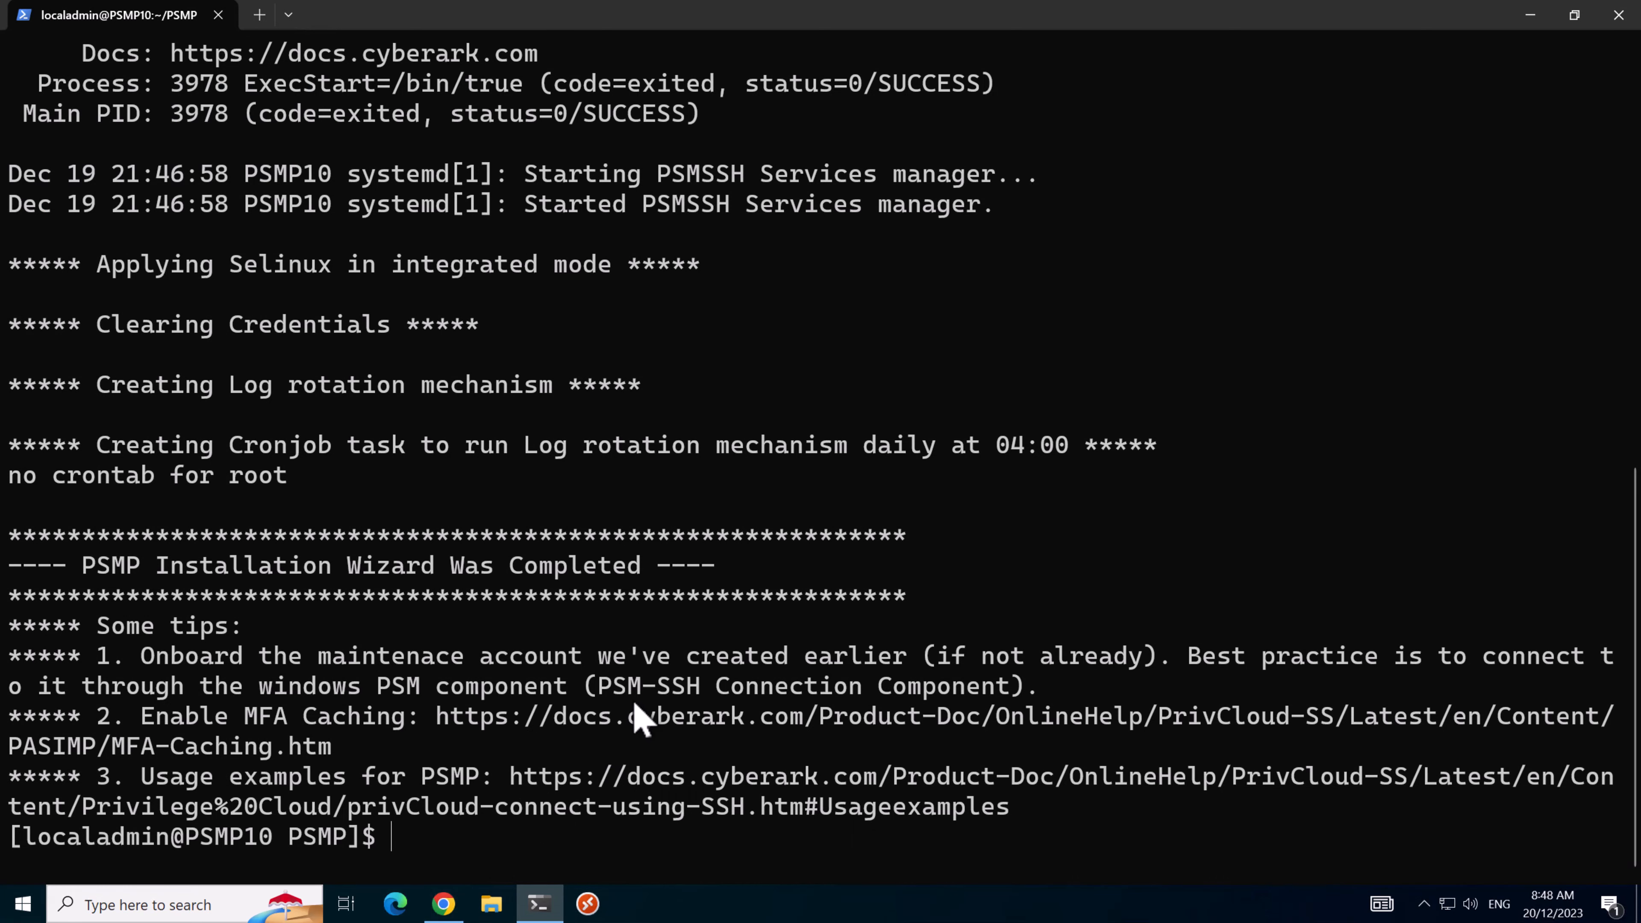
Clear the screen and tail /var/opt/CARKpsmp/logs/PSMPTrace.log, watching the Identity StartAuthentication and watchdog entries
text(clear)
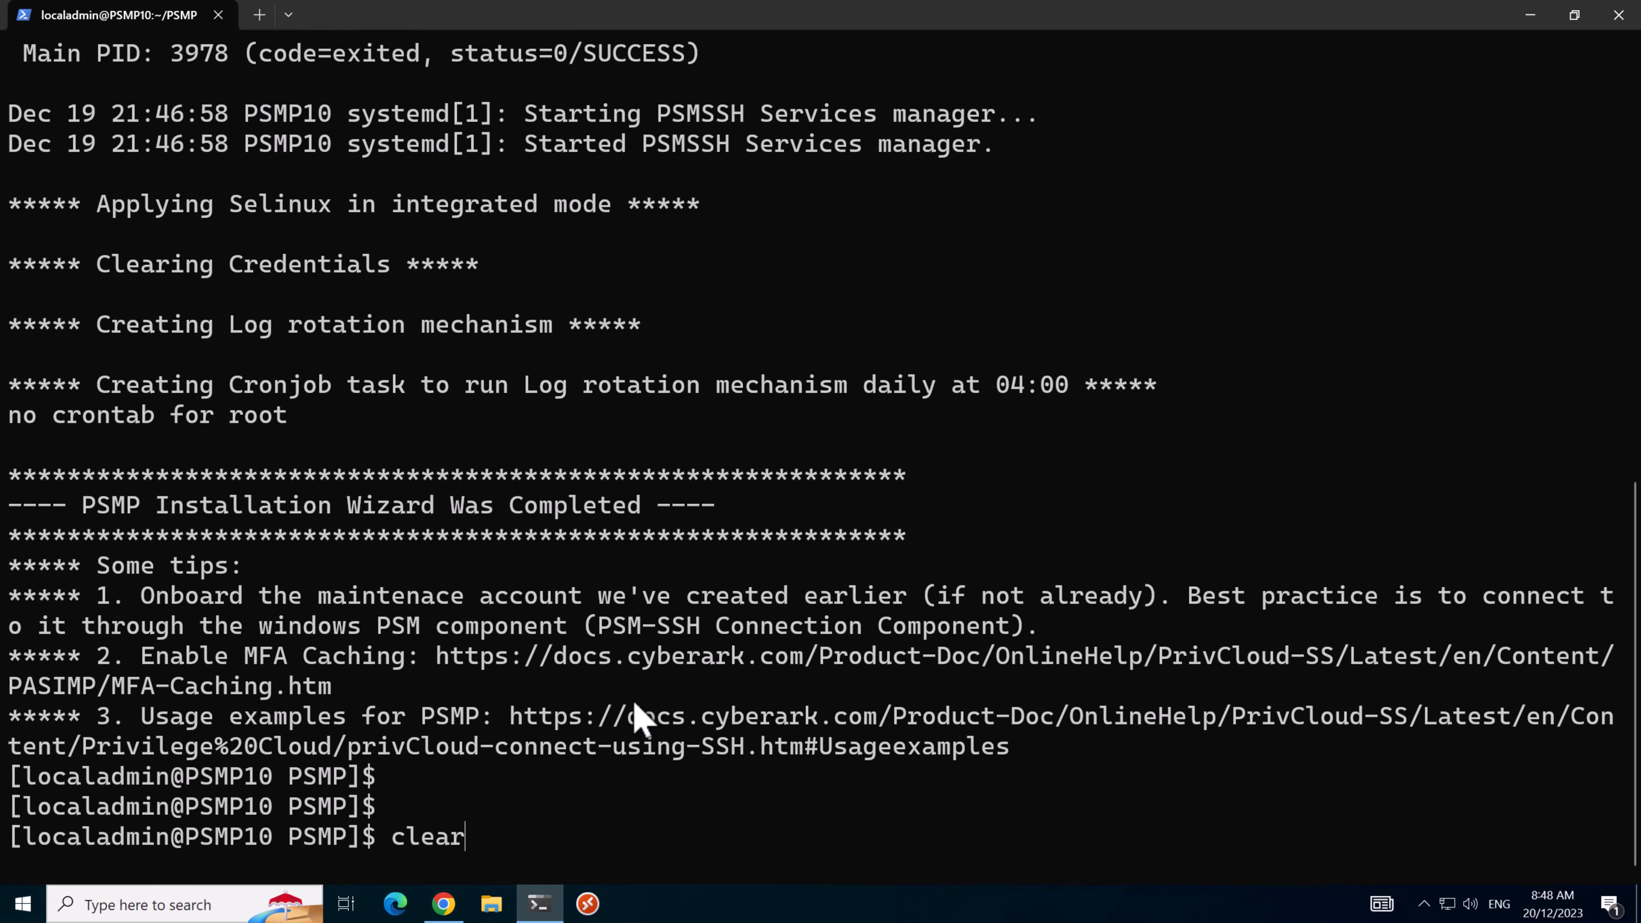
key(Return)
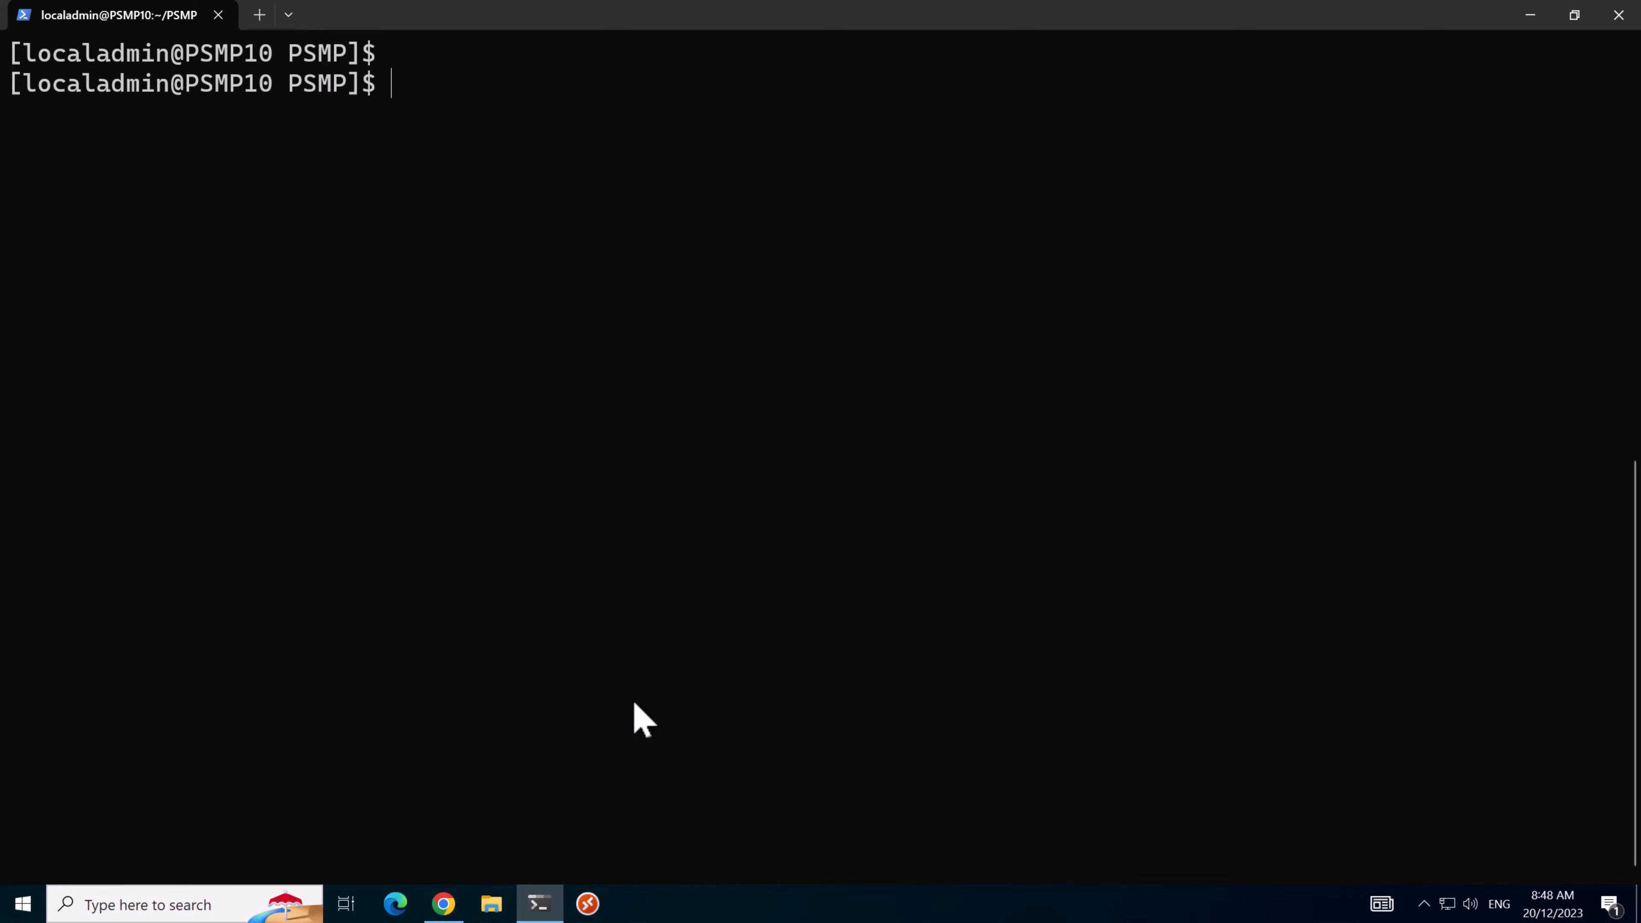
text(sudo tail -f /var/opt/CARKpsmp/logs/PSMPTrace.log)
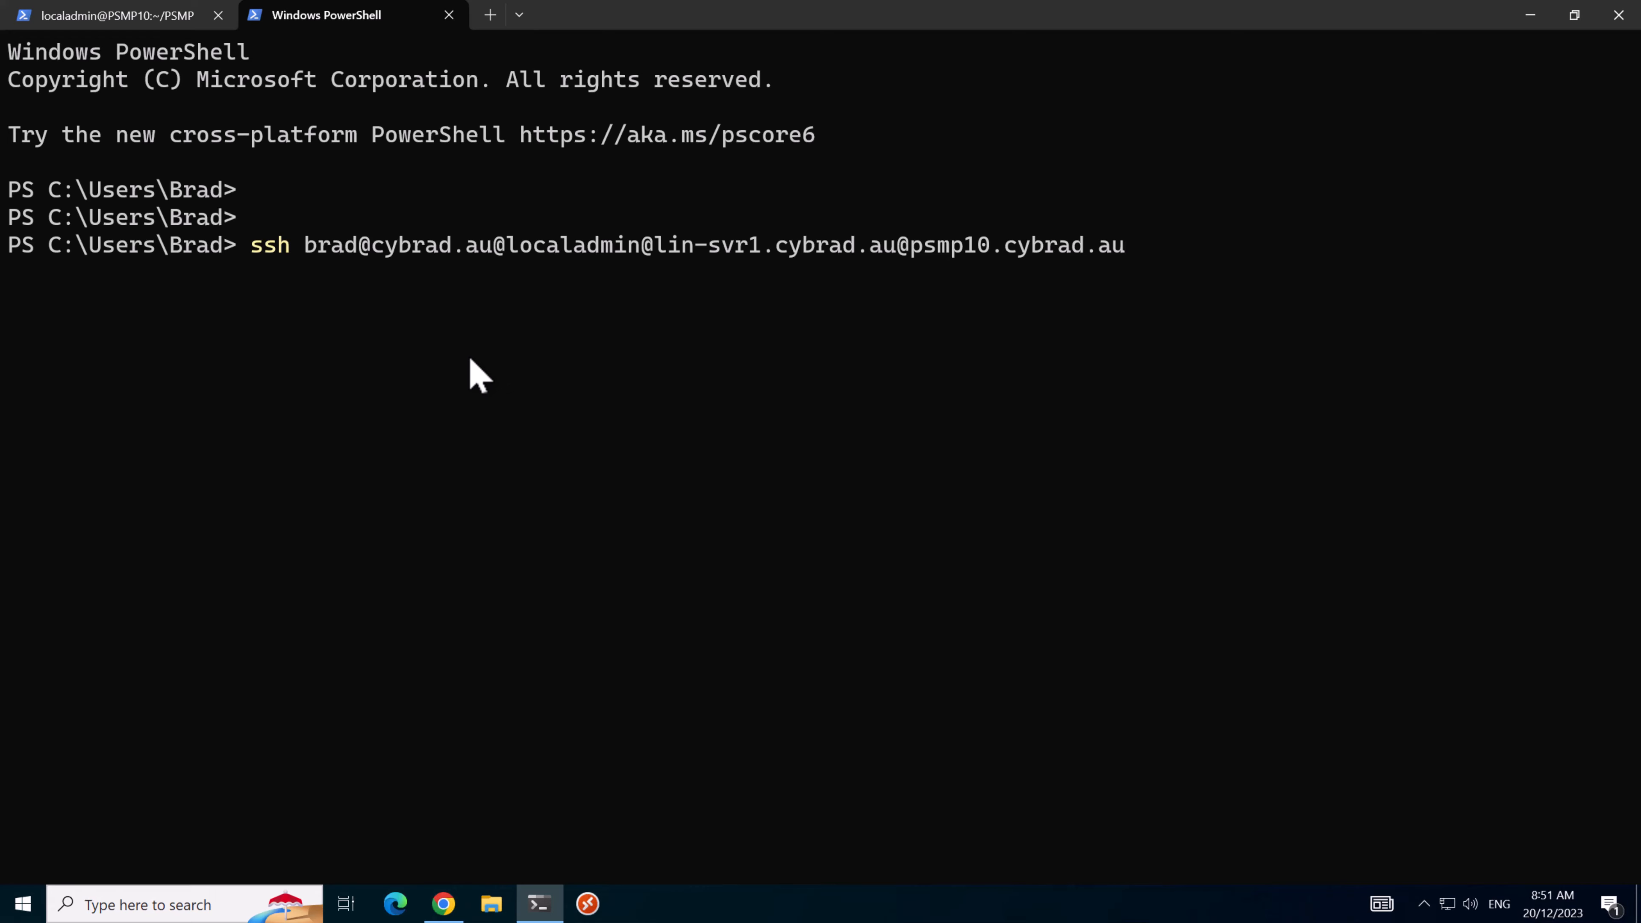
key(Return)
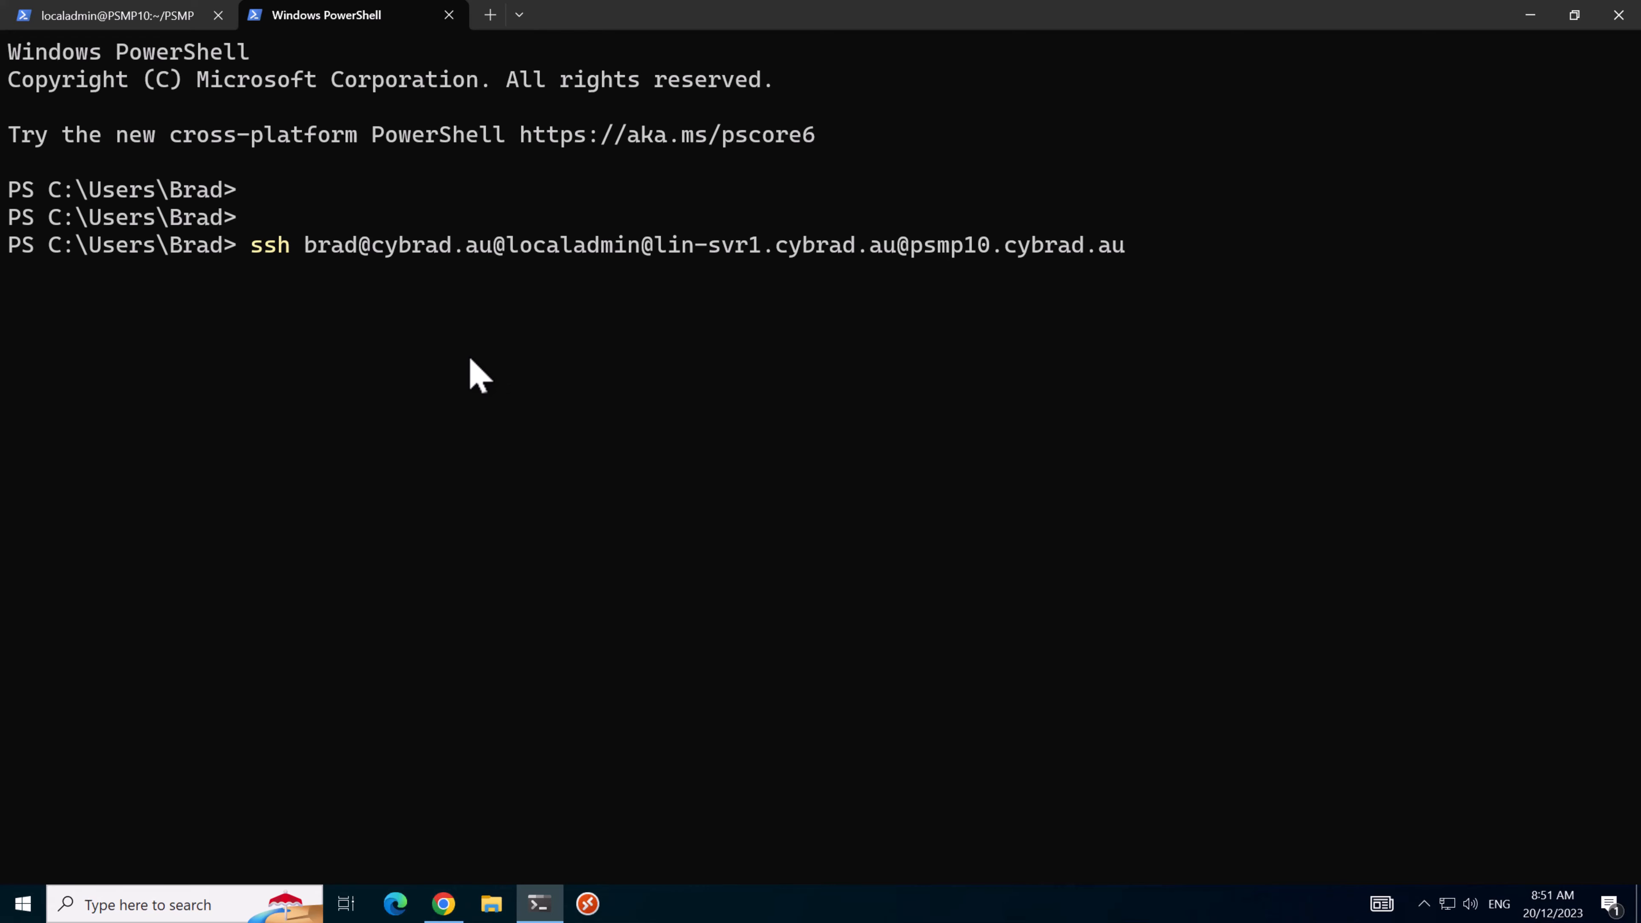
mouse_move(112, 15)
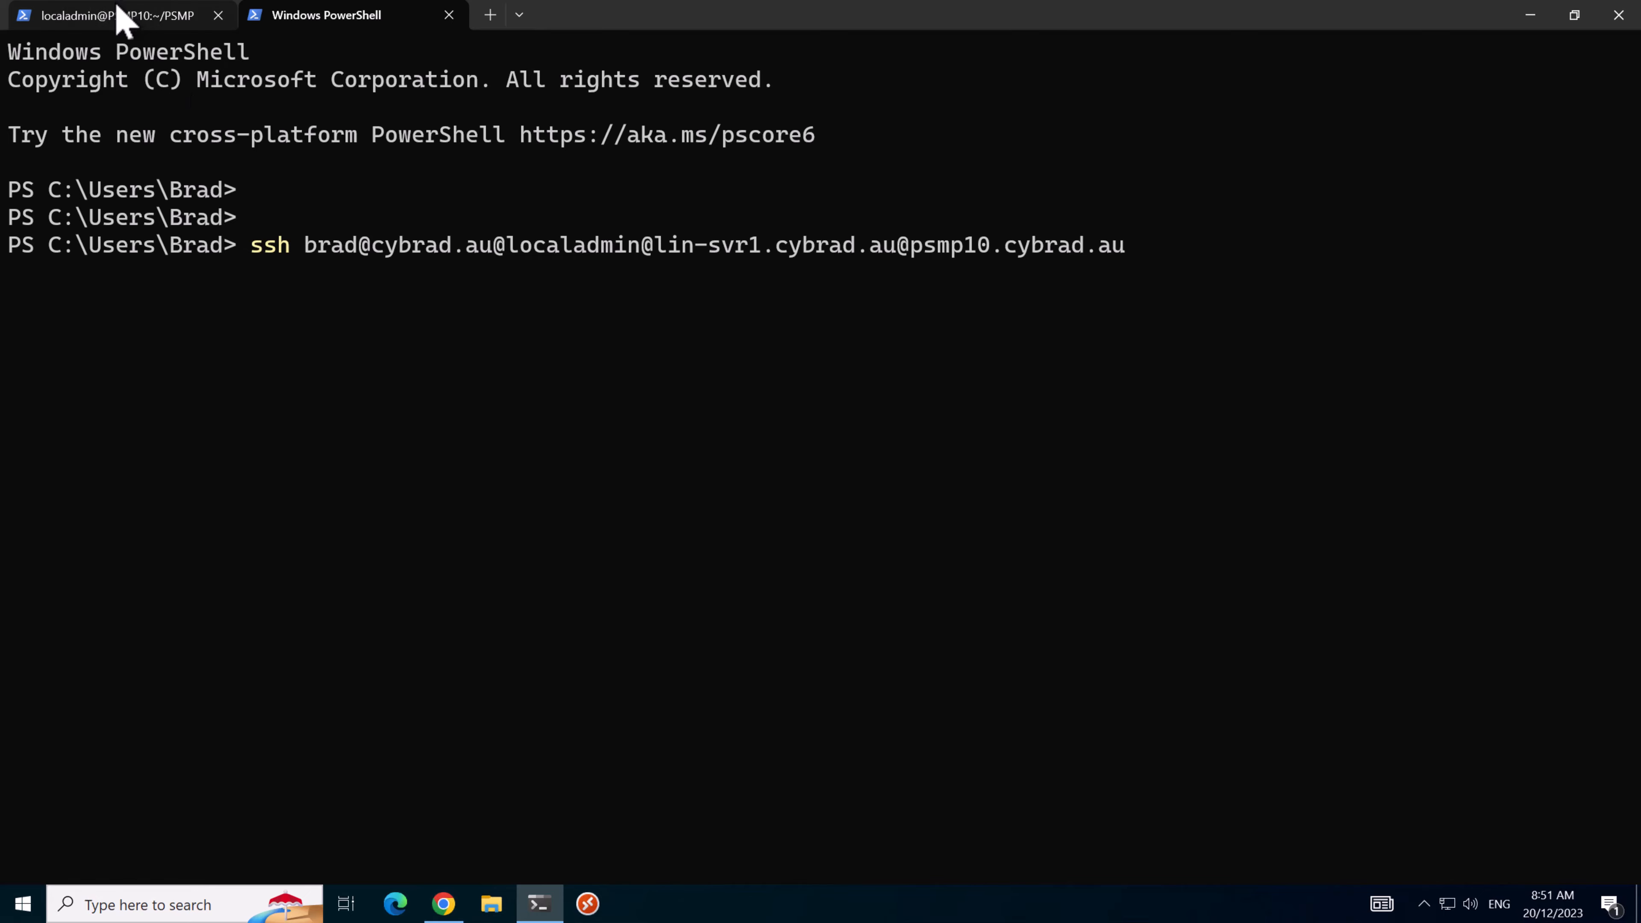
click(104, 14)
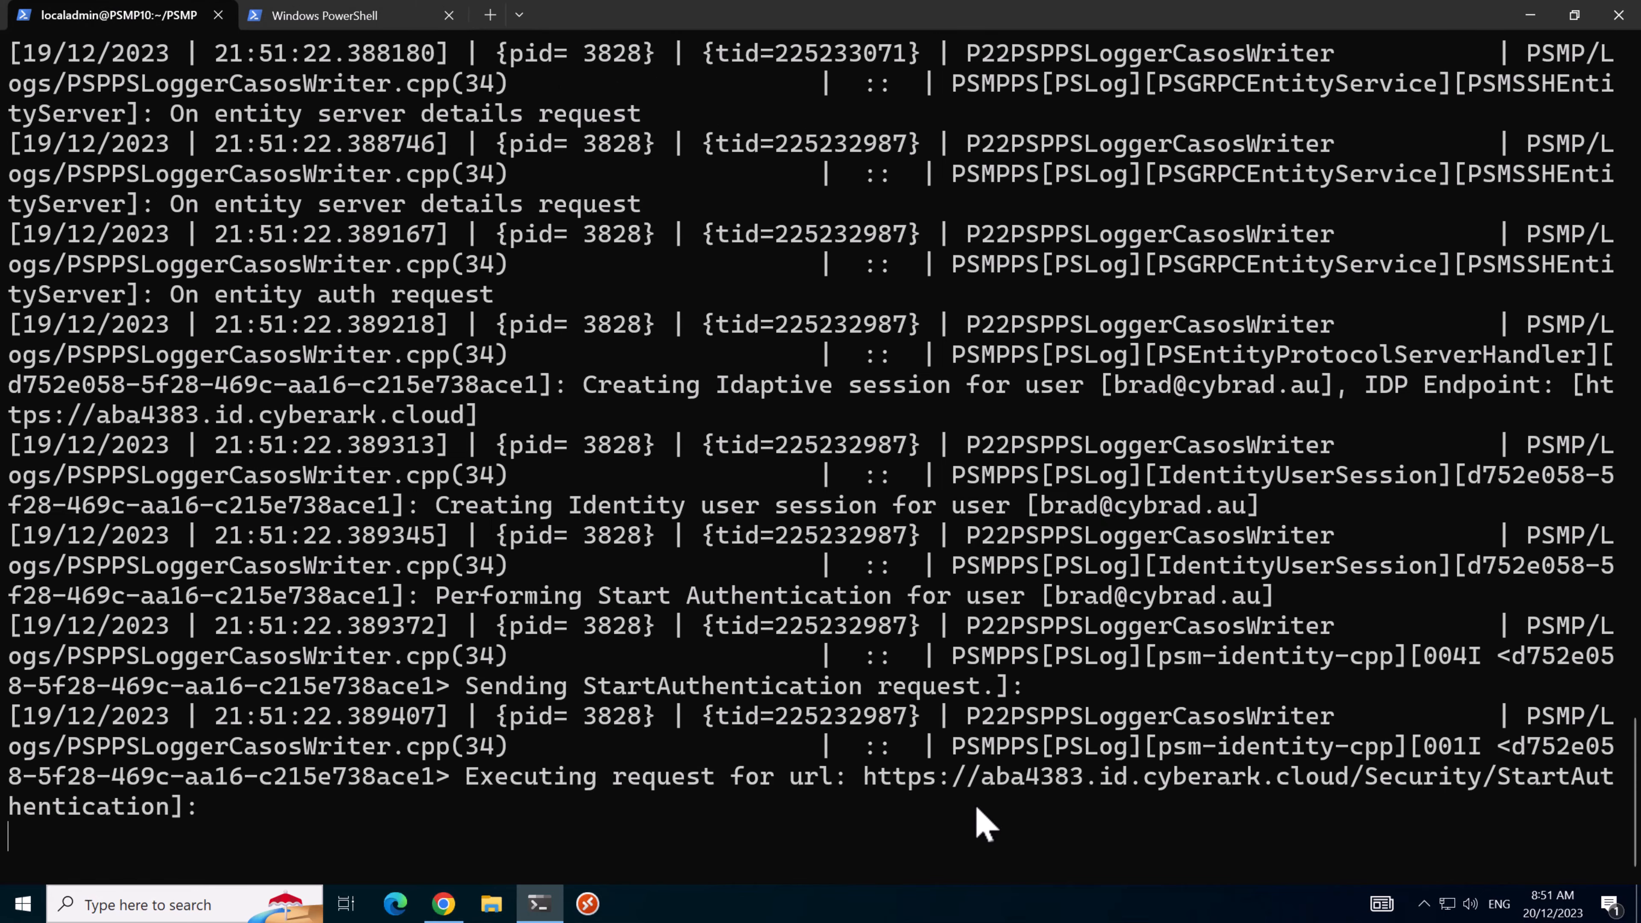
mouse_move(780, 801)
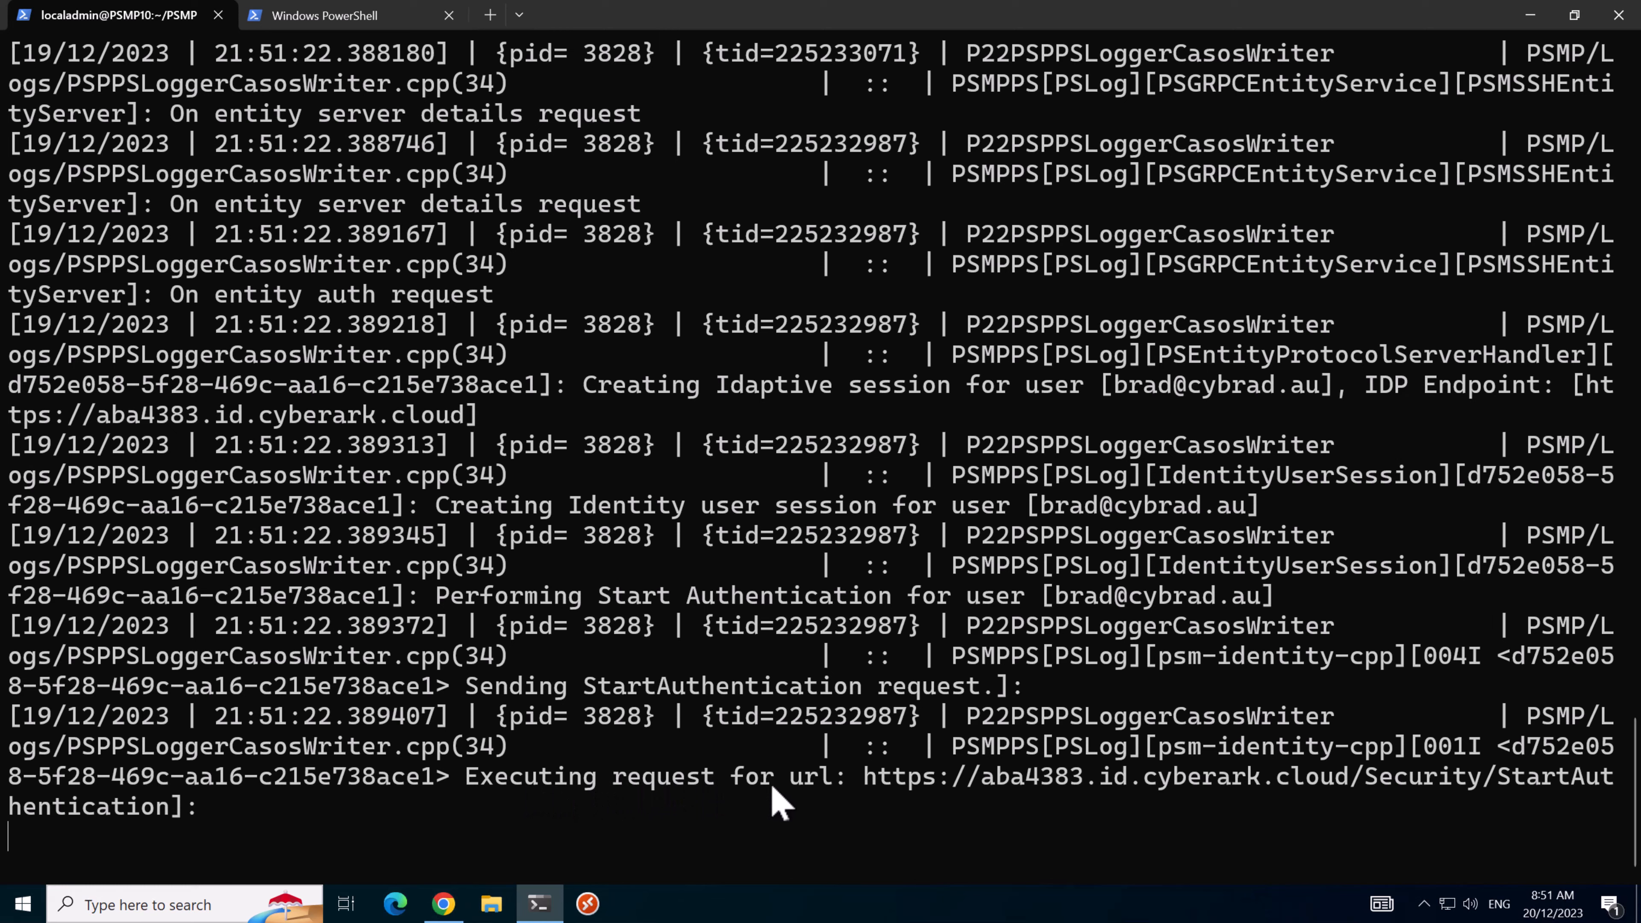
mouse_move(1506, 792)
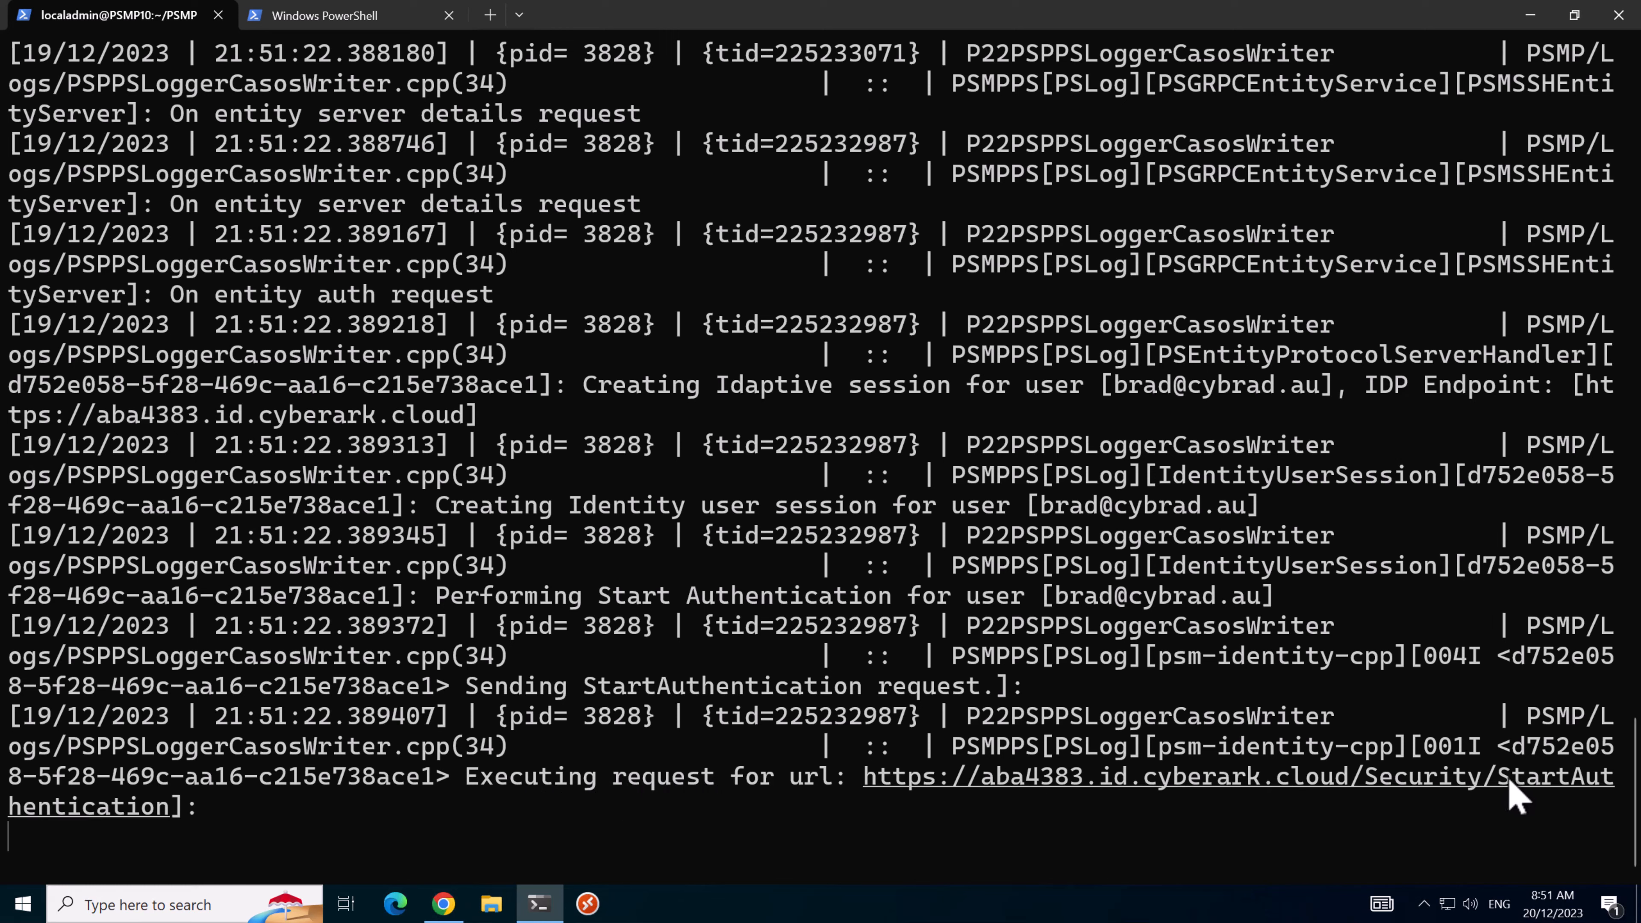
mouse_move(1256, 811)
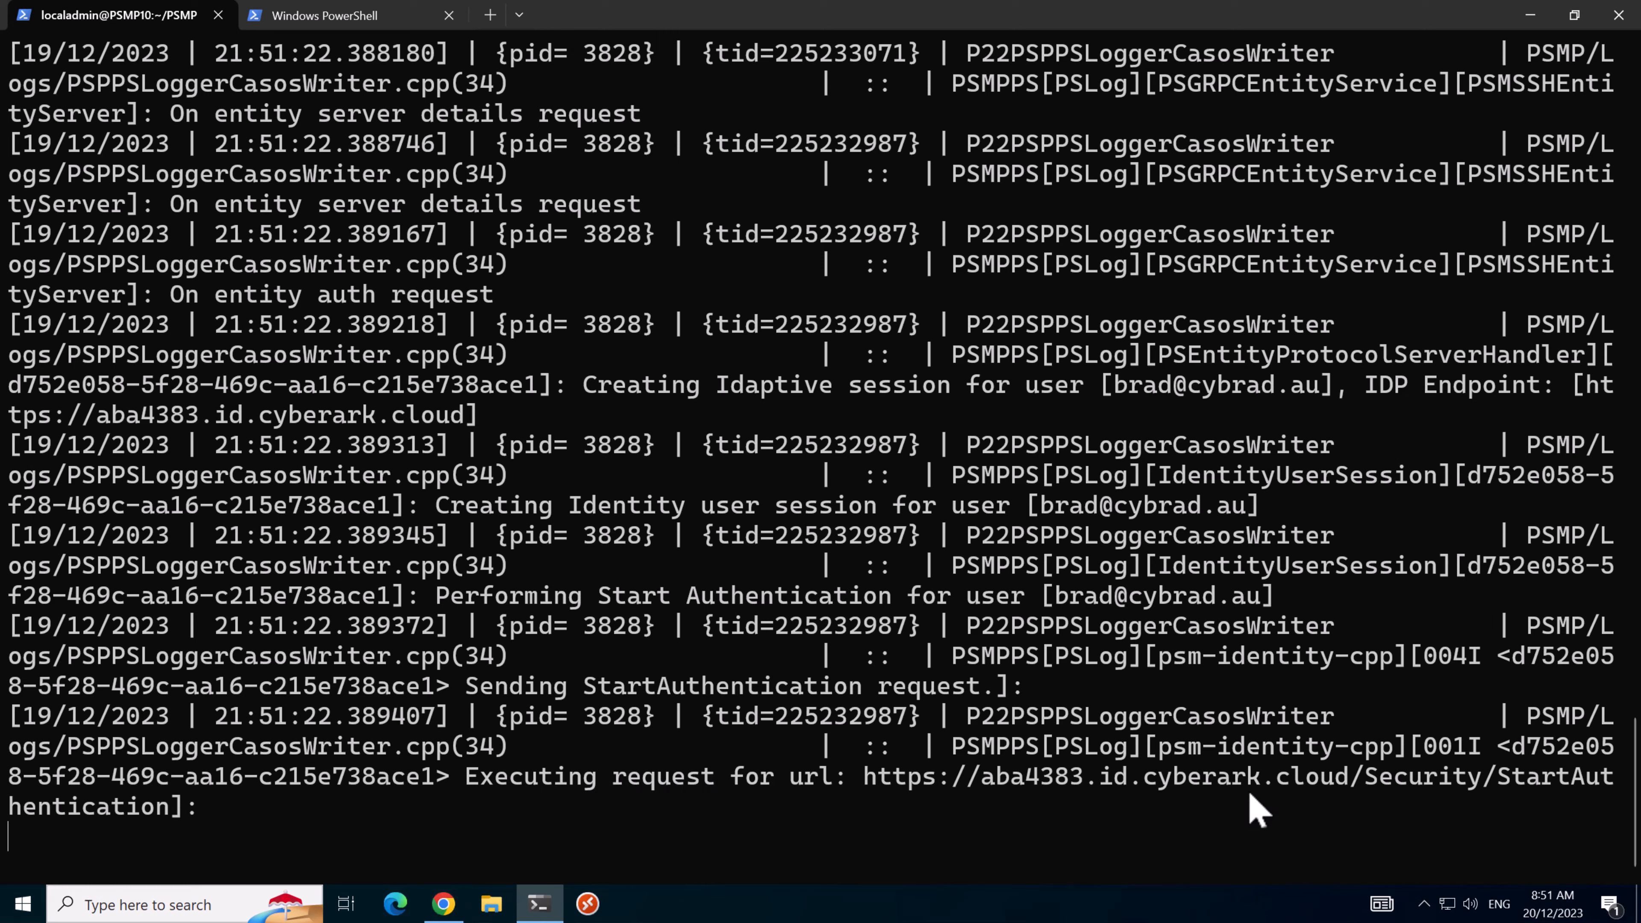
mouse_move(1151, 805)
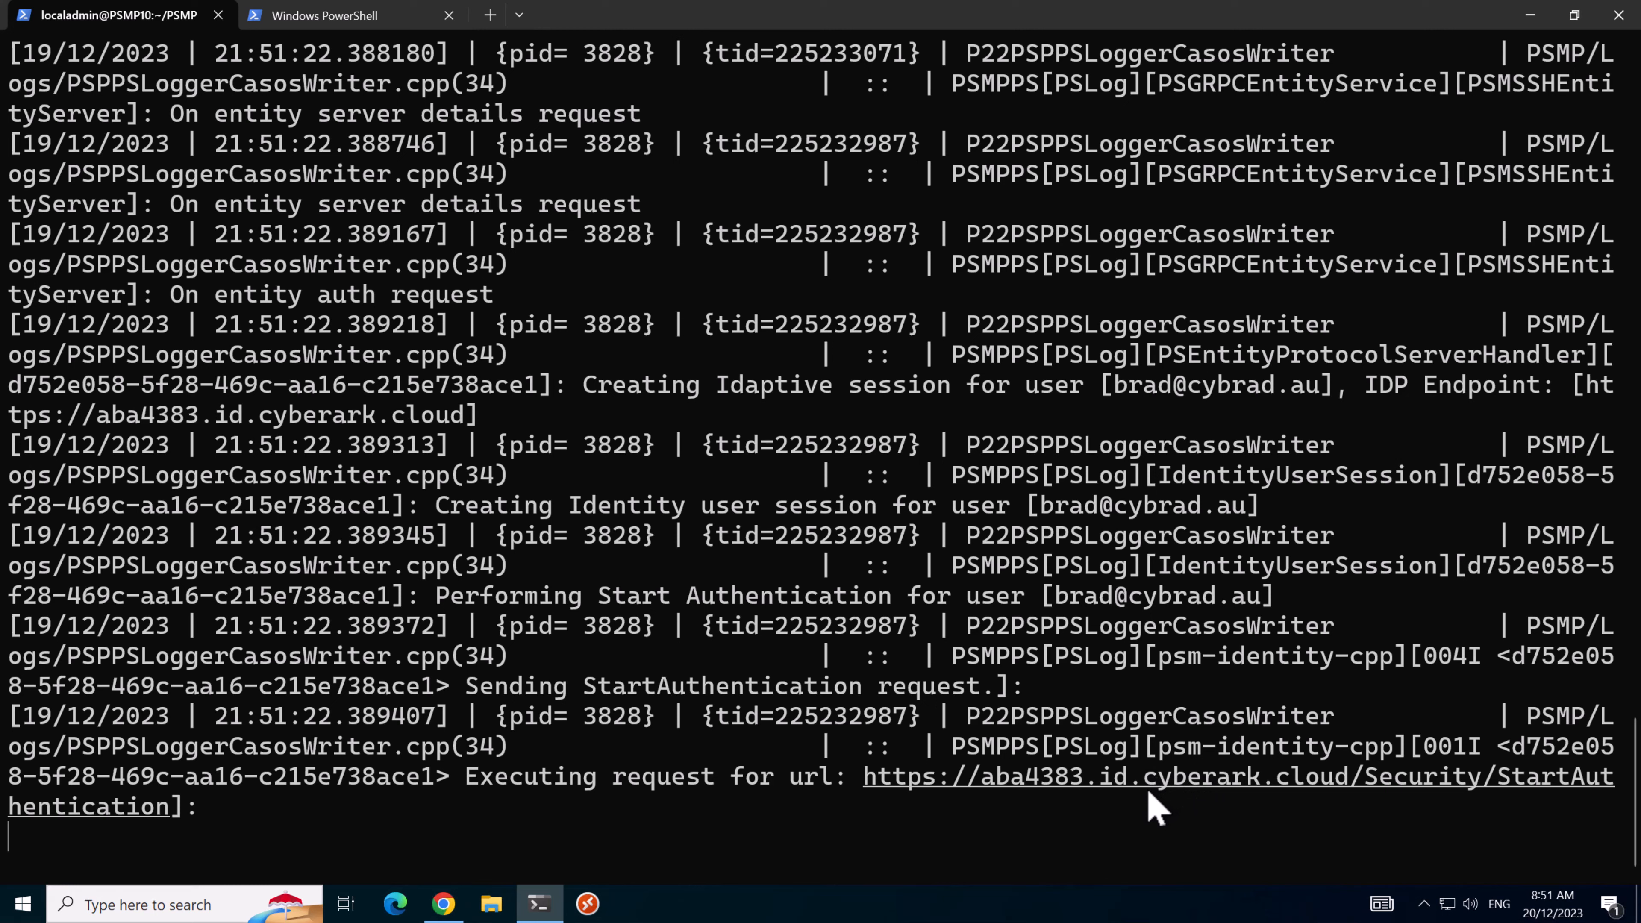
mouse_move(916, 811)
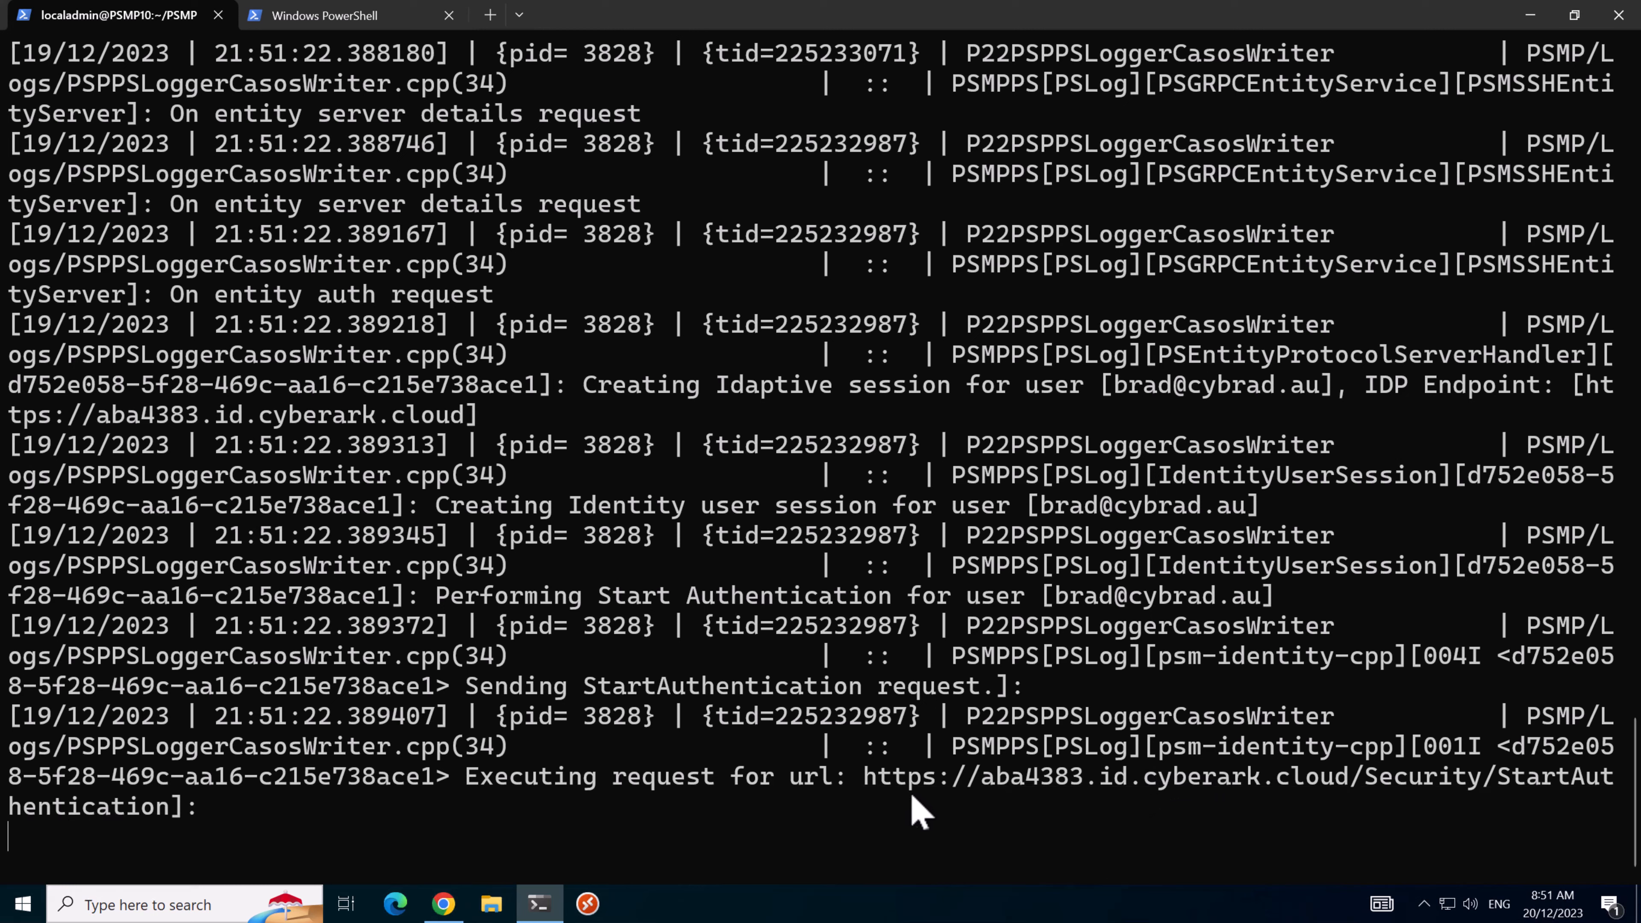
mouse_move(1015, 816)
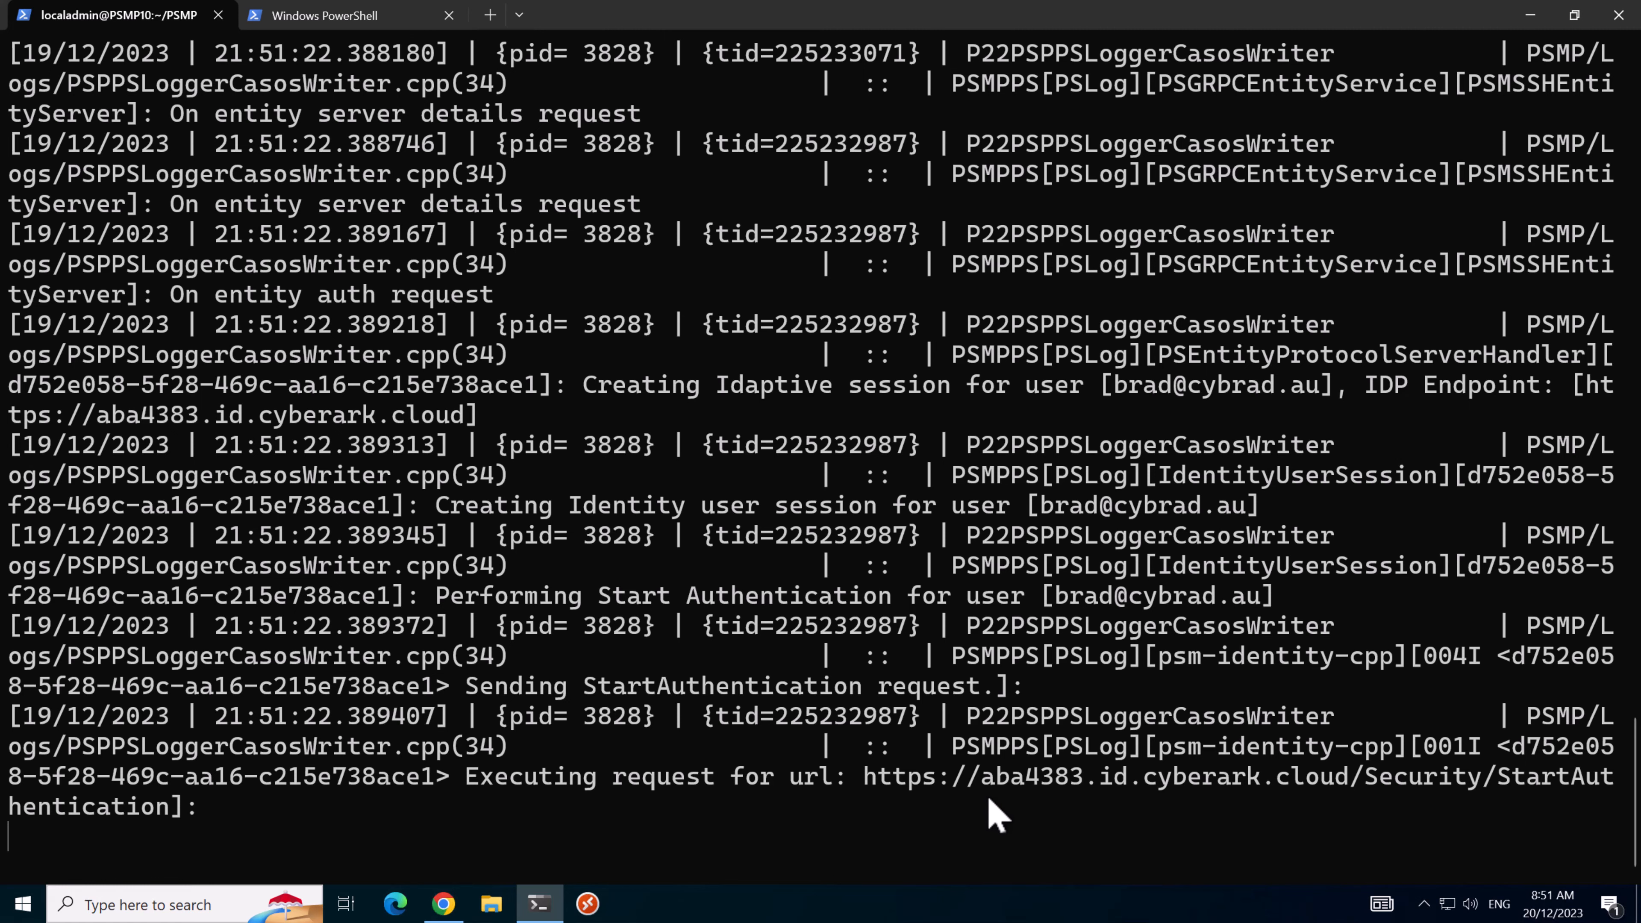
scroll(down, 3)
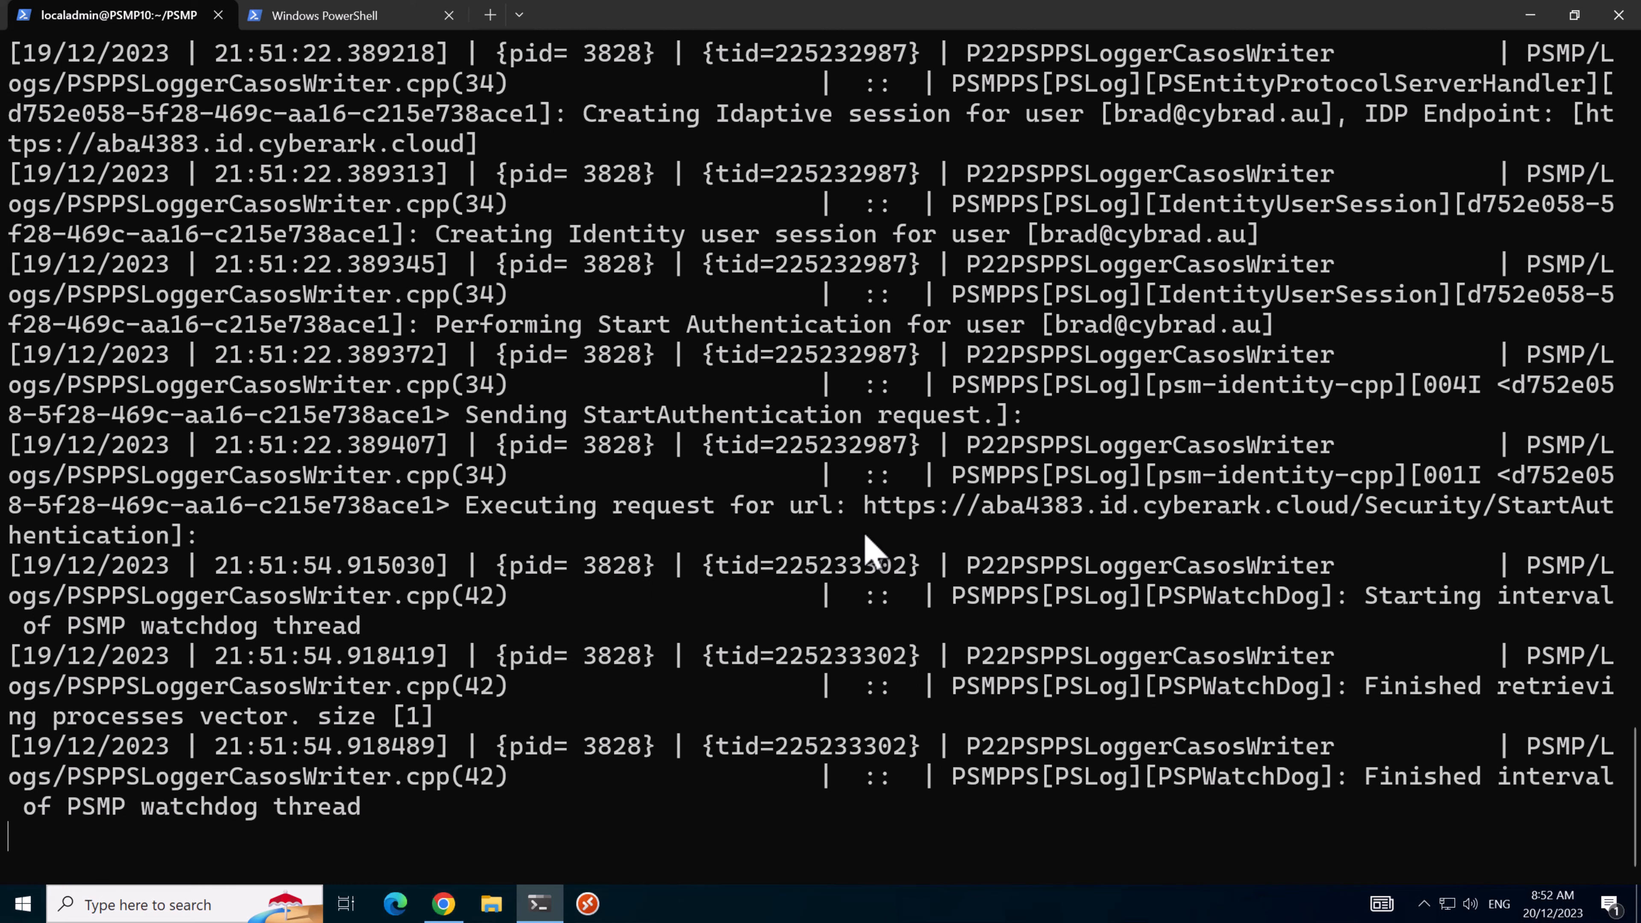
mouse_move(678, 533)
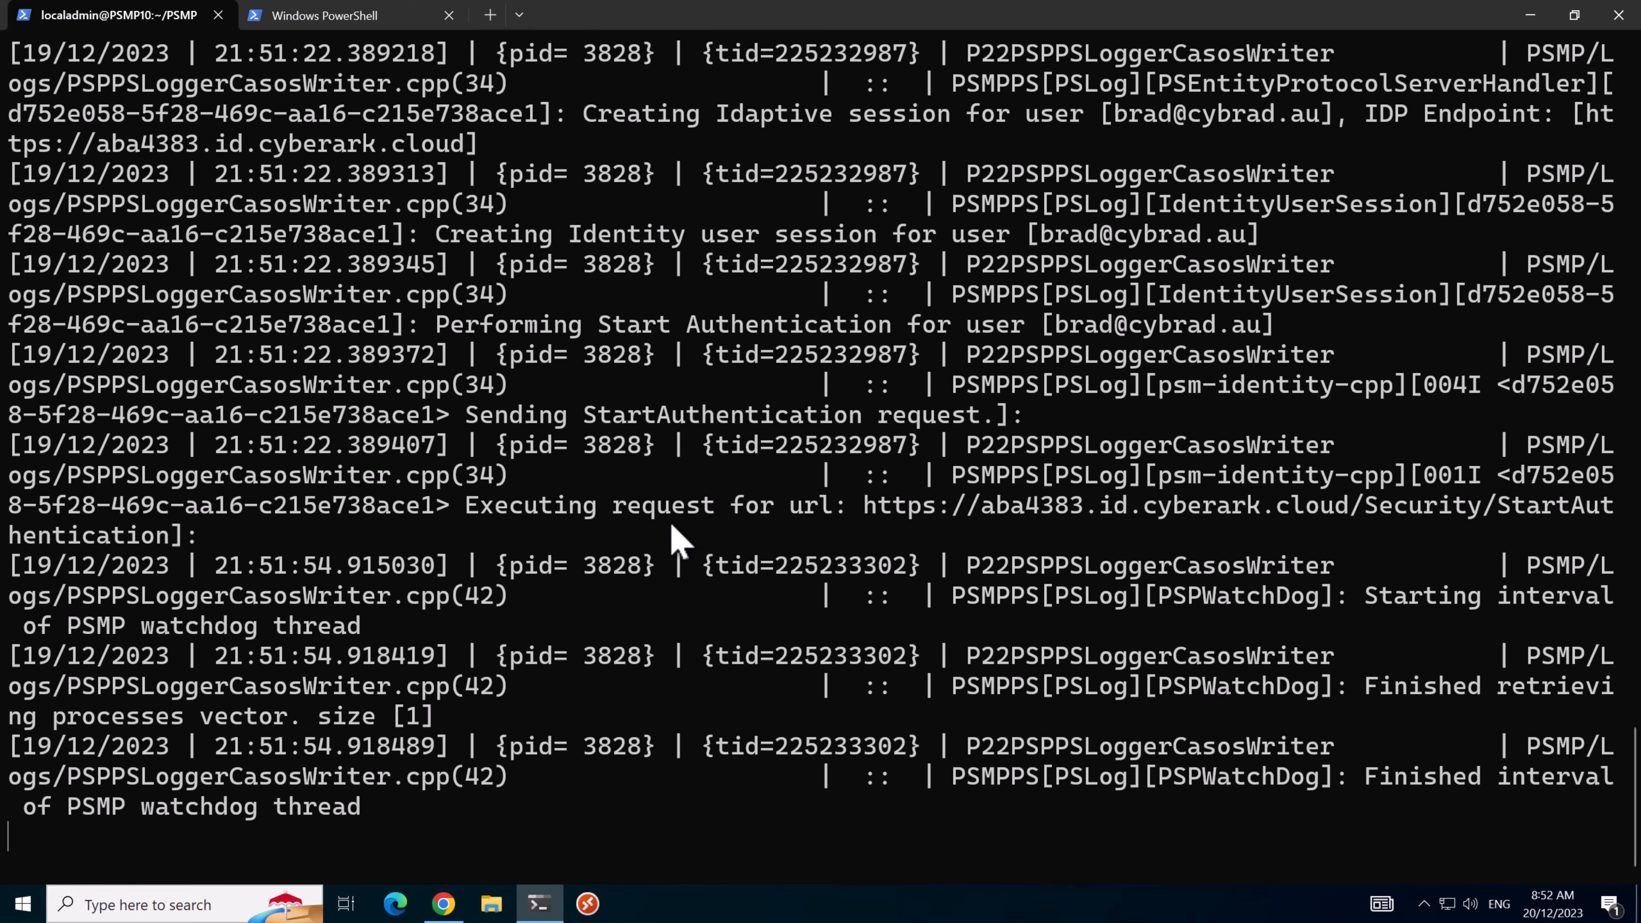
Add HTTPS_PROXY=webproxy.cybrad.au:3128 to the Environment line of psmpsrv-psmpserver.service and save it
text(sudo nano /usr/lib/systemd/system/psmpsrv-psmpserver.service)
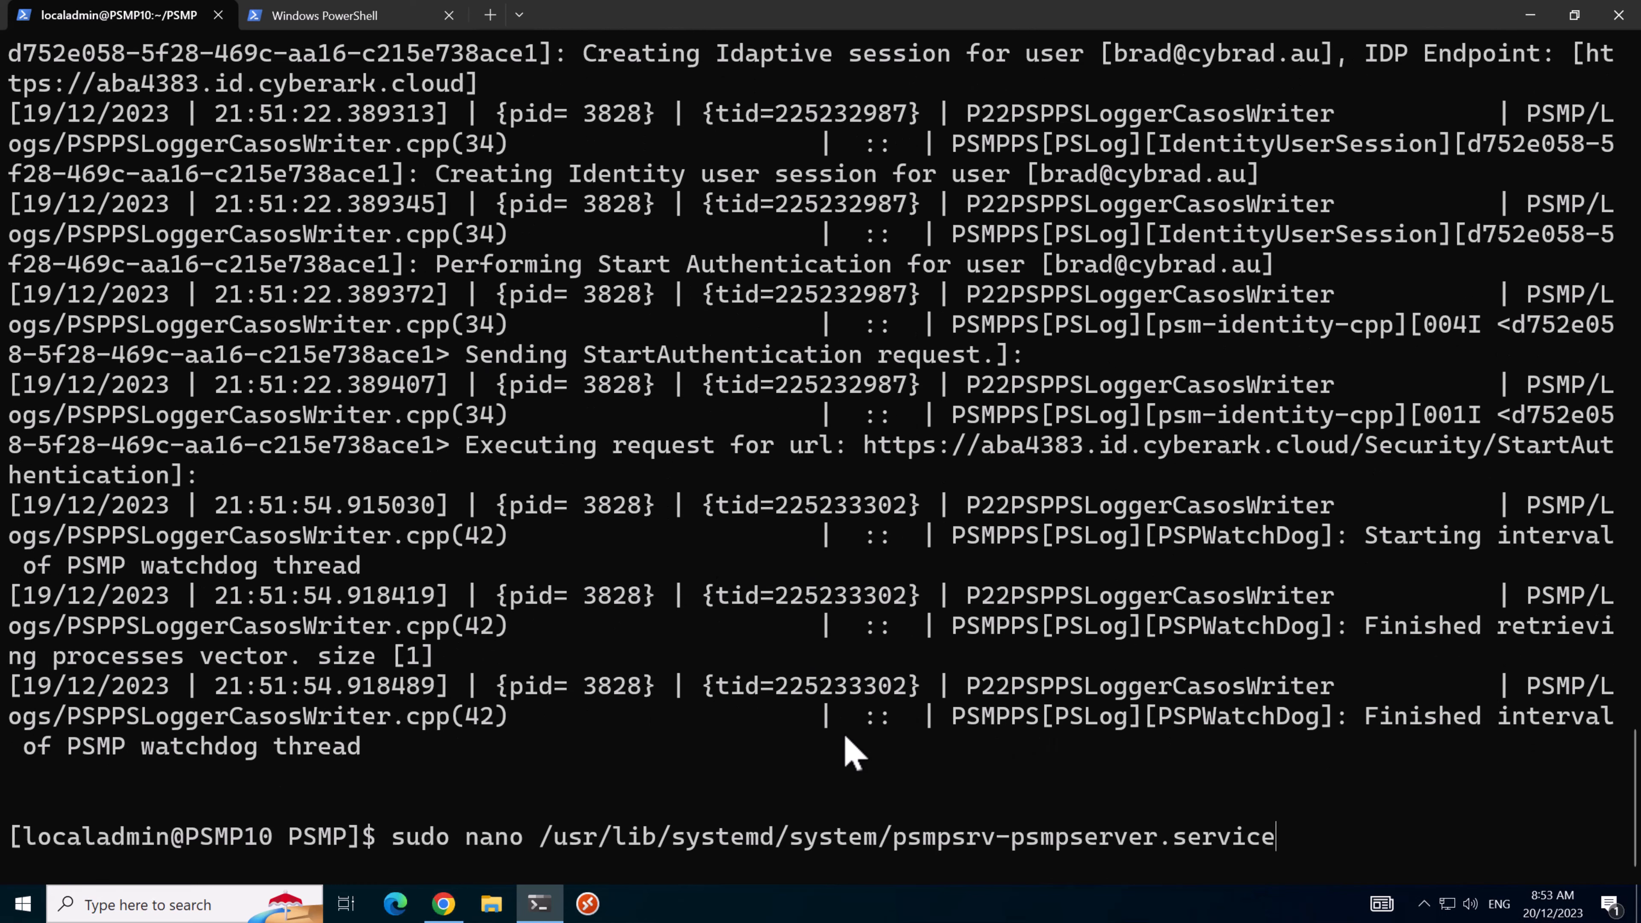
mouse_move(408, 858)
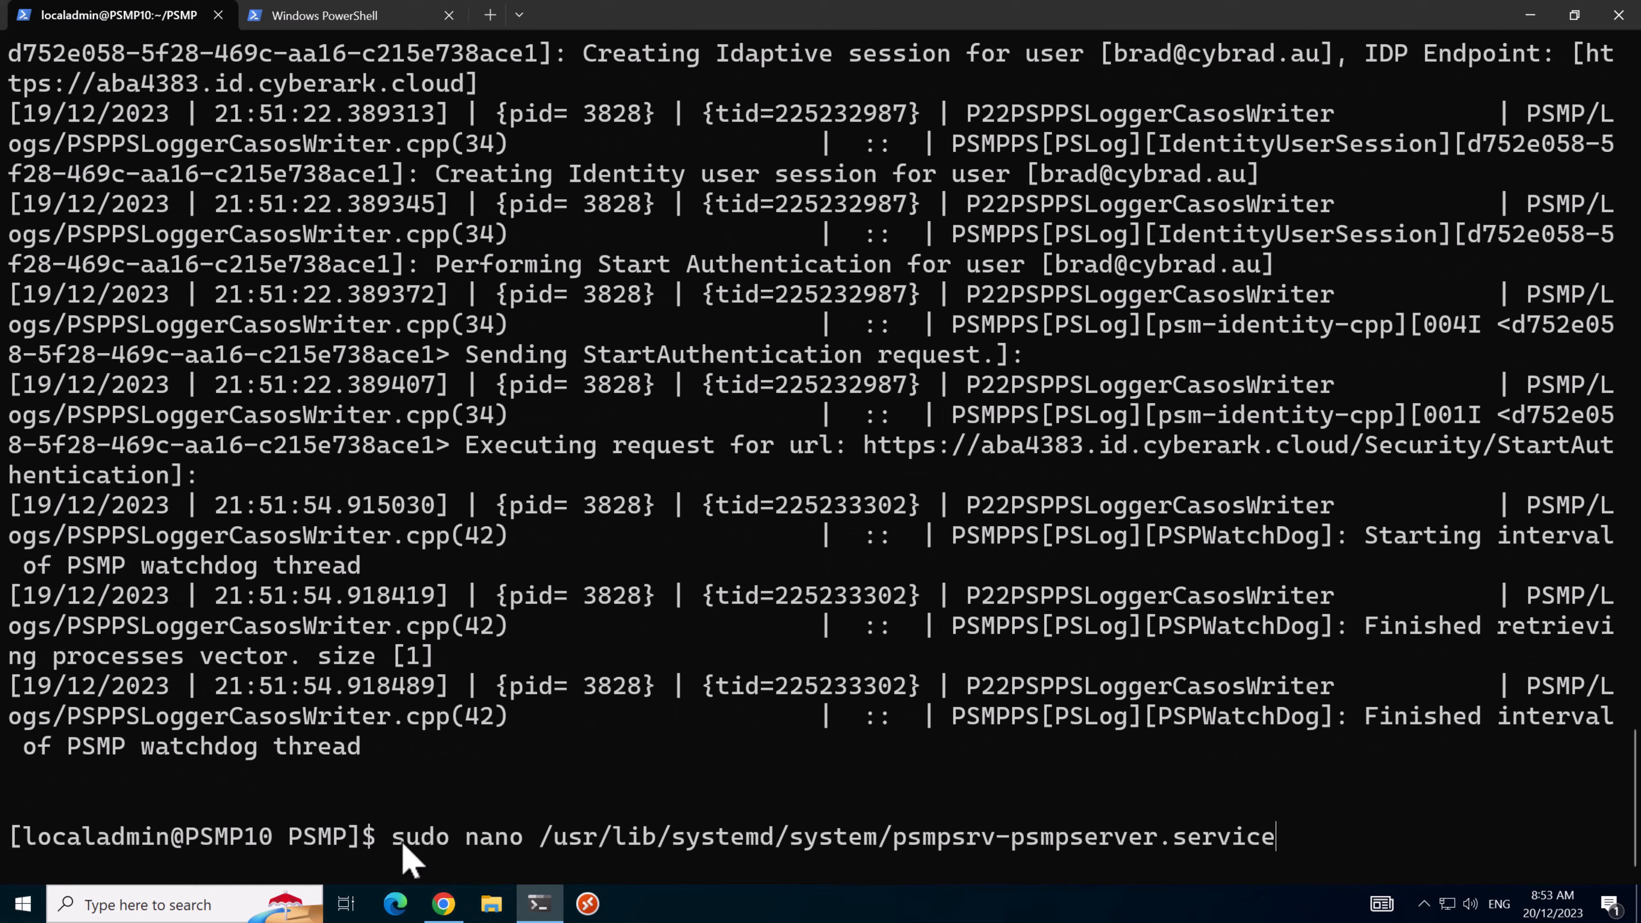
mouse_move(973, 866)
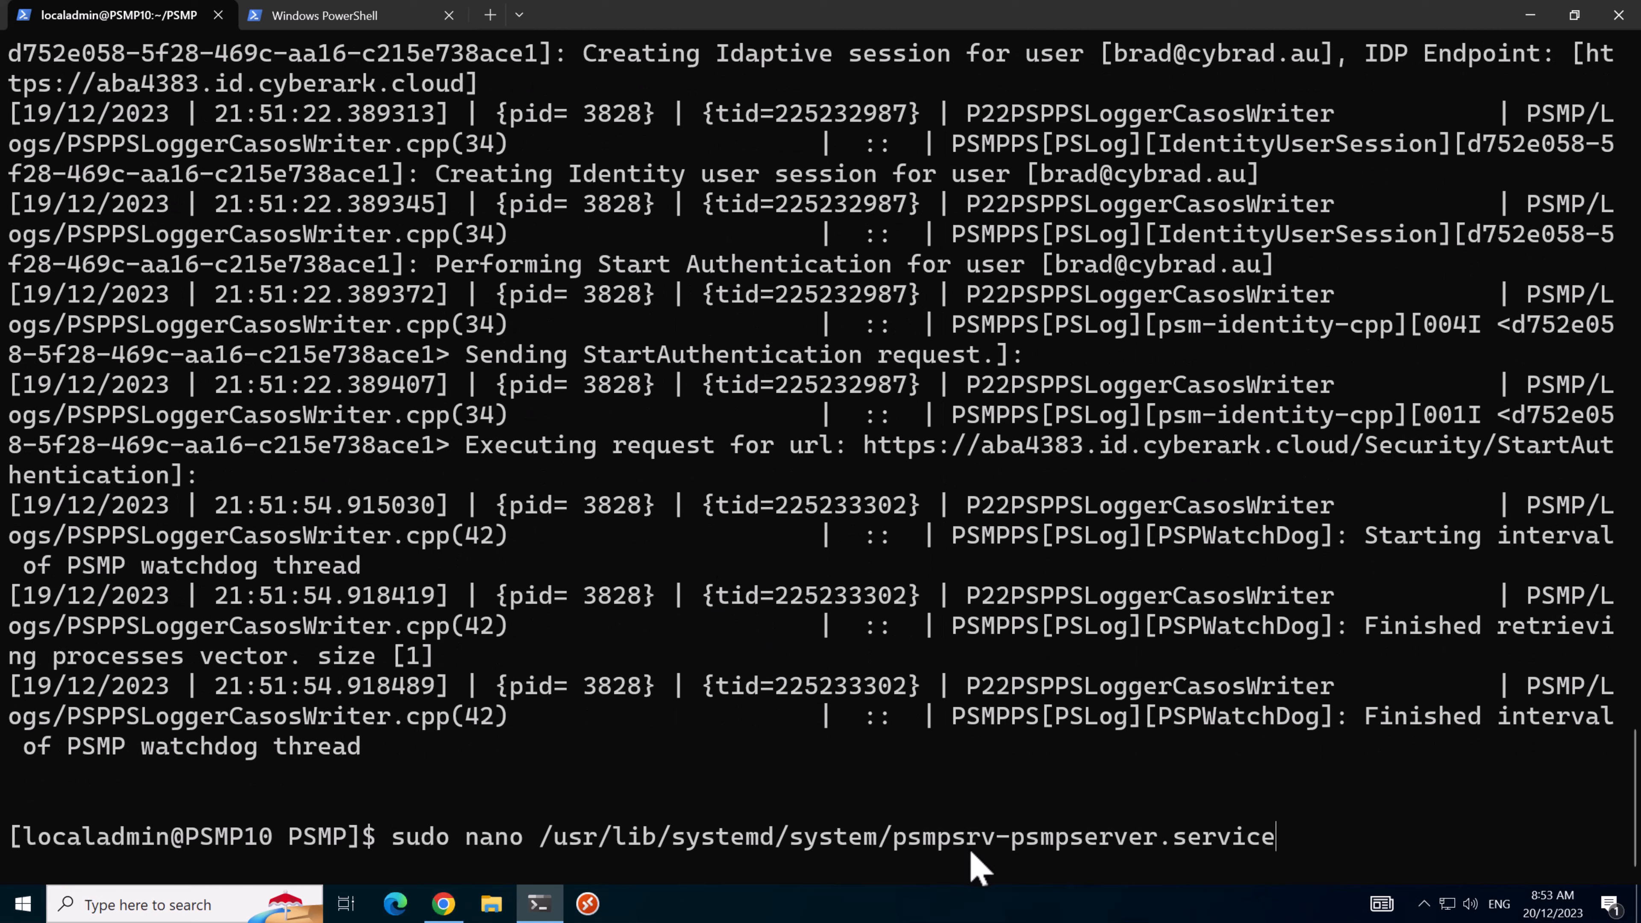
mouse_move(1342, 851)
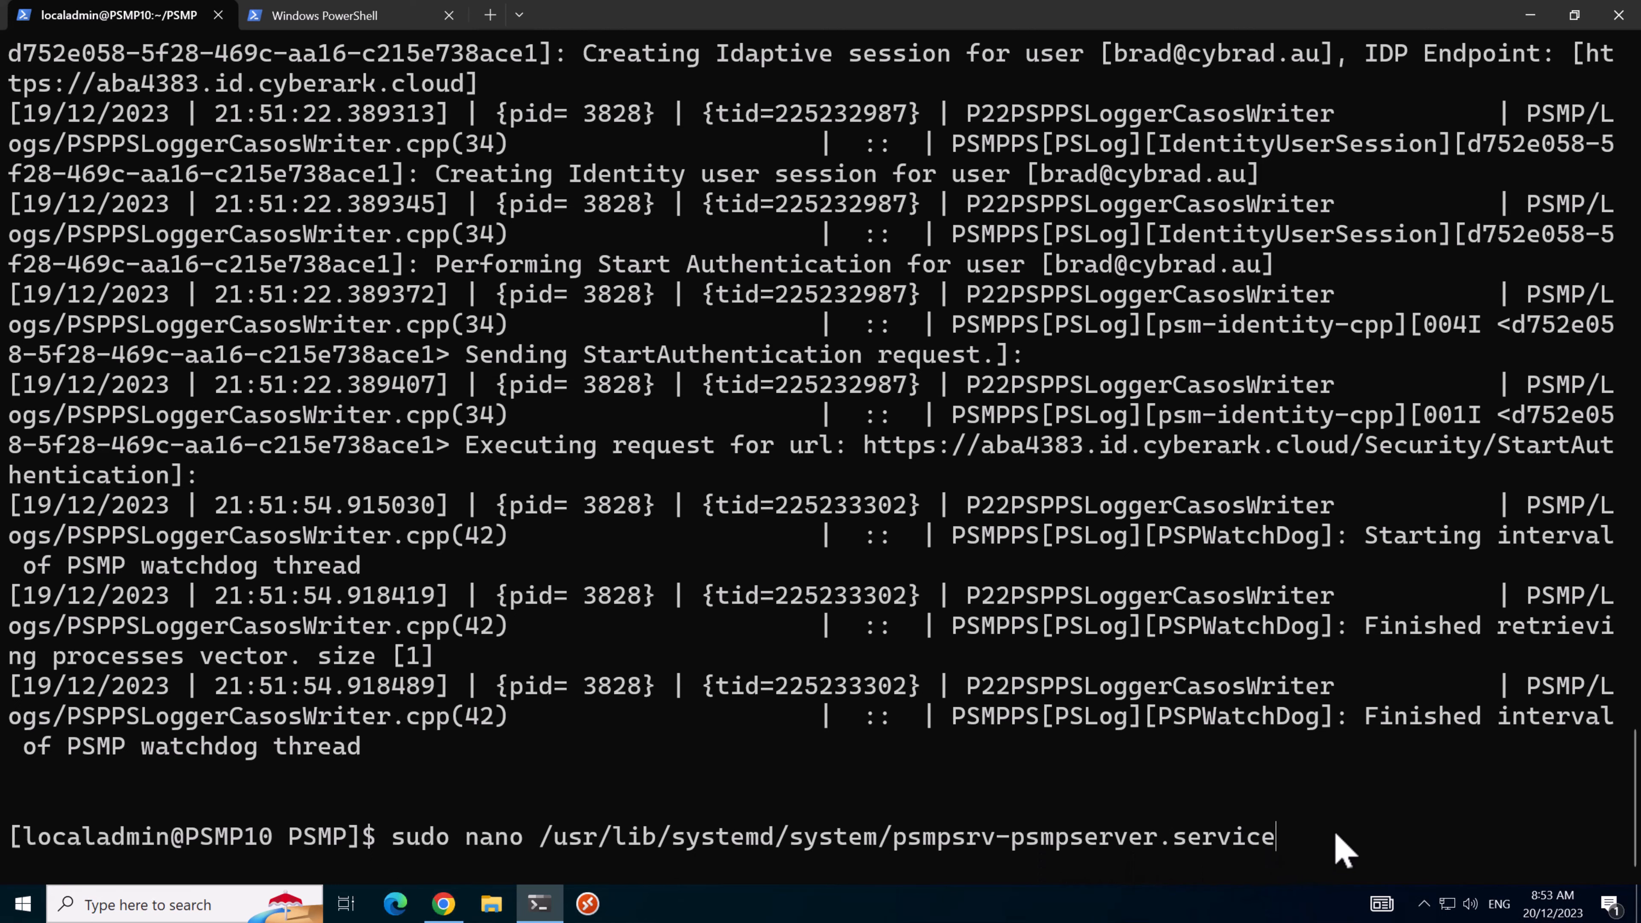
key(Return)
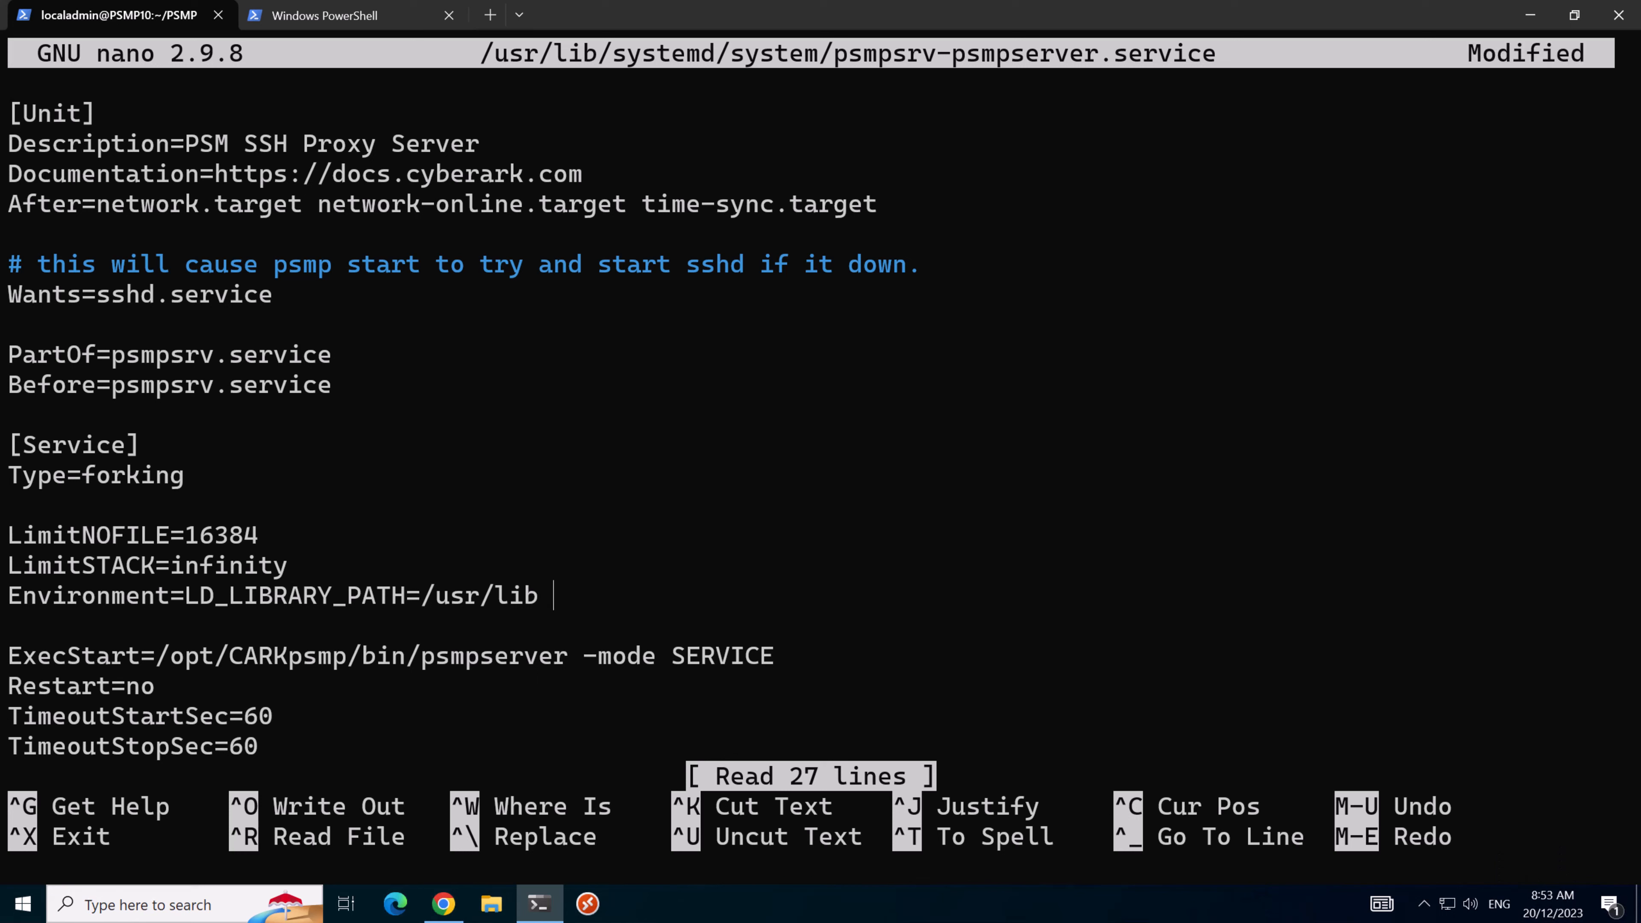
key(ctrl+x)
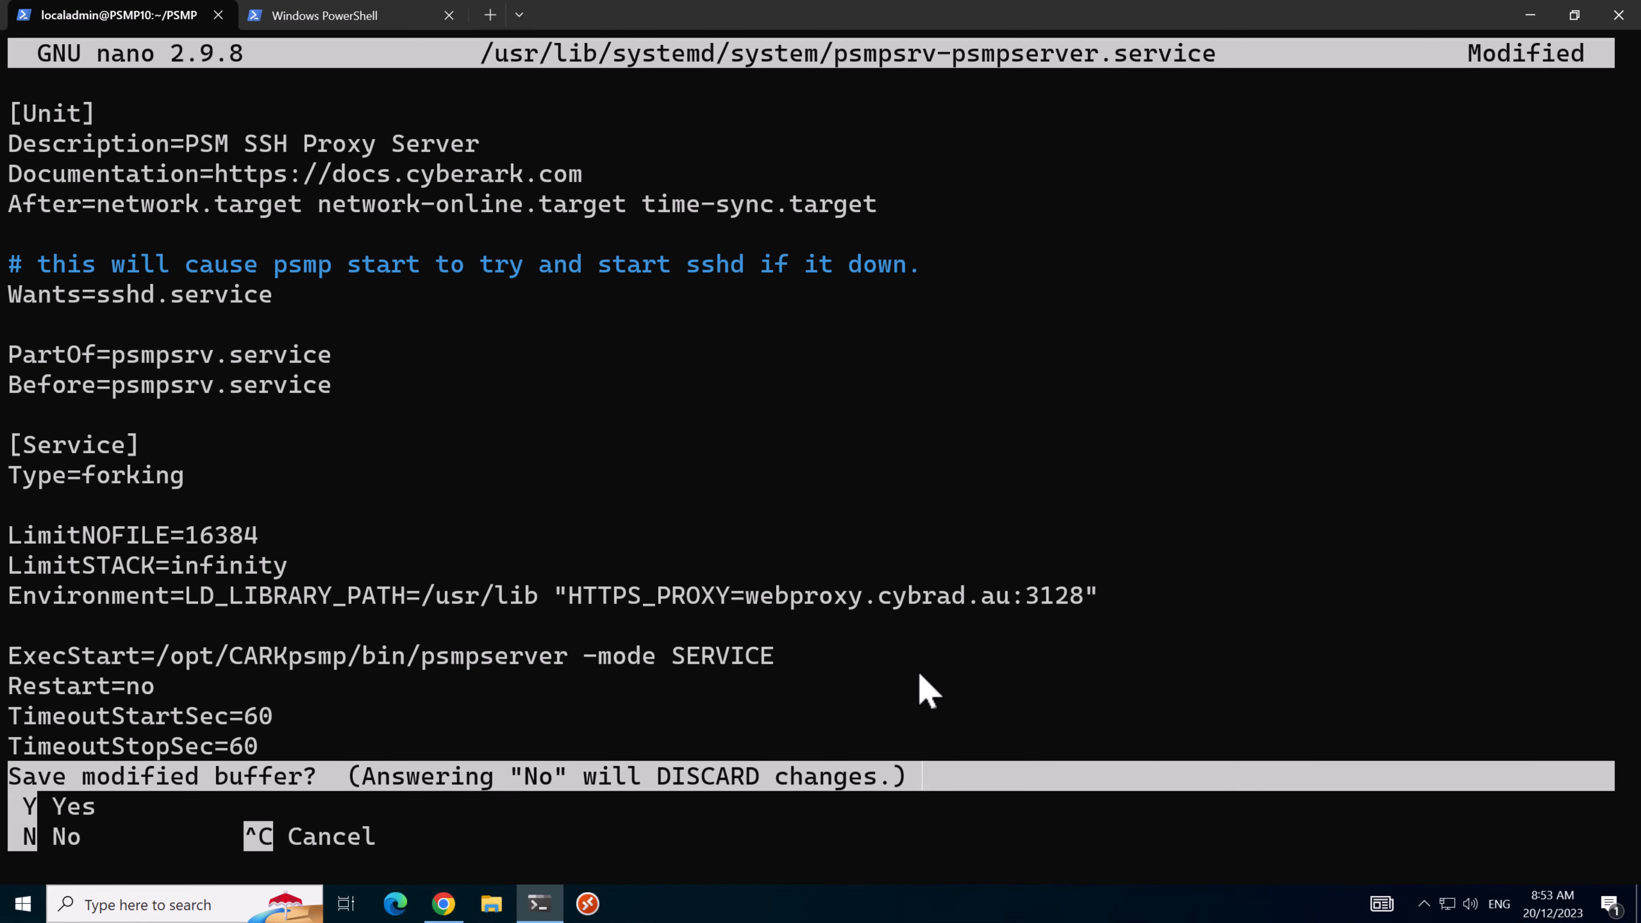
key(y)
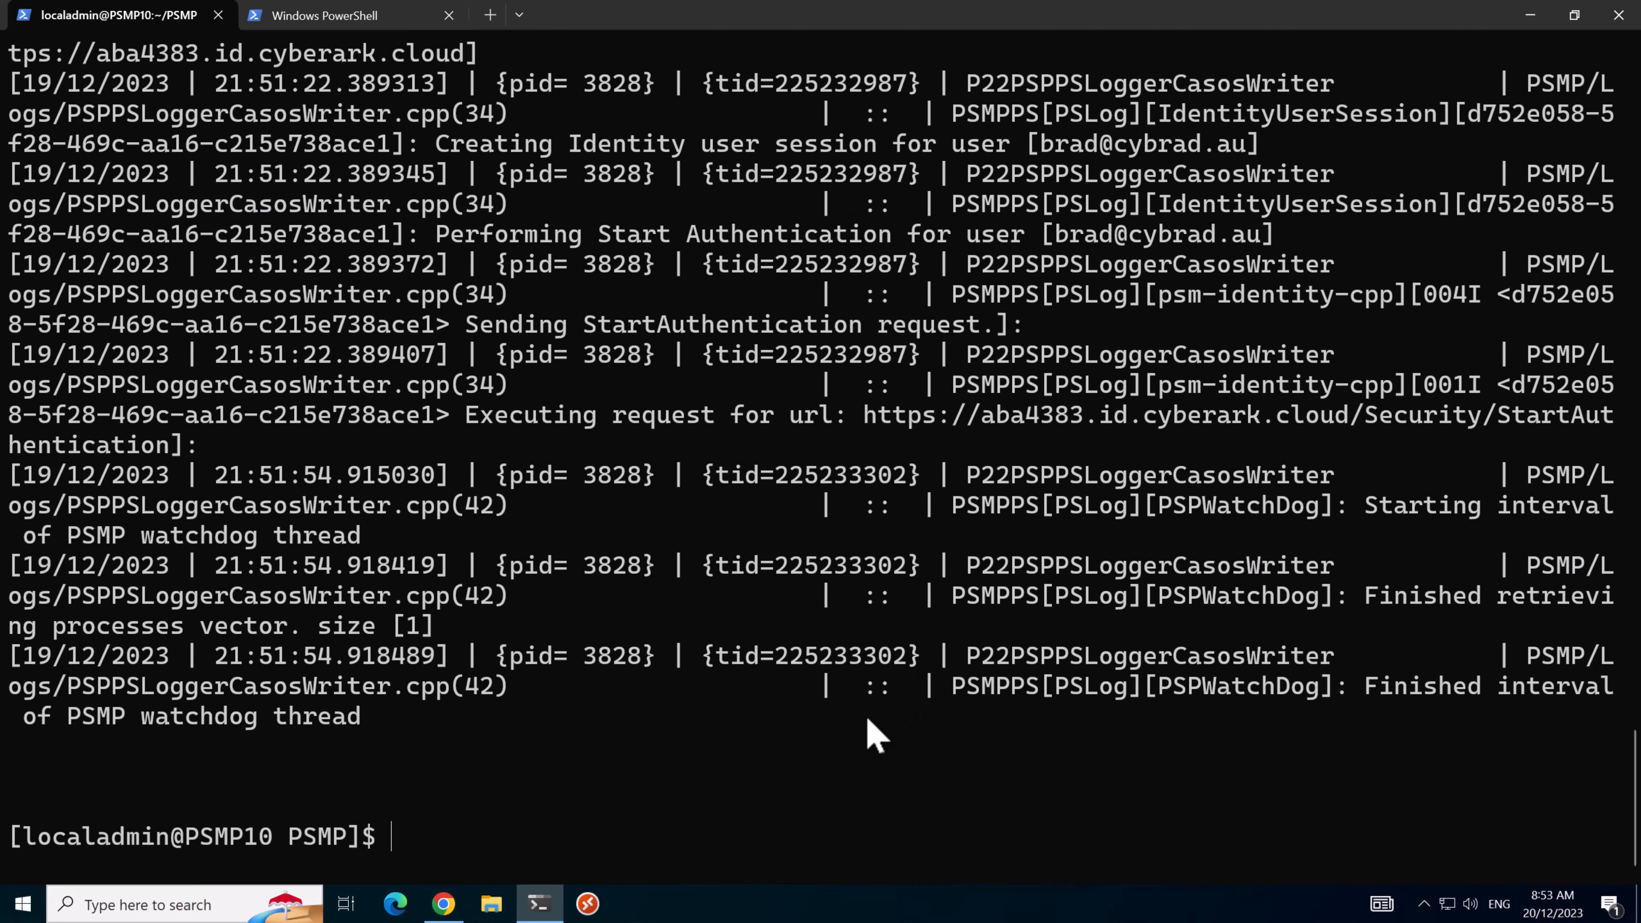
Reload systemd with daemon-reload and restart the psmpsrv service
text(sudo systemctl daemon-reload)
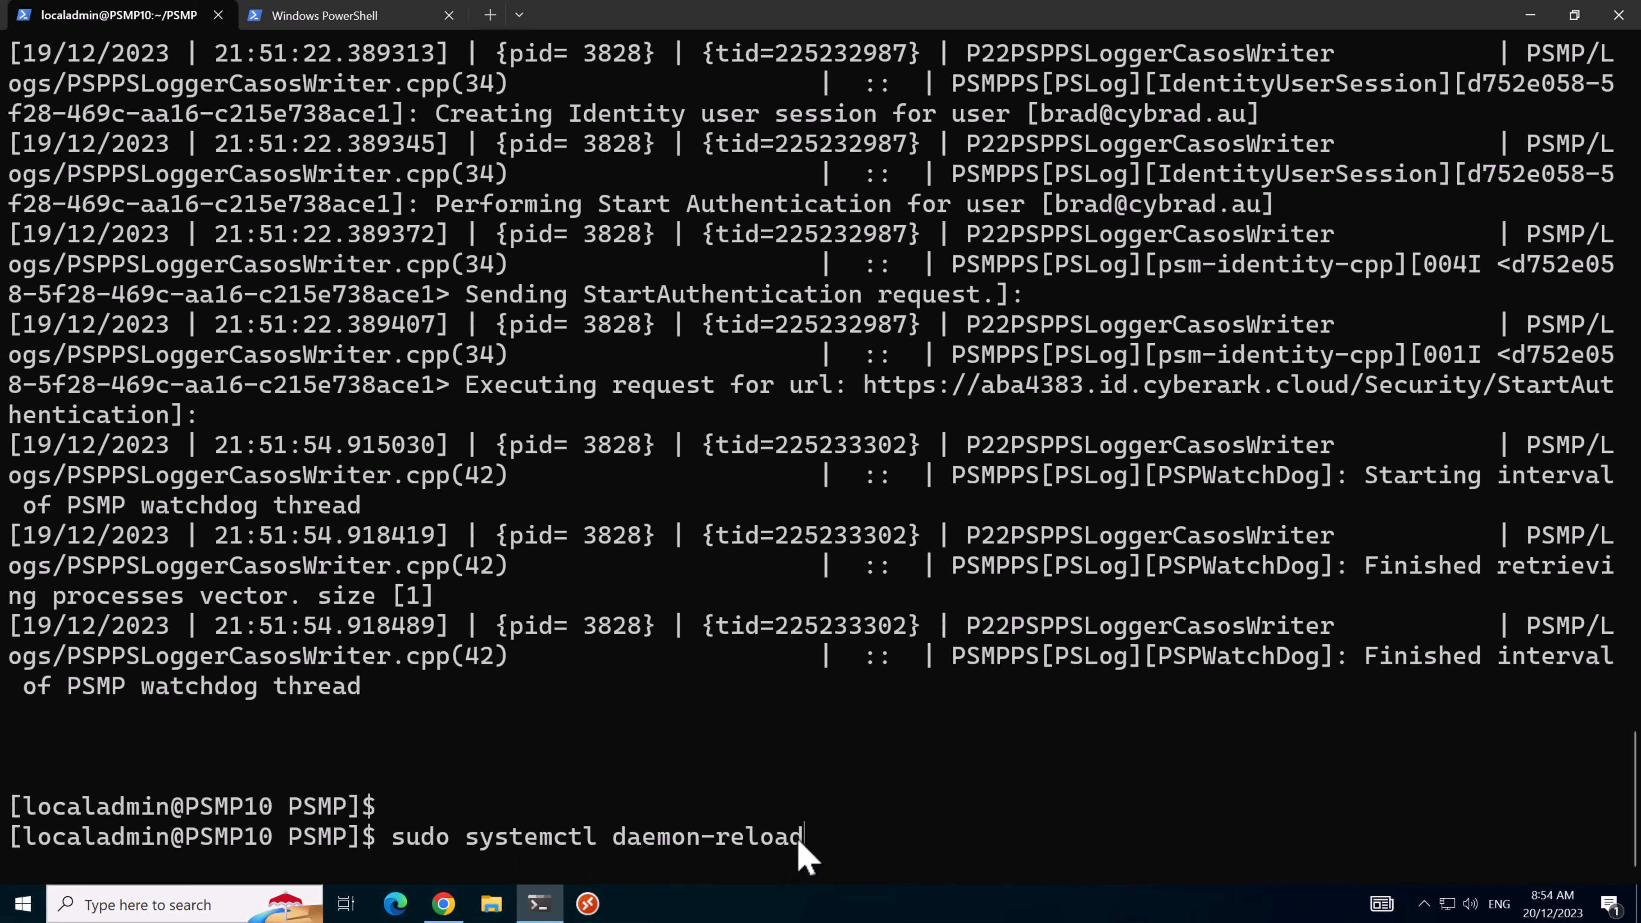
key(Return)
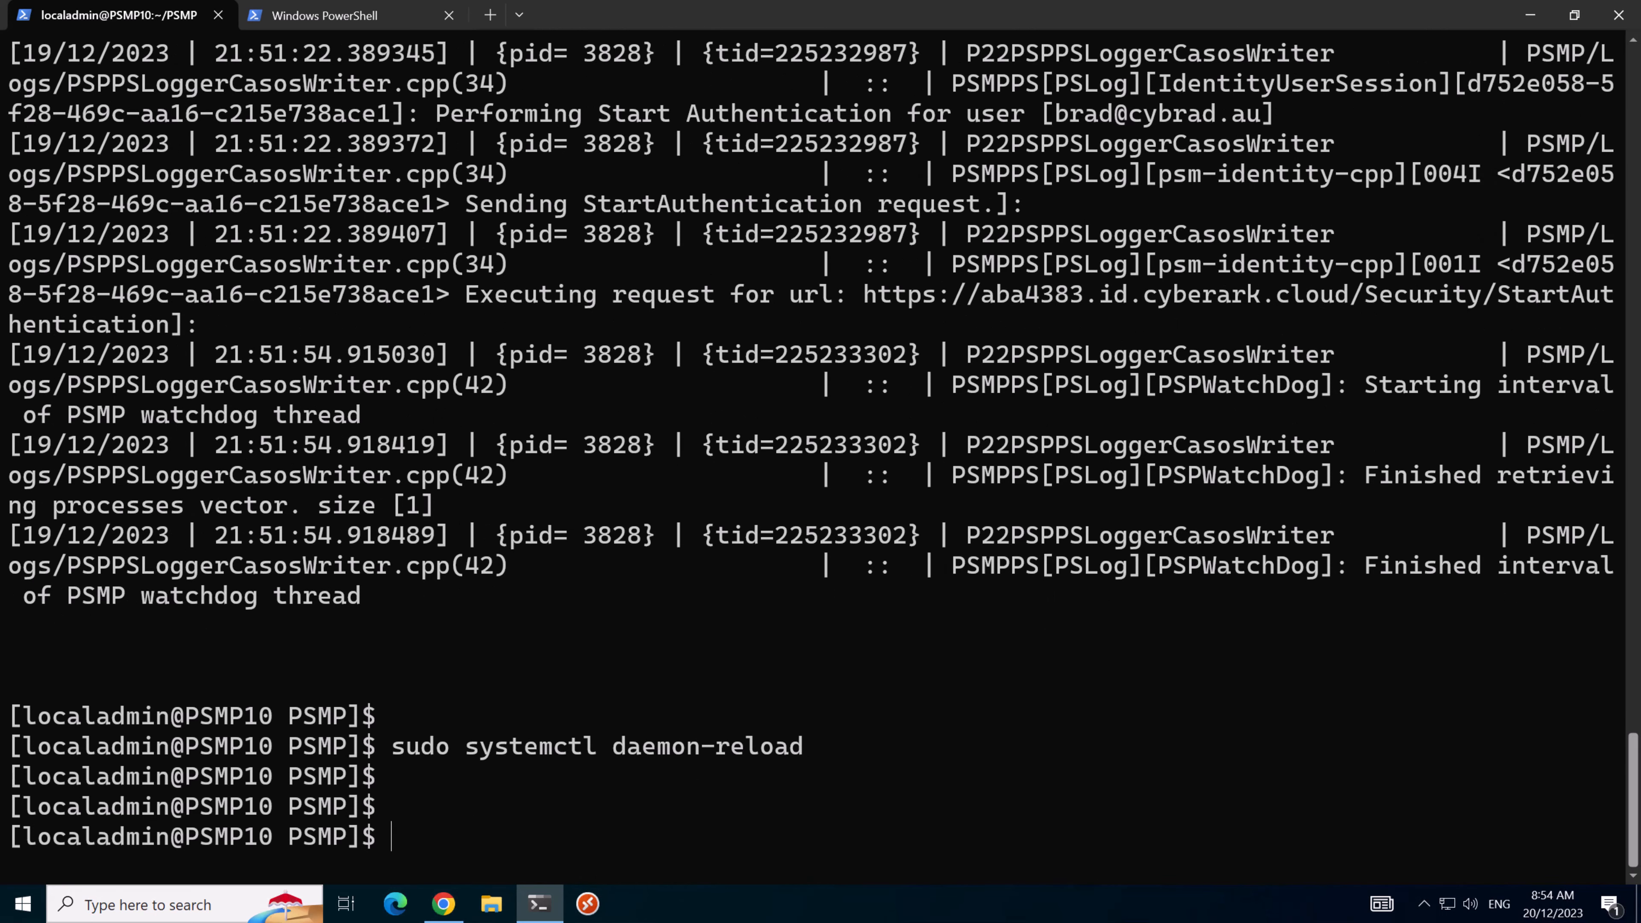
text(sudo service psmpsrv restart)
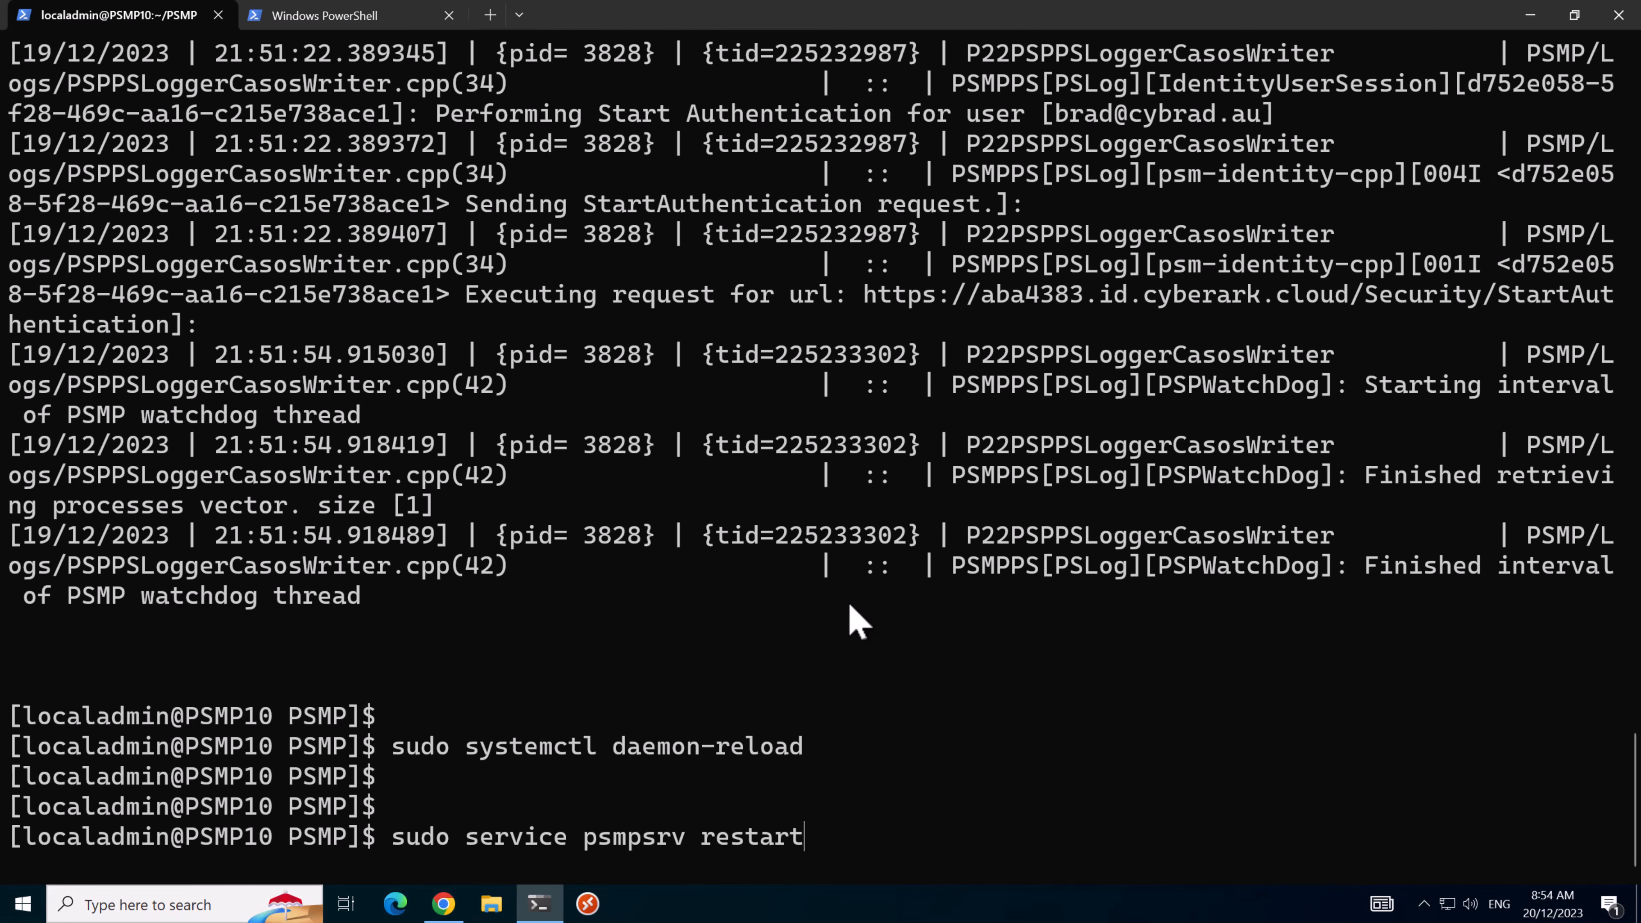
key(Return)
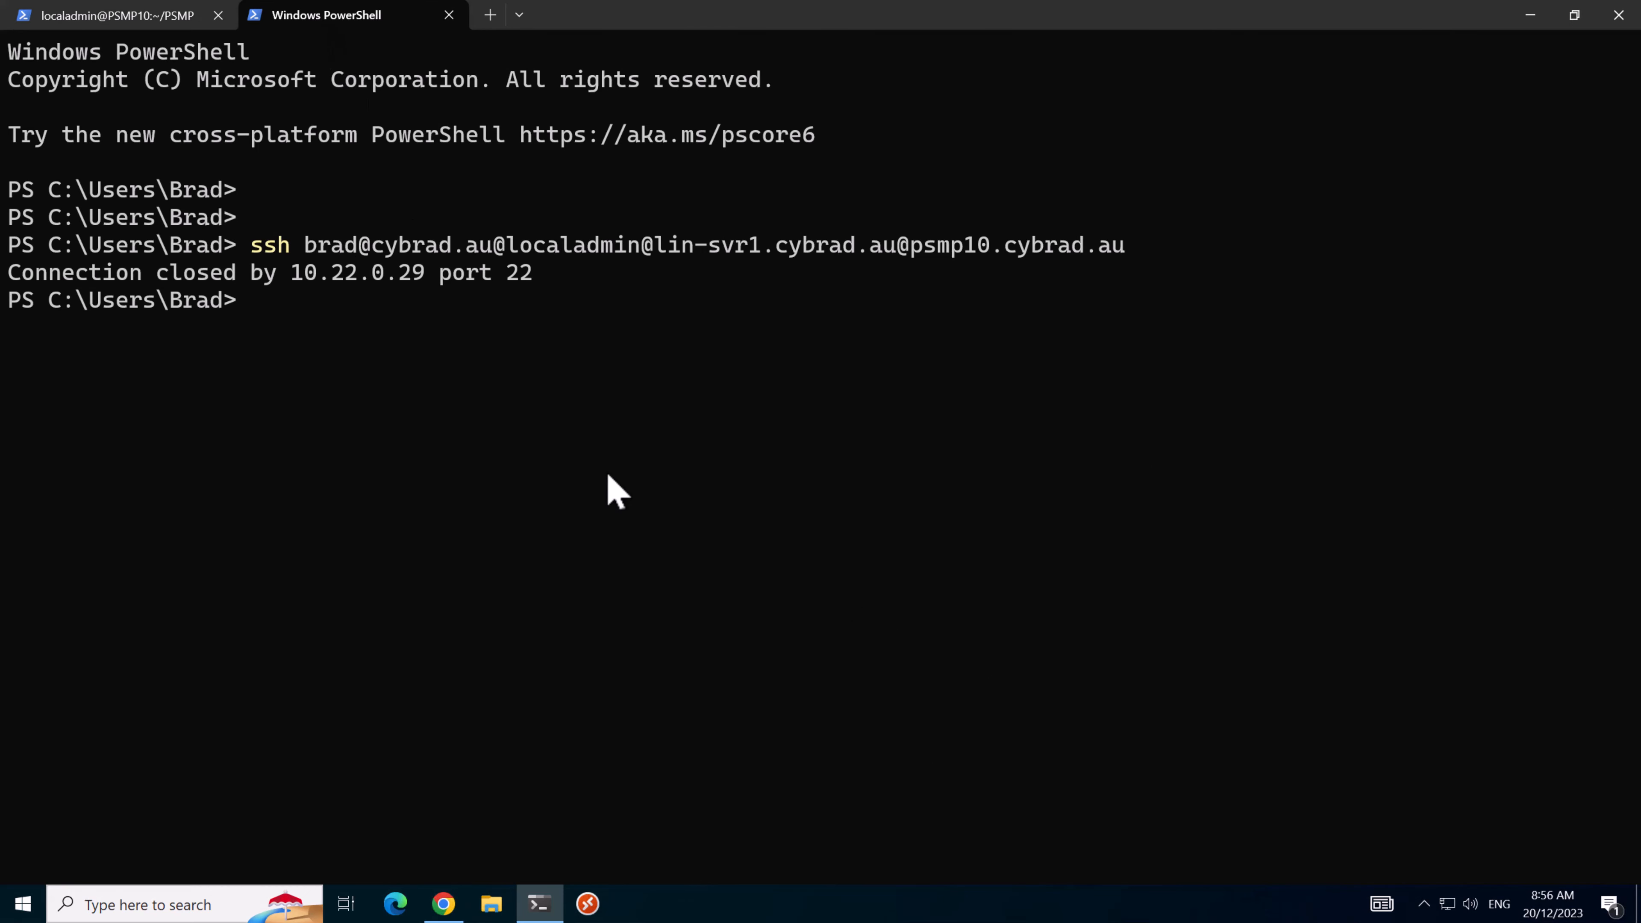
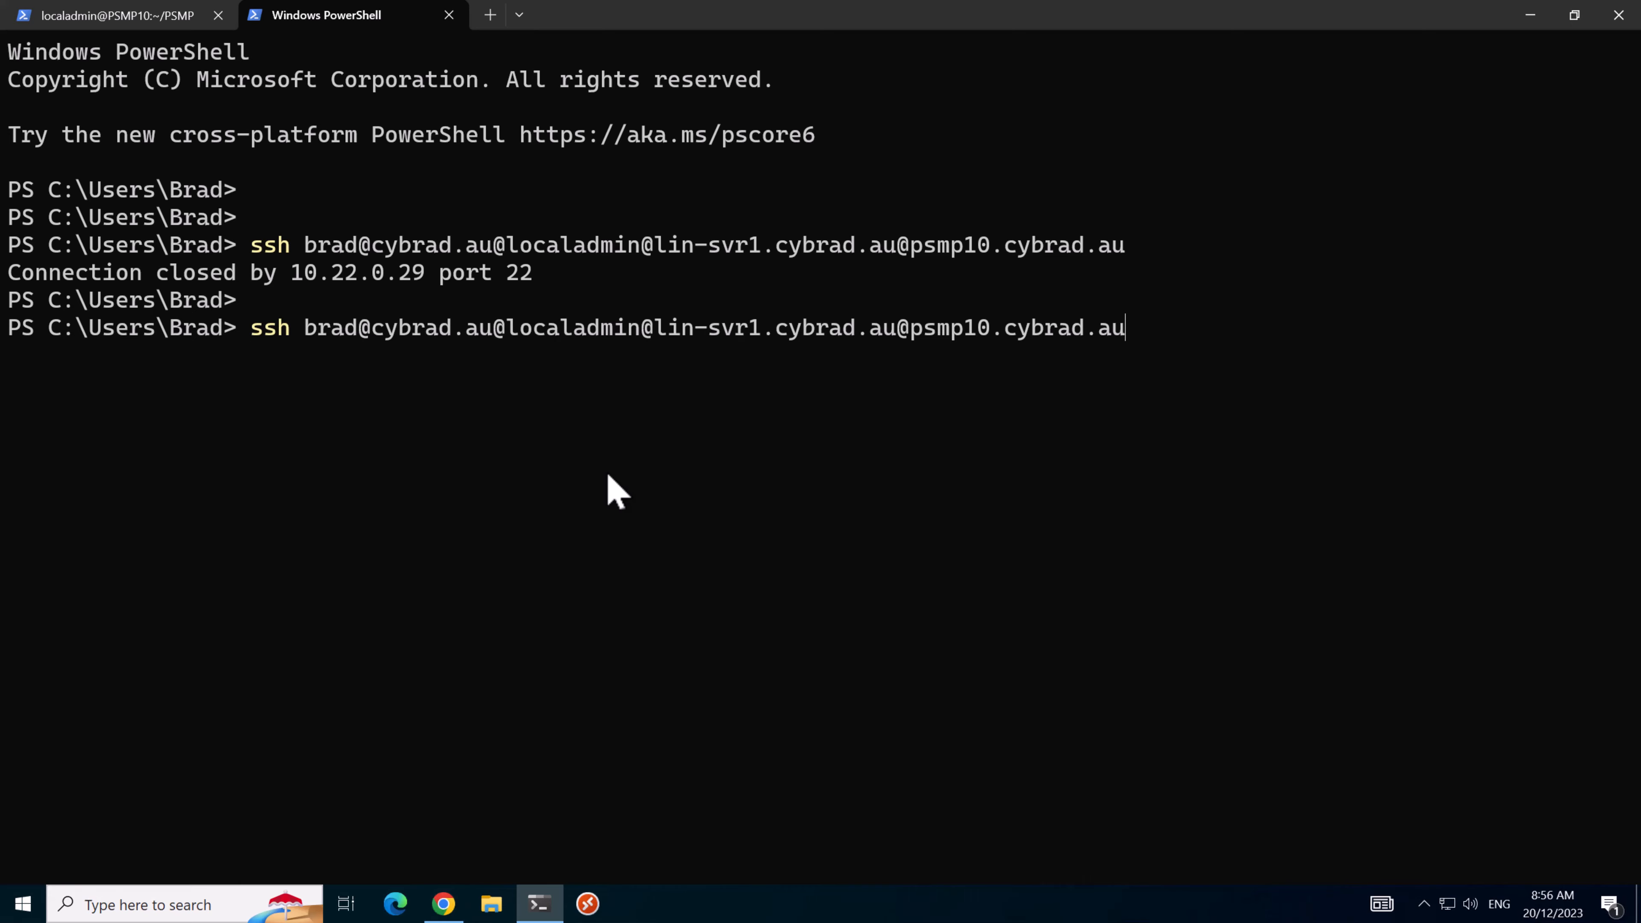
key(Return)
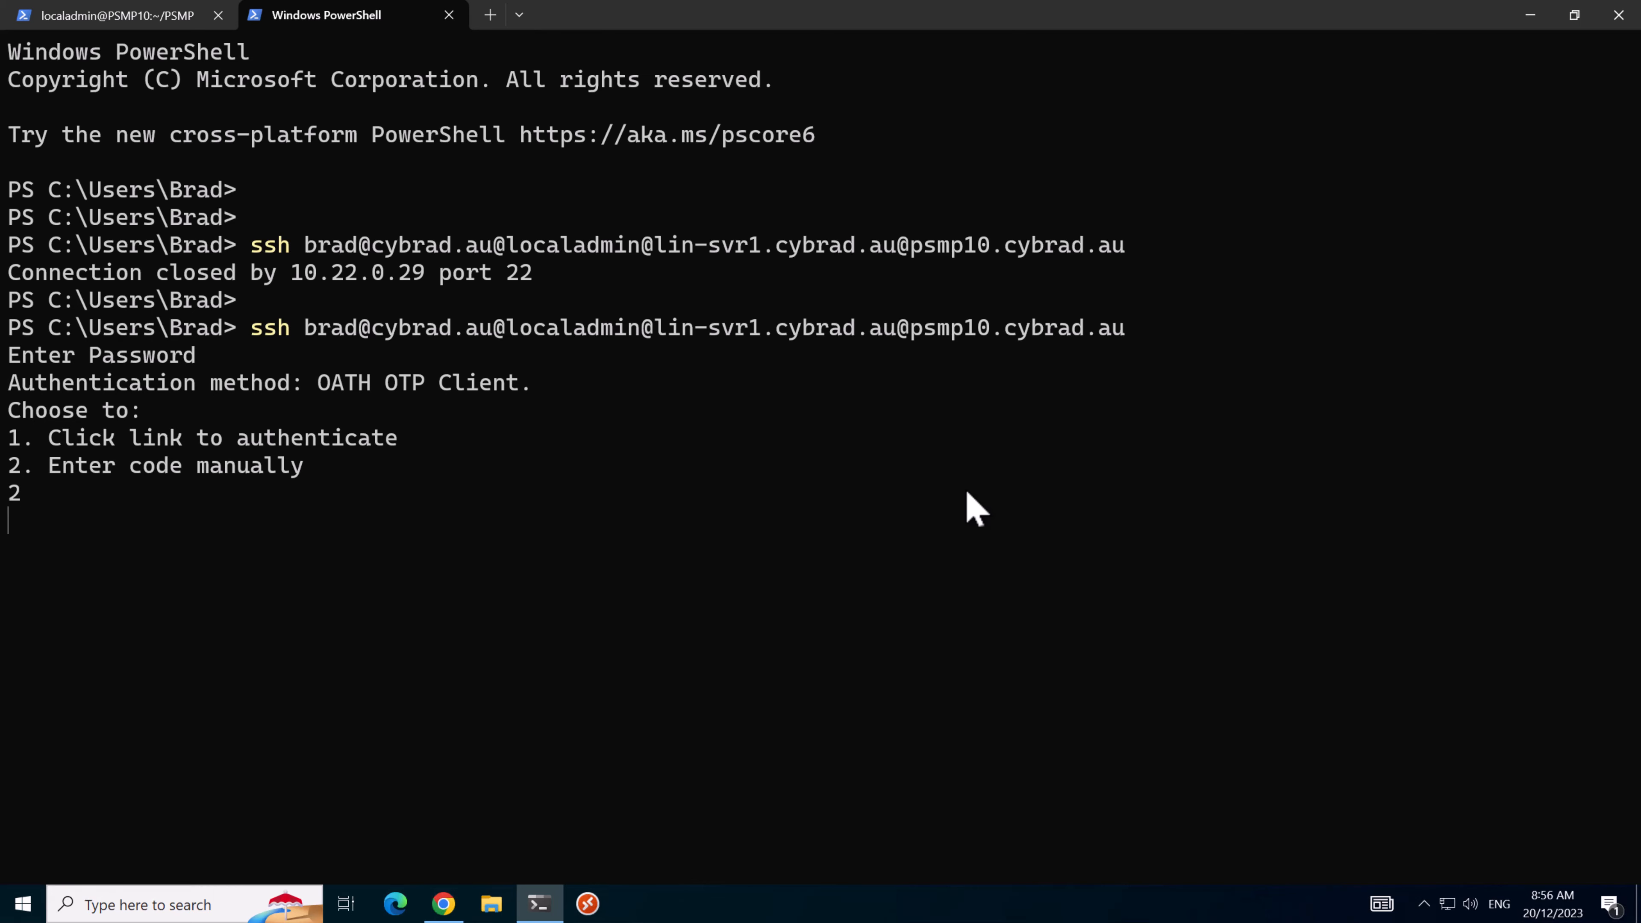
key(Return)
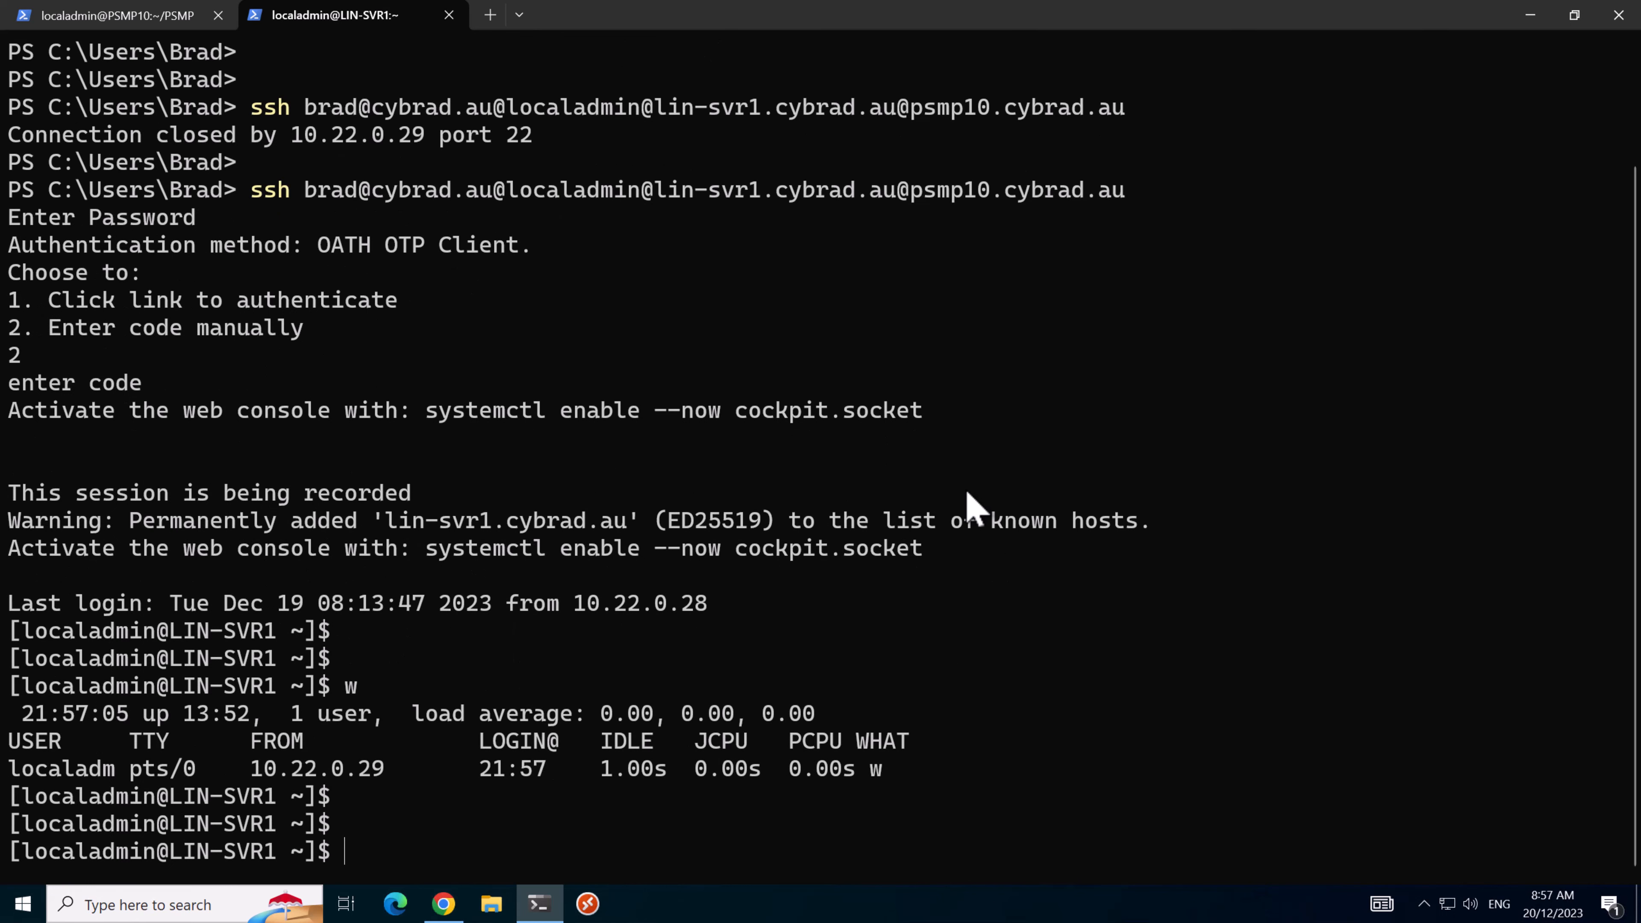
mouse_move(971, 496)
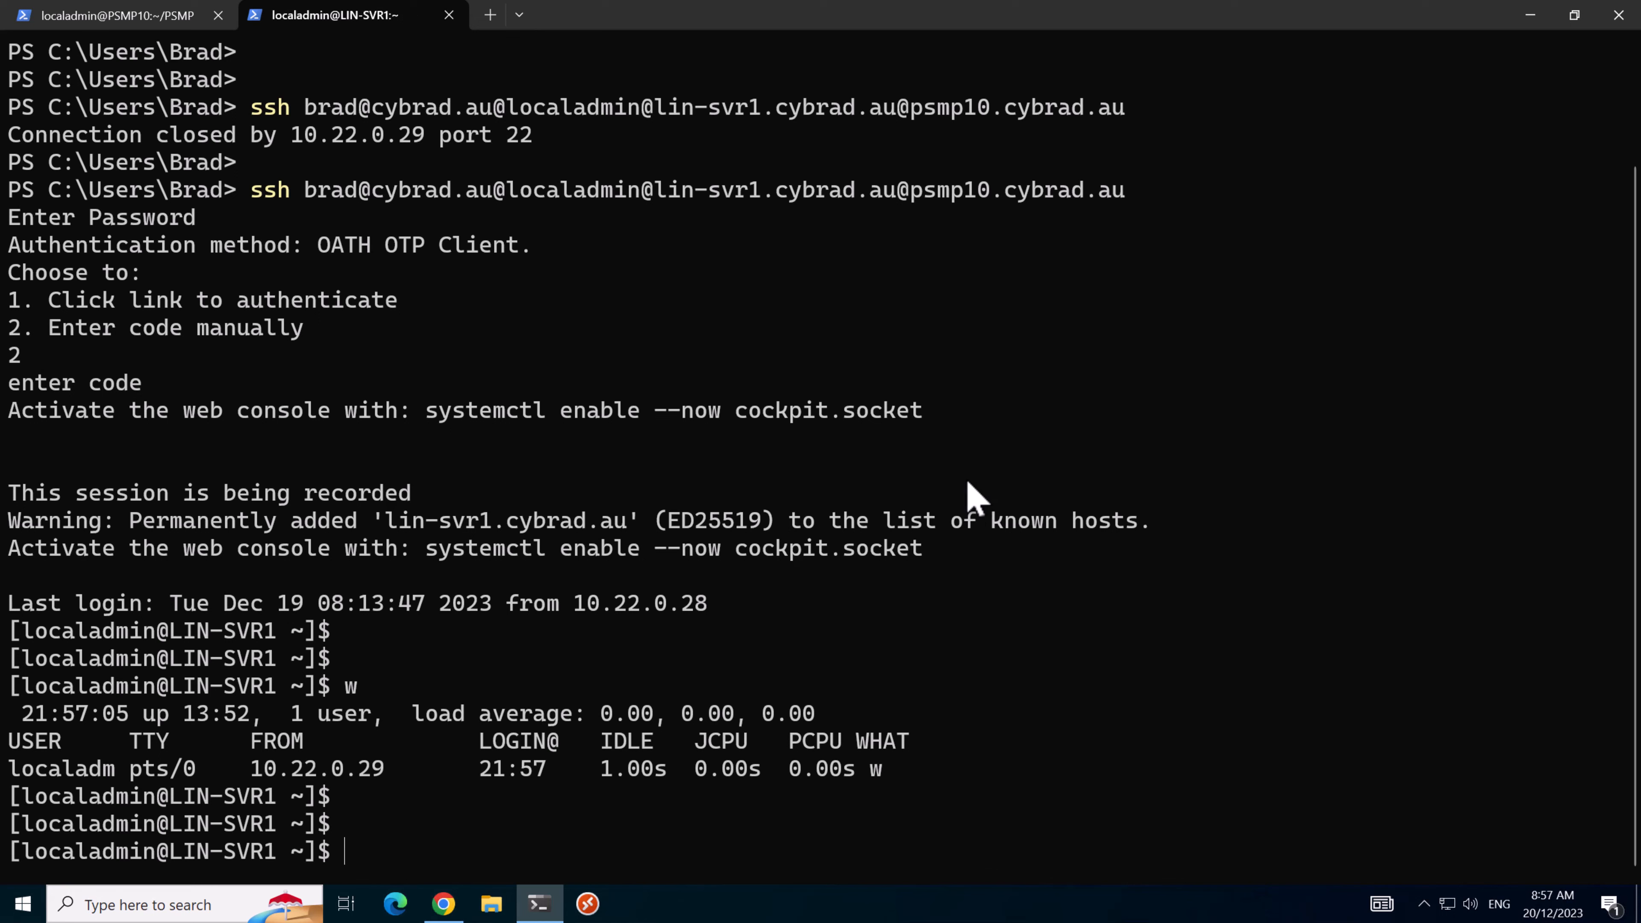
mouse_move(941, 513)
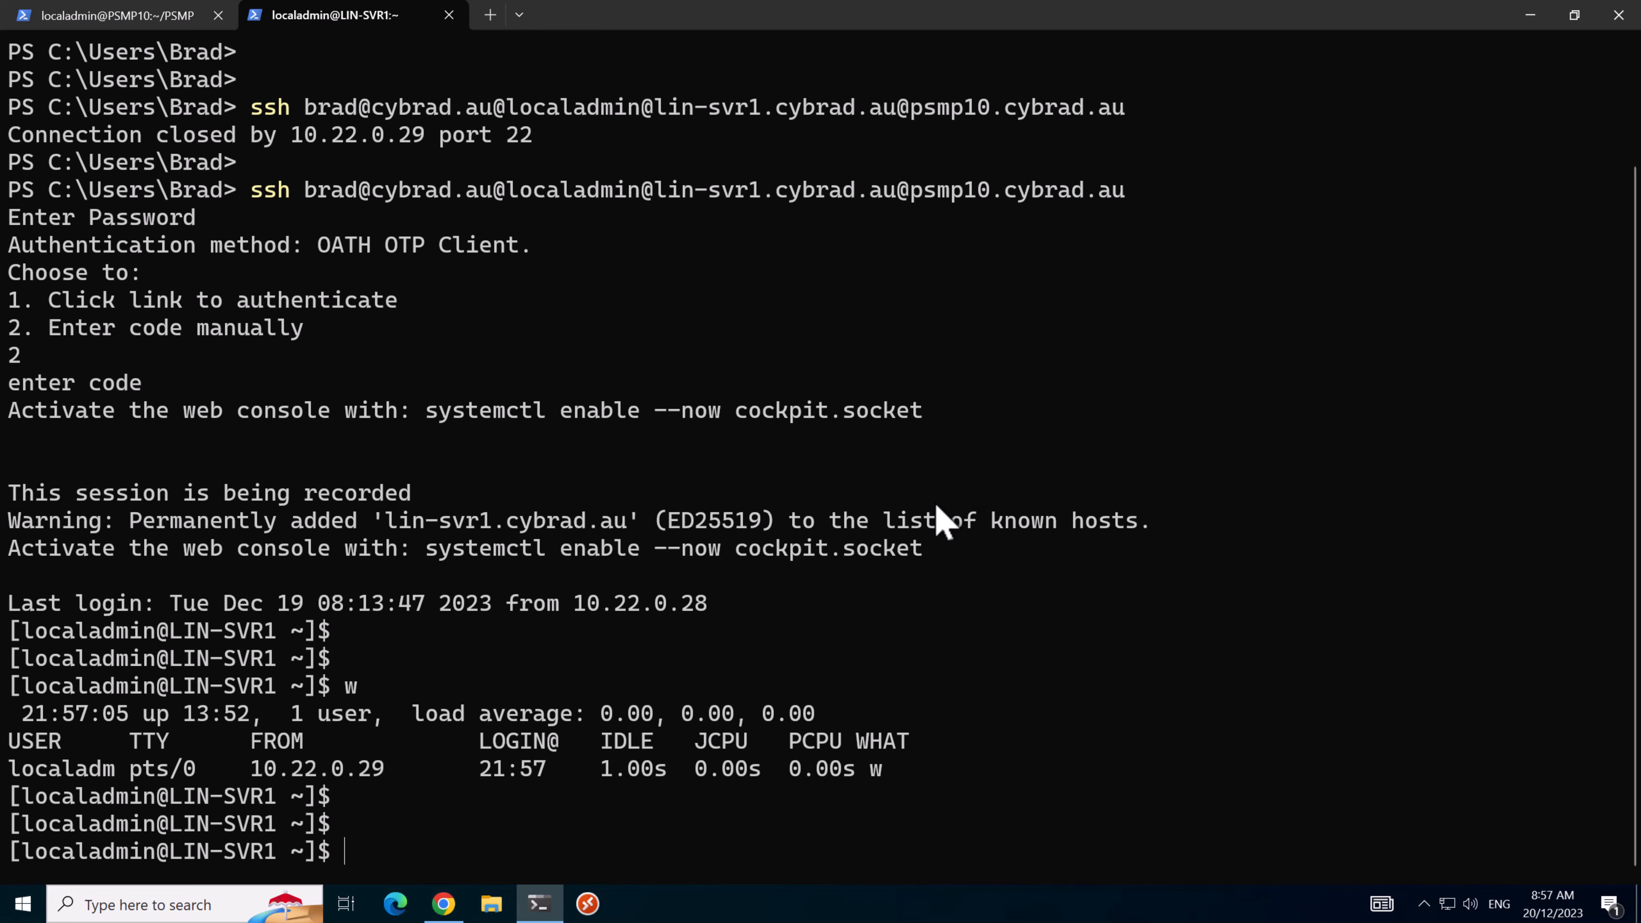
text(exit)
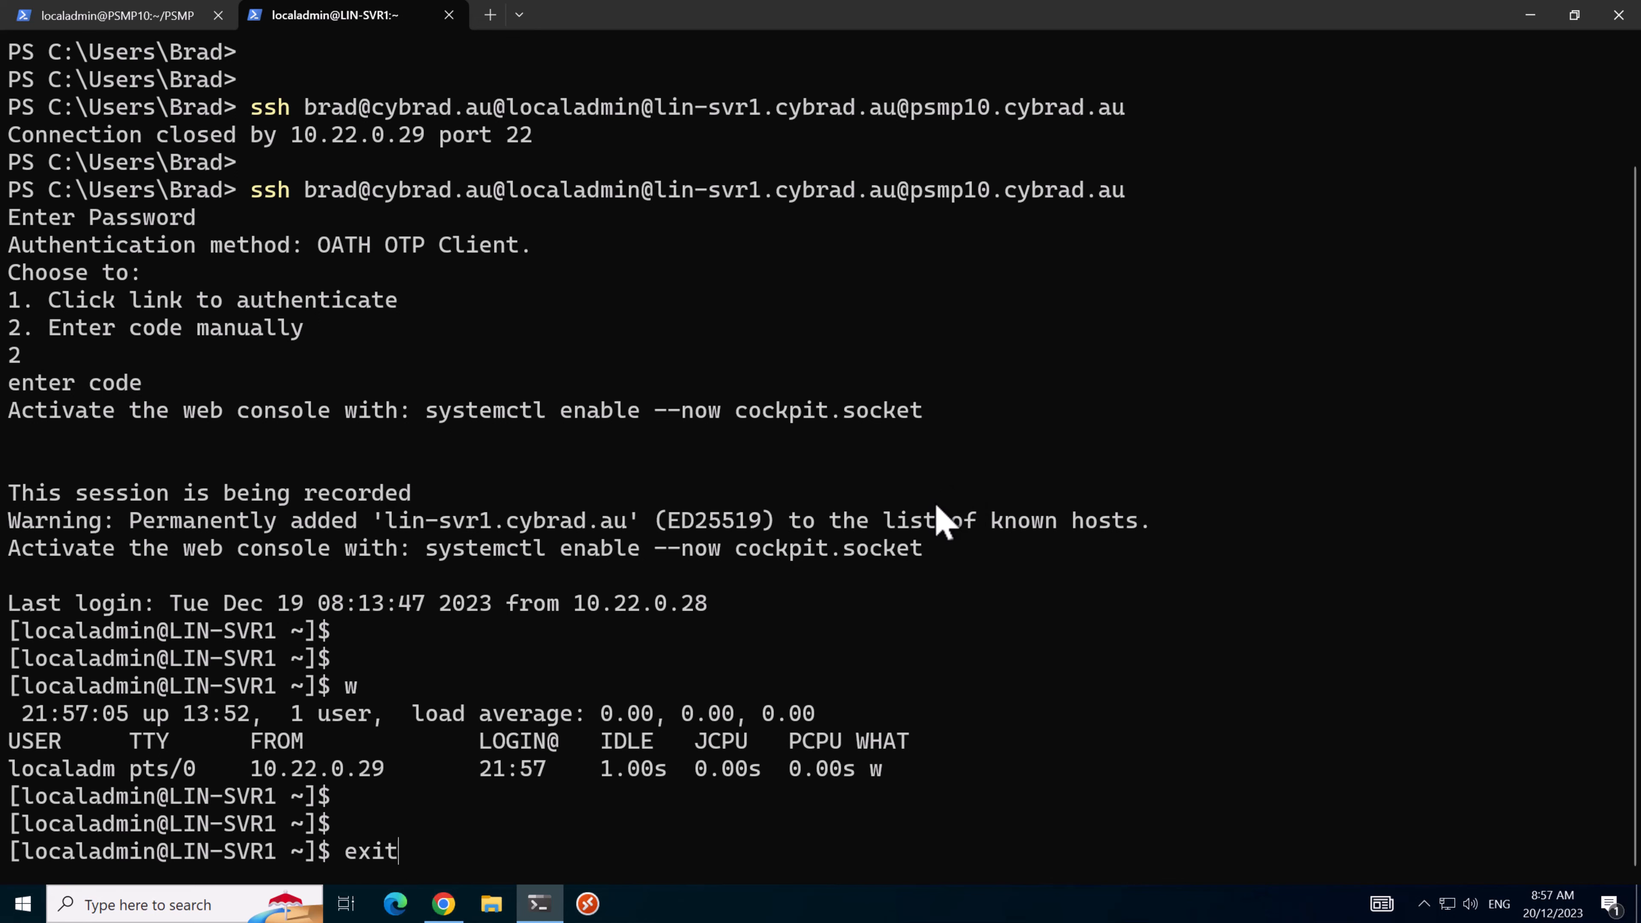
key(Return)
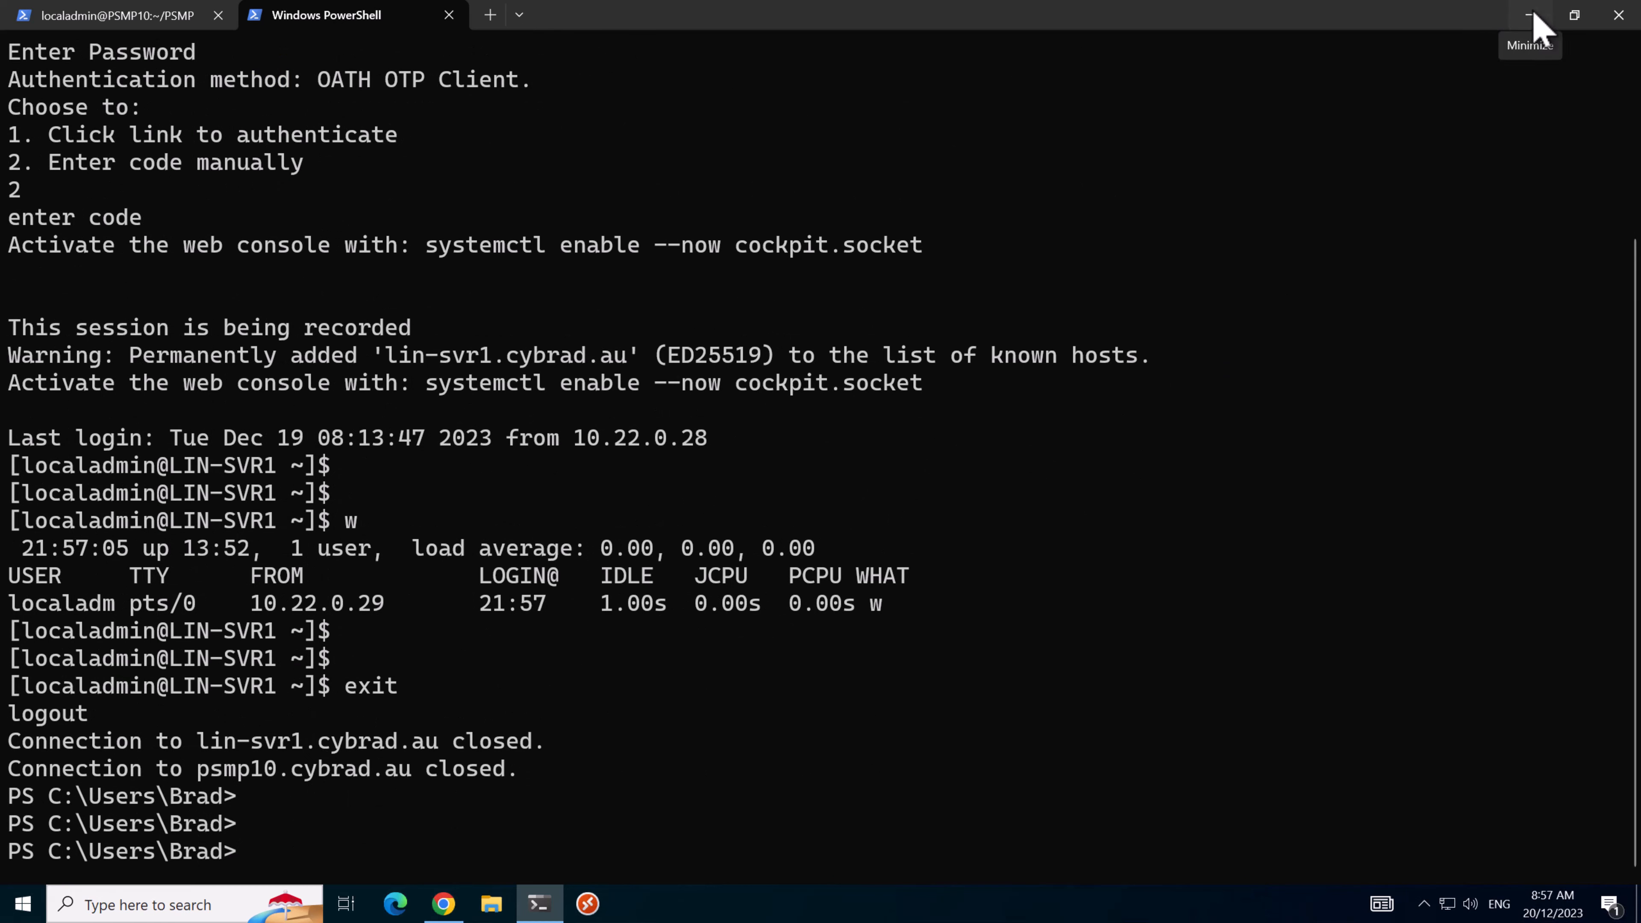
Review the Activities of localadmin on lin-svr1 showing PSM connect, keystrokes and disconnect, then close the details
click(442, 905)
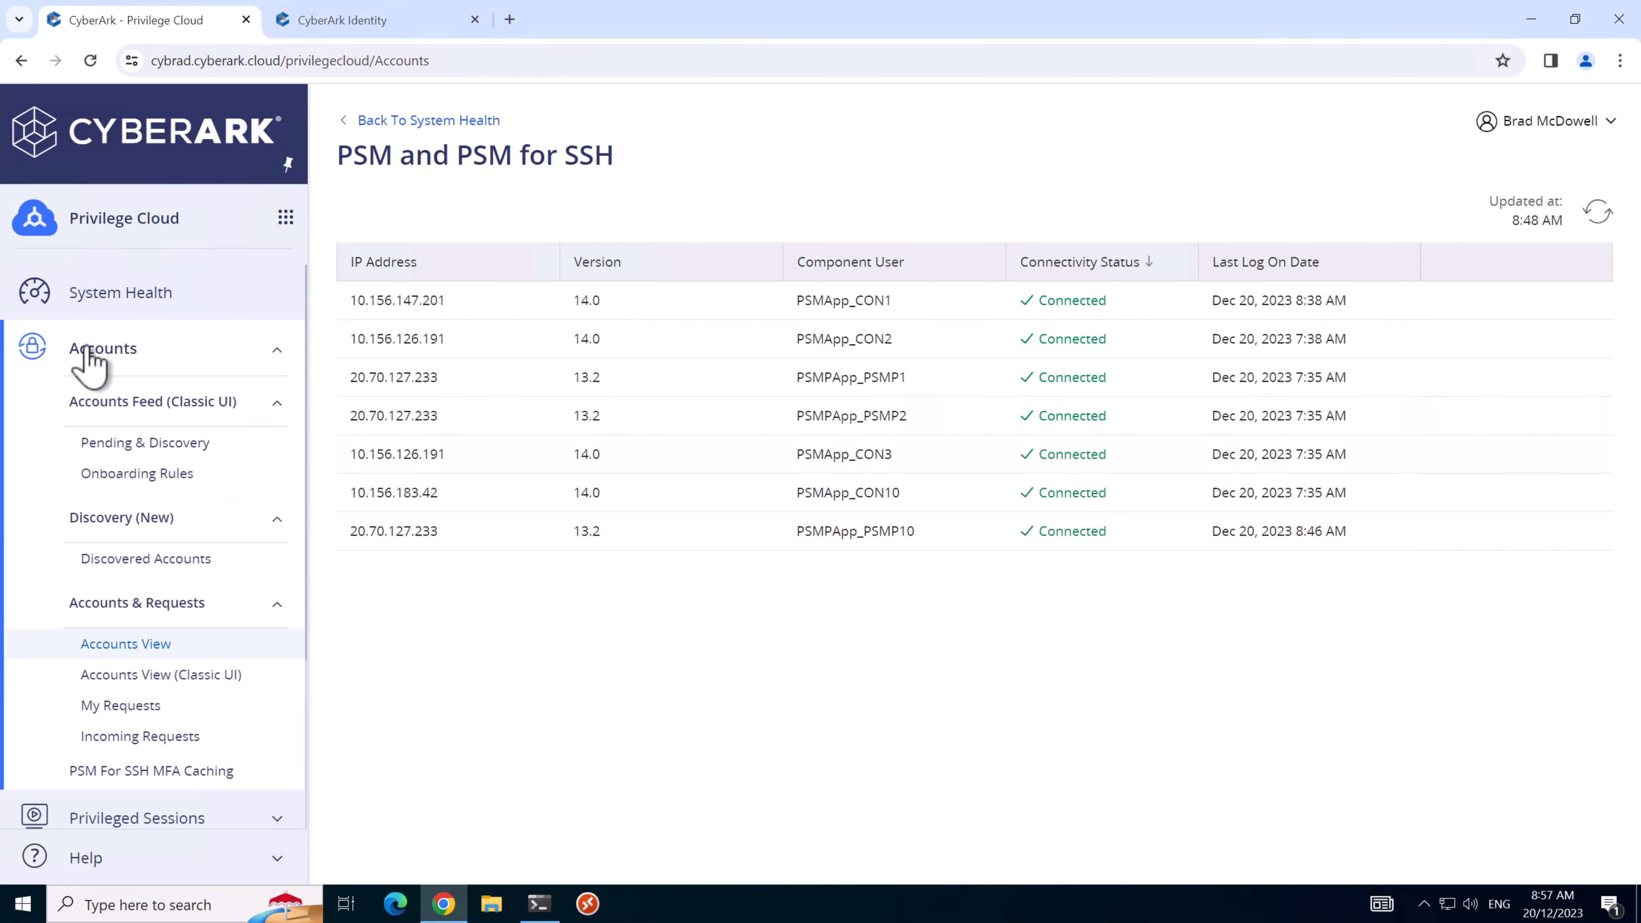
click(126, 644)
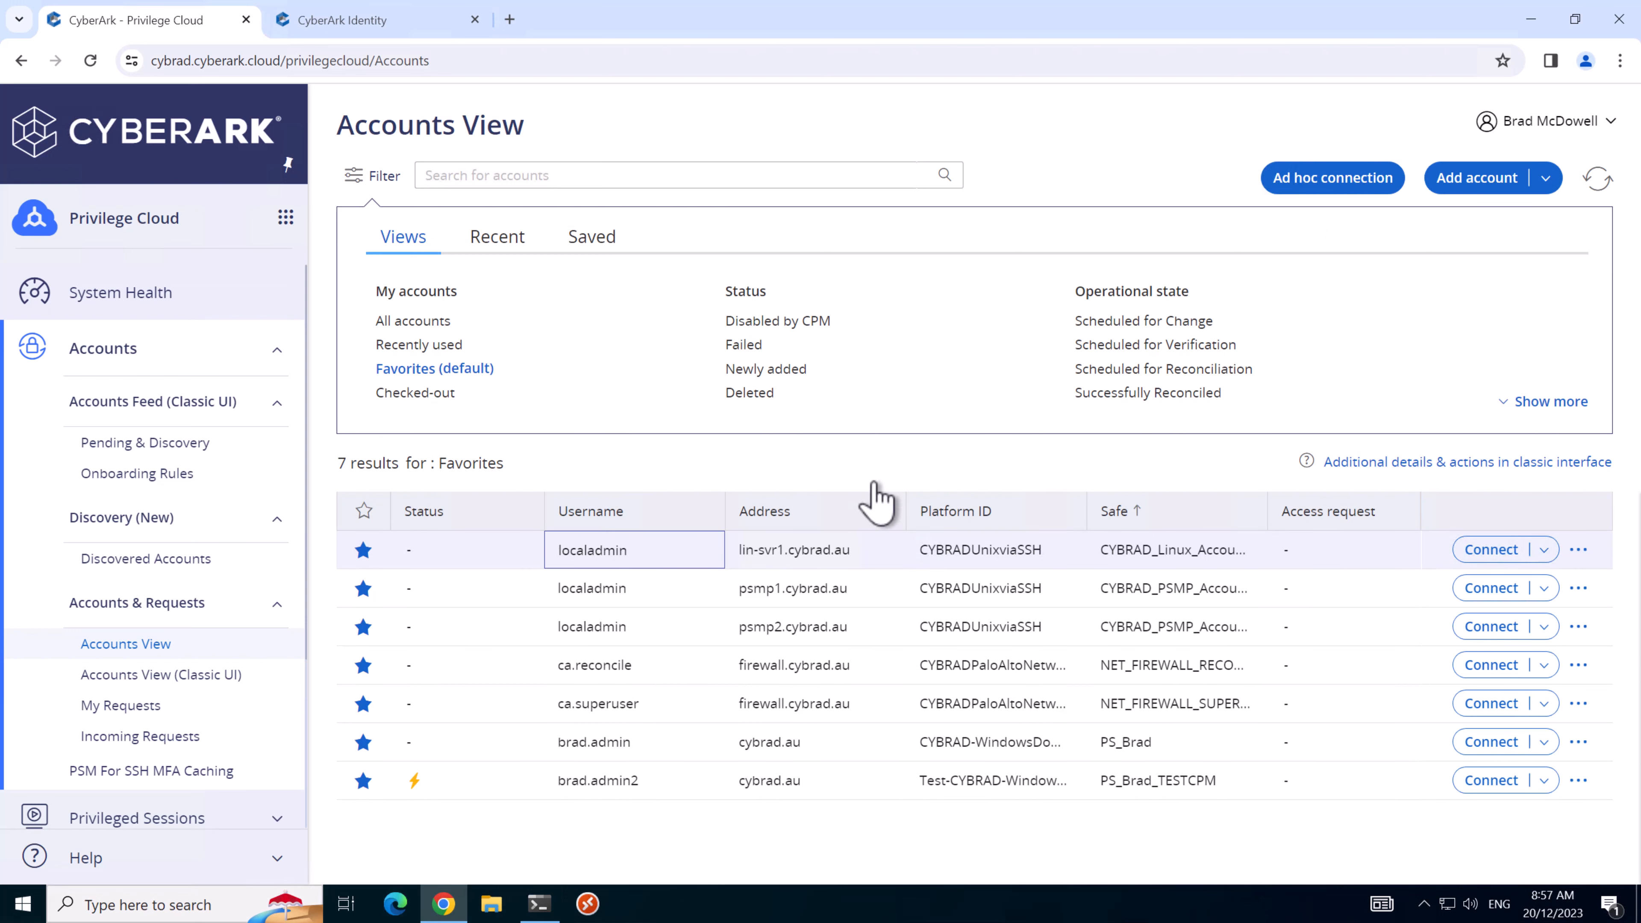
click(591, 549)
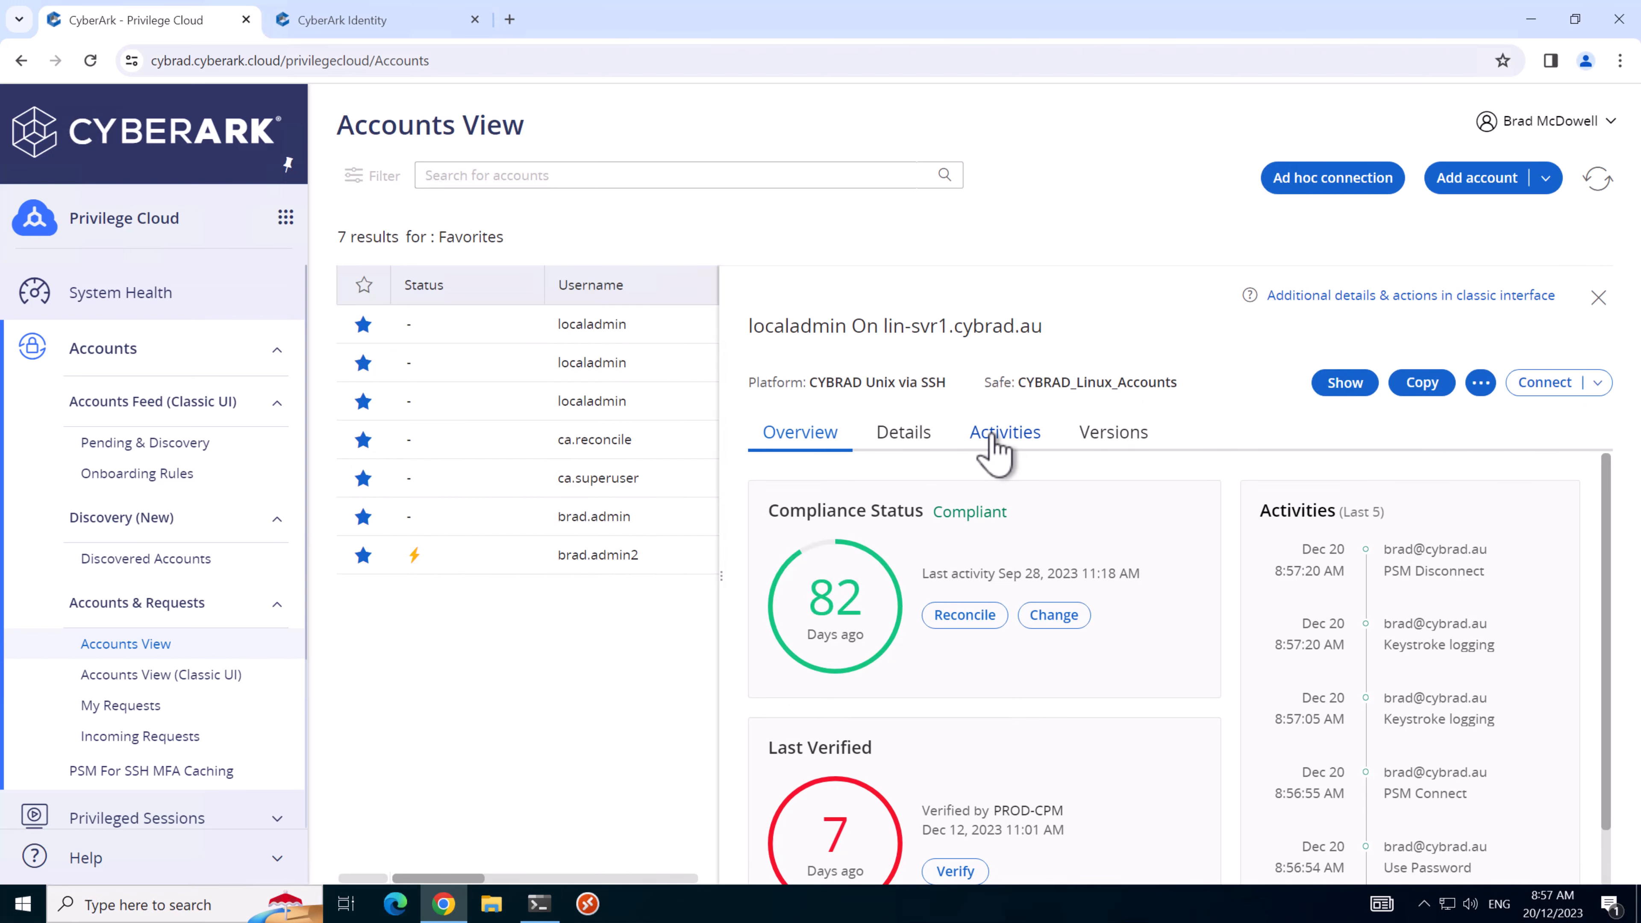
click(1004, 431)
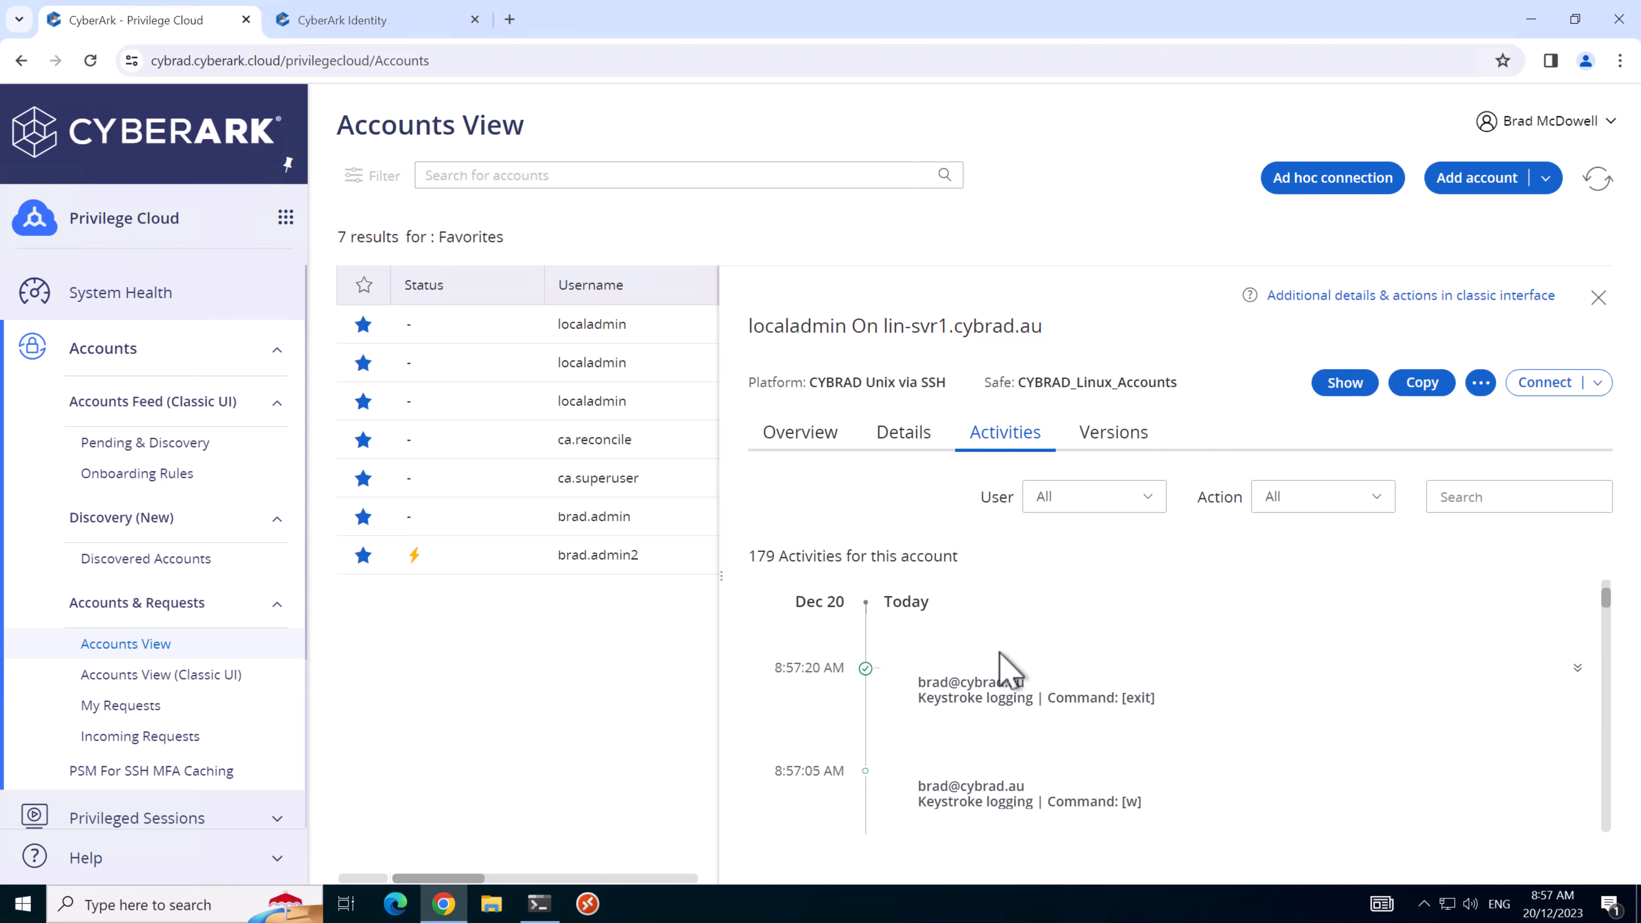
mouse_move(1025, 690)
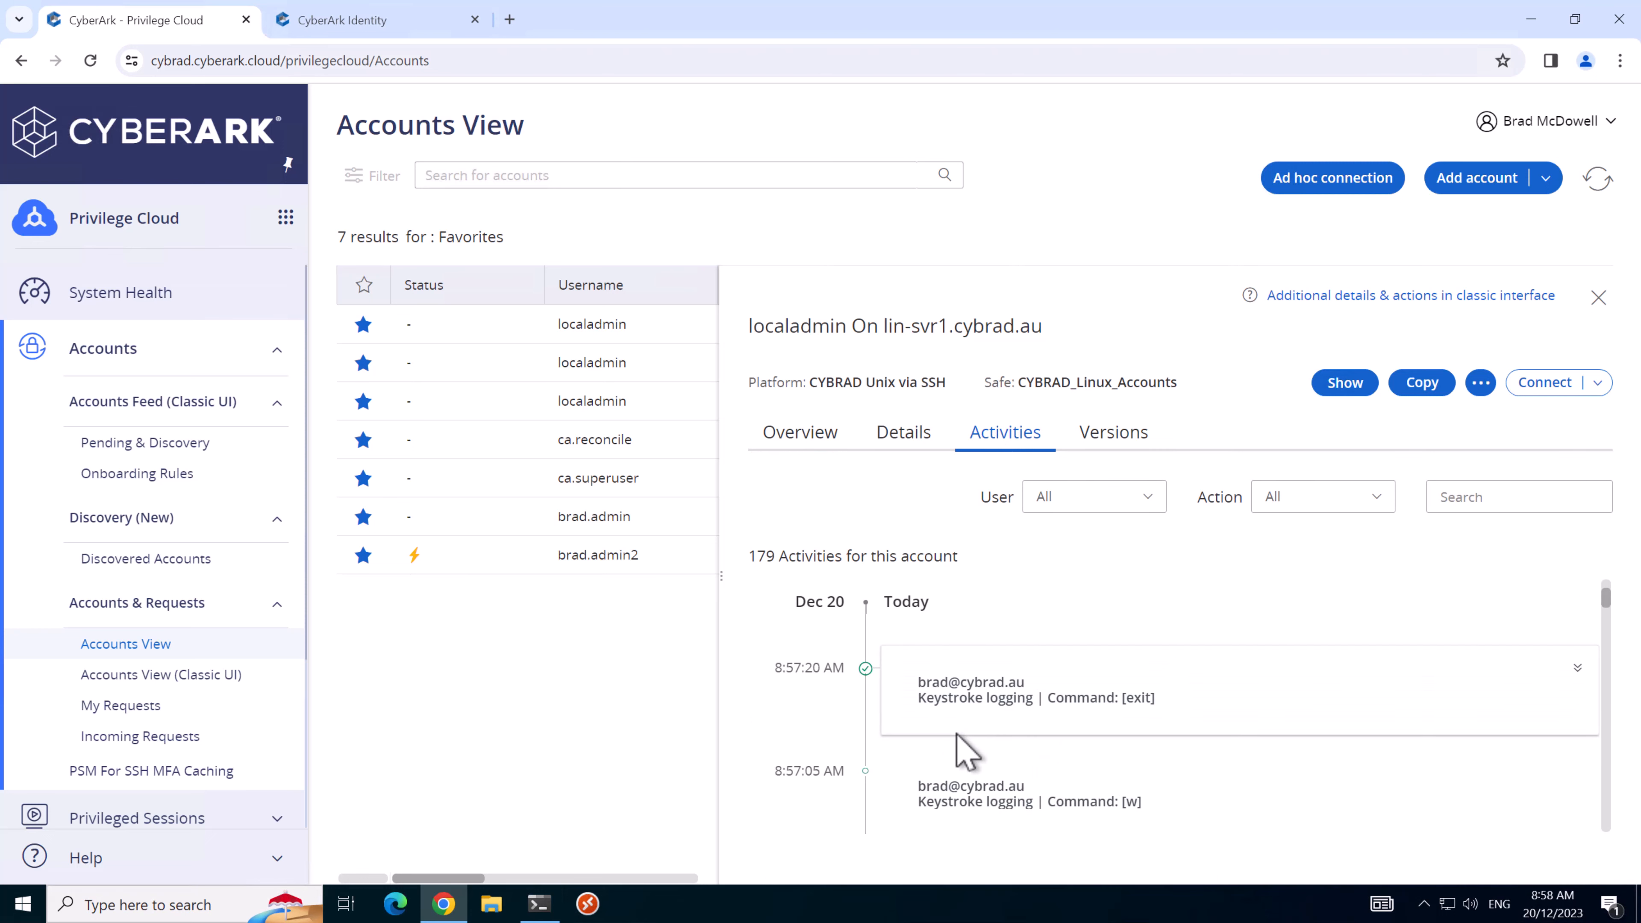
mouse_move(853, 712)
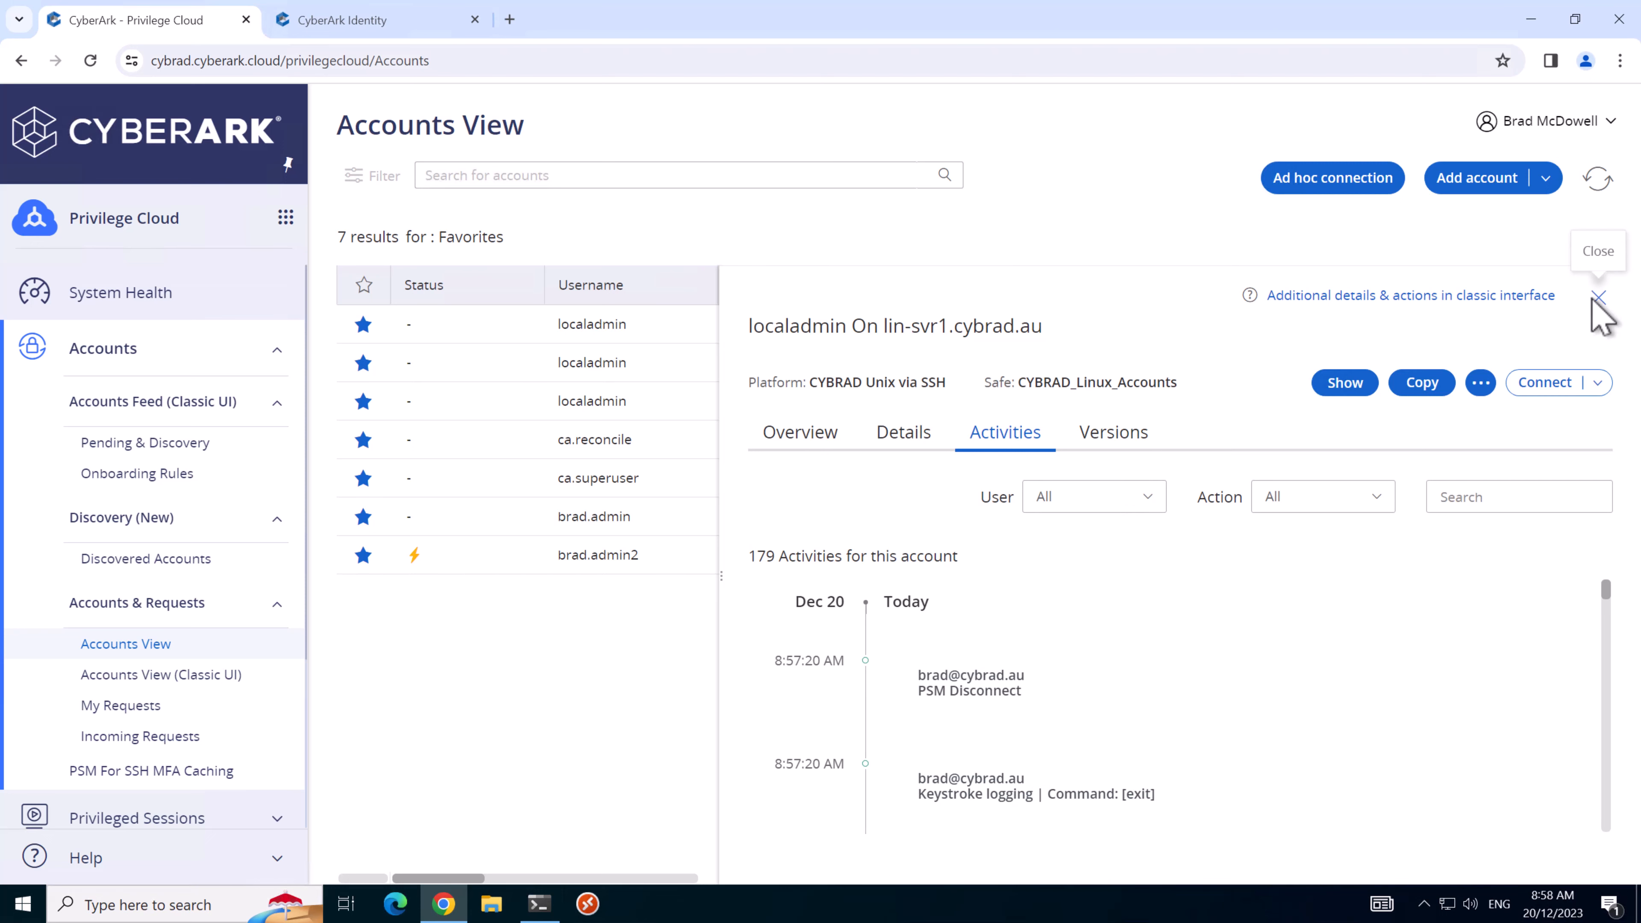
click(1595, 297)
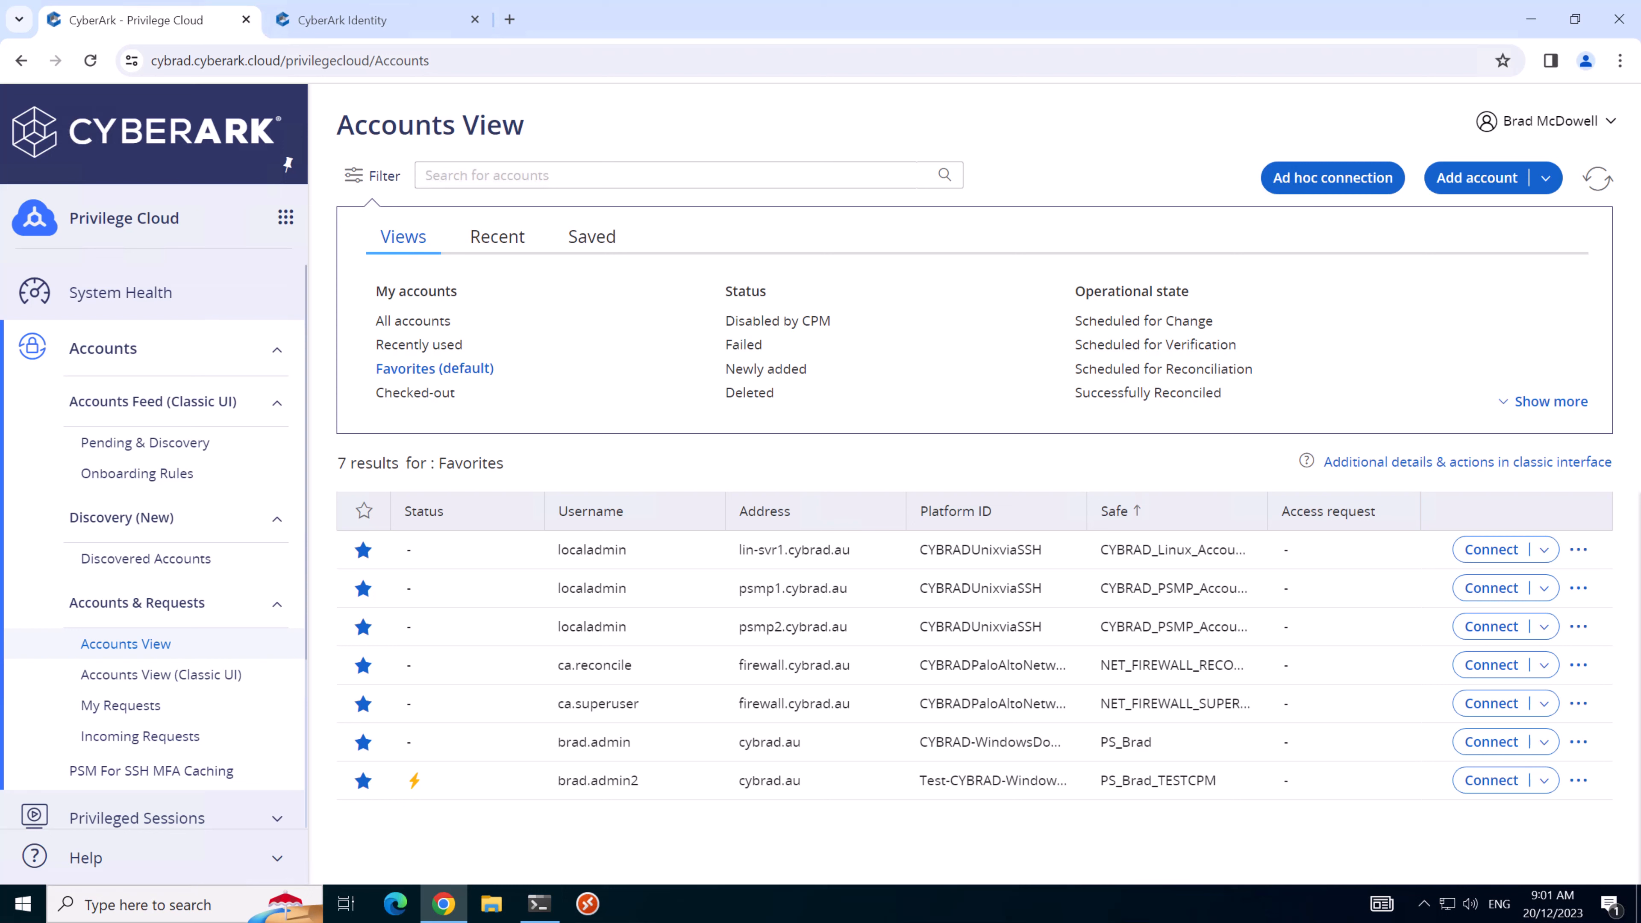